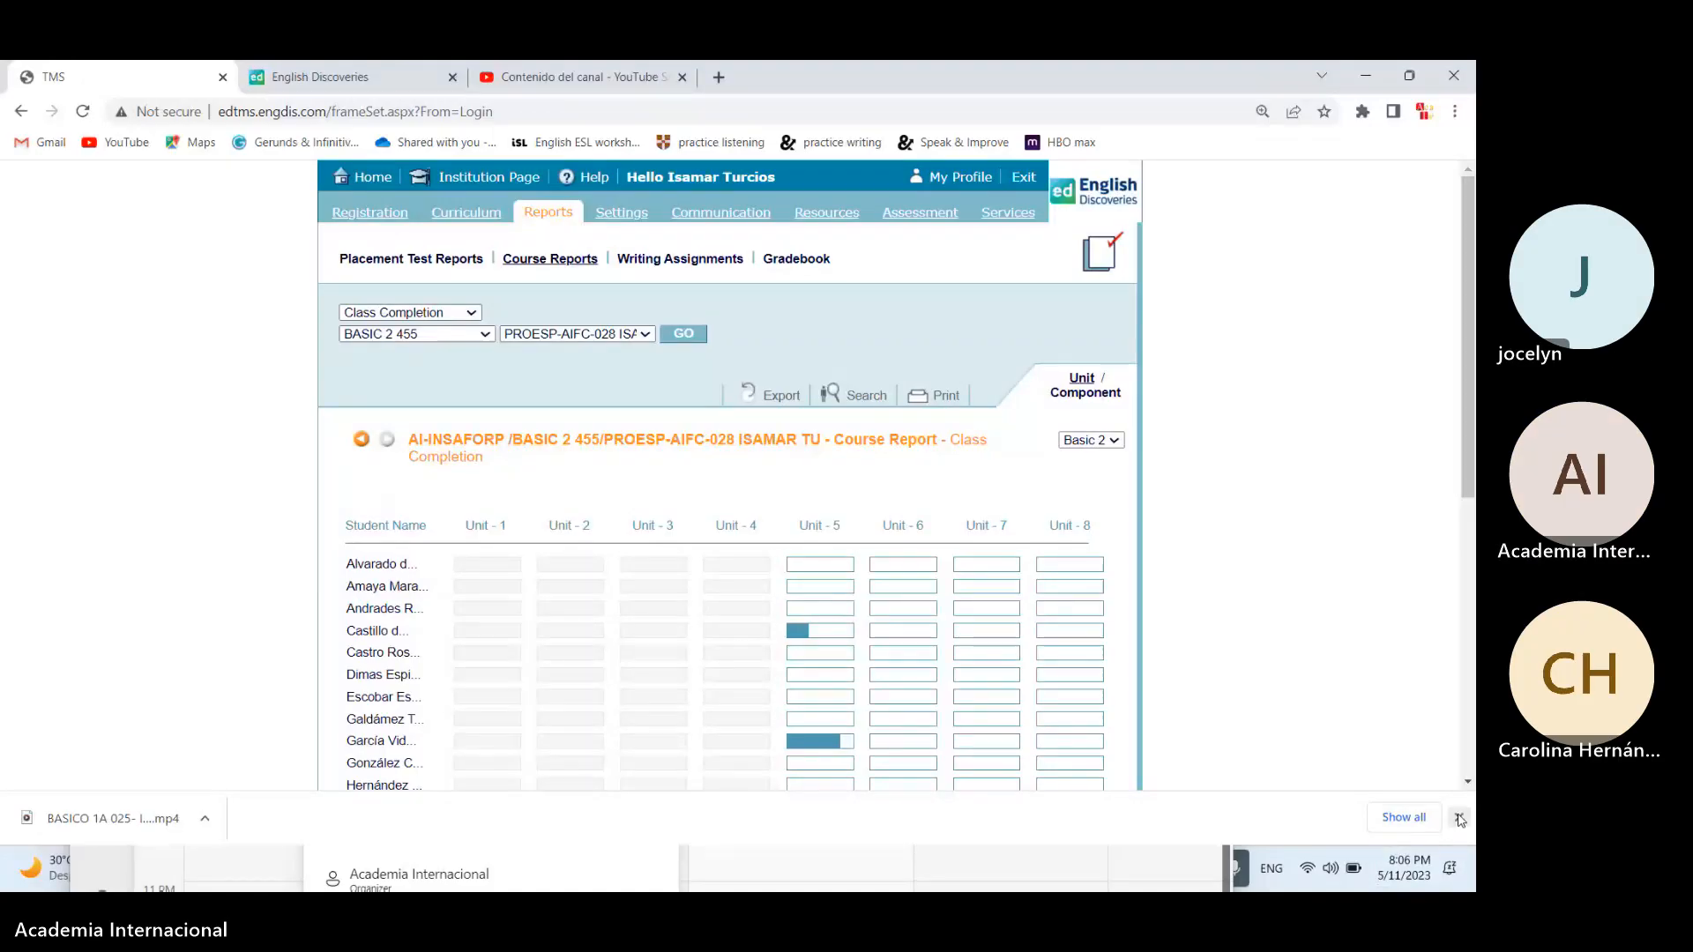
{"action": "mouse_move", "coordinate": [1458, 817]}
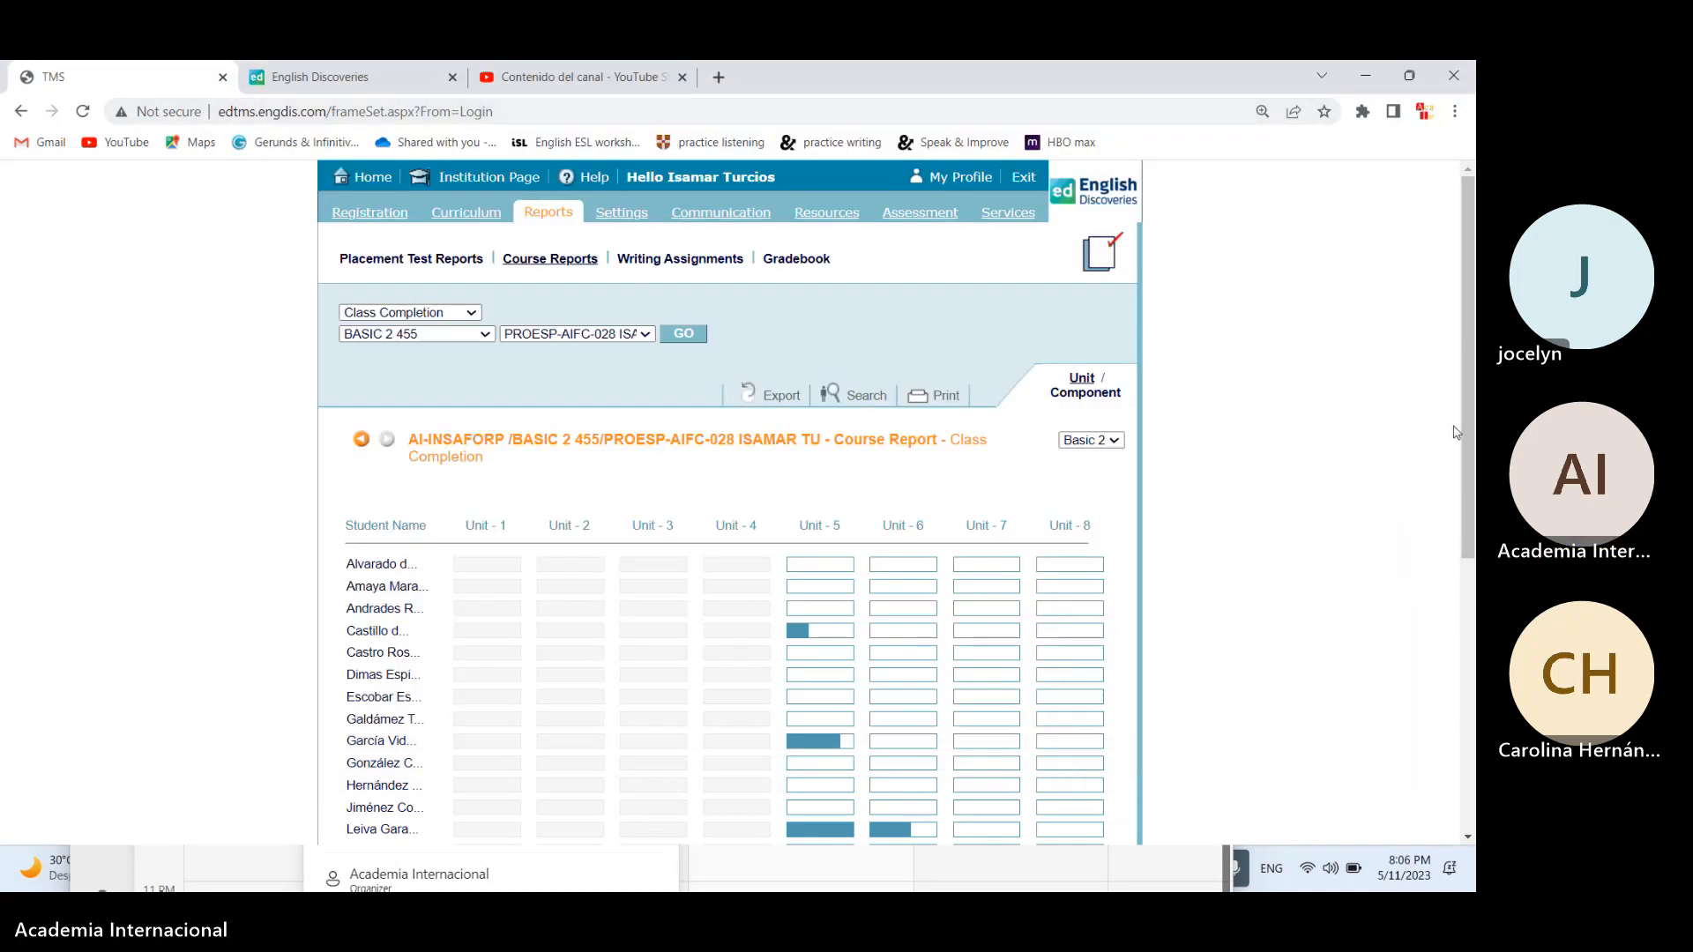
- Scroll the BASIC 2 455 Class Completion report down to more student rows
{"action": "scroll", "scroll_direction": "down", "scroll_amount": 3}
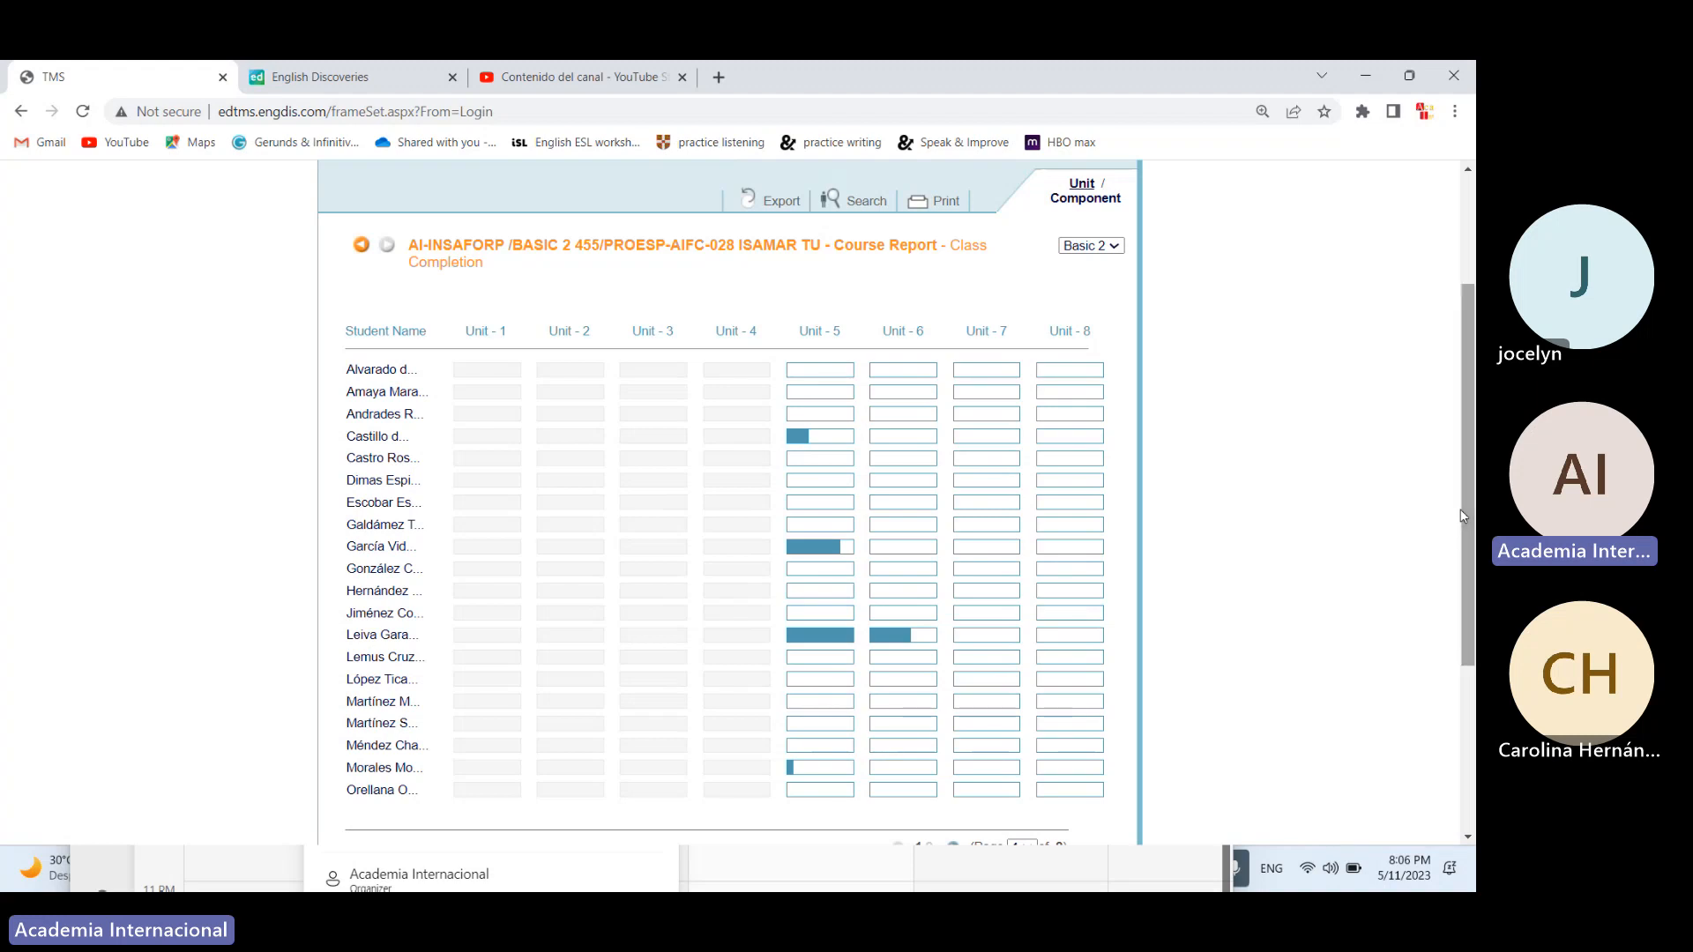
{"action": "mouse_move", "coordinate": [1363, 398]}
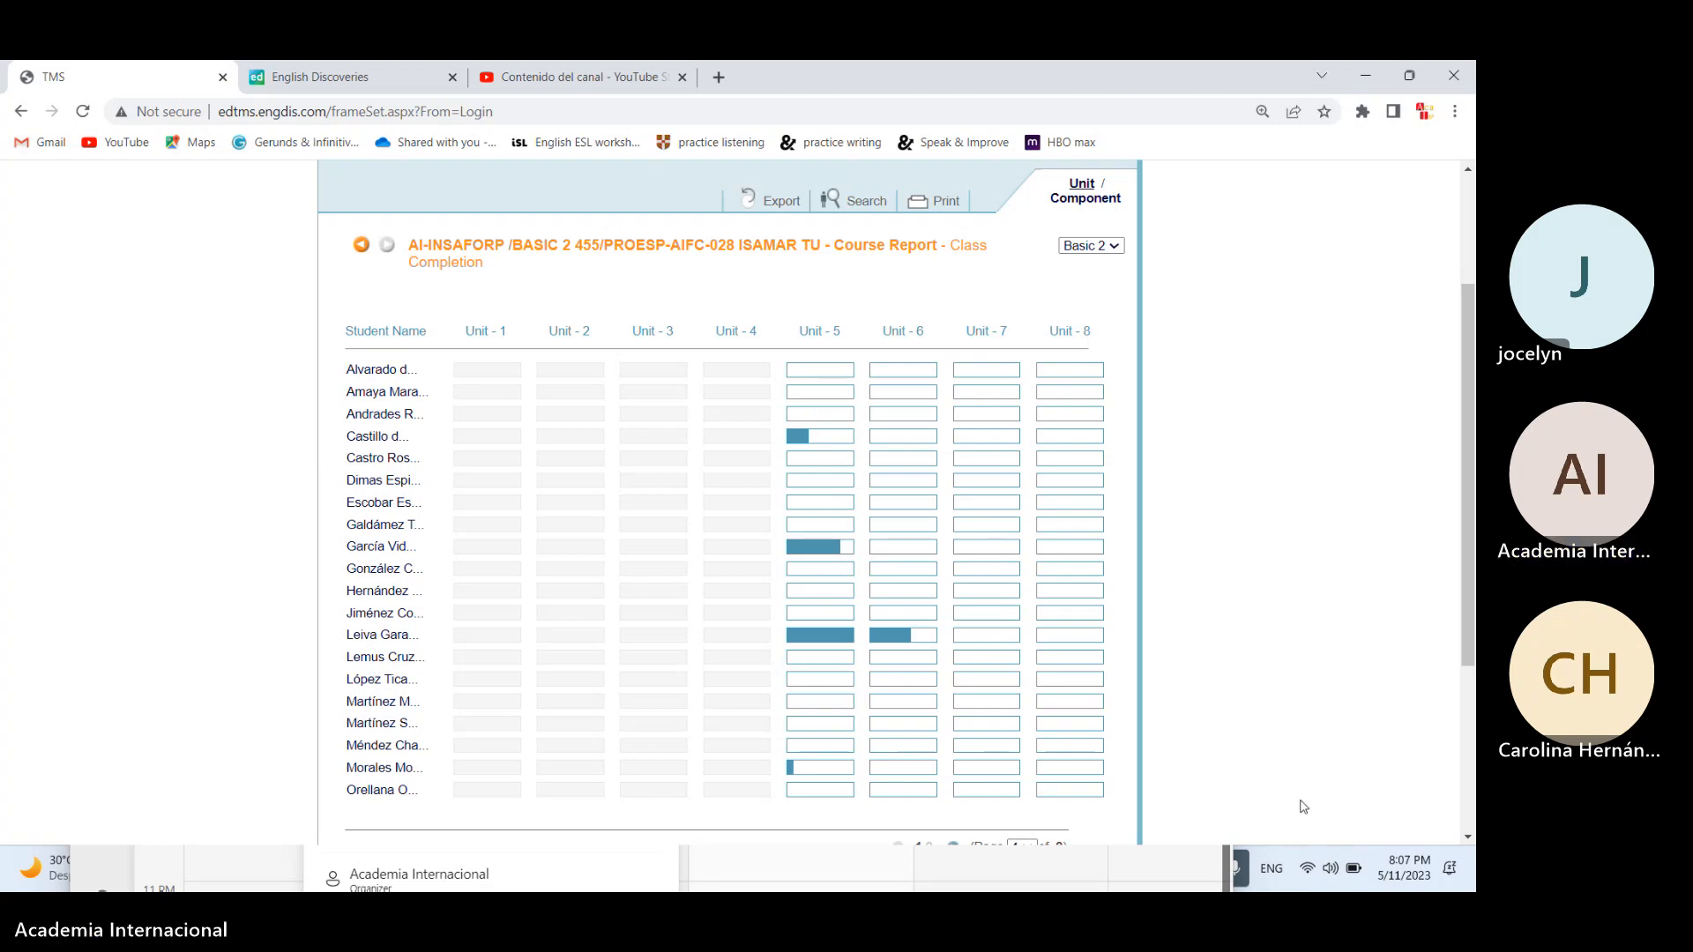
- Open the Windows notification center, expand the month calendar, then collapse it
{"action": "left_click", "coordinate": [1404, 867]}
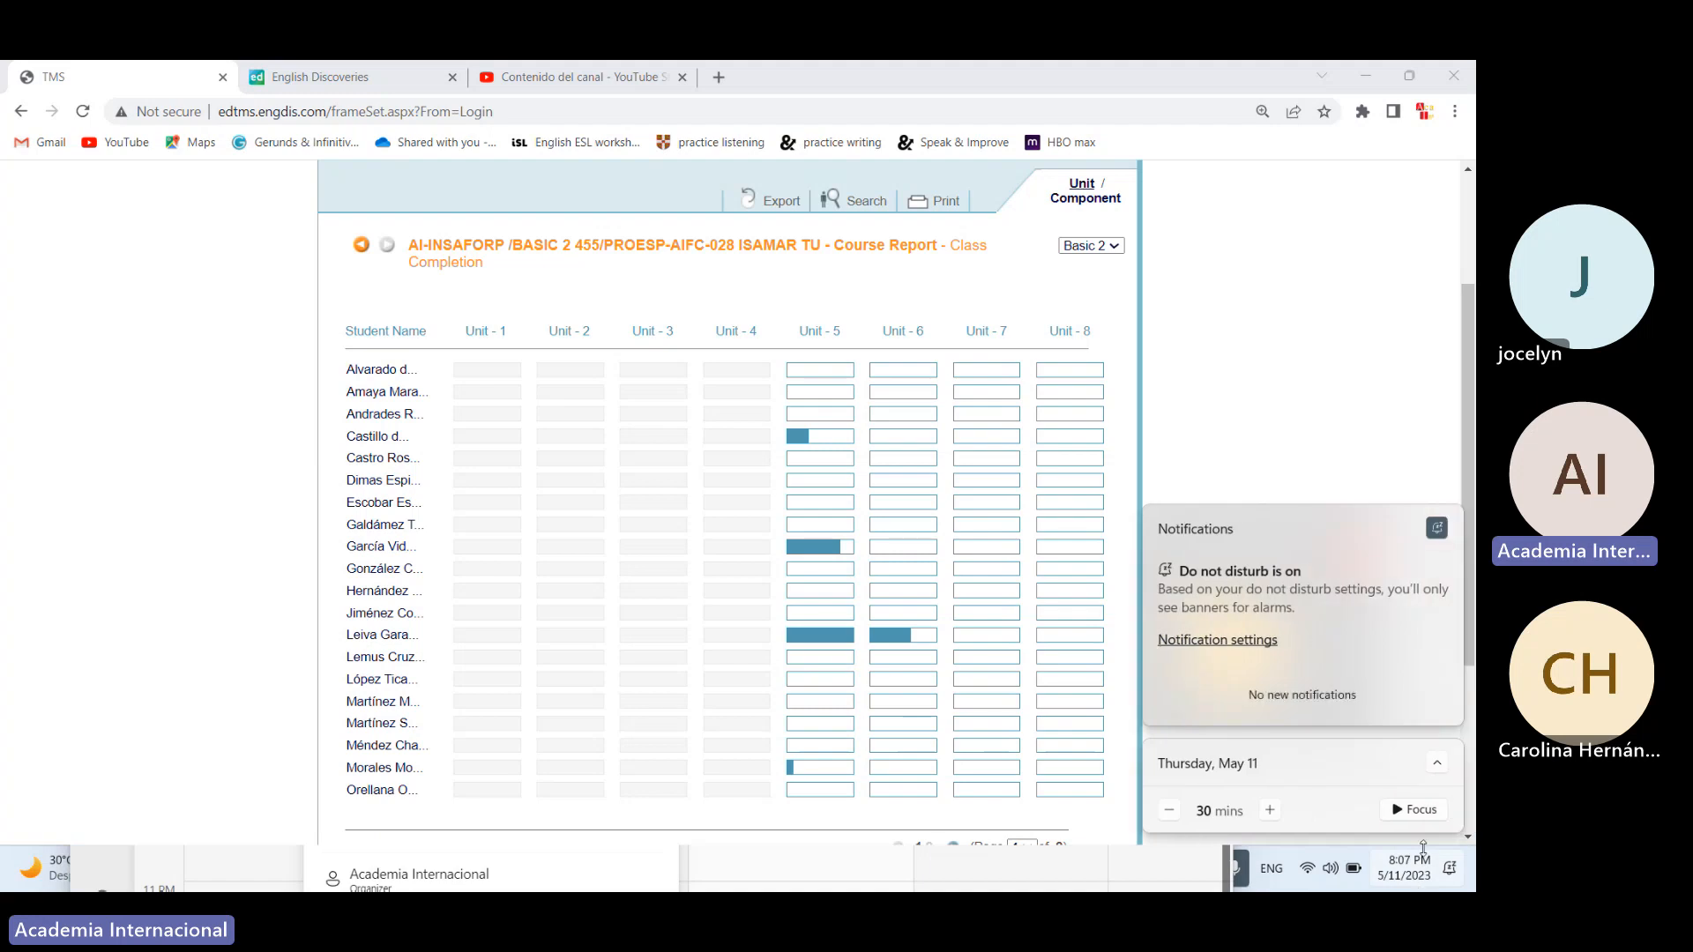
{"action": "left_click", "coordinate": [1437, 419]}
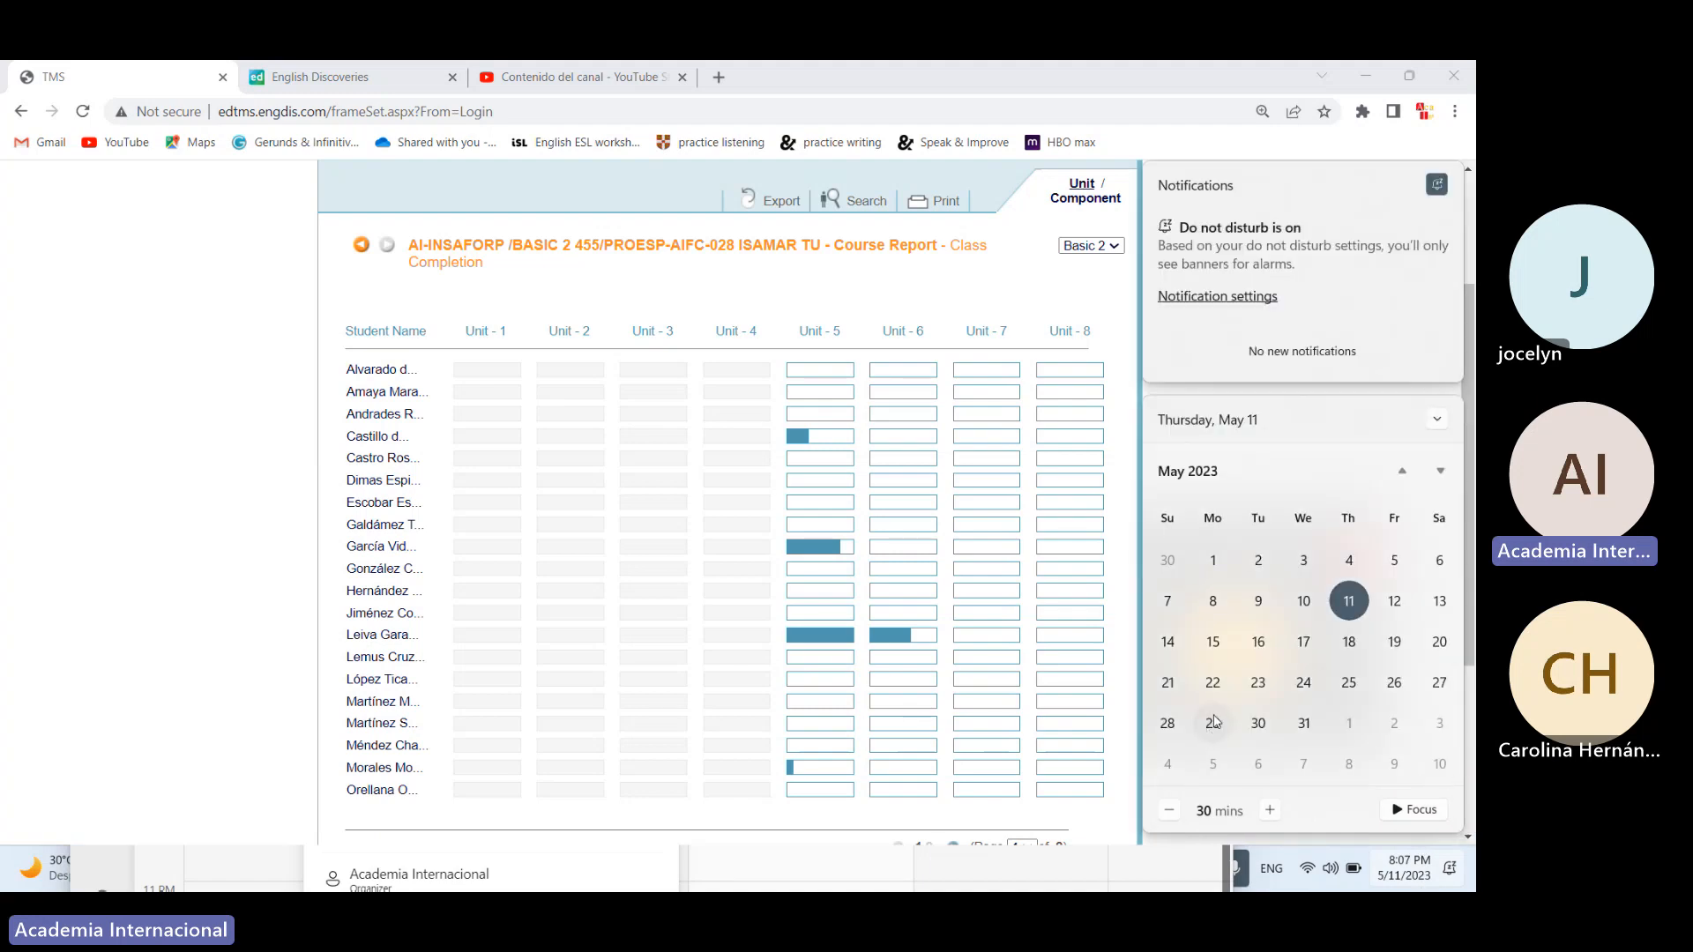
{"action": "mouse_move", "coordinate": [1212, 721]}
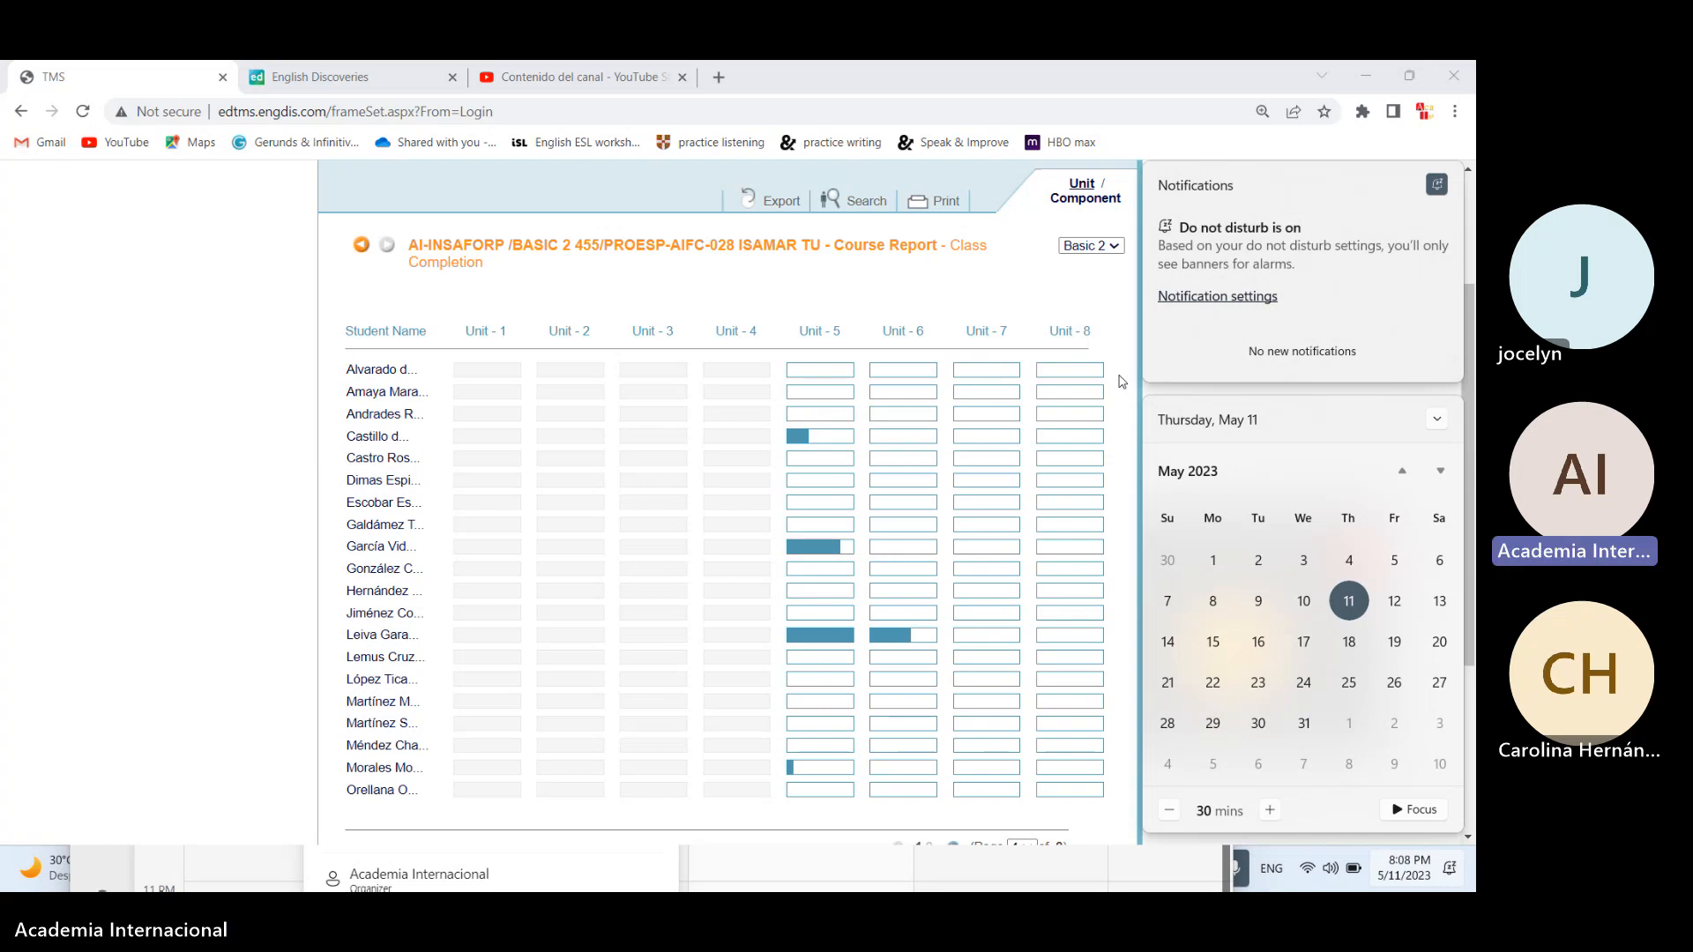
{"action": "mouse_move", "coordinate": [1437, 431]}
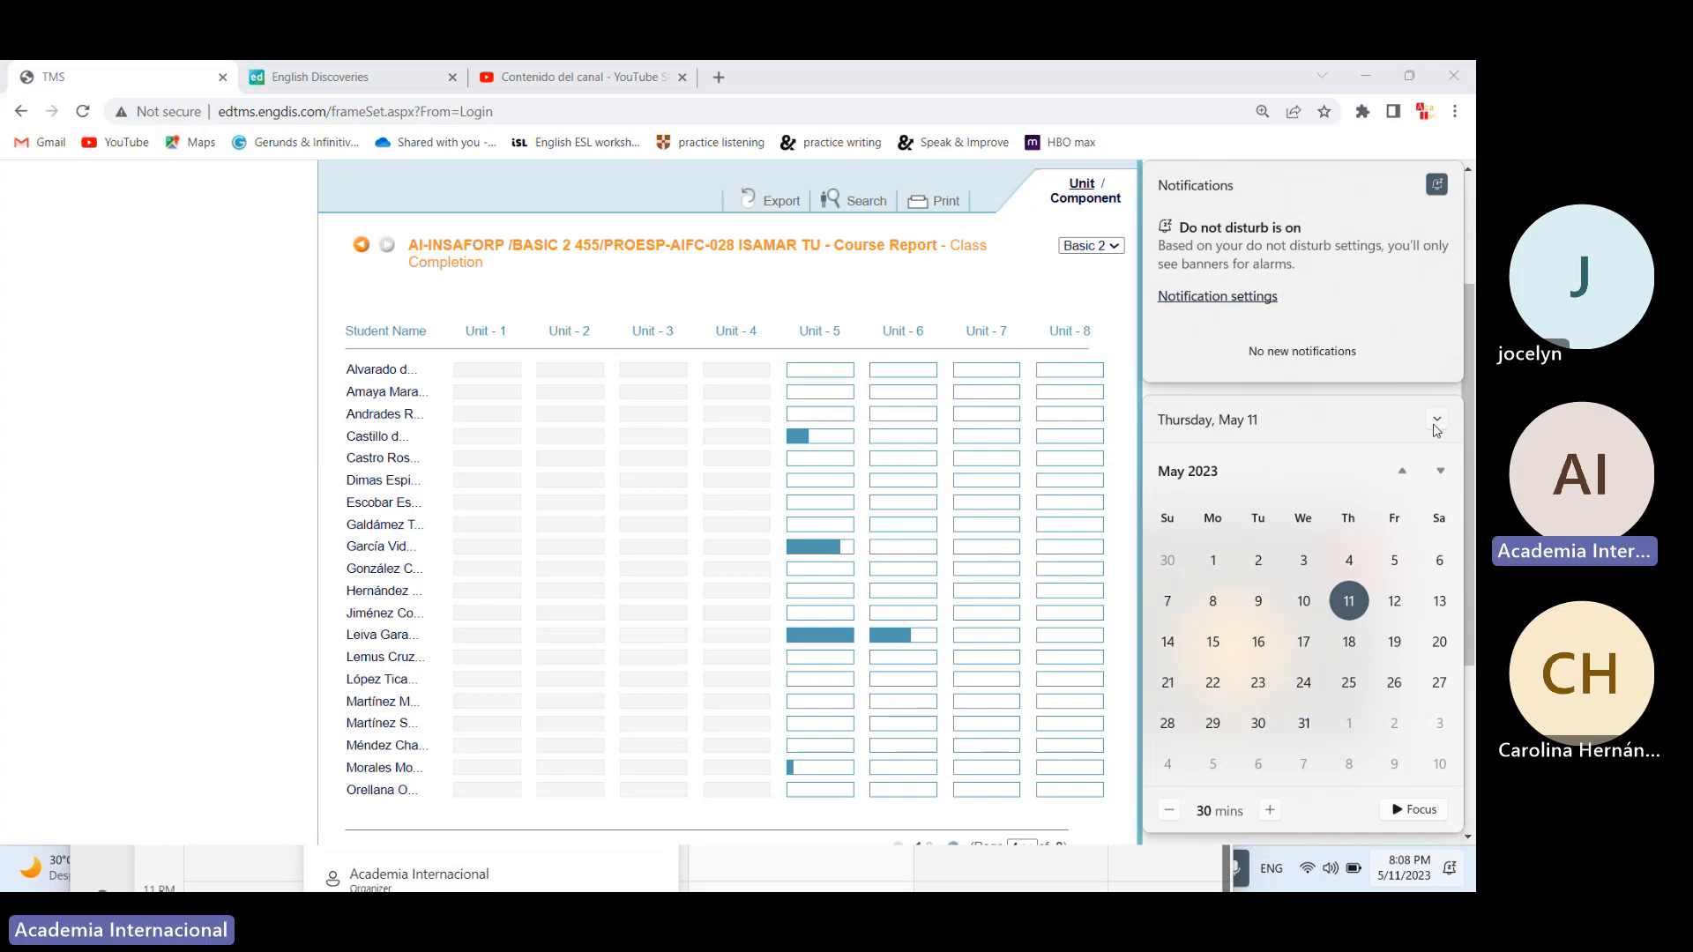
{"action": "left_click", "coordinate": [1436, 420]}
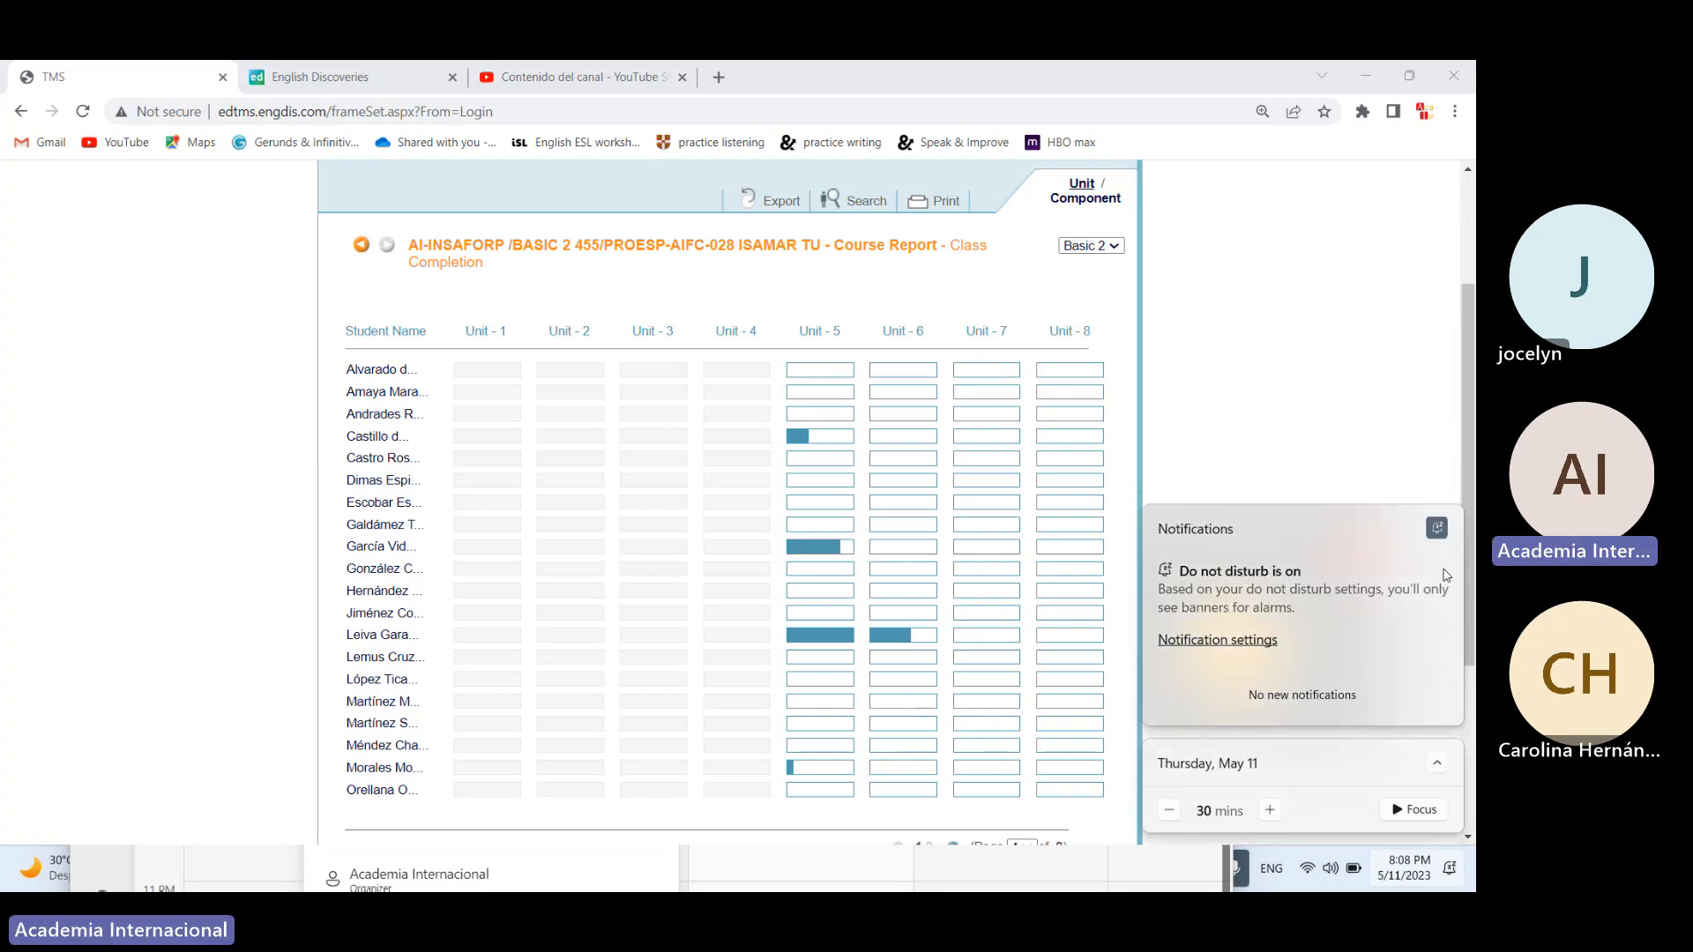
- Scroll the Class Completion report to its end, showing Page 1 of 2
{"action": "scroll", "scroll_direction": "down", "scroll_amount": 3}
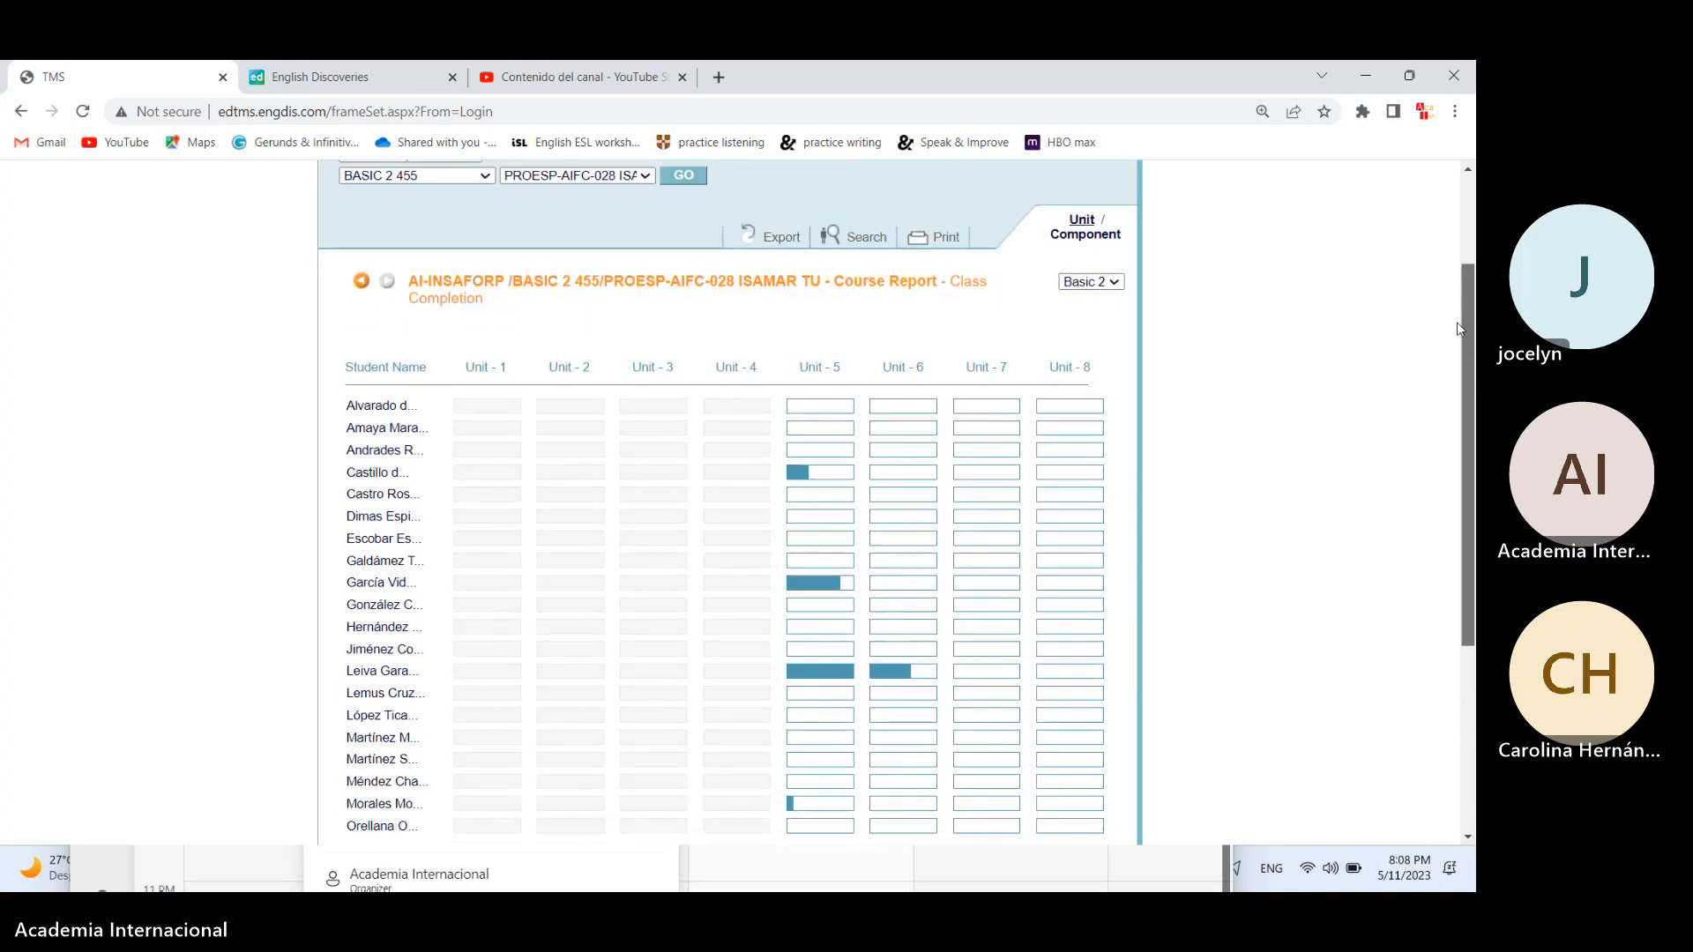
{"action": "scroll", "scroll_direction": "down", "scroll_amount": 3}
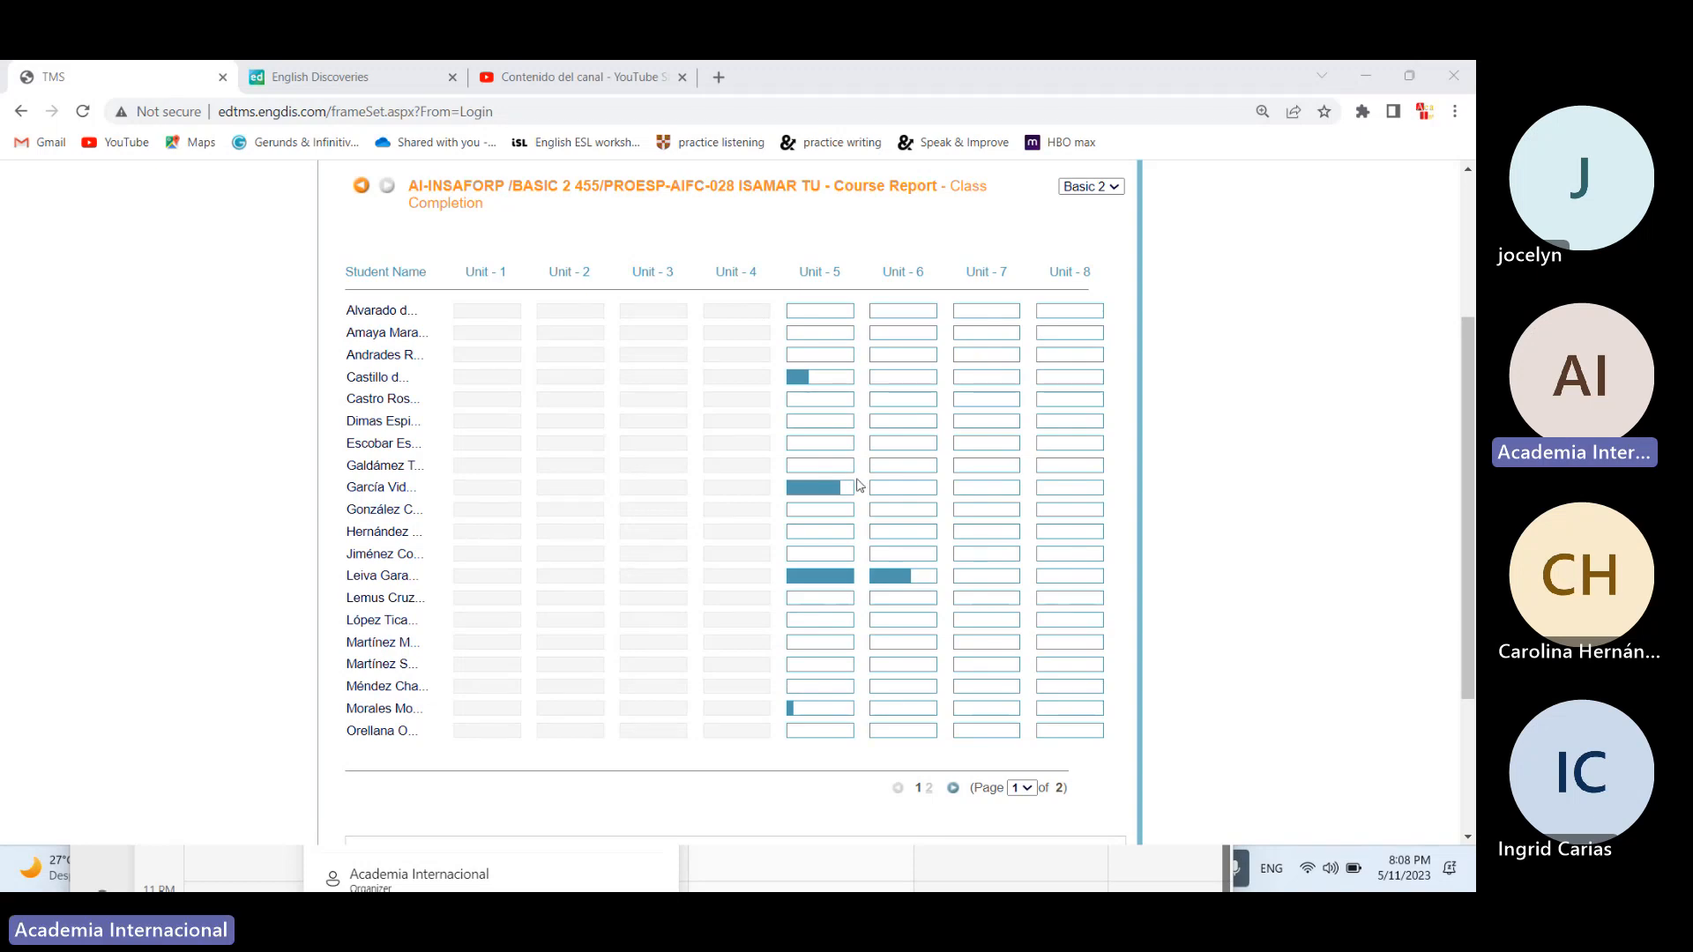
{"action": "mouse_move", "coordinate": [1091, 365]}
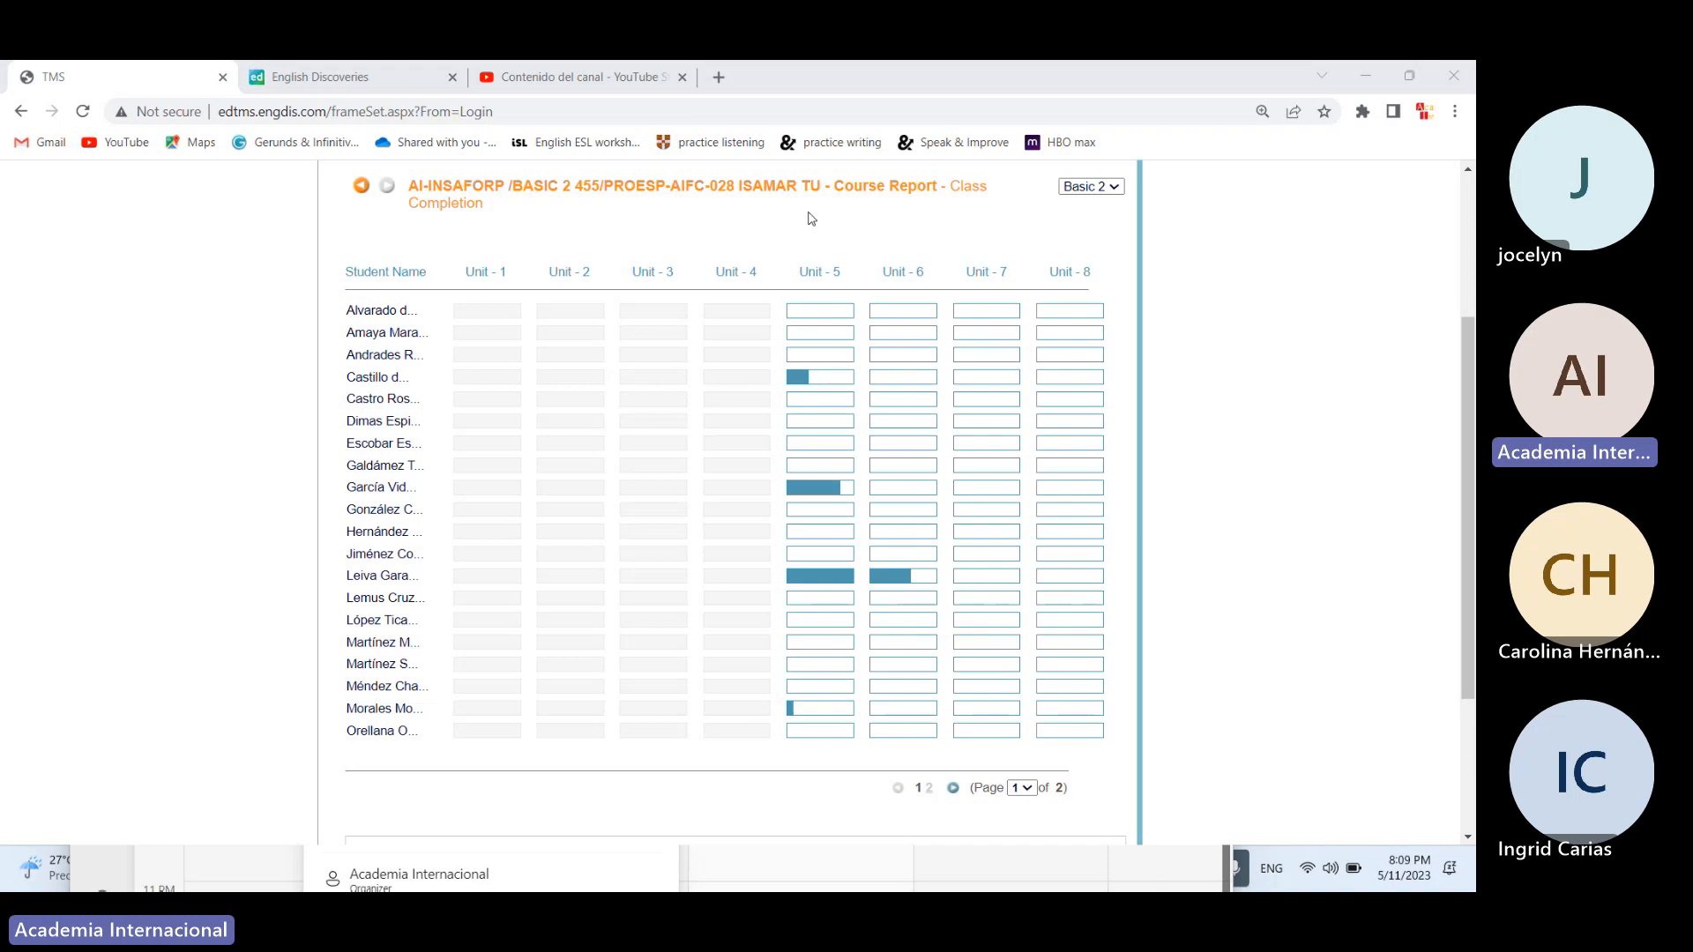
{"action": "mouse_move", "coordinate": [1112, 138]}
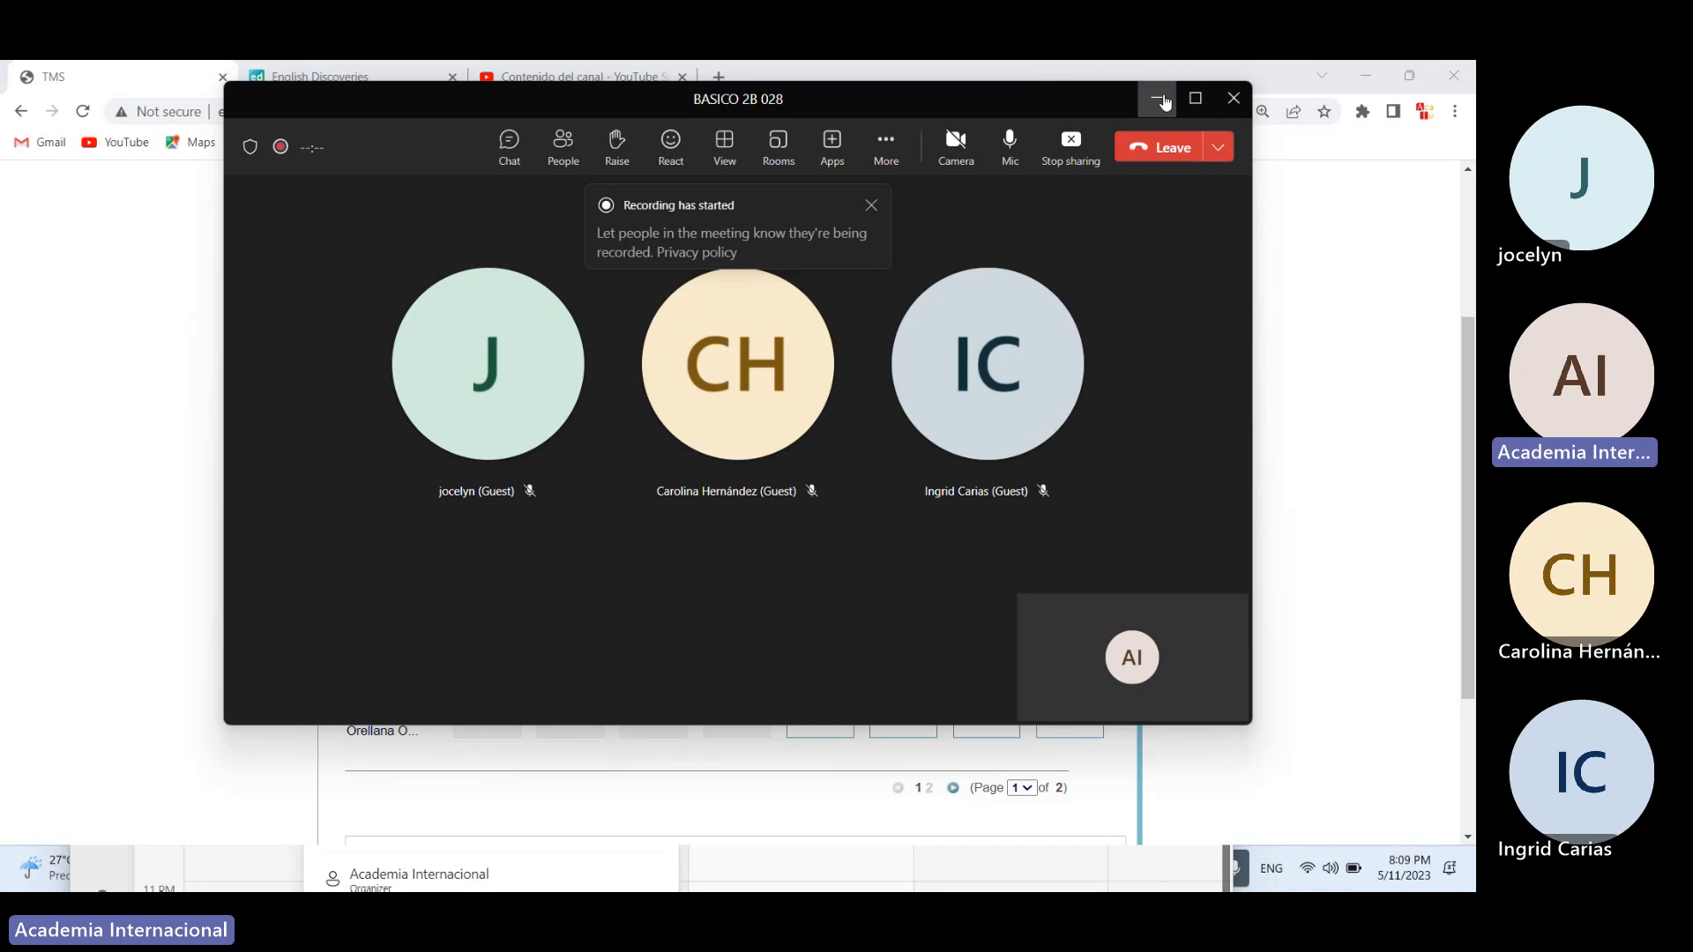
- Minimize Teams and switch through YouTube Studio and English Discoveries tabs to the TMS report
{"action": "left_click", "coordinate": [1158, 98]}
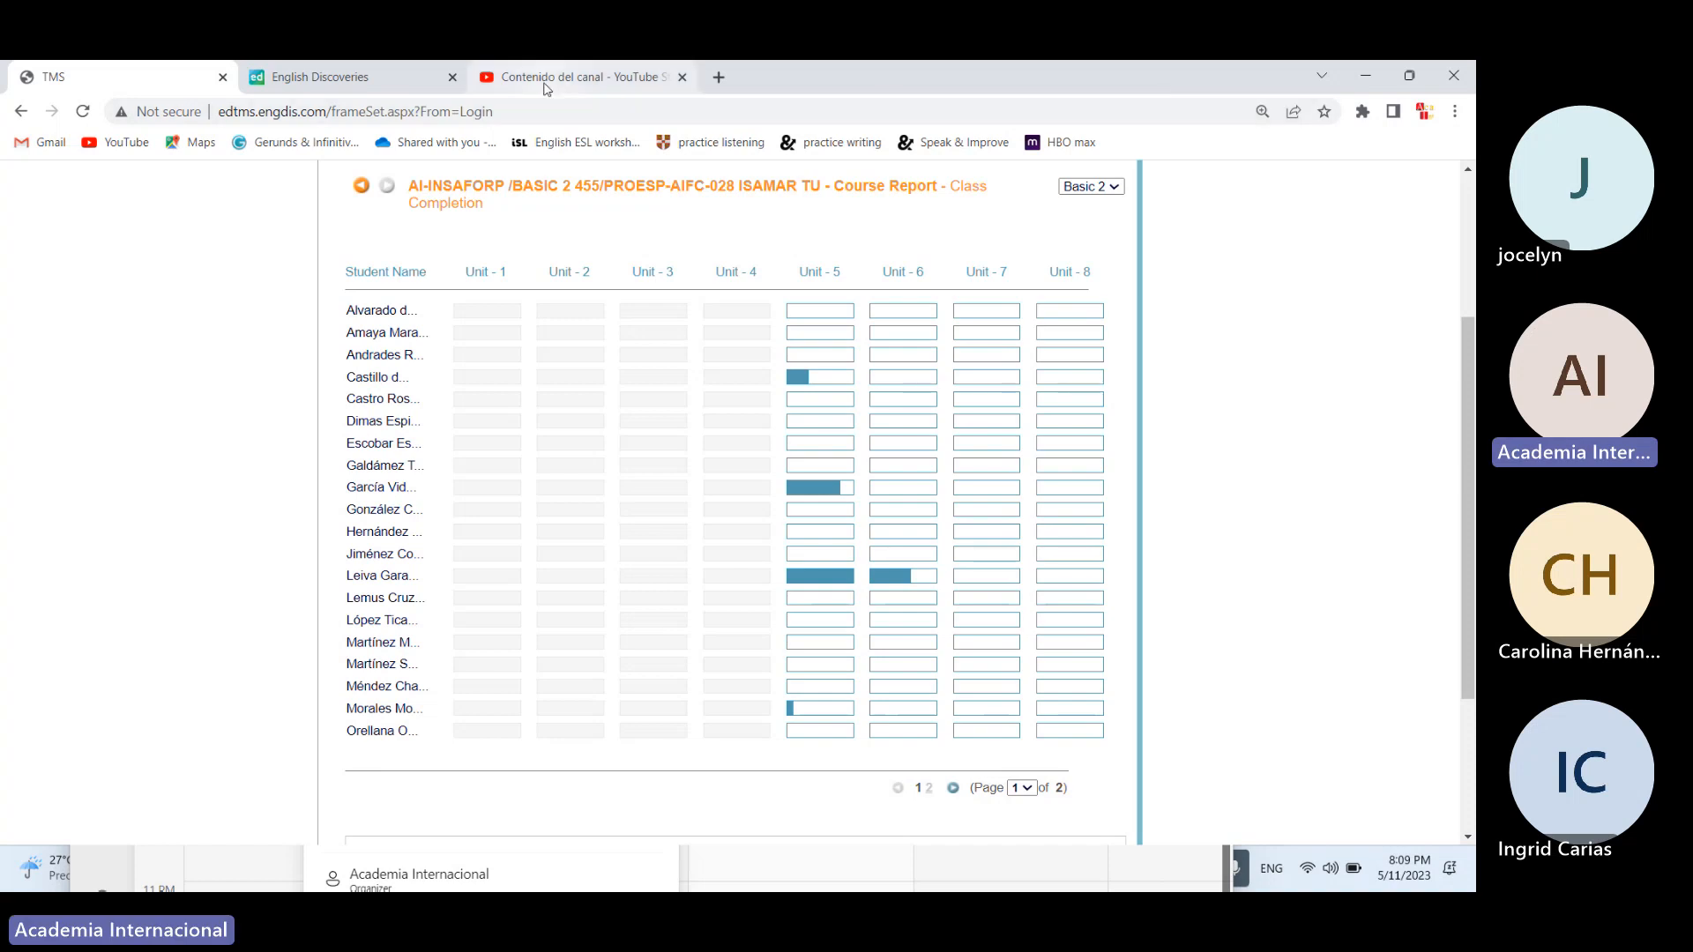
{"action": "left_click", "coordinate": [583, 77]}
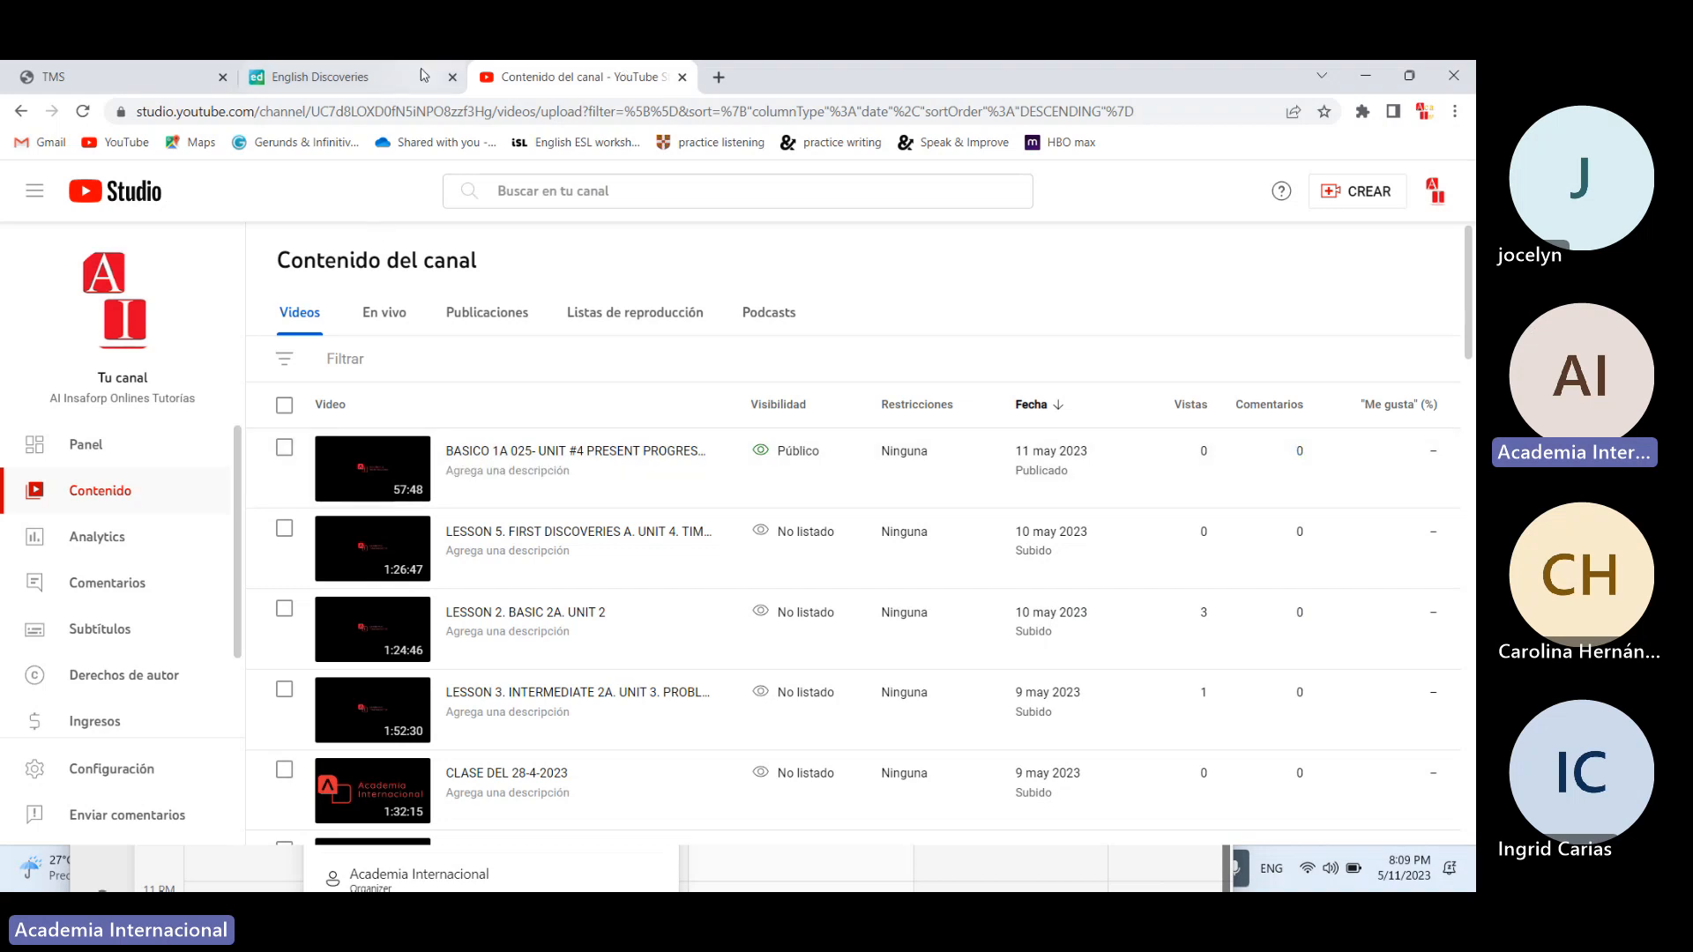
{"action": "left_click", "coordinate": [313, 77]}
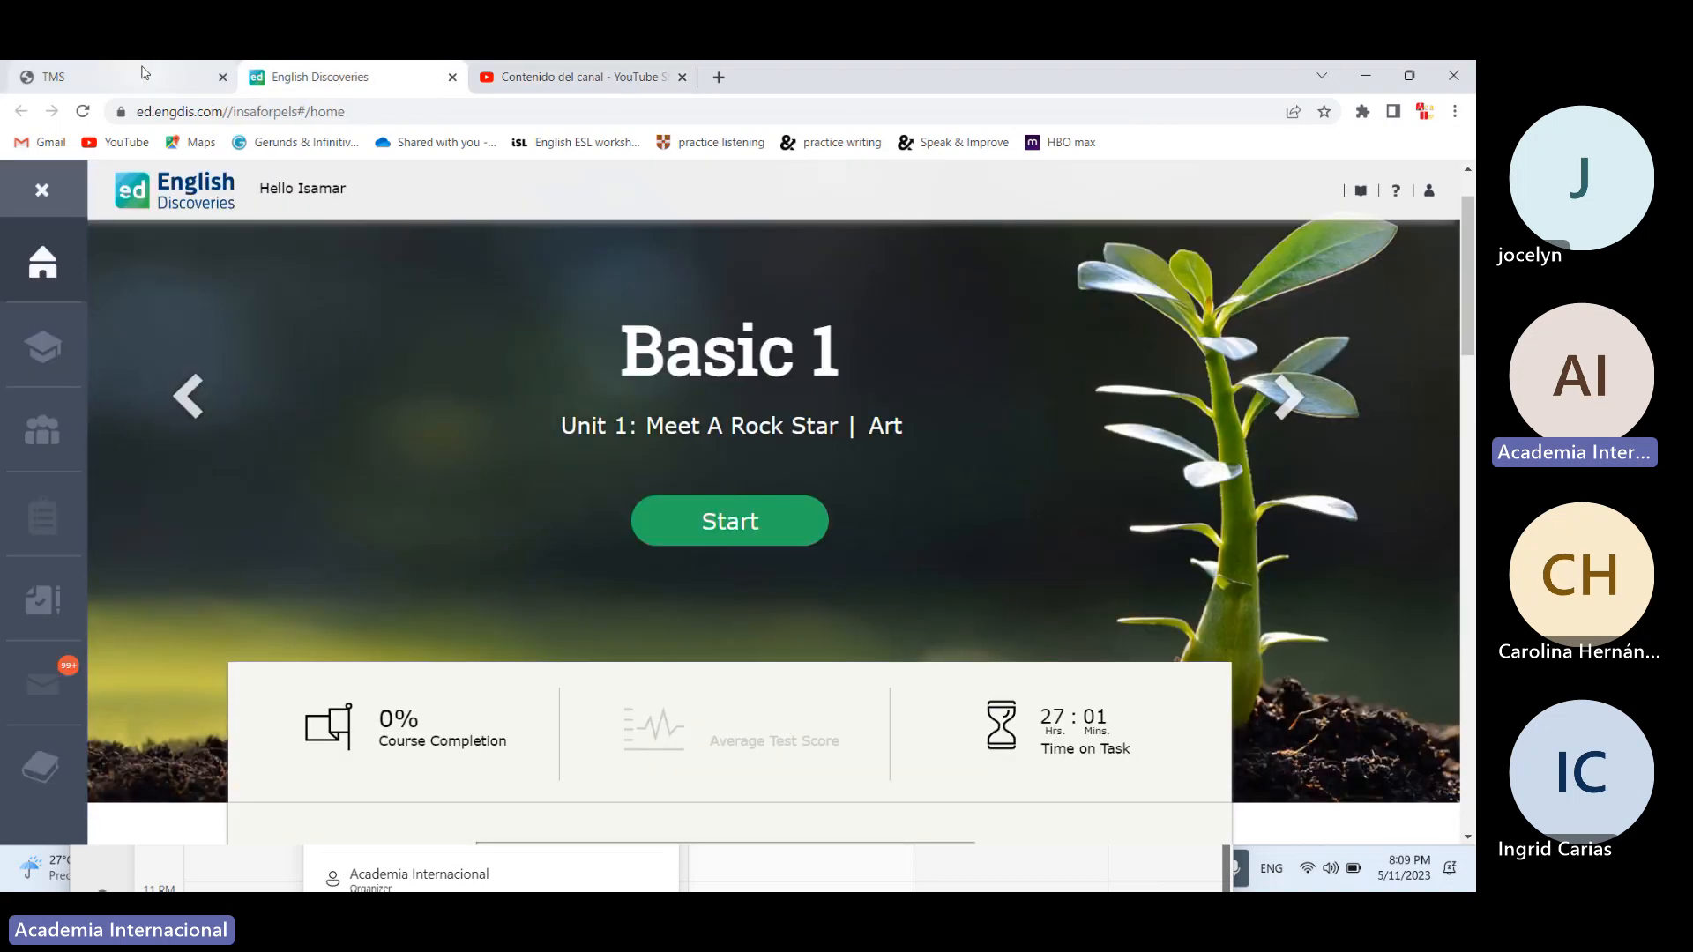
{"action": "left_click", "coordinate": [49, 77]}
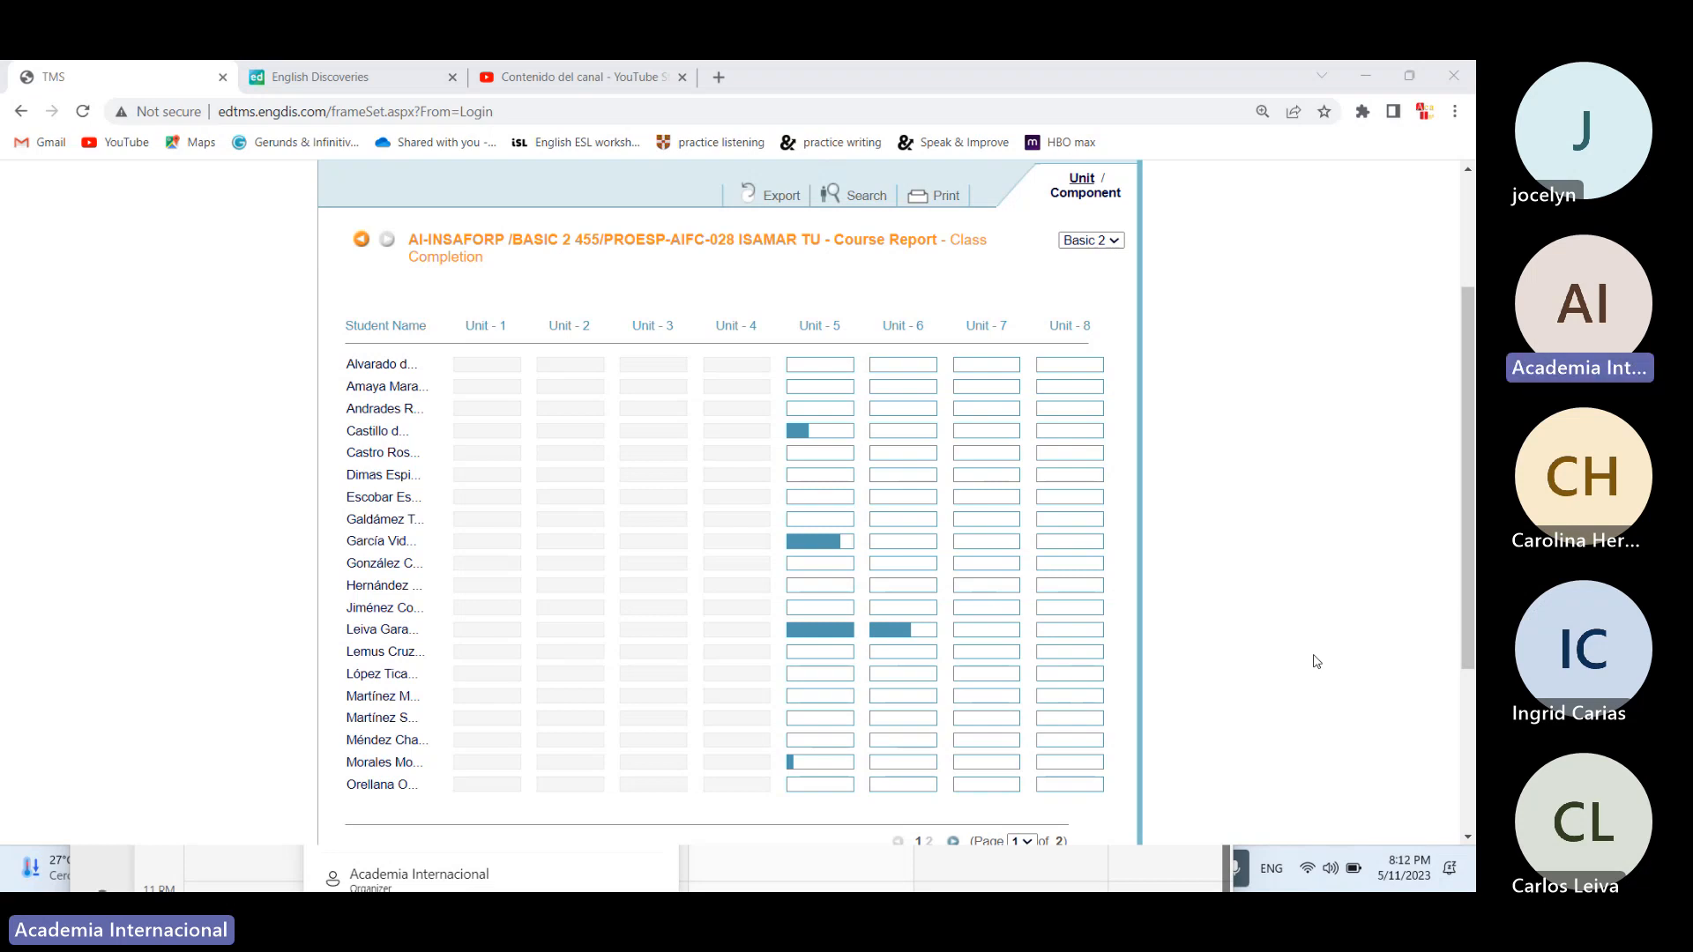
{"action": "mouse_move", "coordinate": [1315, 663]}
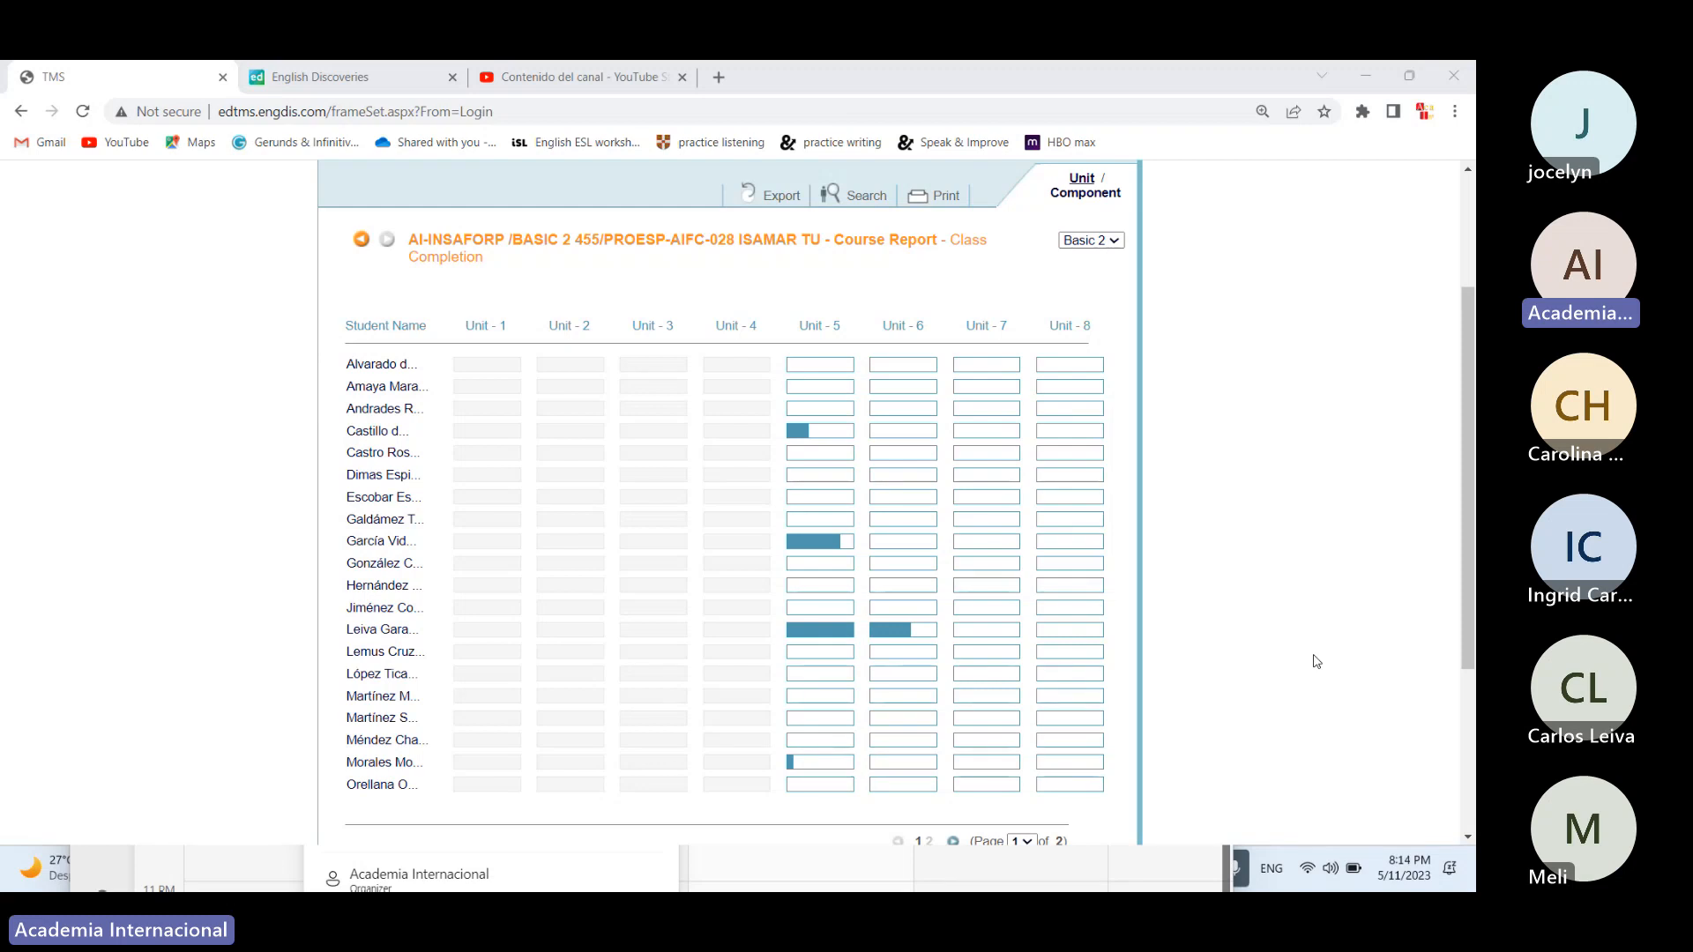
{"action": "mouse_move", "coordinate": [1315, 663]}
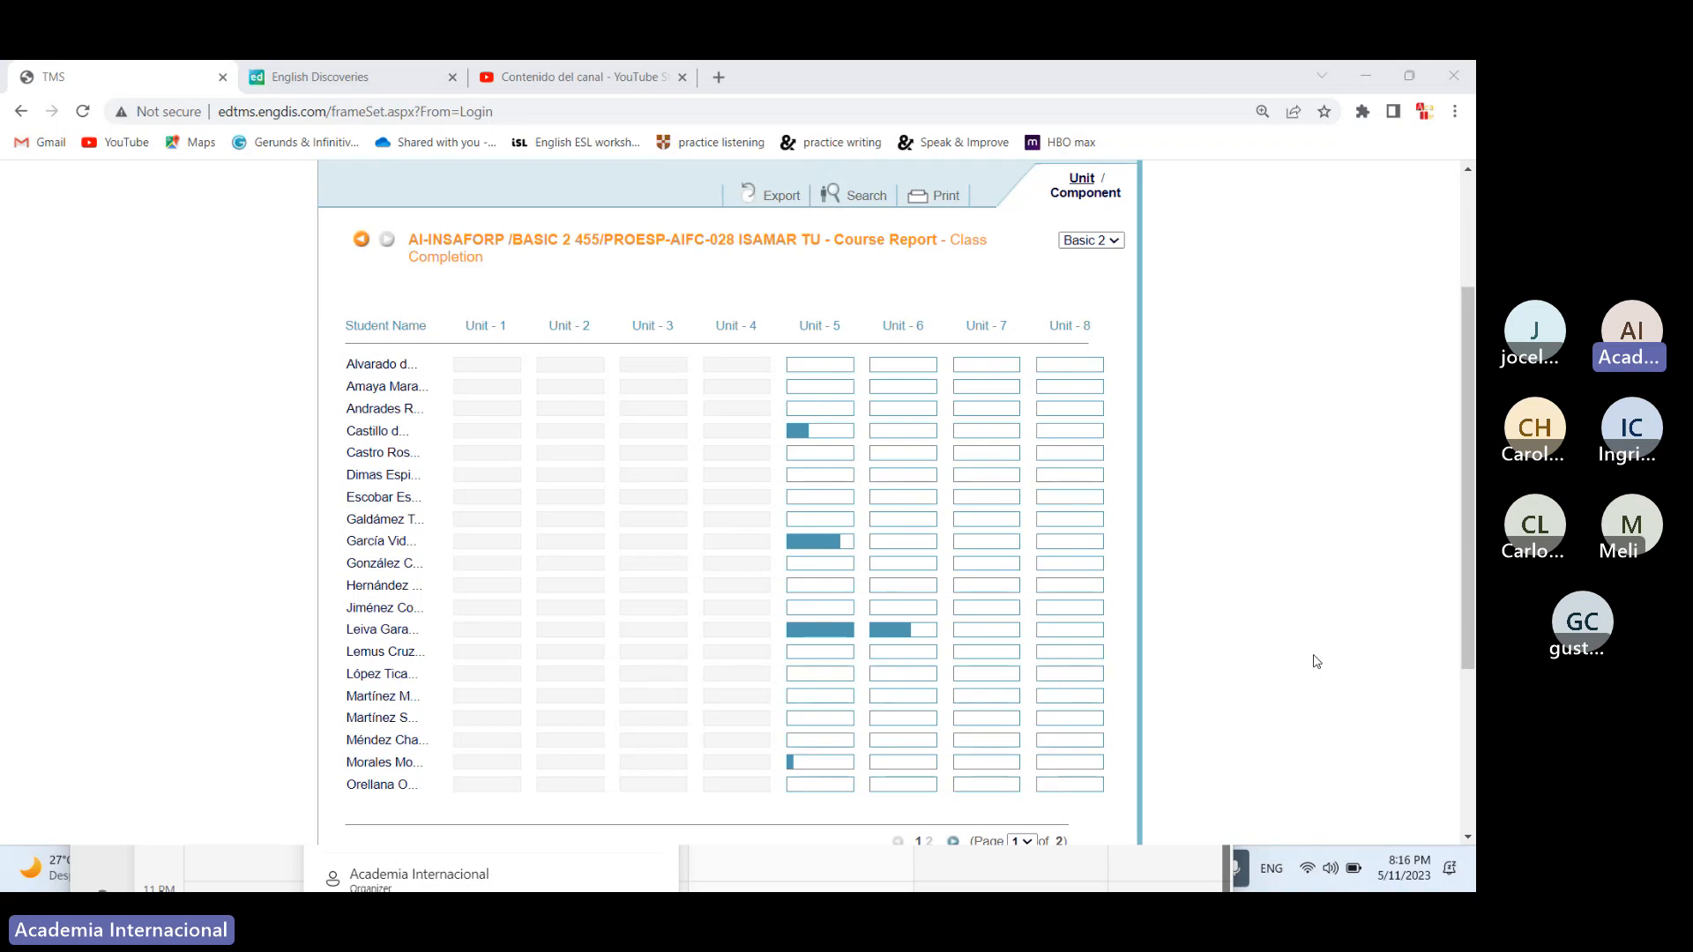
{"action": "mouse_move", "coordinate": [1337, 529]}
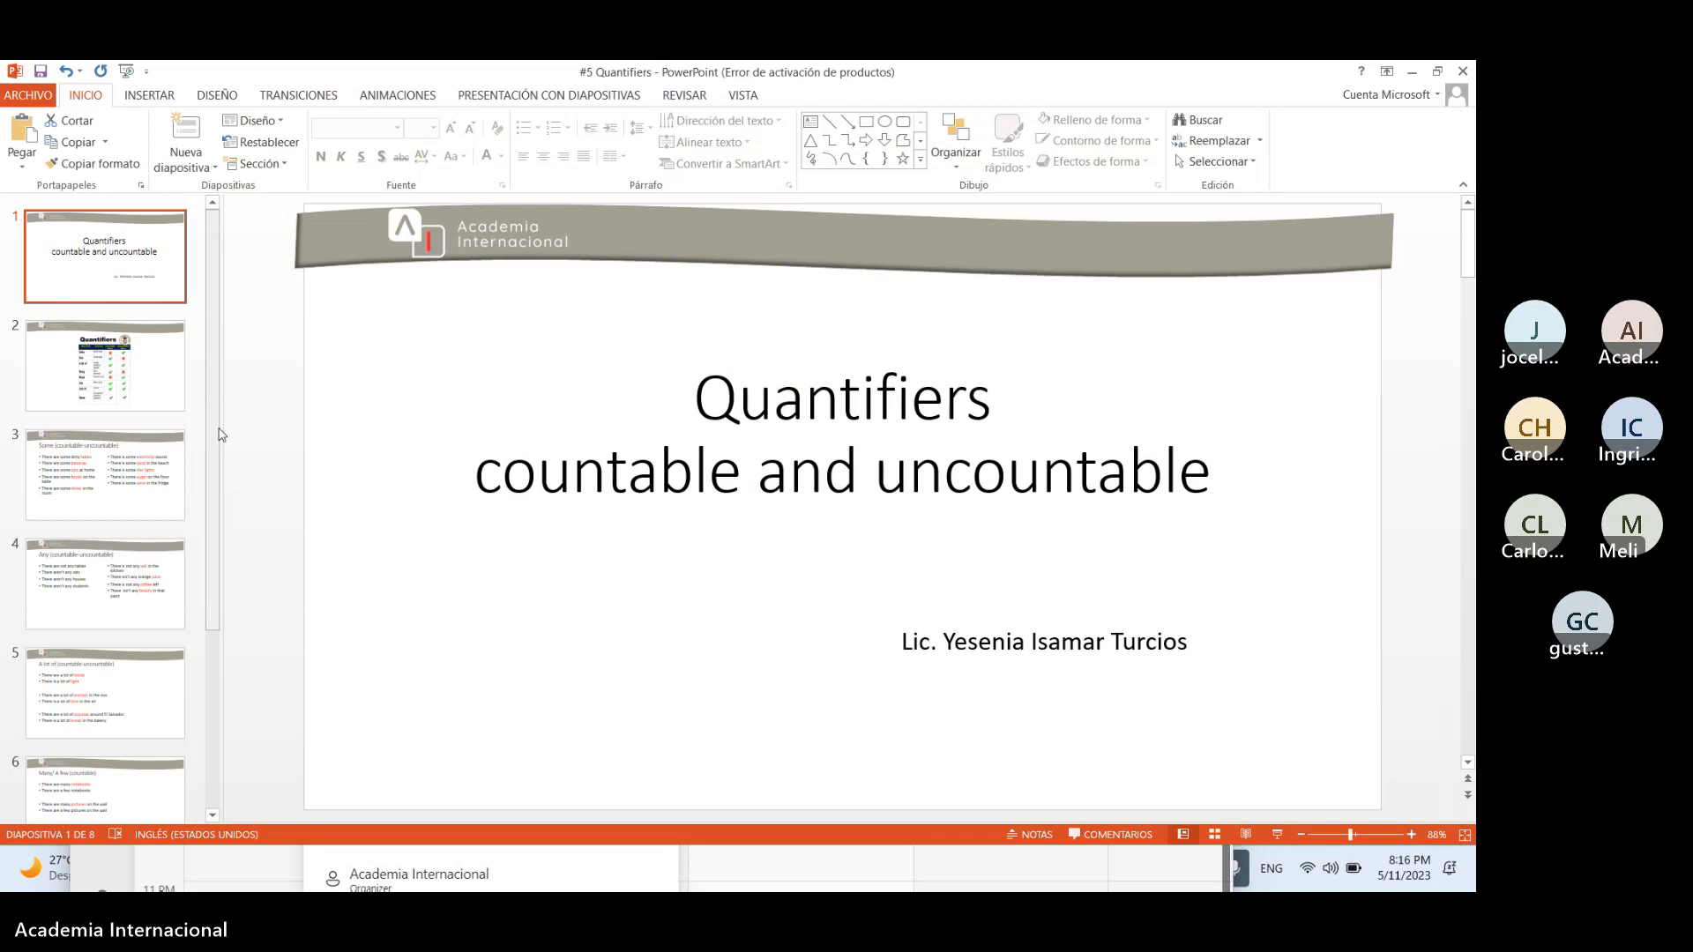
{"action": "left_click", "coordinate": [1630, 329]}
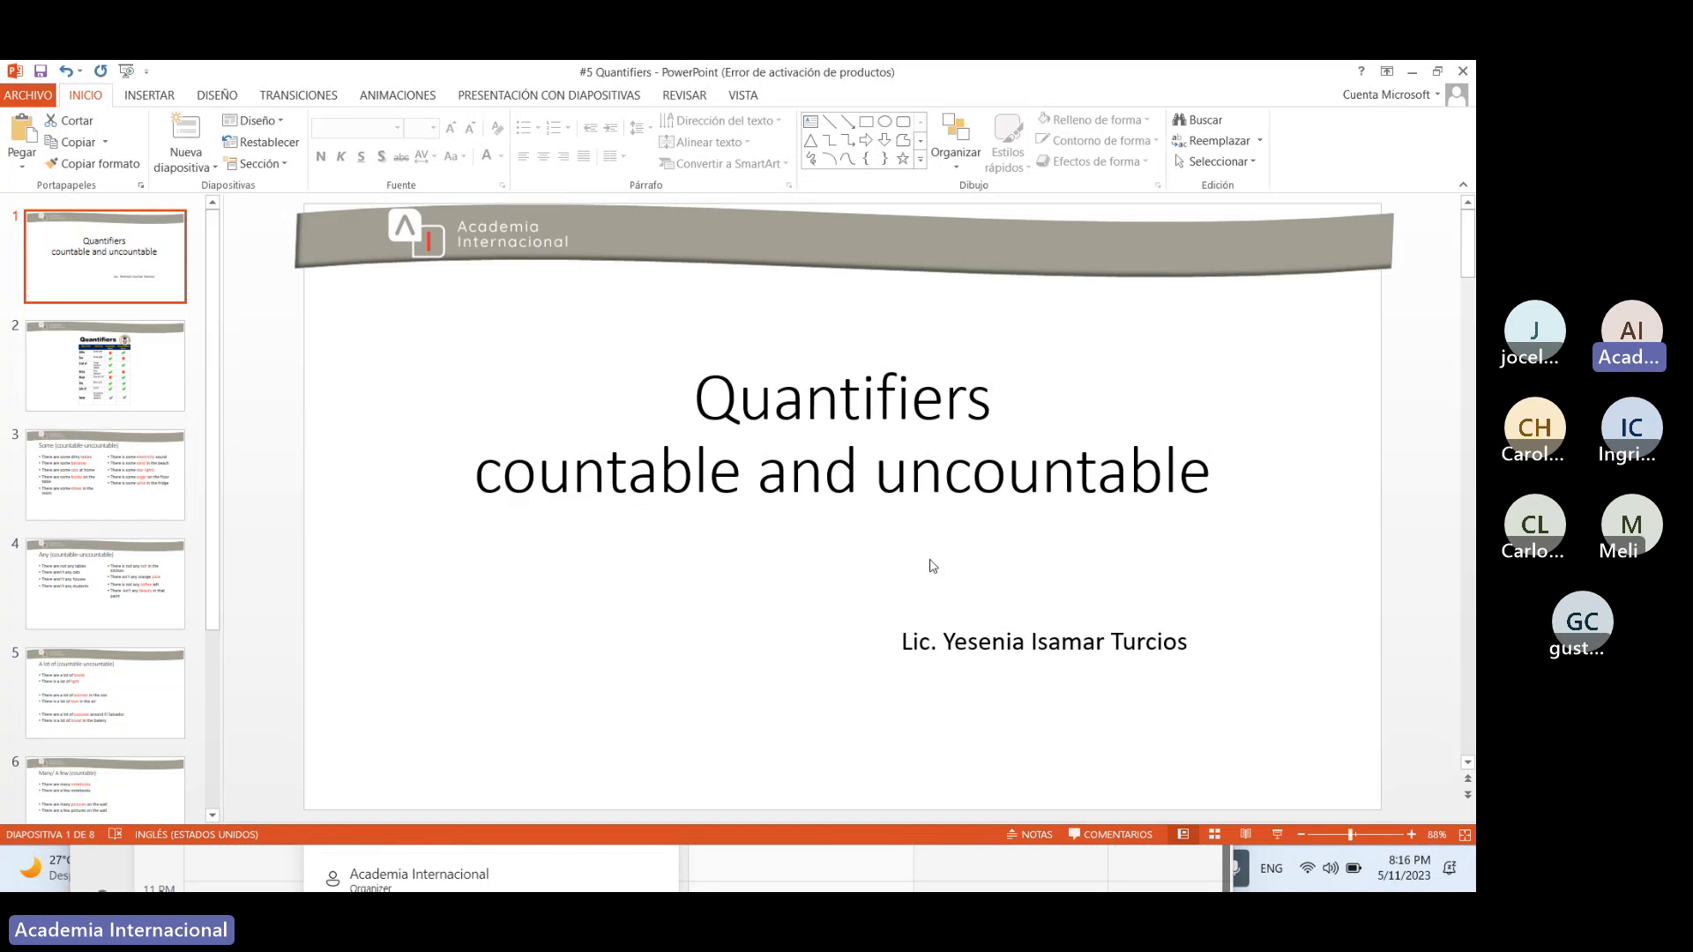
{"action": "mouse_move", "coordinate": [1275, 833]}
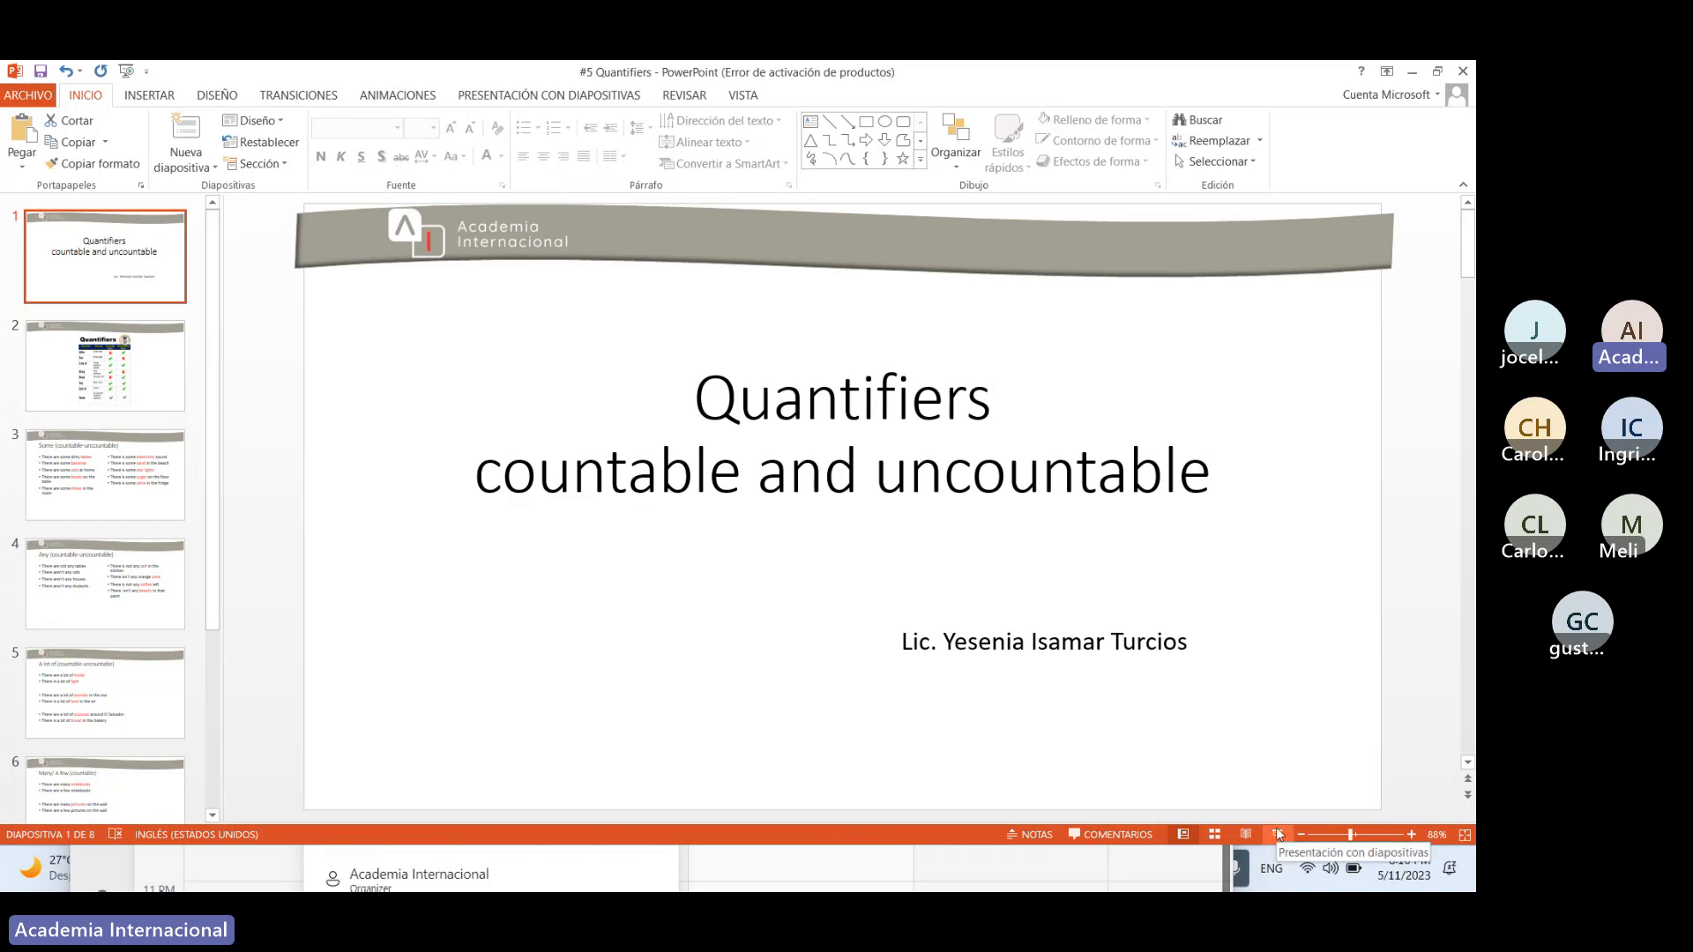
{"action": "left_click", "coordinate": [1246, 833]}
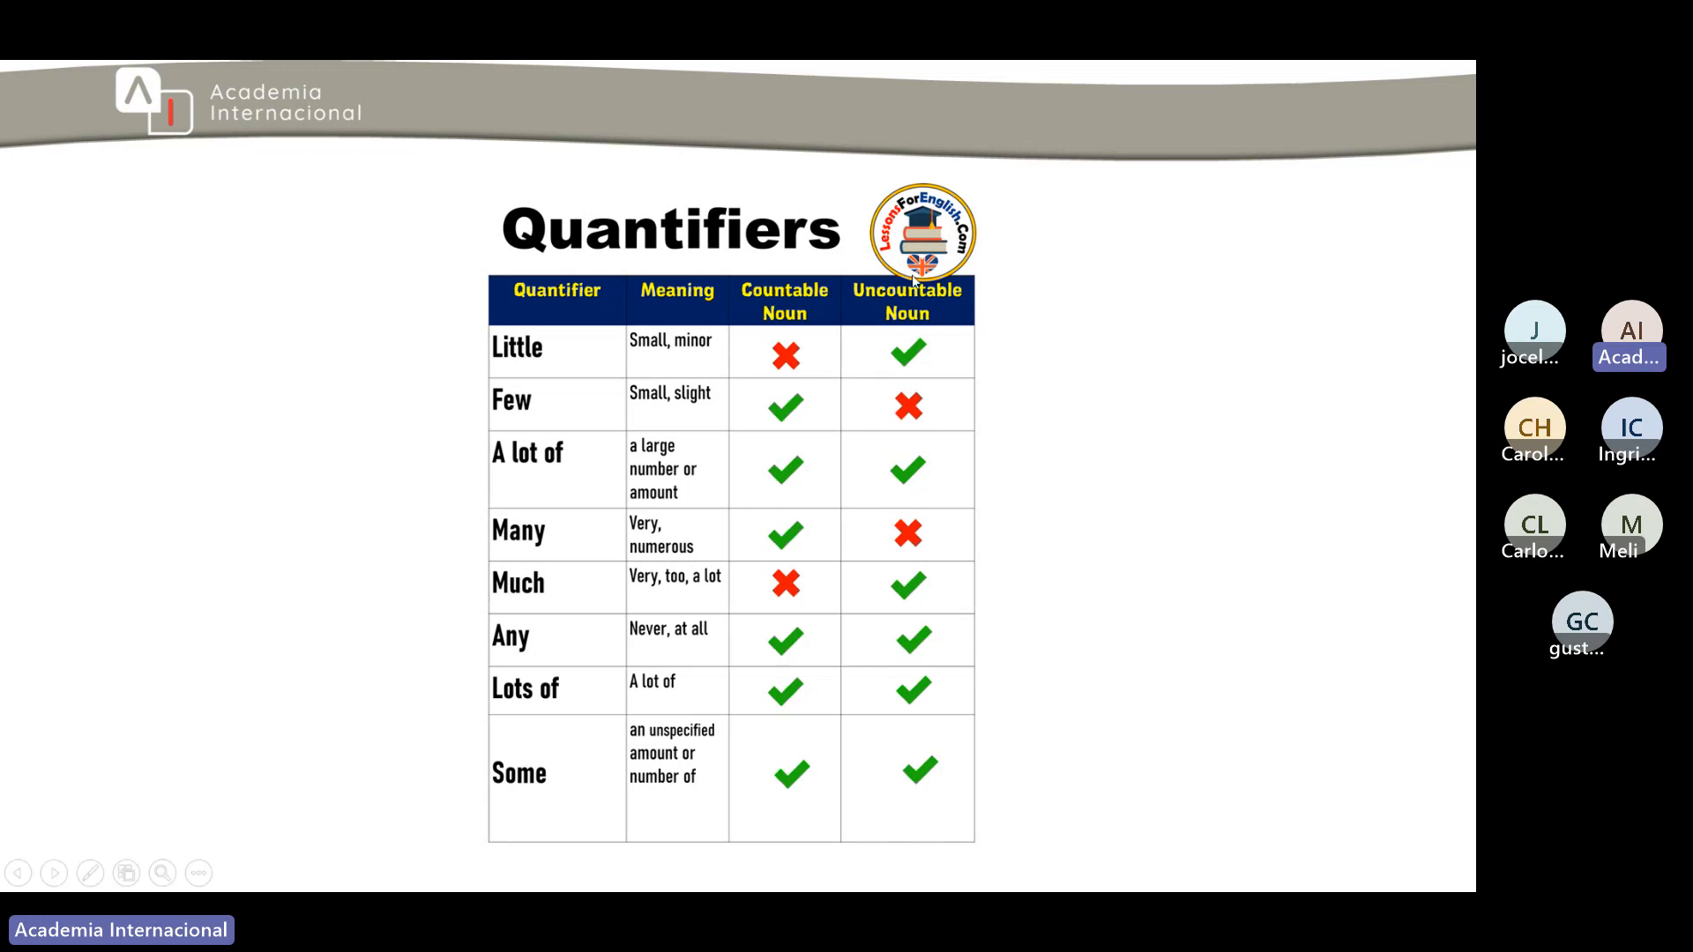
{"action": "mouse_move", "coordinate": [876, 382]}
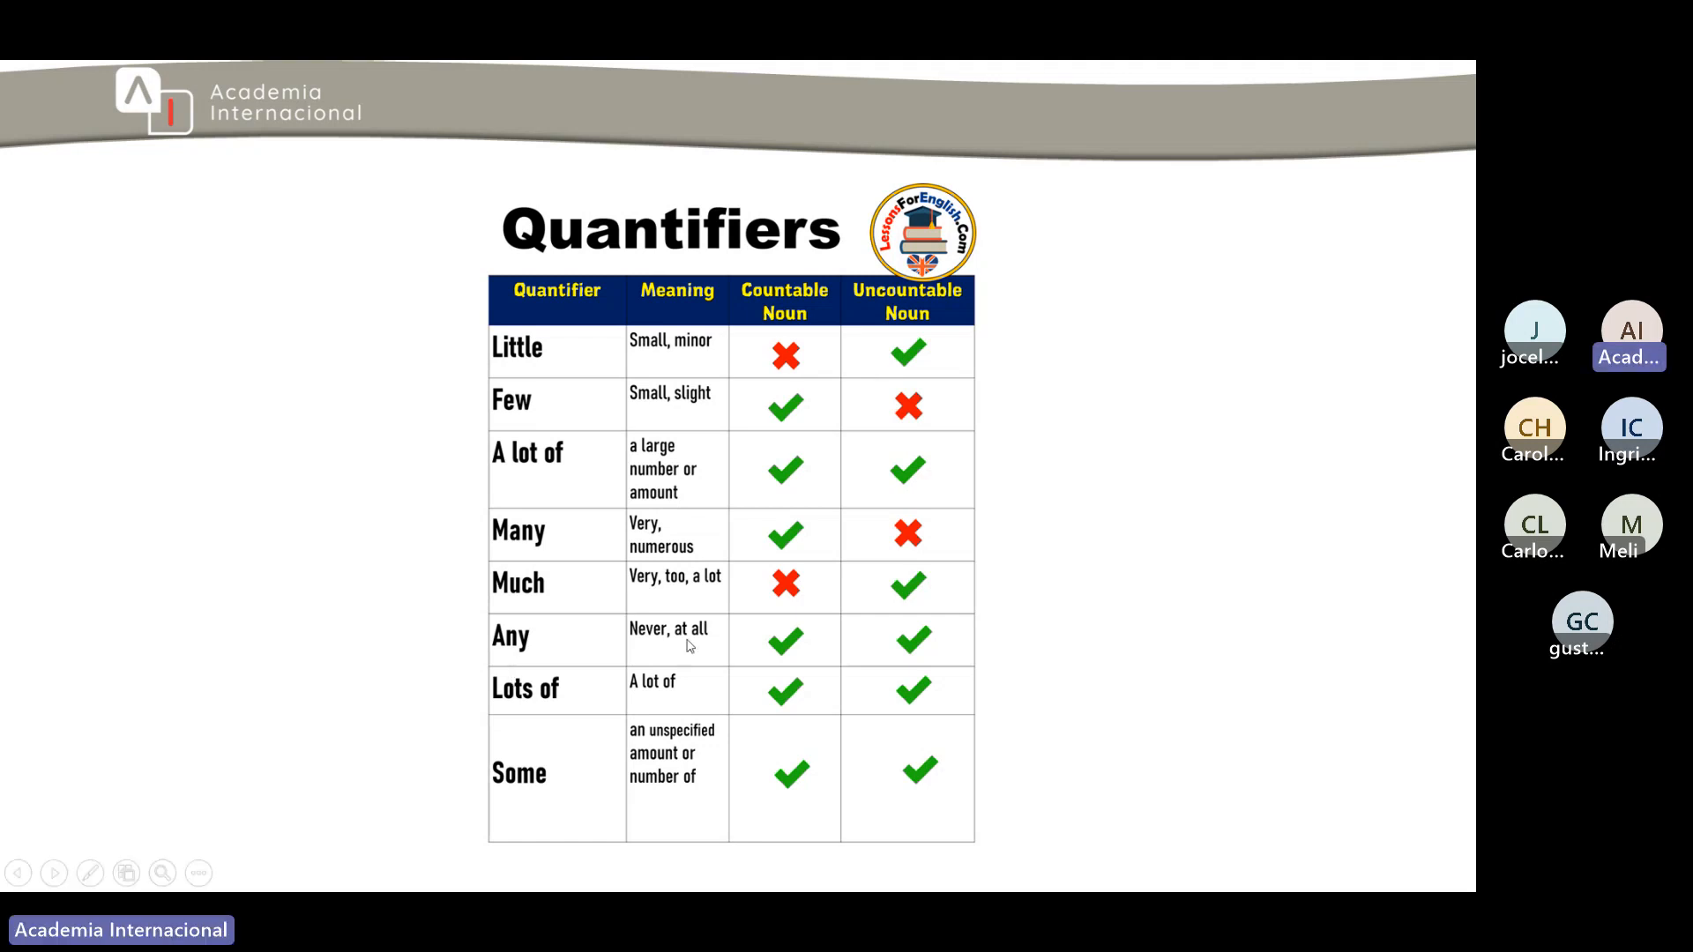
{"action": "mouse_move", "coordinate": [818, 212]}
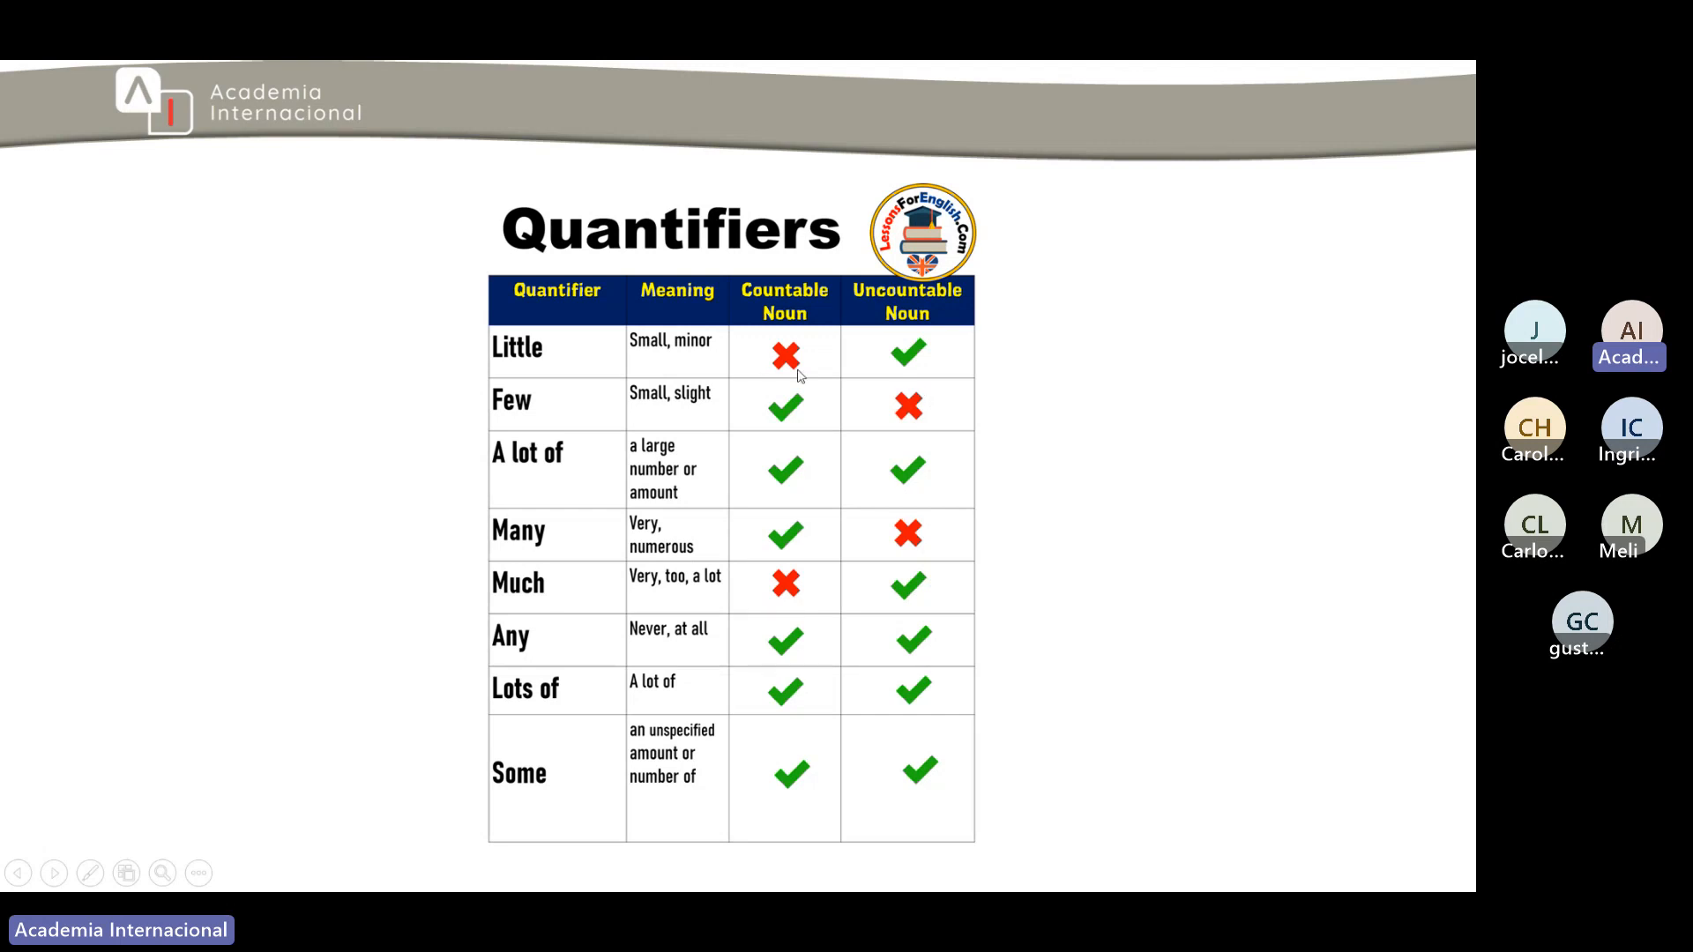
{"action": "mouse_move", "coordinate": [537, 349]}
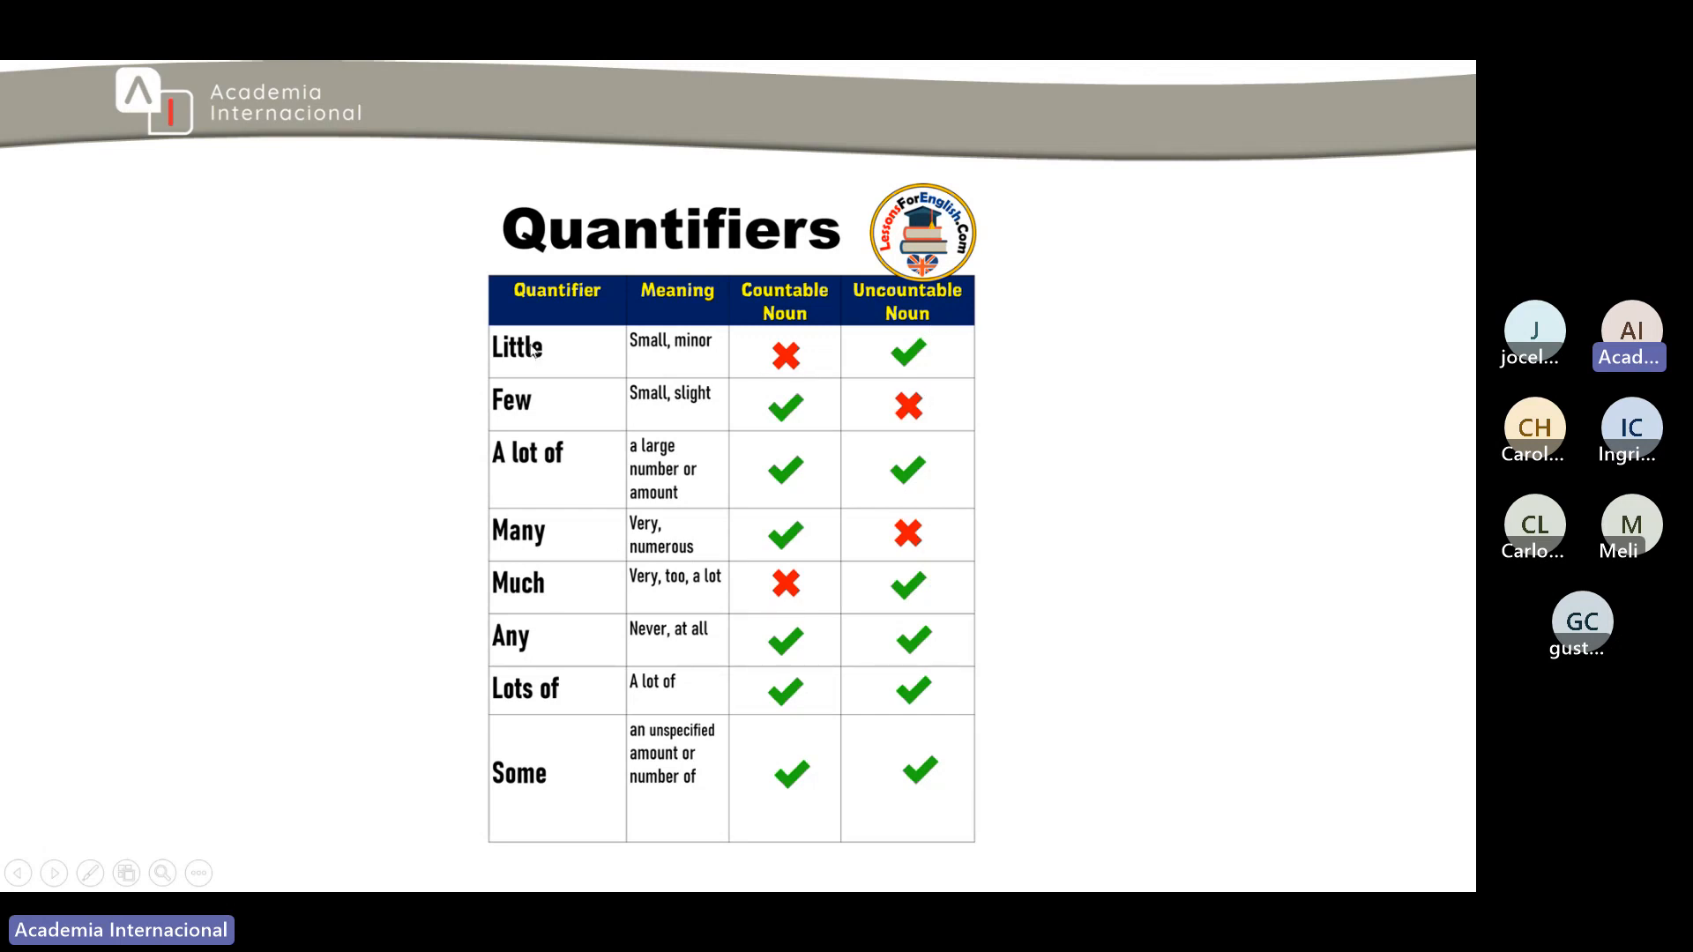
{"action": "mouse_move", "coordinate": [529, 414]}
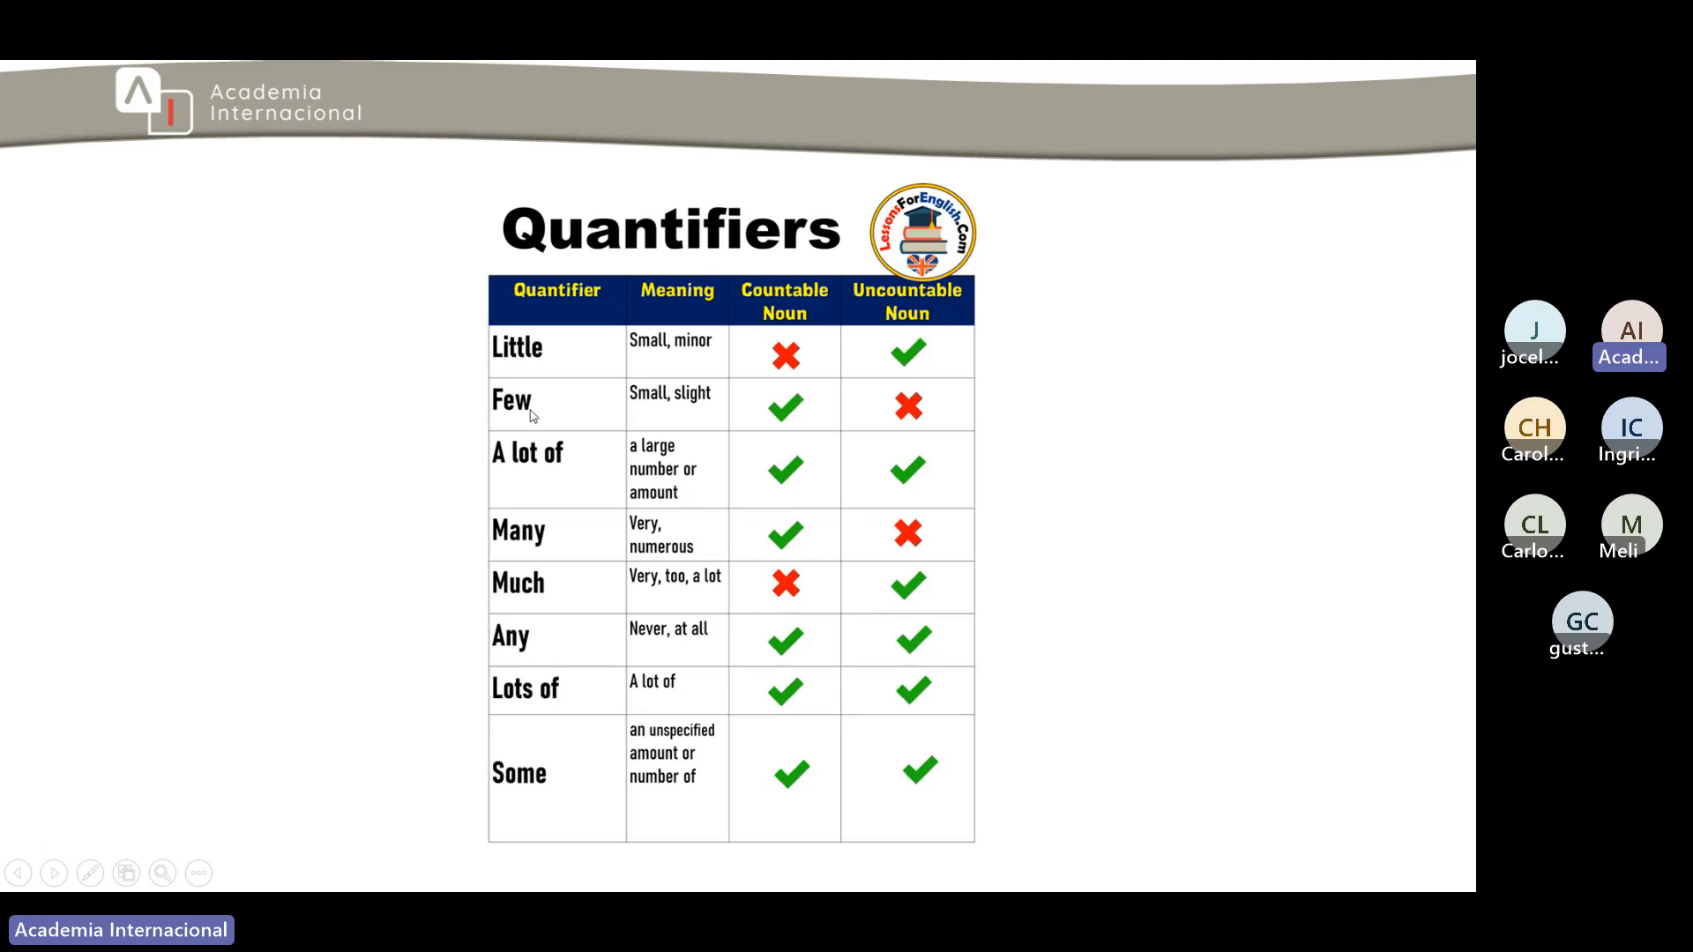
{"action": "mouse_move", "coordinate": [537, 414]}
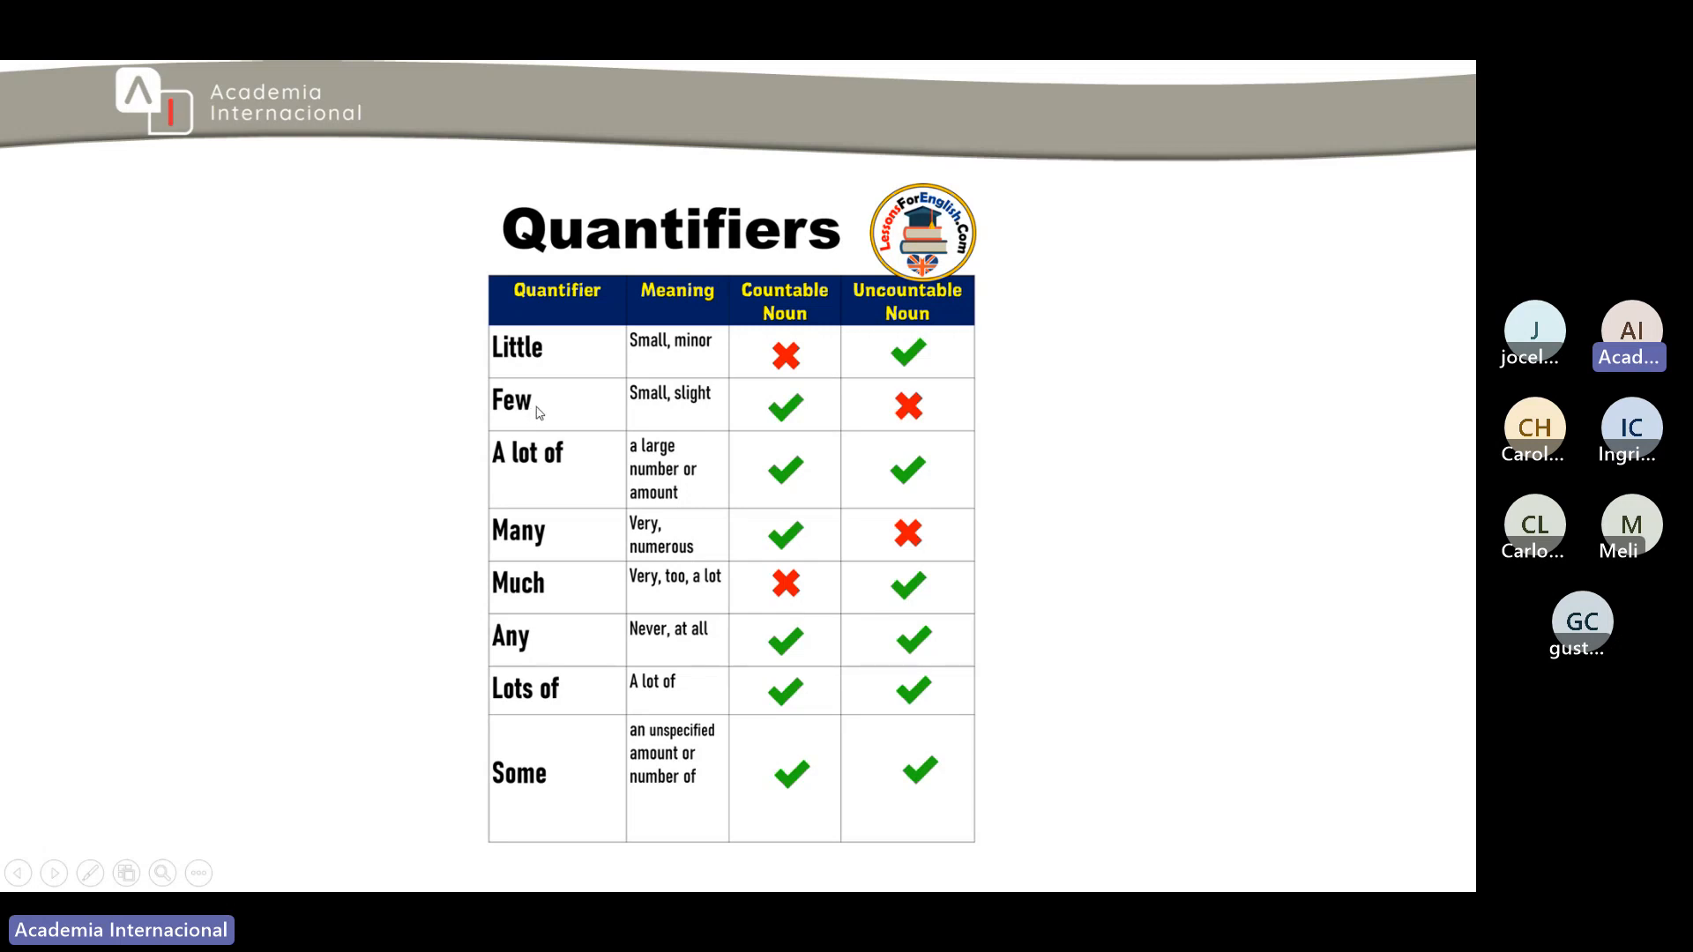
{"action": "mouse_move", "coordinate": [907, 362]}
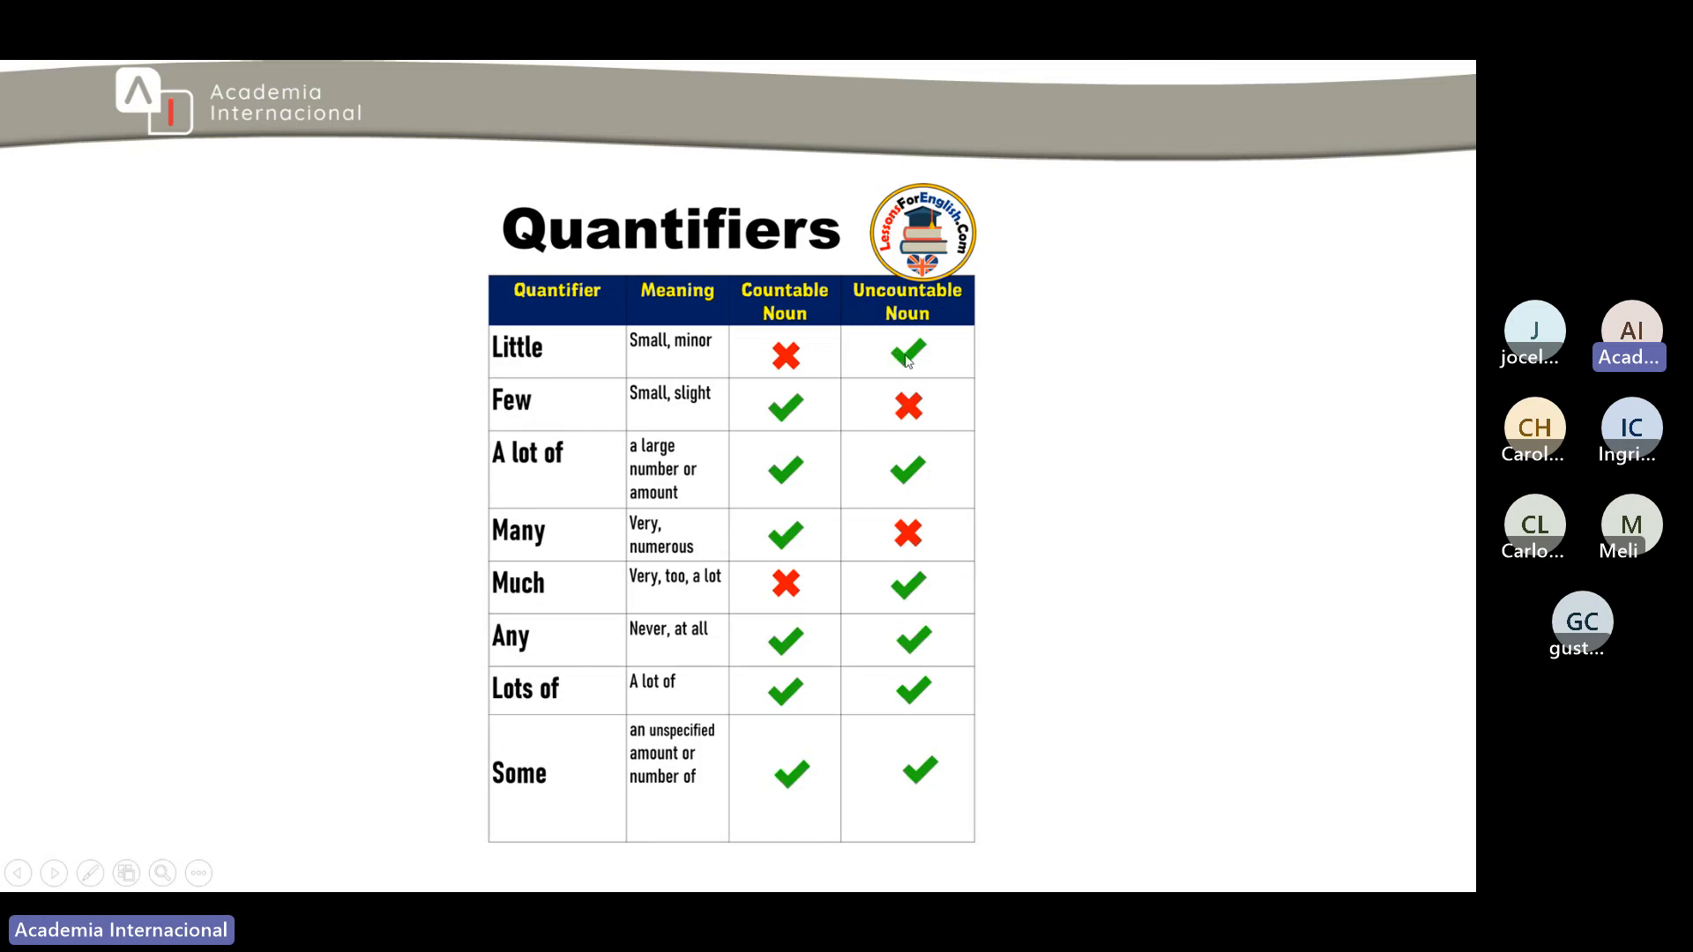
{"action": "mouse_move", "coordinate": [785, 413]}
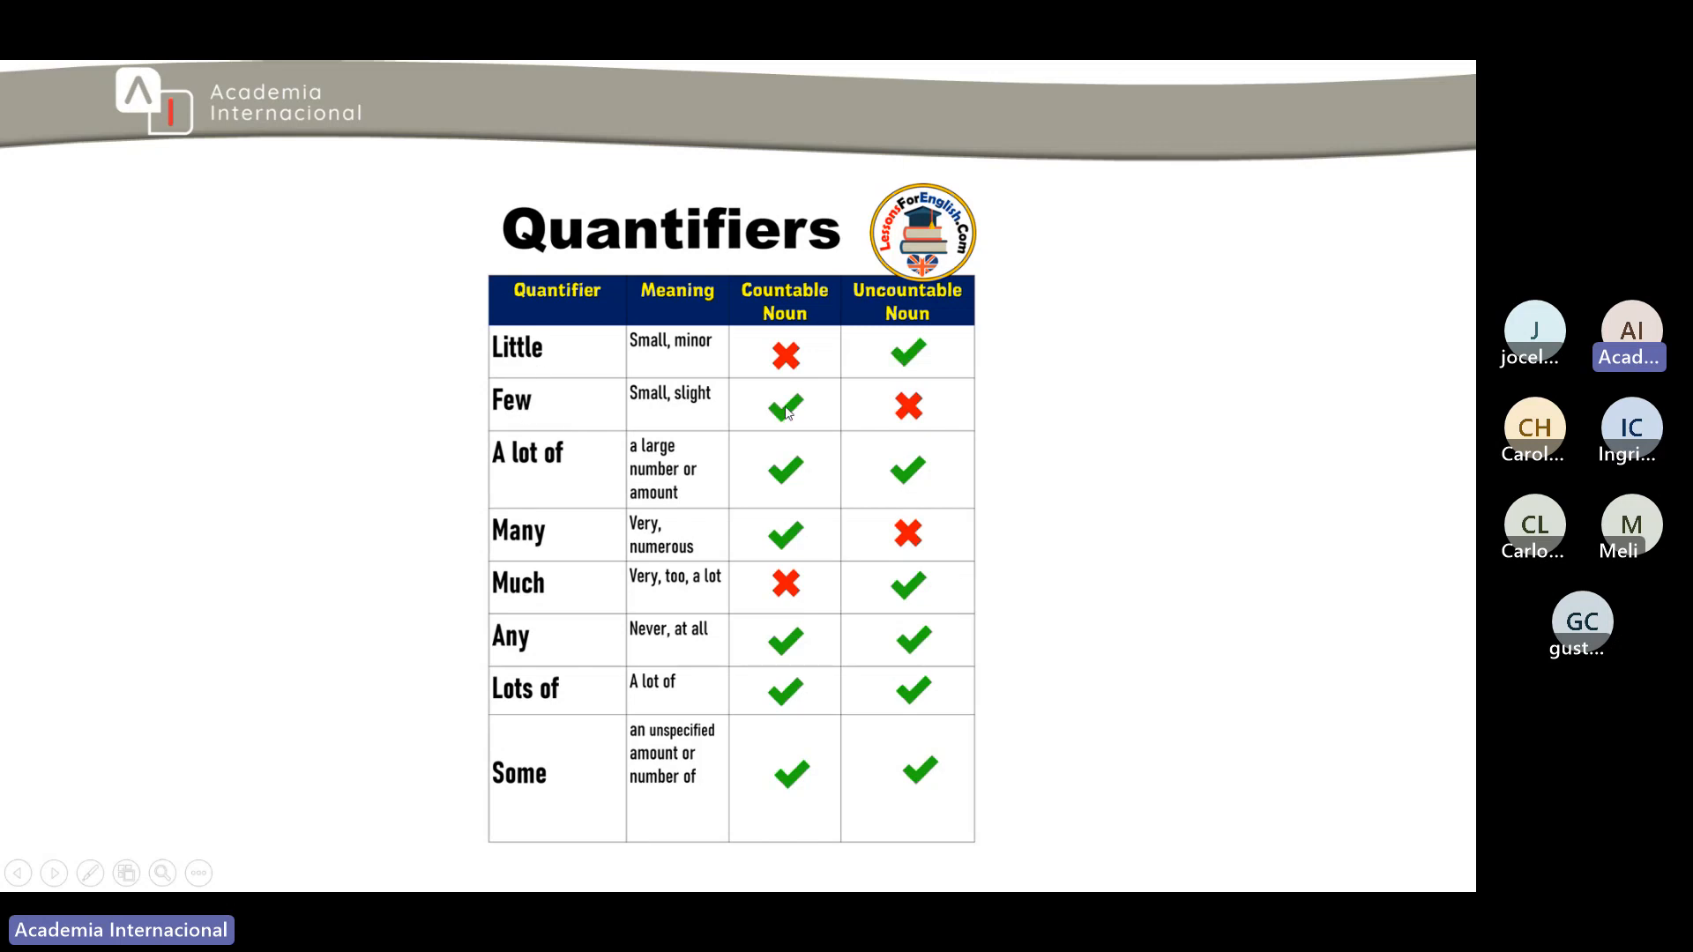
{"action": "mouse_move", "coordinate": [870, 502]}
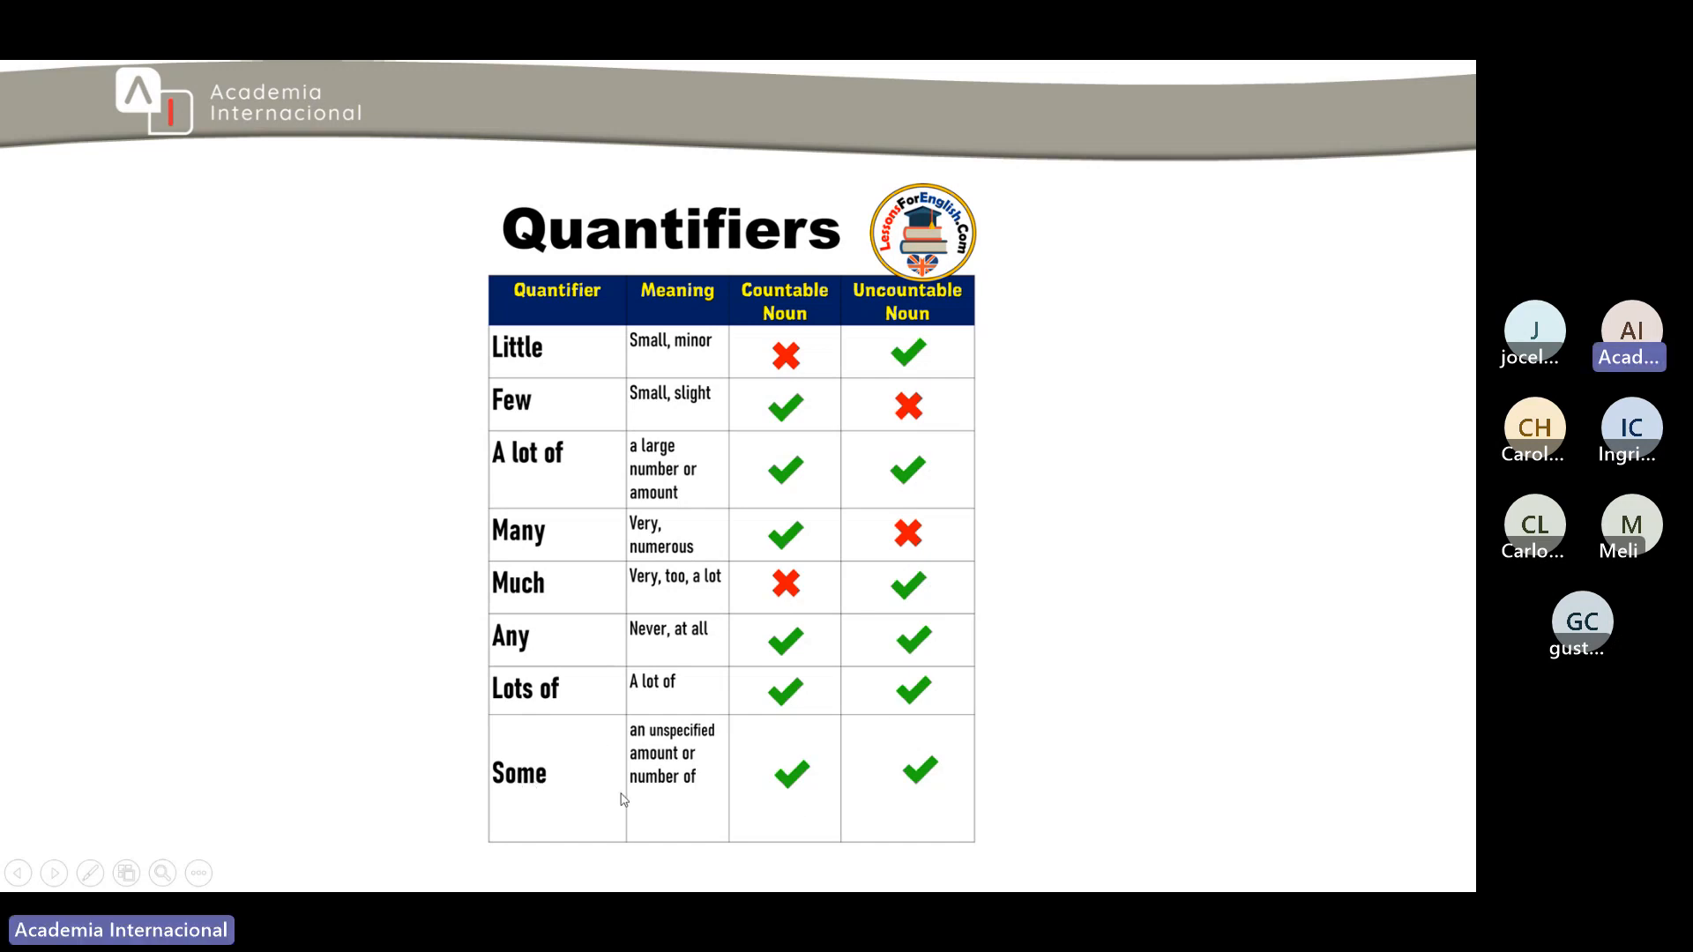
{"action": "mouse_move", "coordinate": [832, 660]}
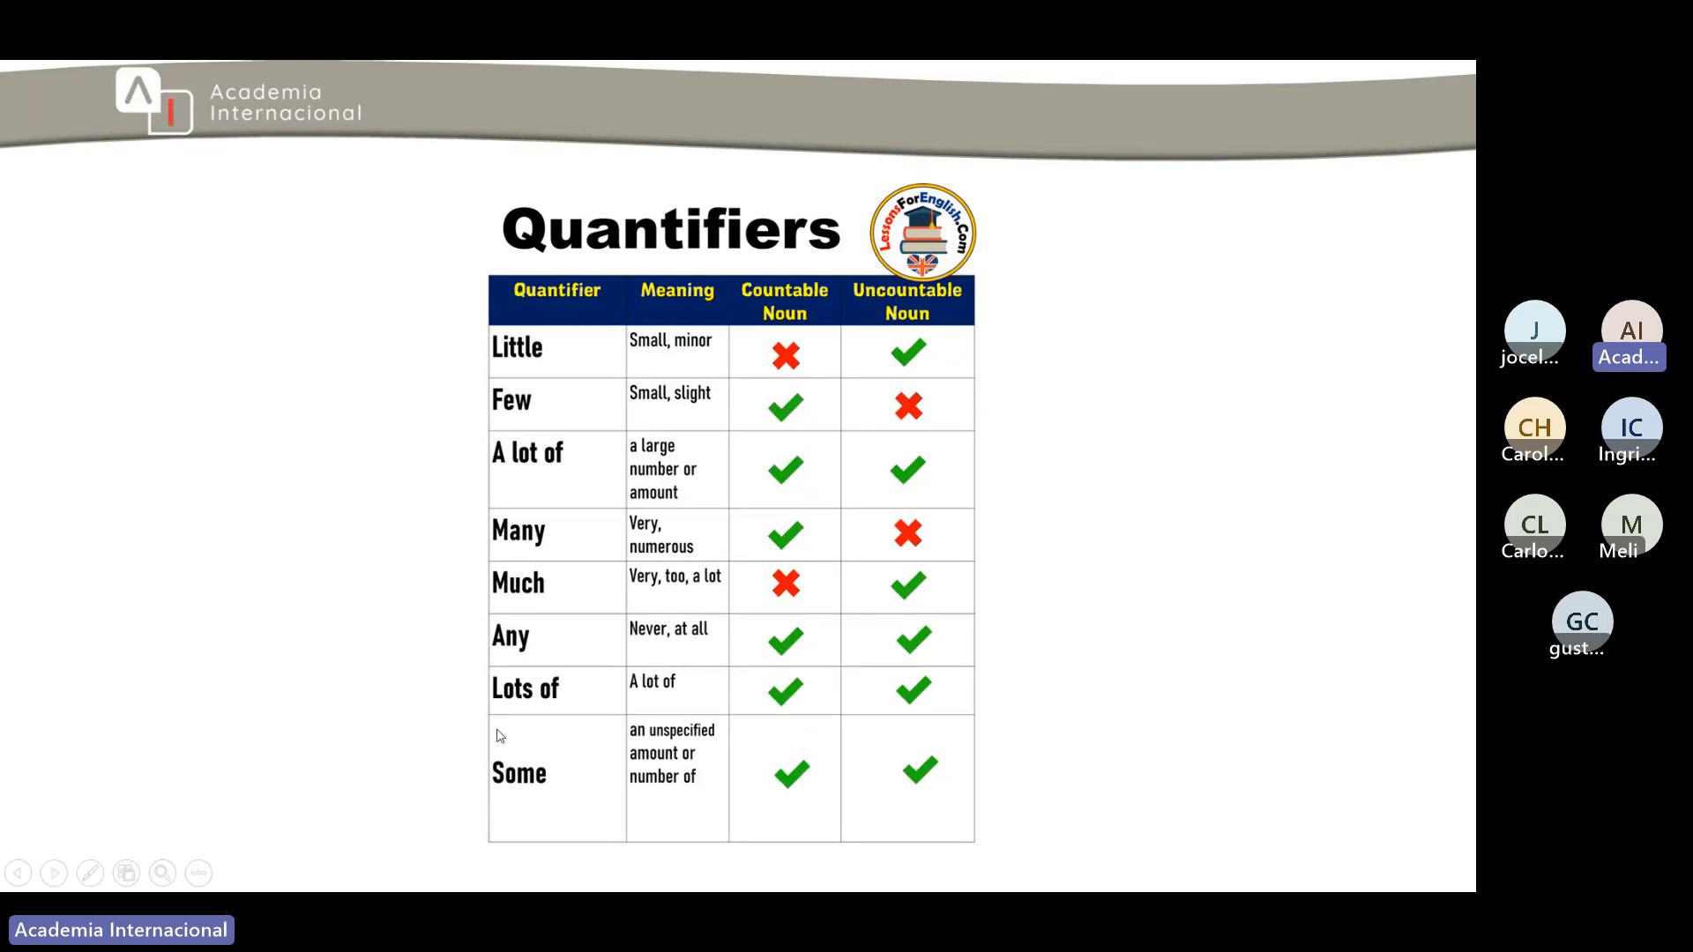
{"action": "mouse_move", "coordinate": [549, 697]}
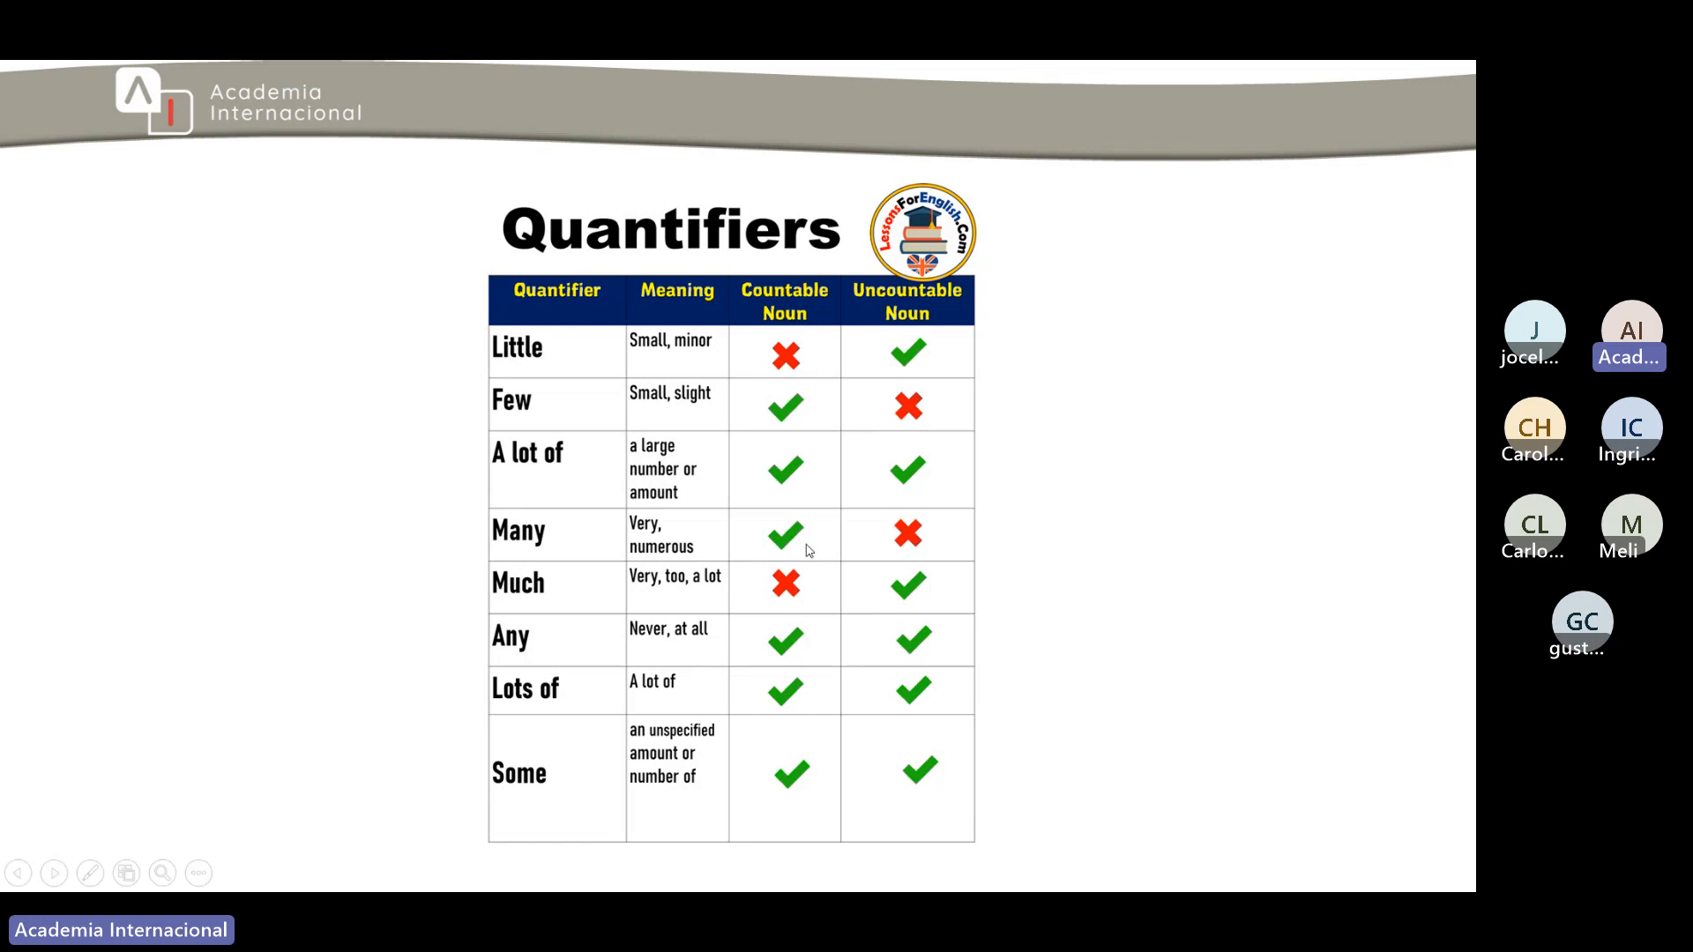
{"action": "mouse_move", "coordinate": [572, 635]}
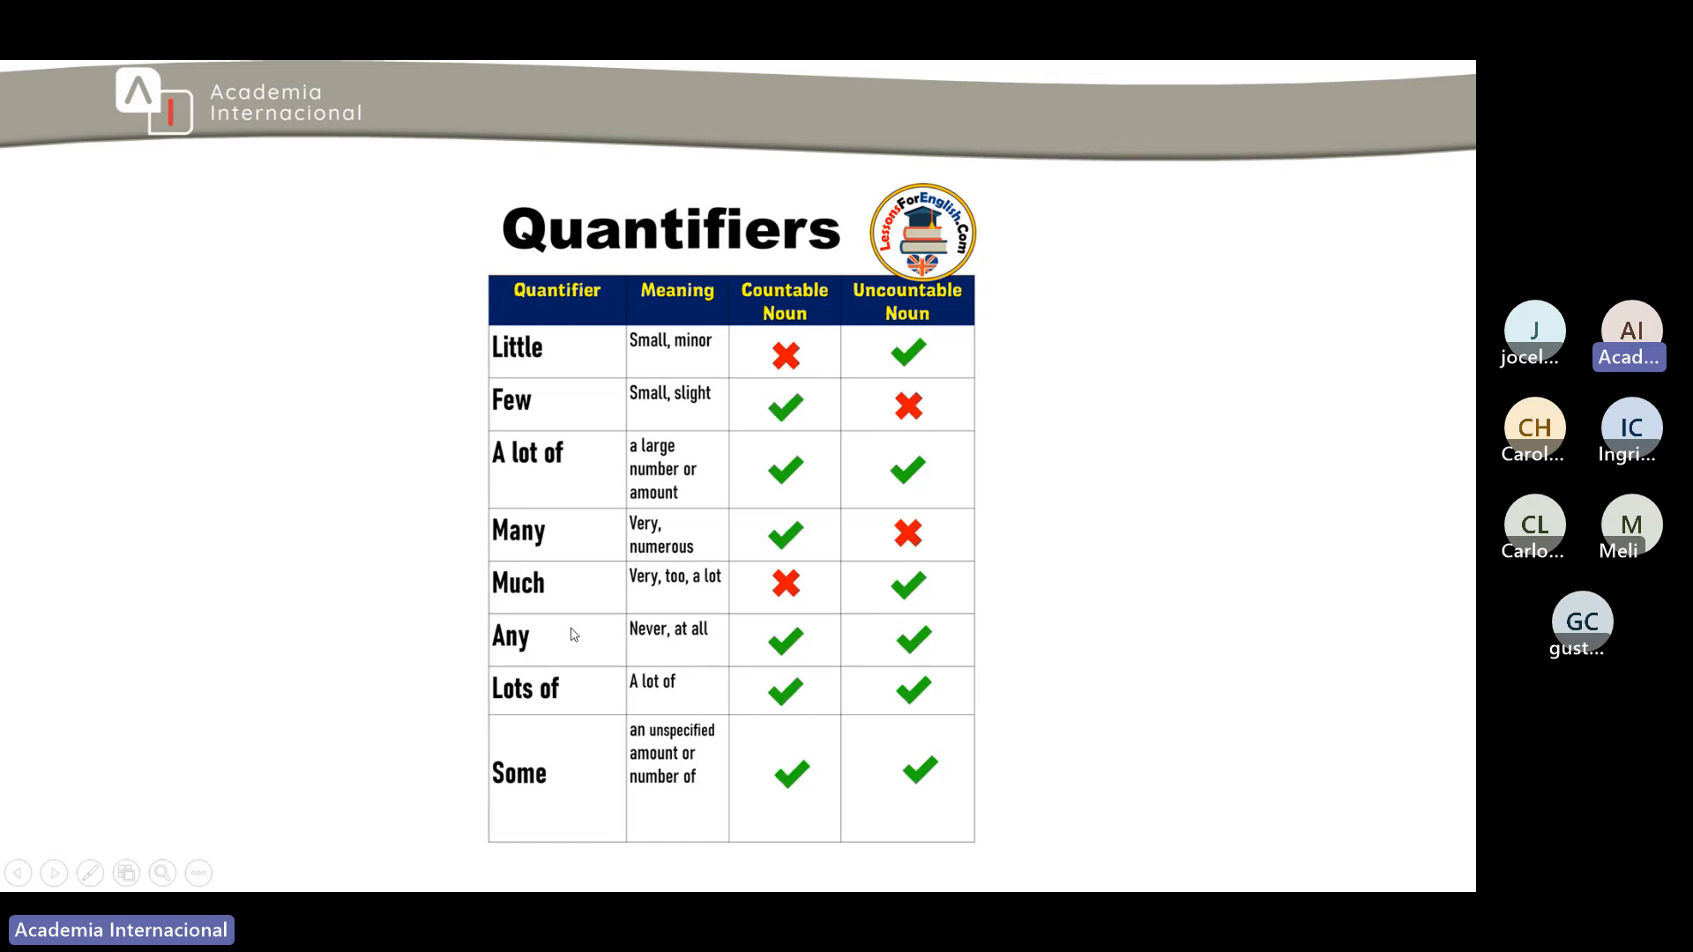
{"action": "mouse_move", "coordinate": [513, 750]}
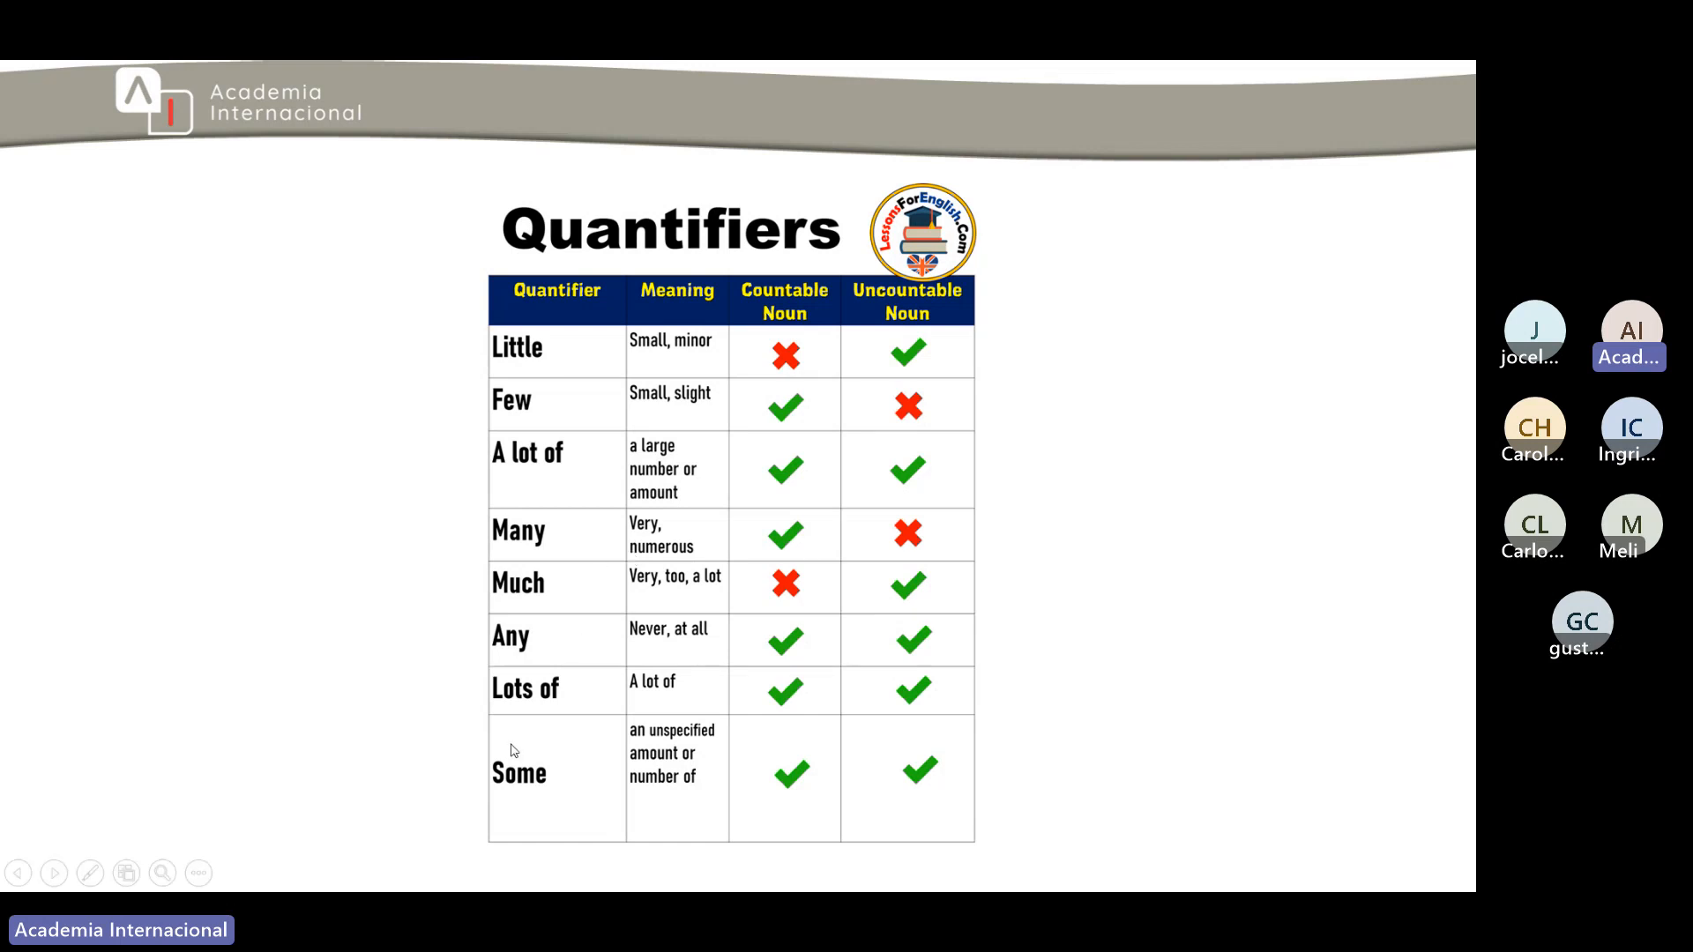
{"action": "mouse_move", "coordinate": [527, 749]}
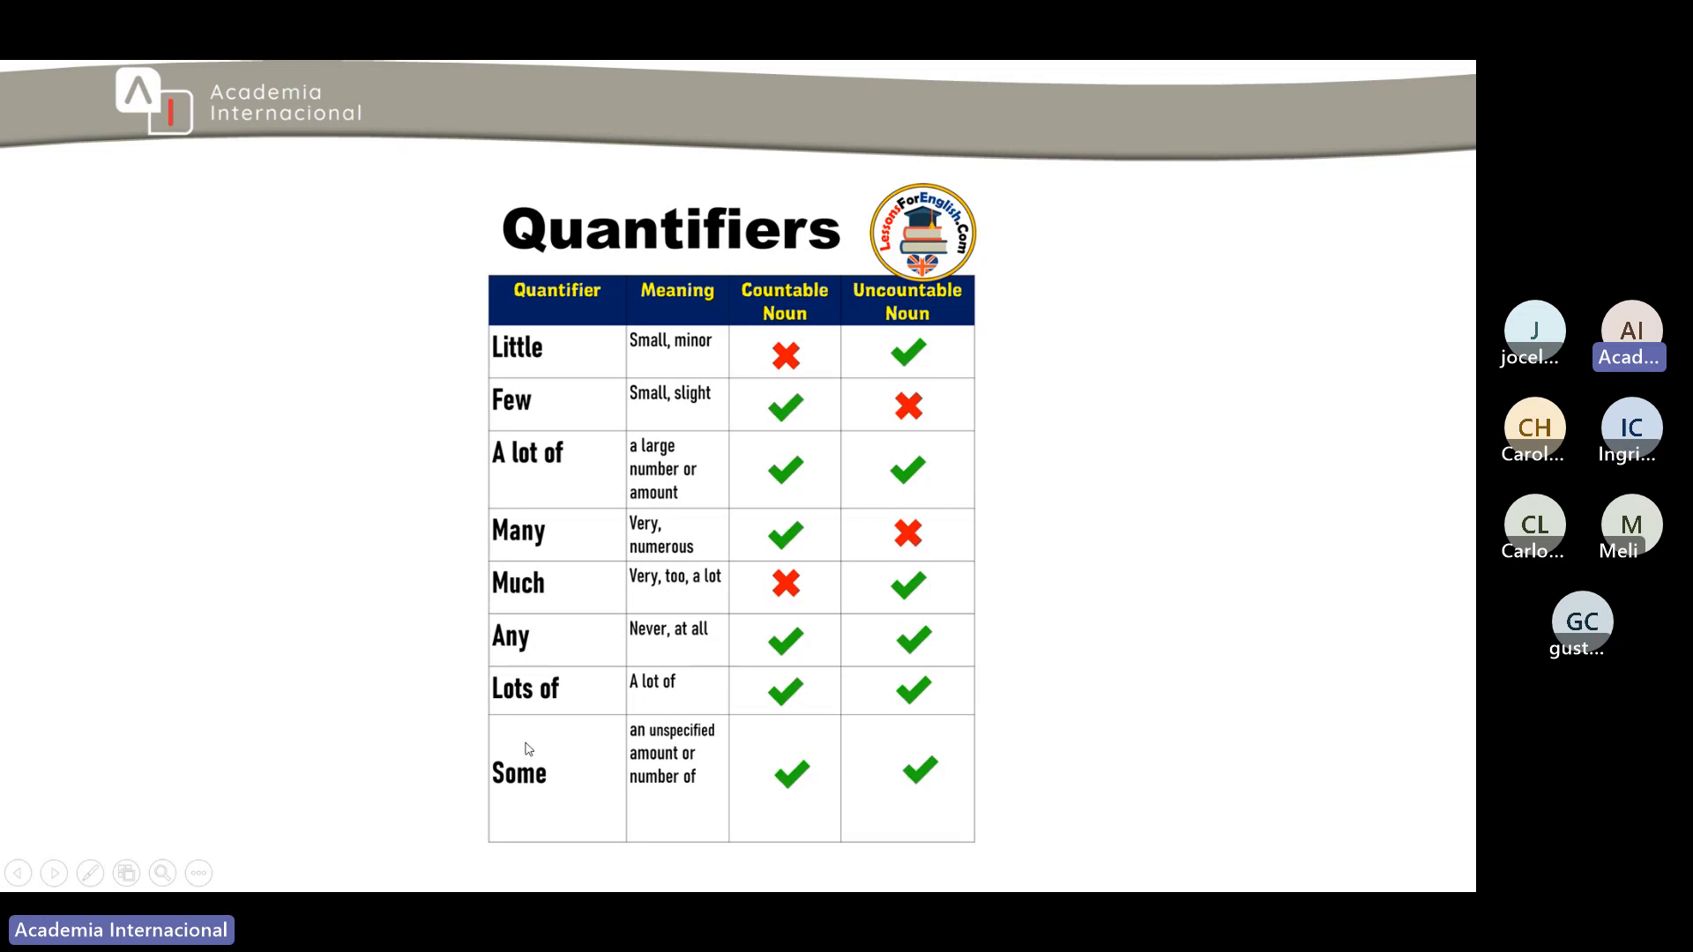
{"action": "mouse_move", "coordinate": [518, 653]}
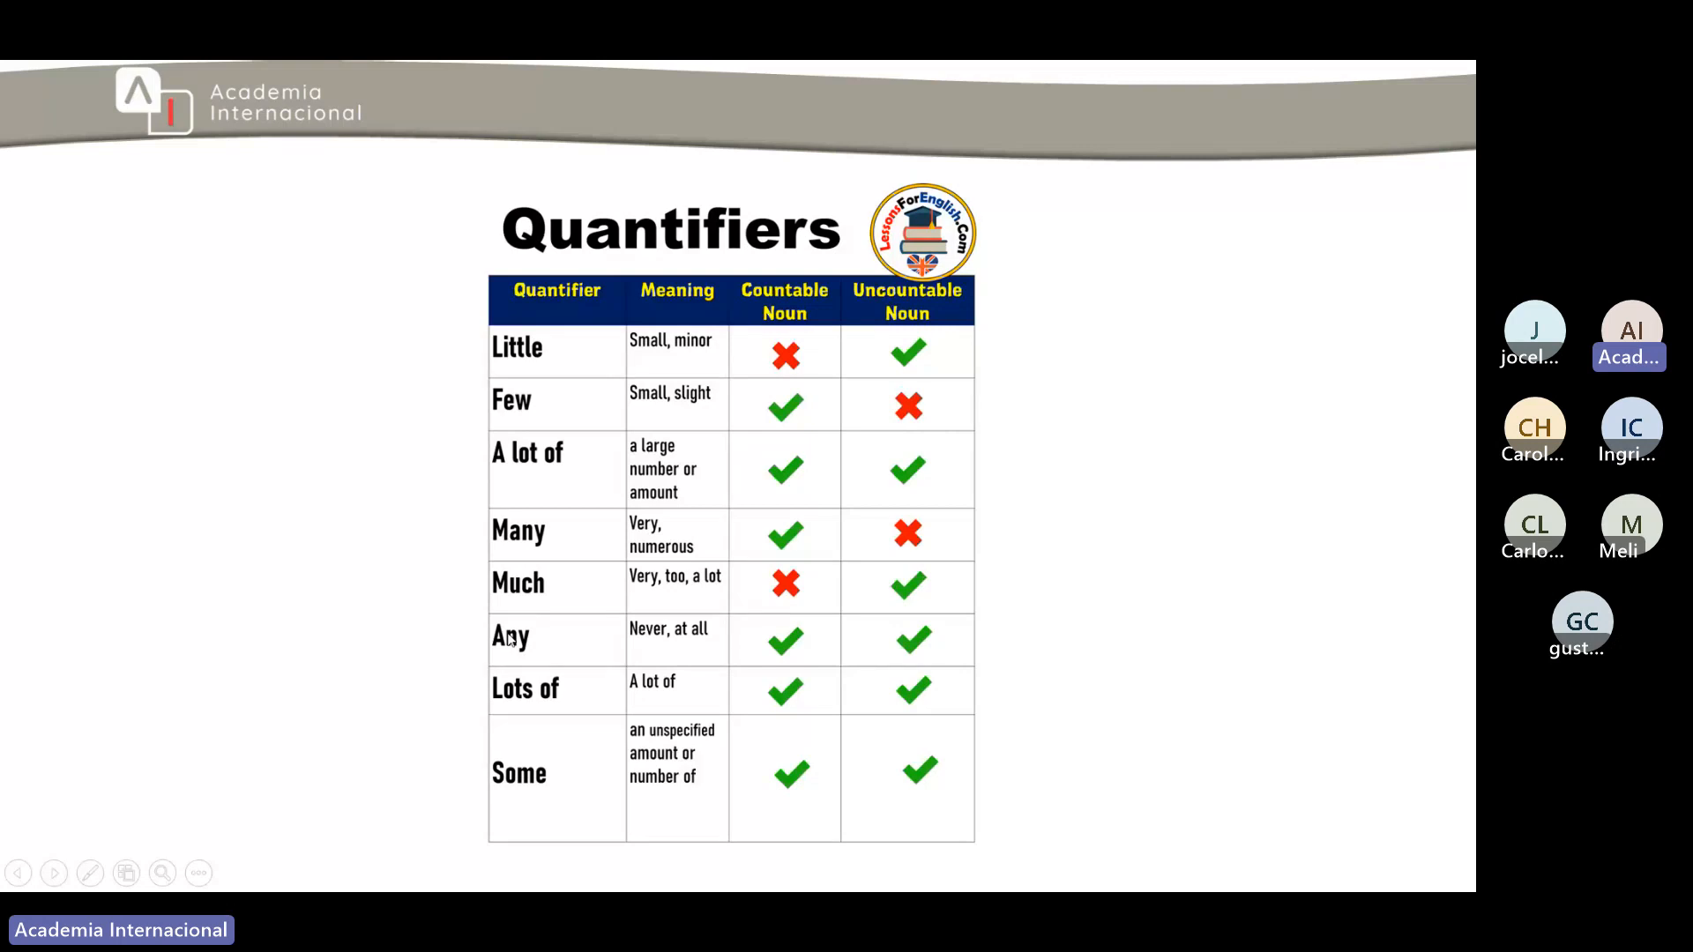
{"action": "mouse_move", "coordinate": [576, 561]}
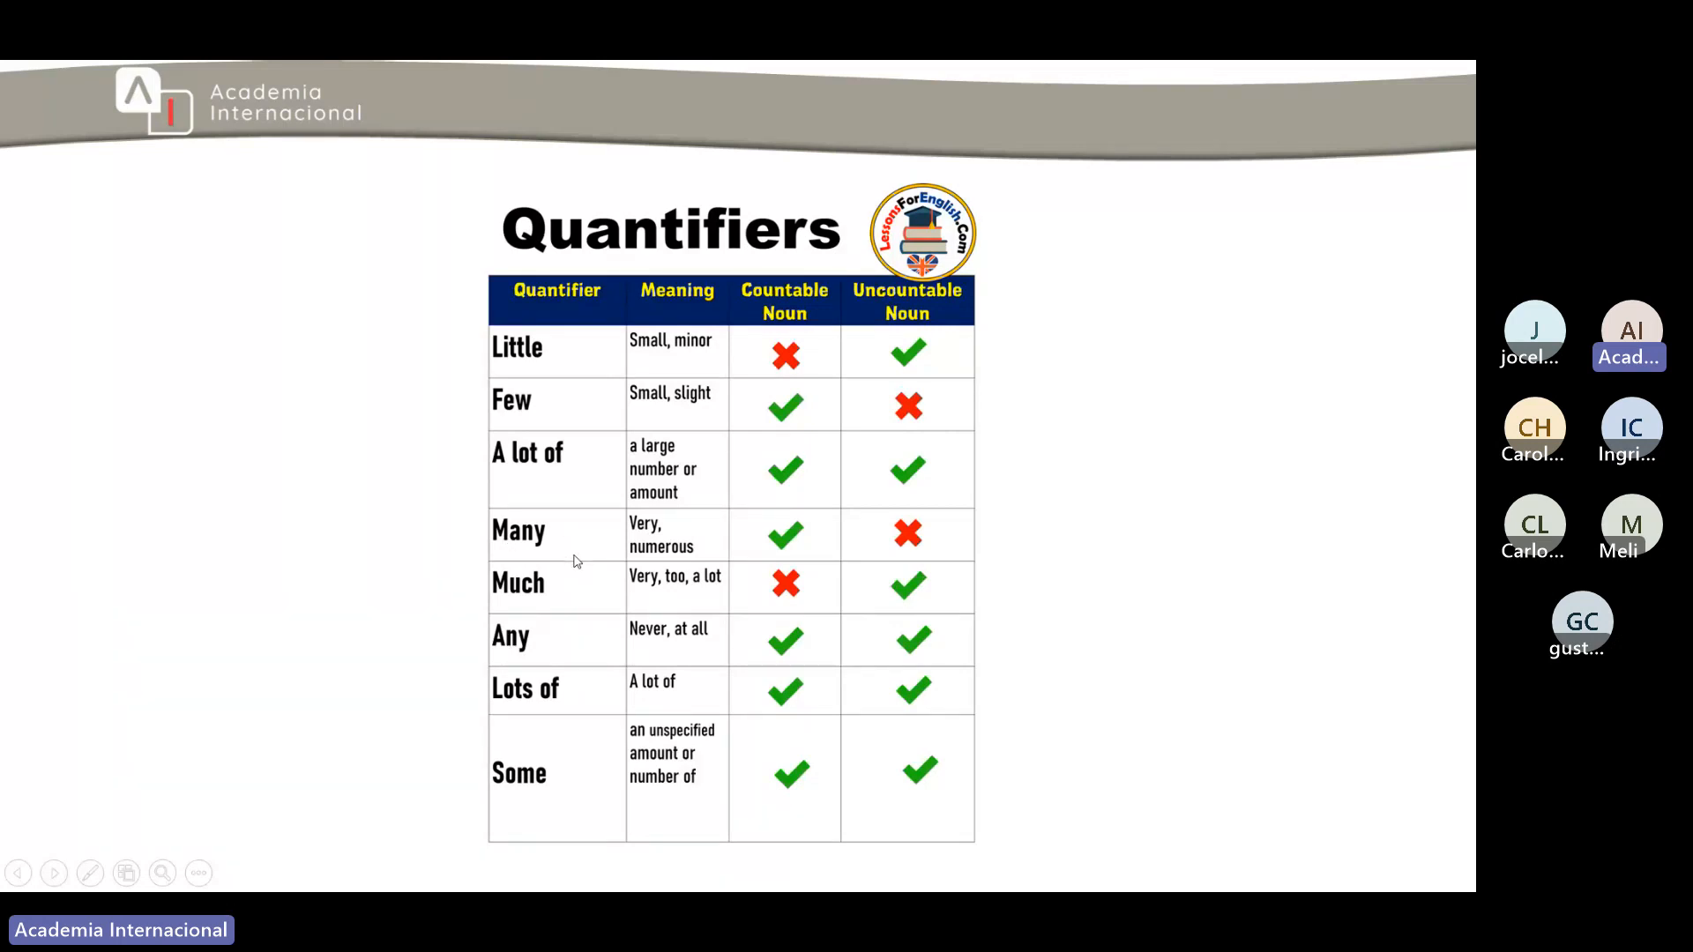
{"action": "mouse_move", "coordinate": [554, 562]}
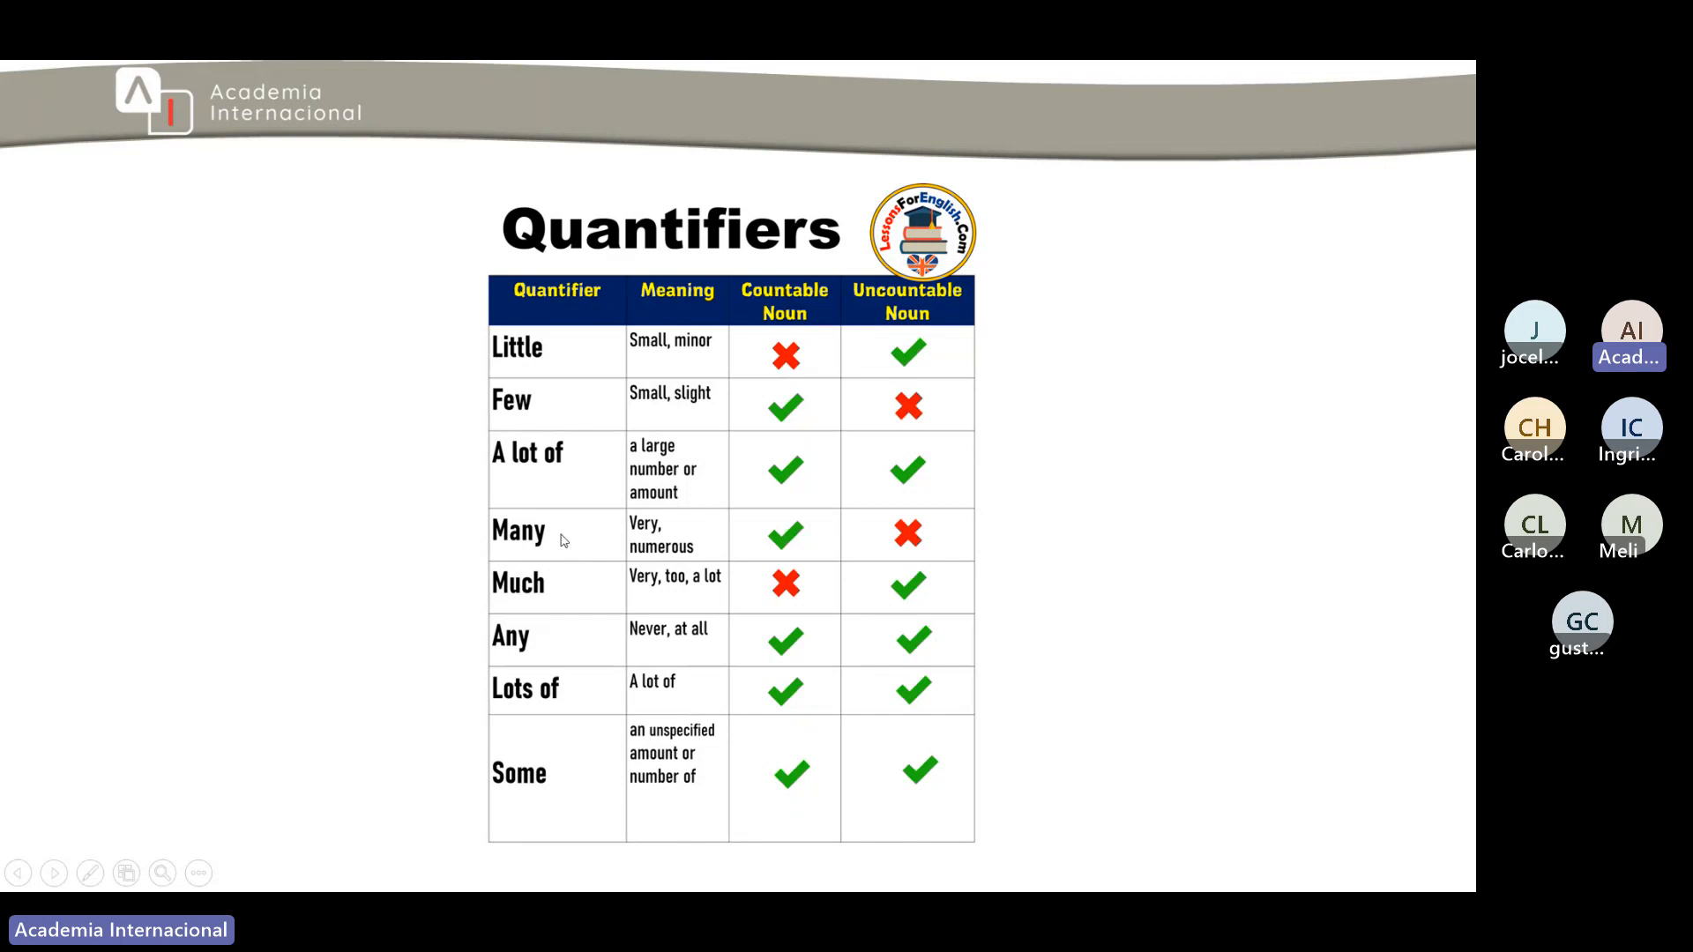
{"action": "mouse_move", "coordinate": [801, 543]}
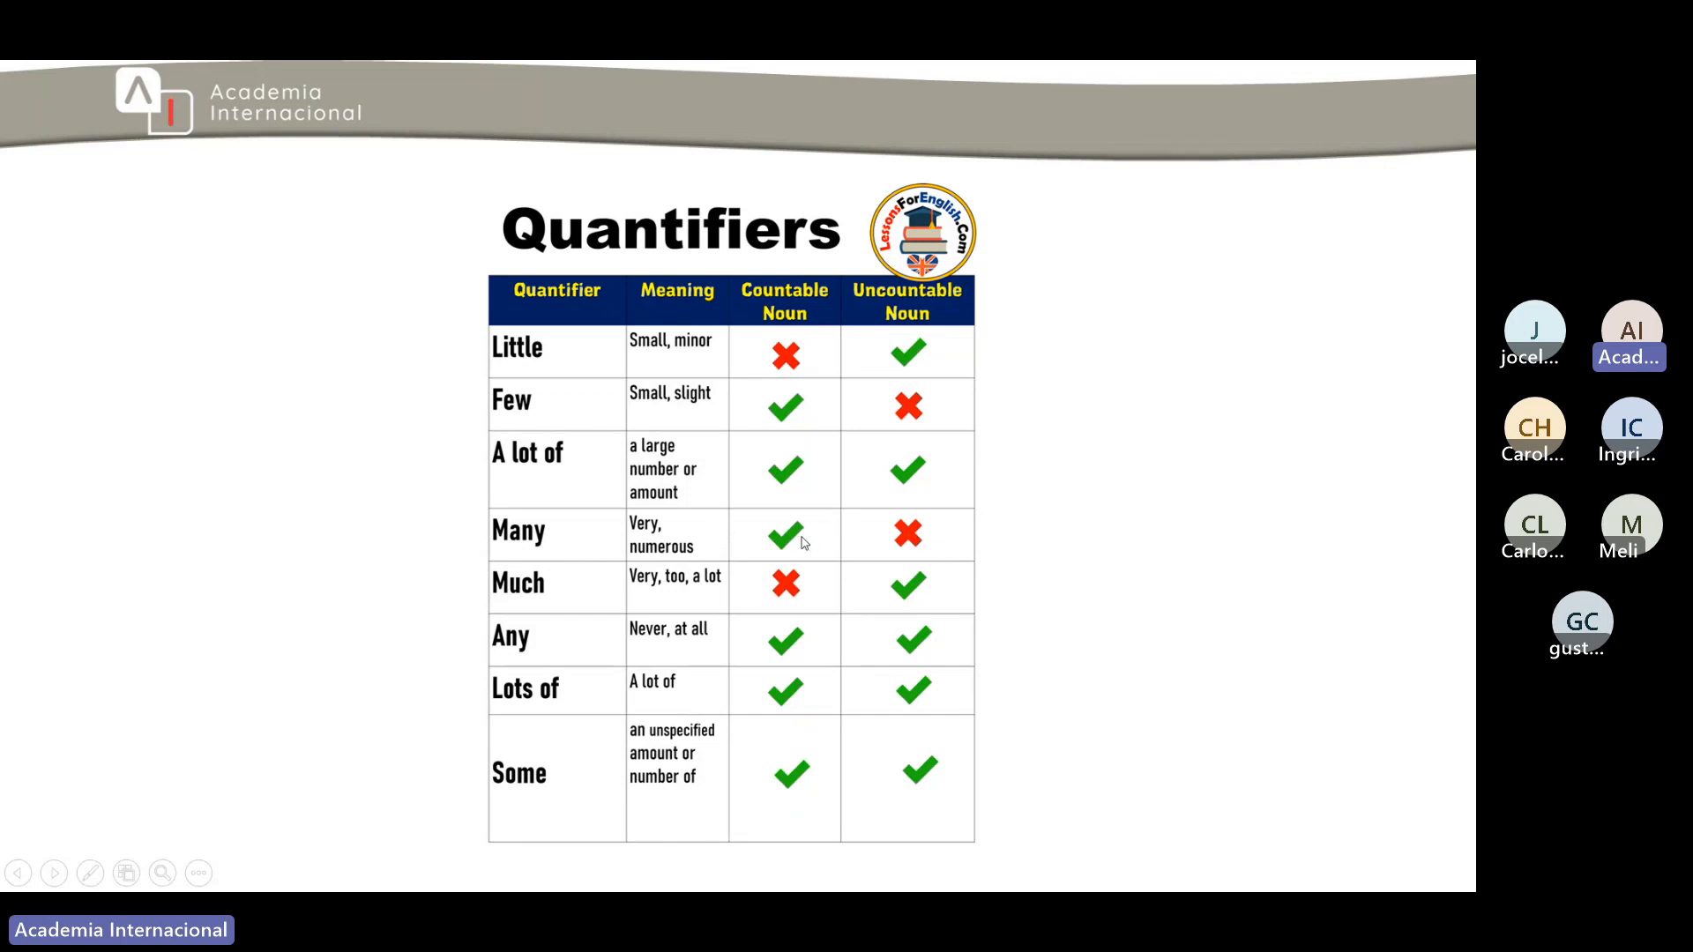
{"action": "mouse_move", "coordinate": [923, 606]}
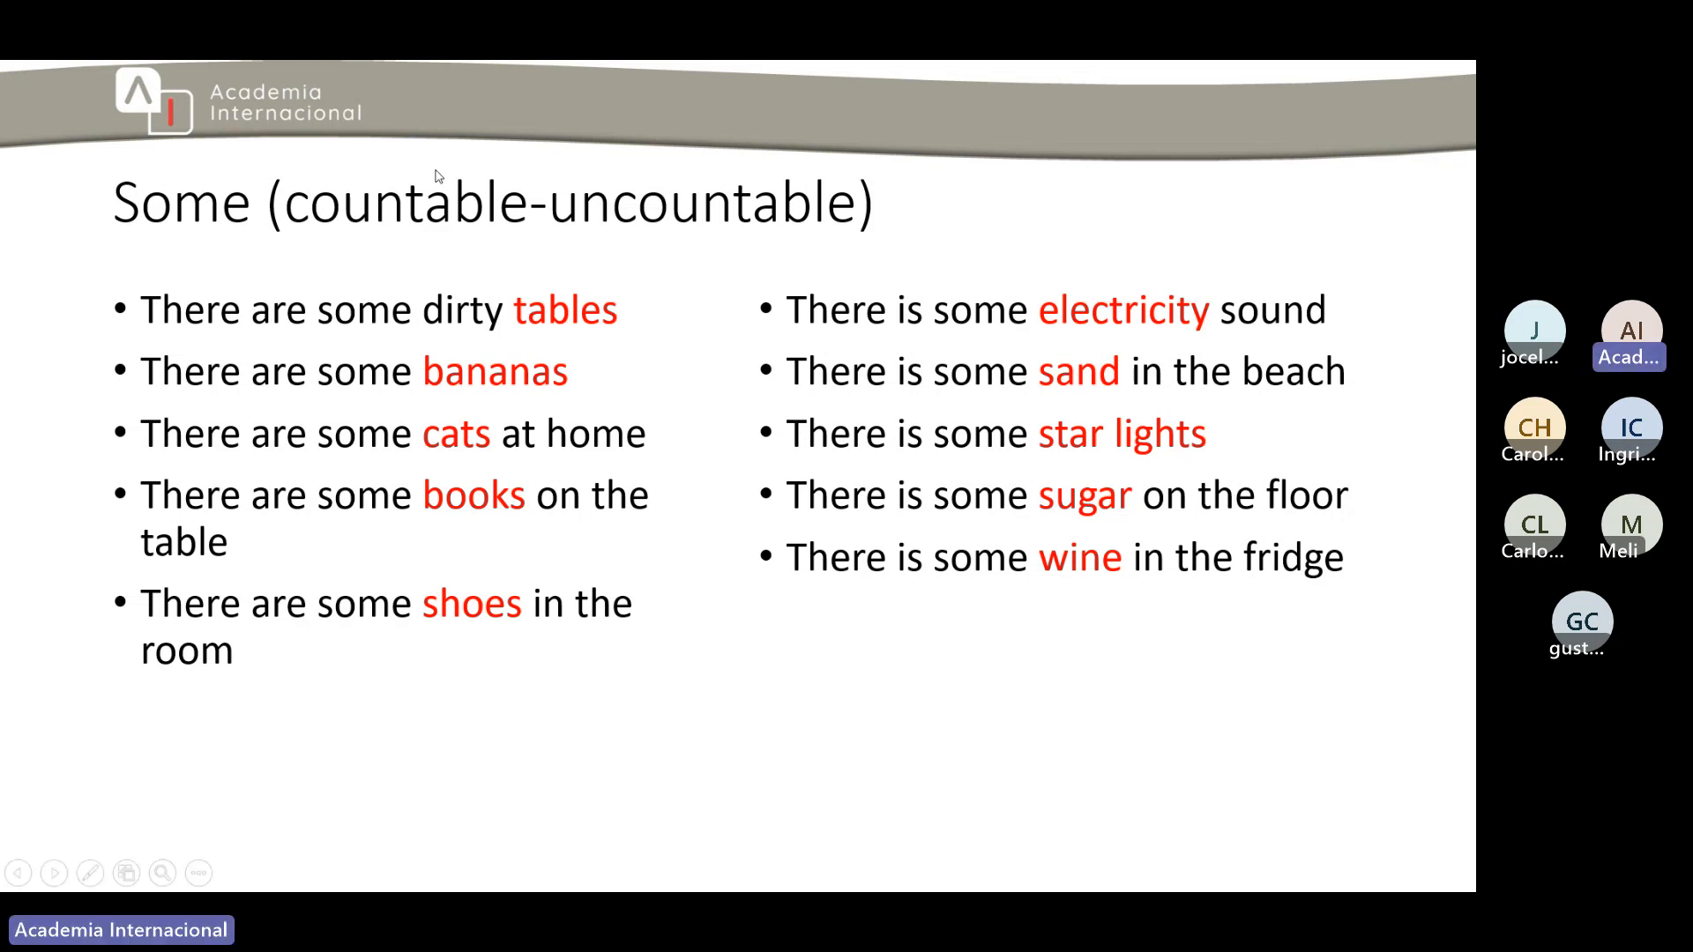
{"action": "mouse_move", "coordinate": [731, 259]}
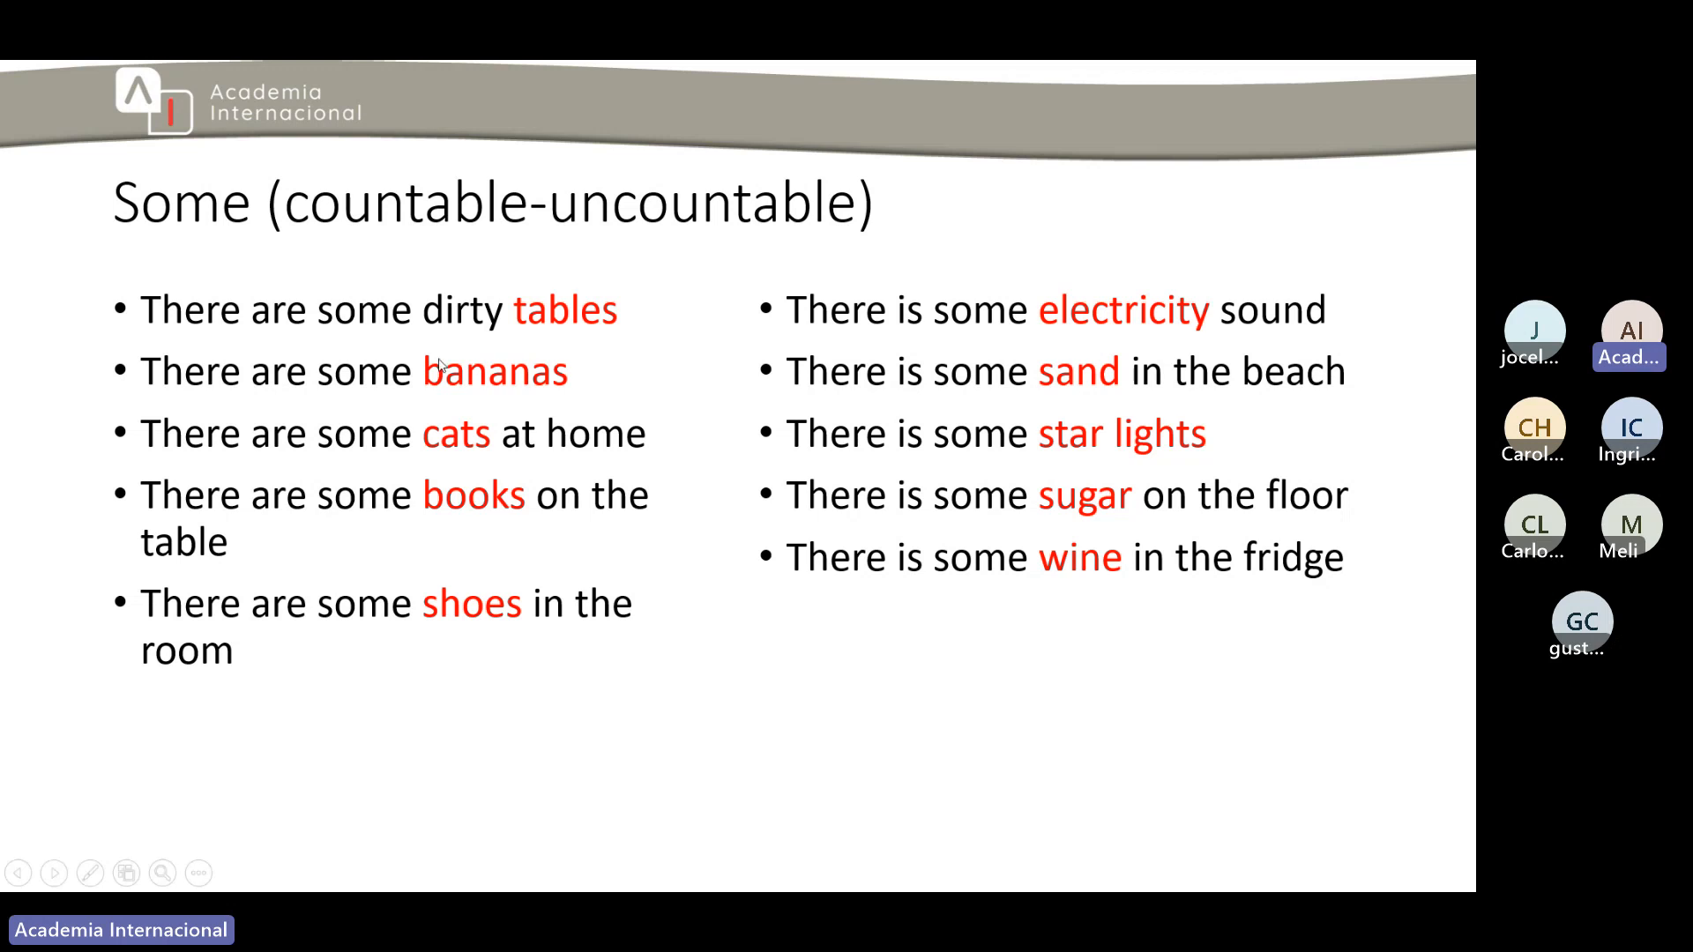
{"action": "mouse_move", "coordinate": [948, 443]}
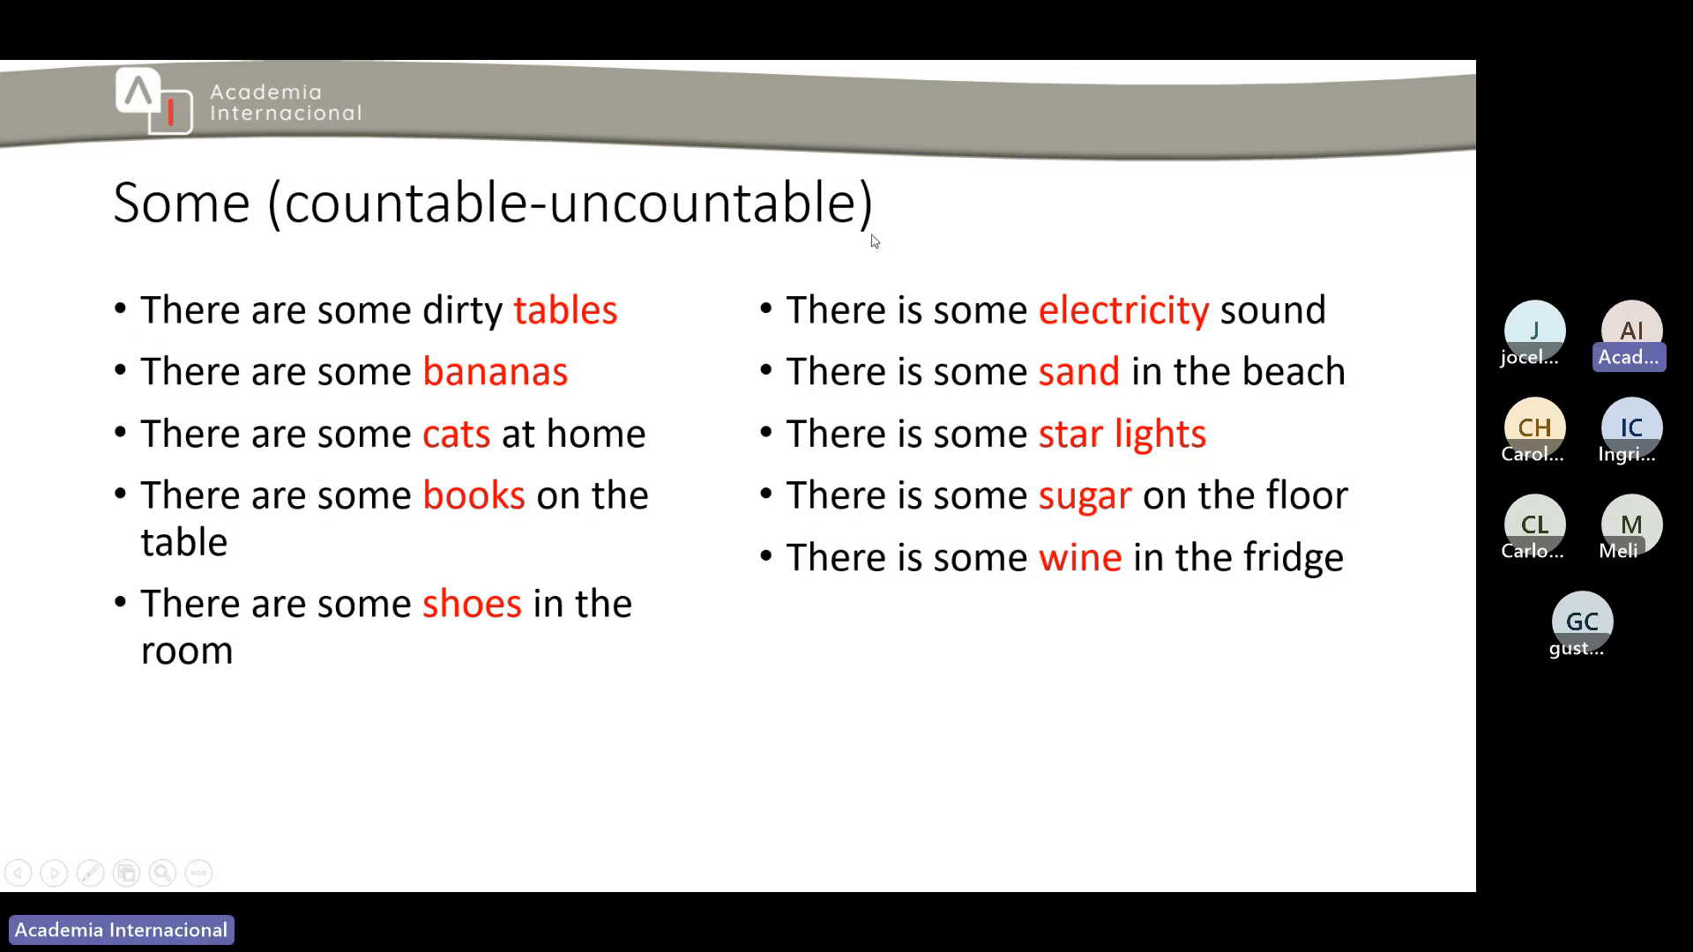
{"action": "mouse_move", "coordinate": [775, 470]}
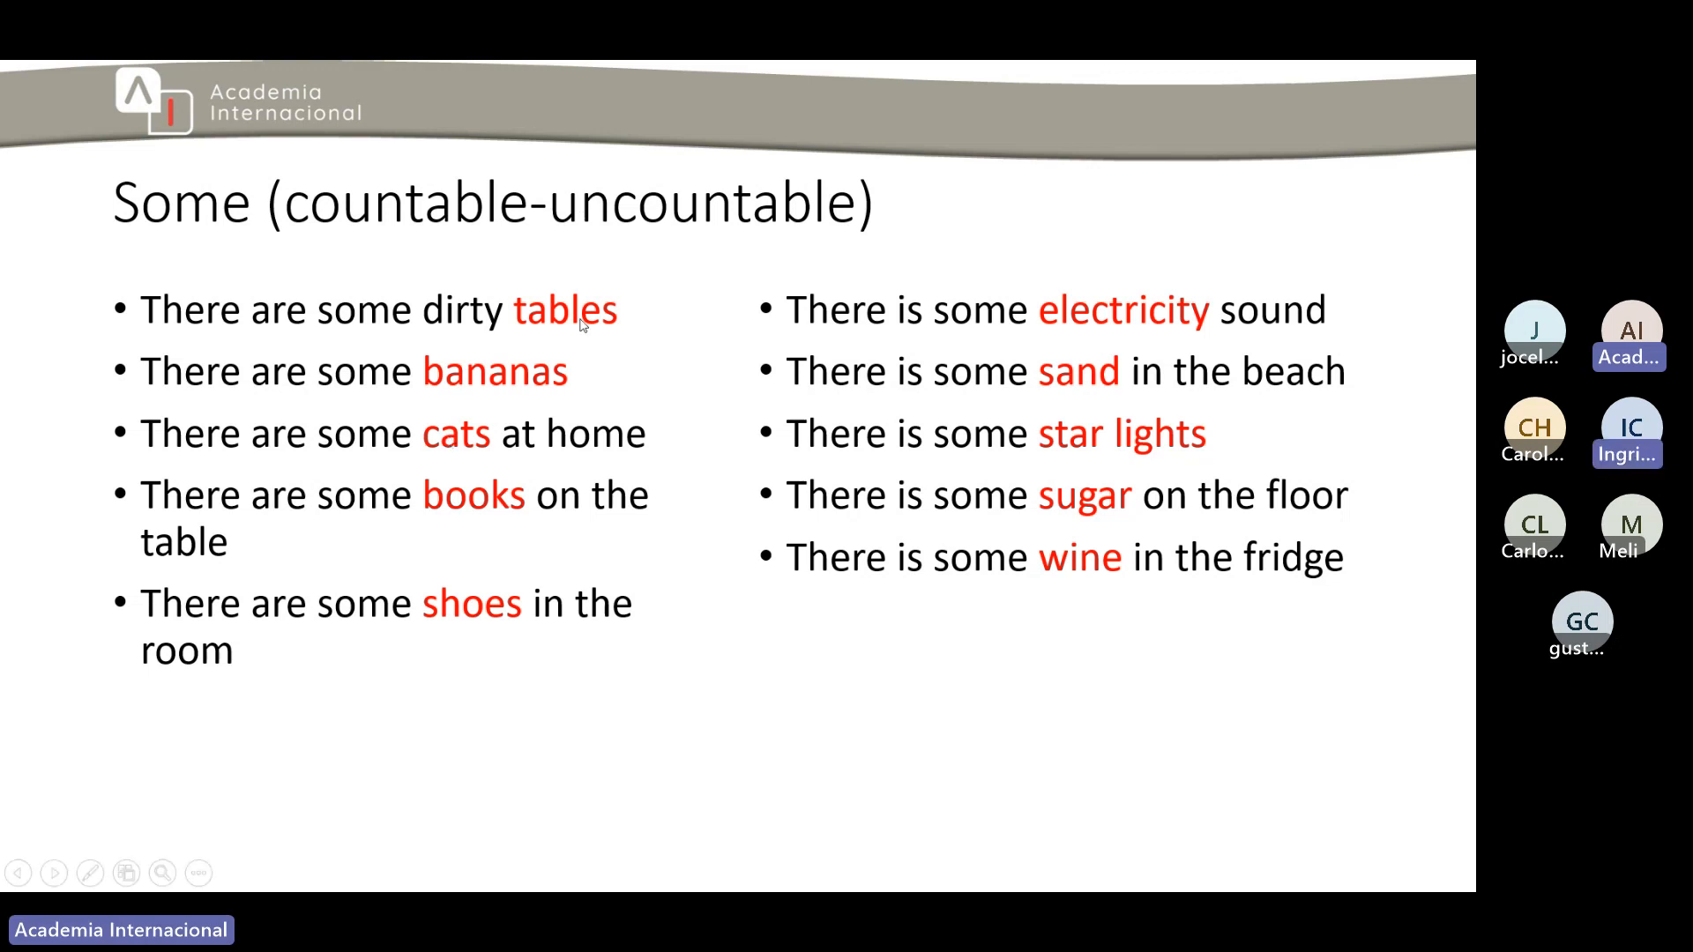
{"action": "mouse_move", "coordinate": [1102, 336]}
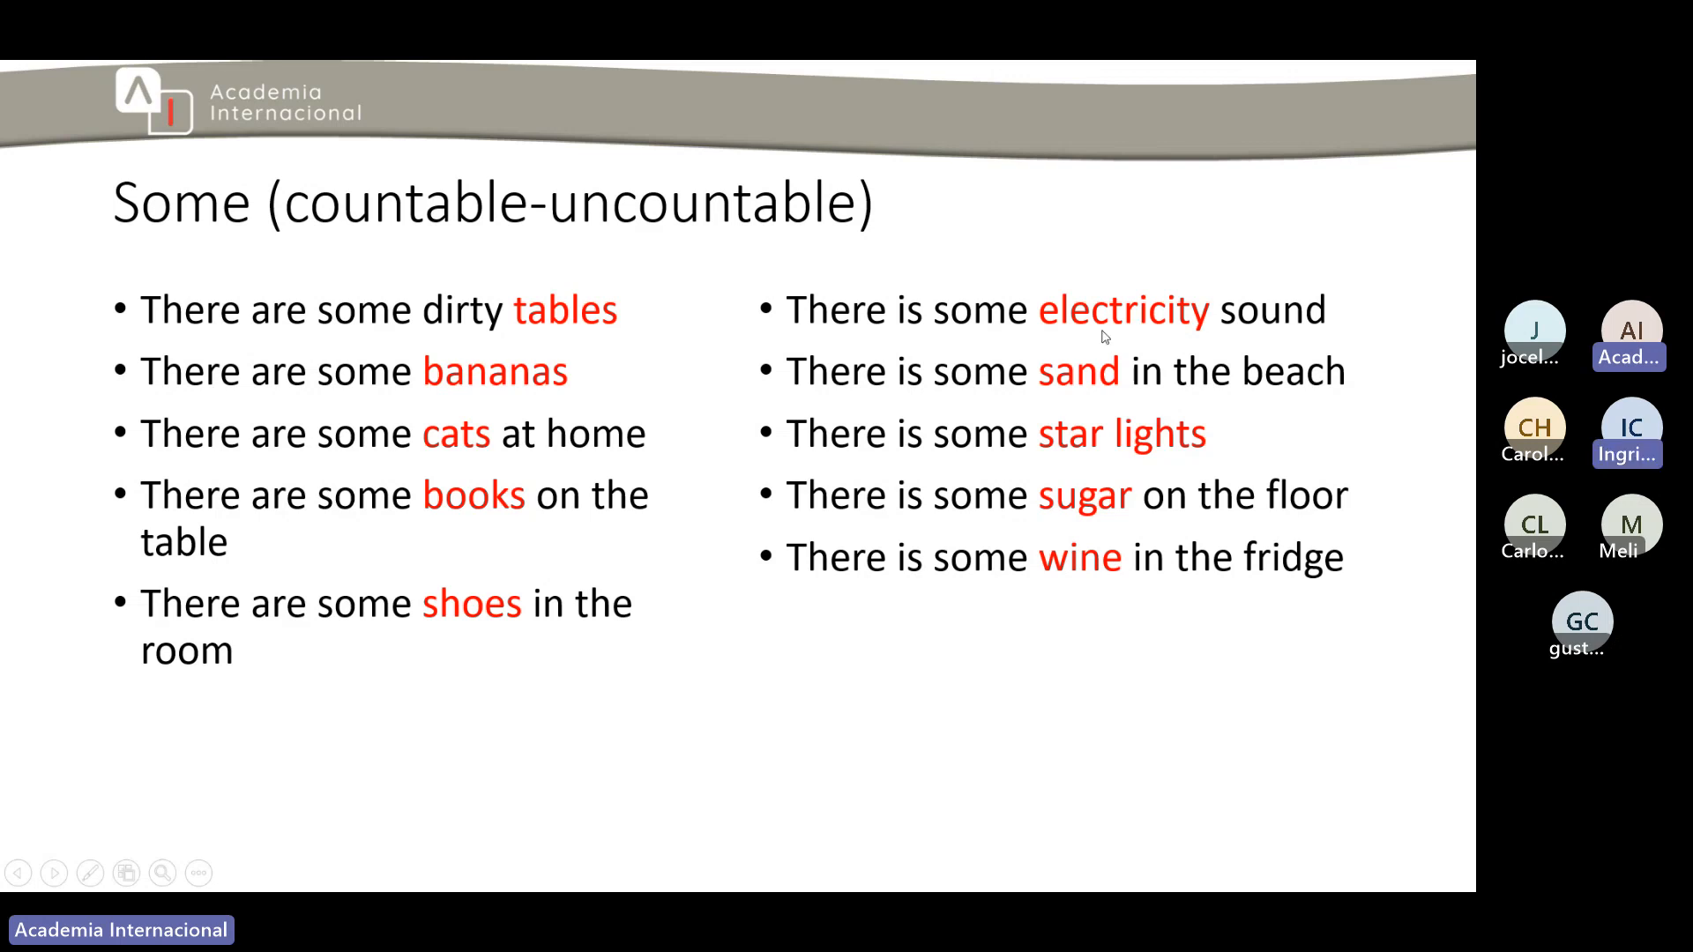
{"action": "mouse_move", "coordinate": [1073, 525]}
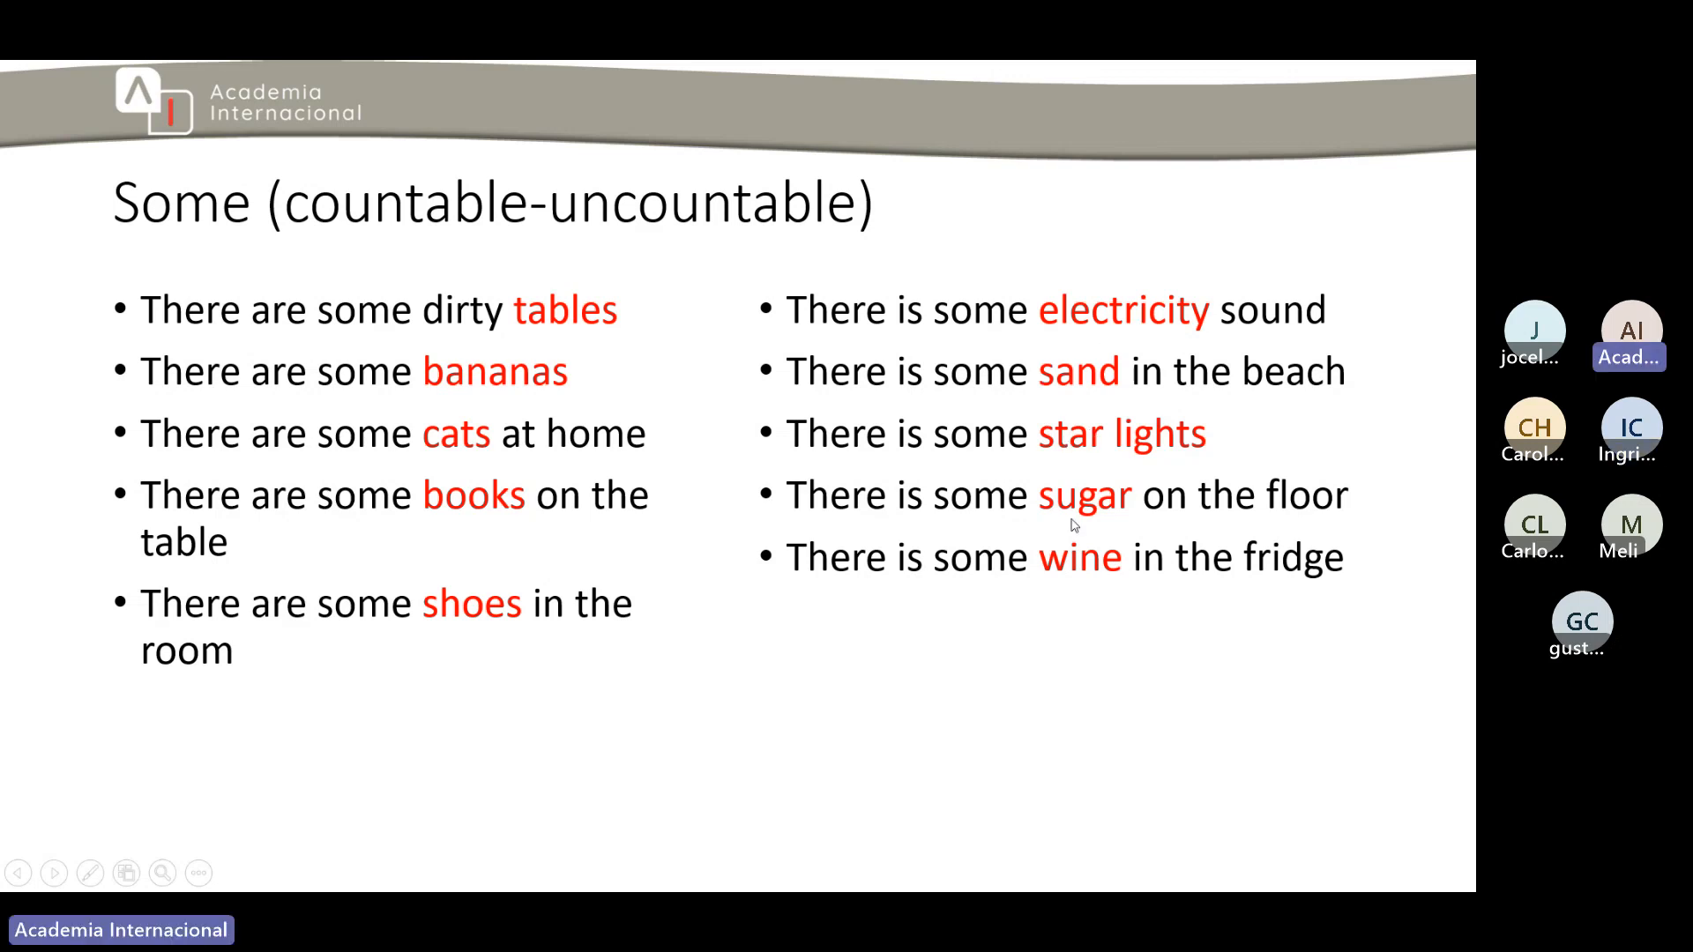
{"action": "mouse_move", "coordinate": [1037, 550]}
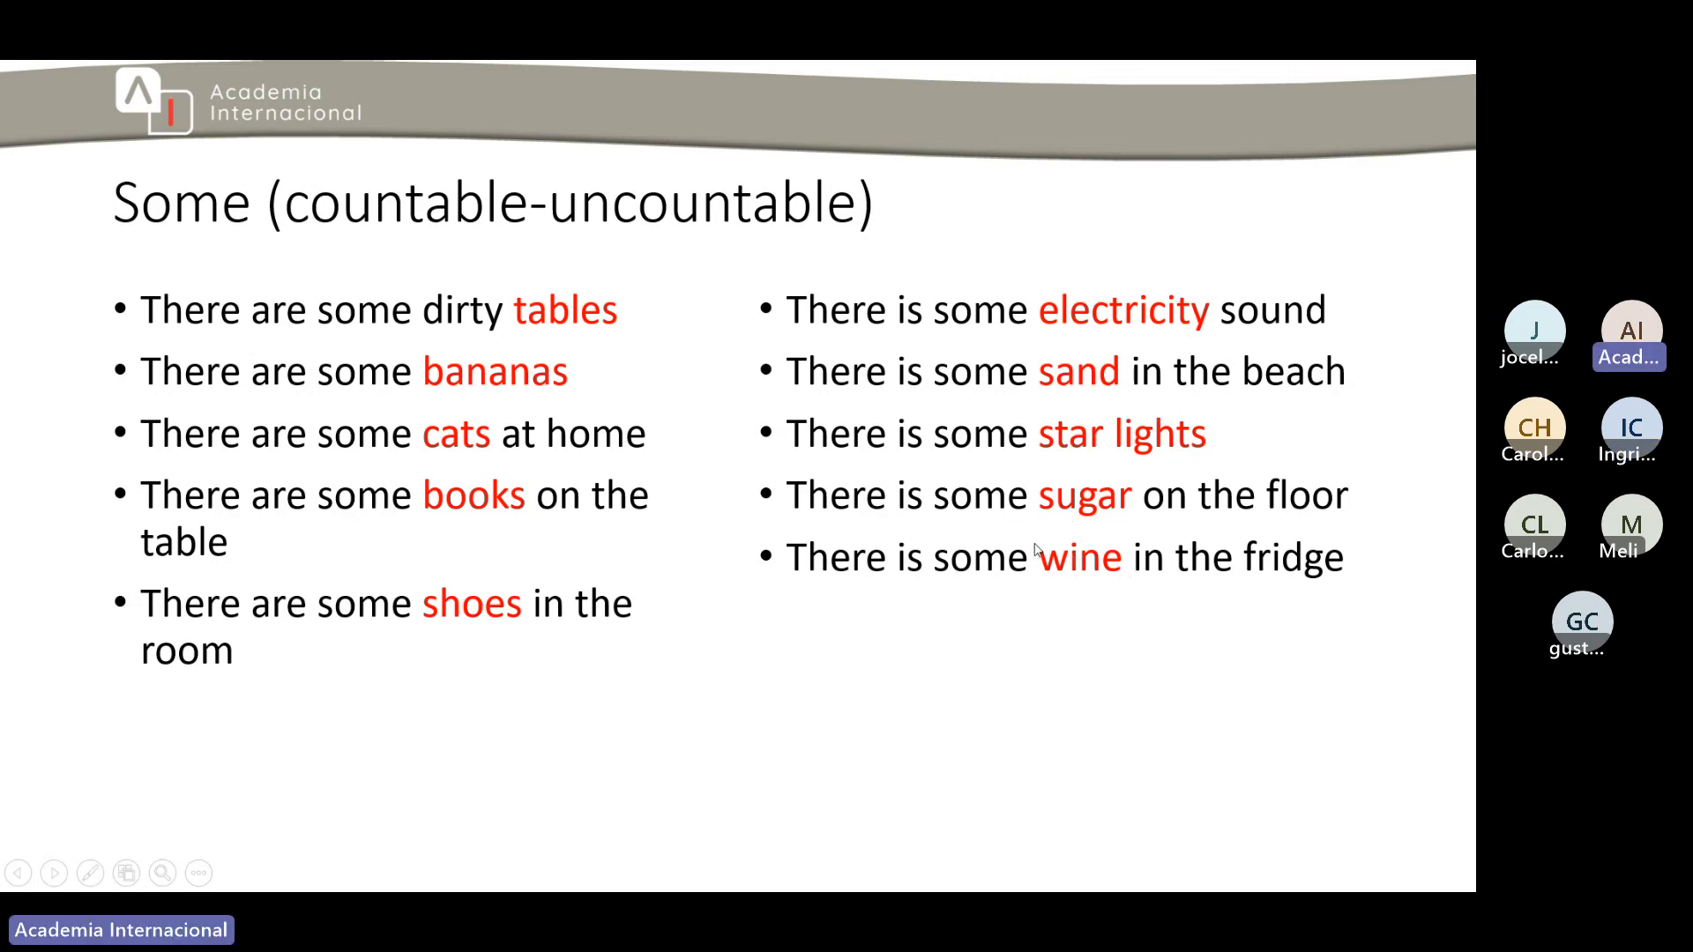
{"action": "mouse_move", "coordinate": [580, 354]}
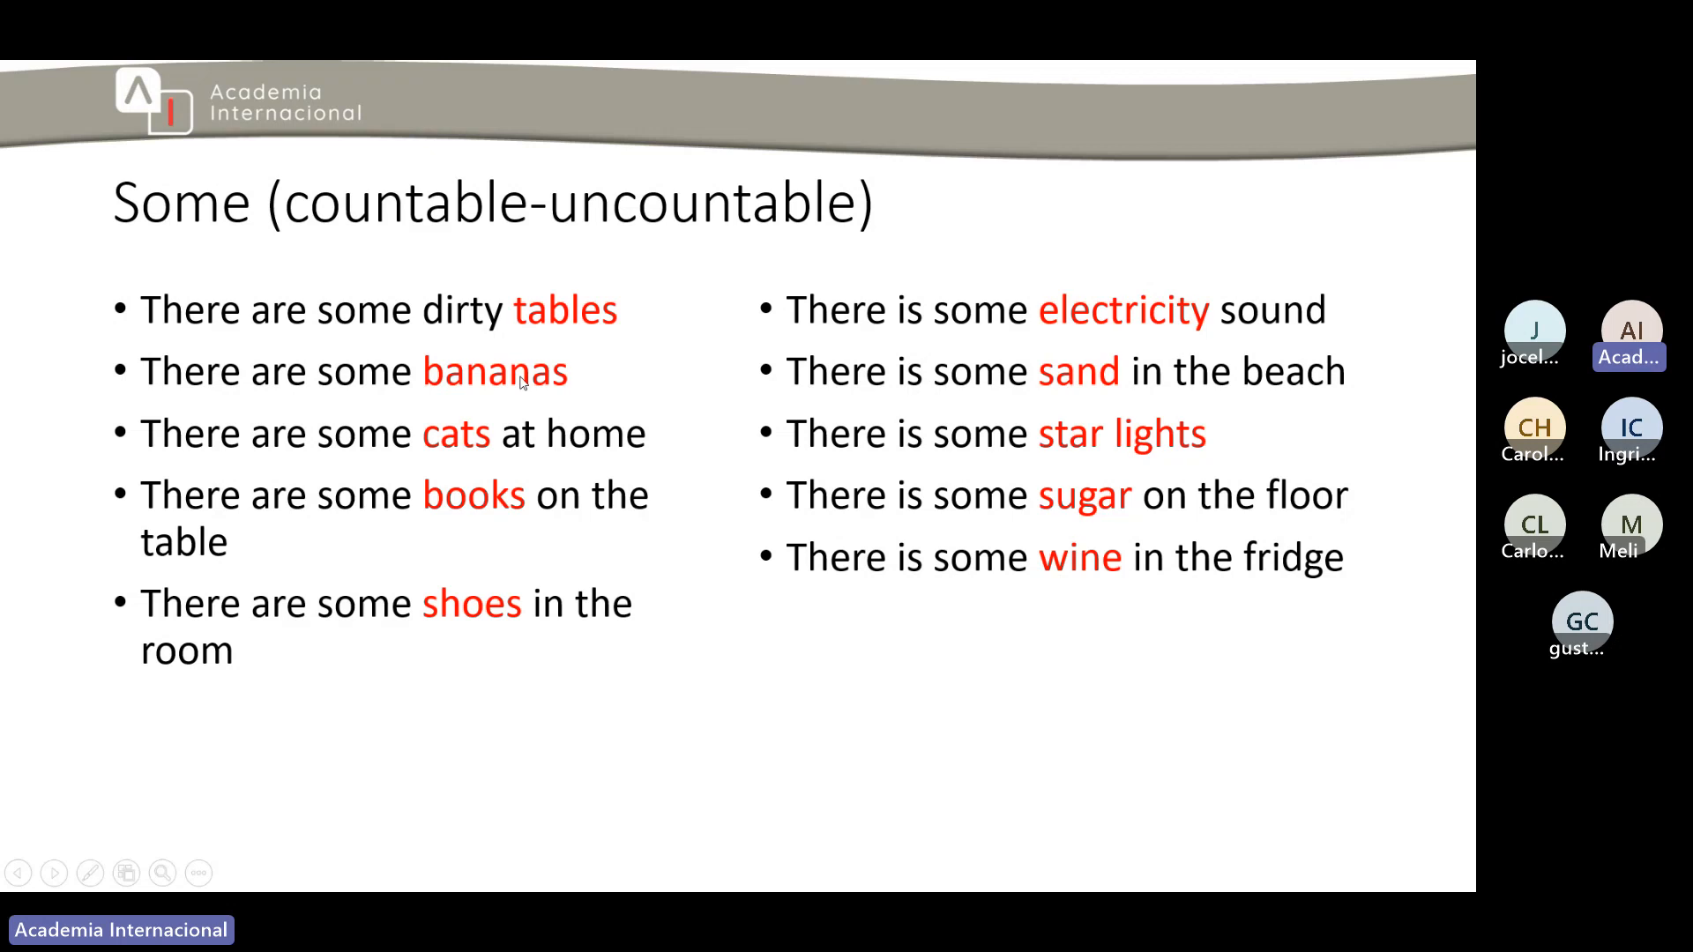
{"action": "mouse_move", "coordinate": [473, 514]}
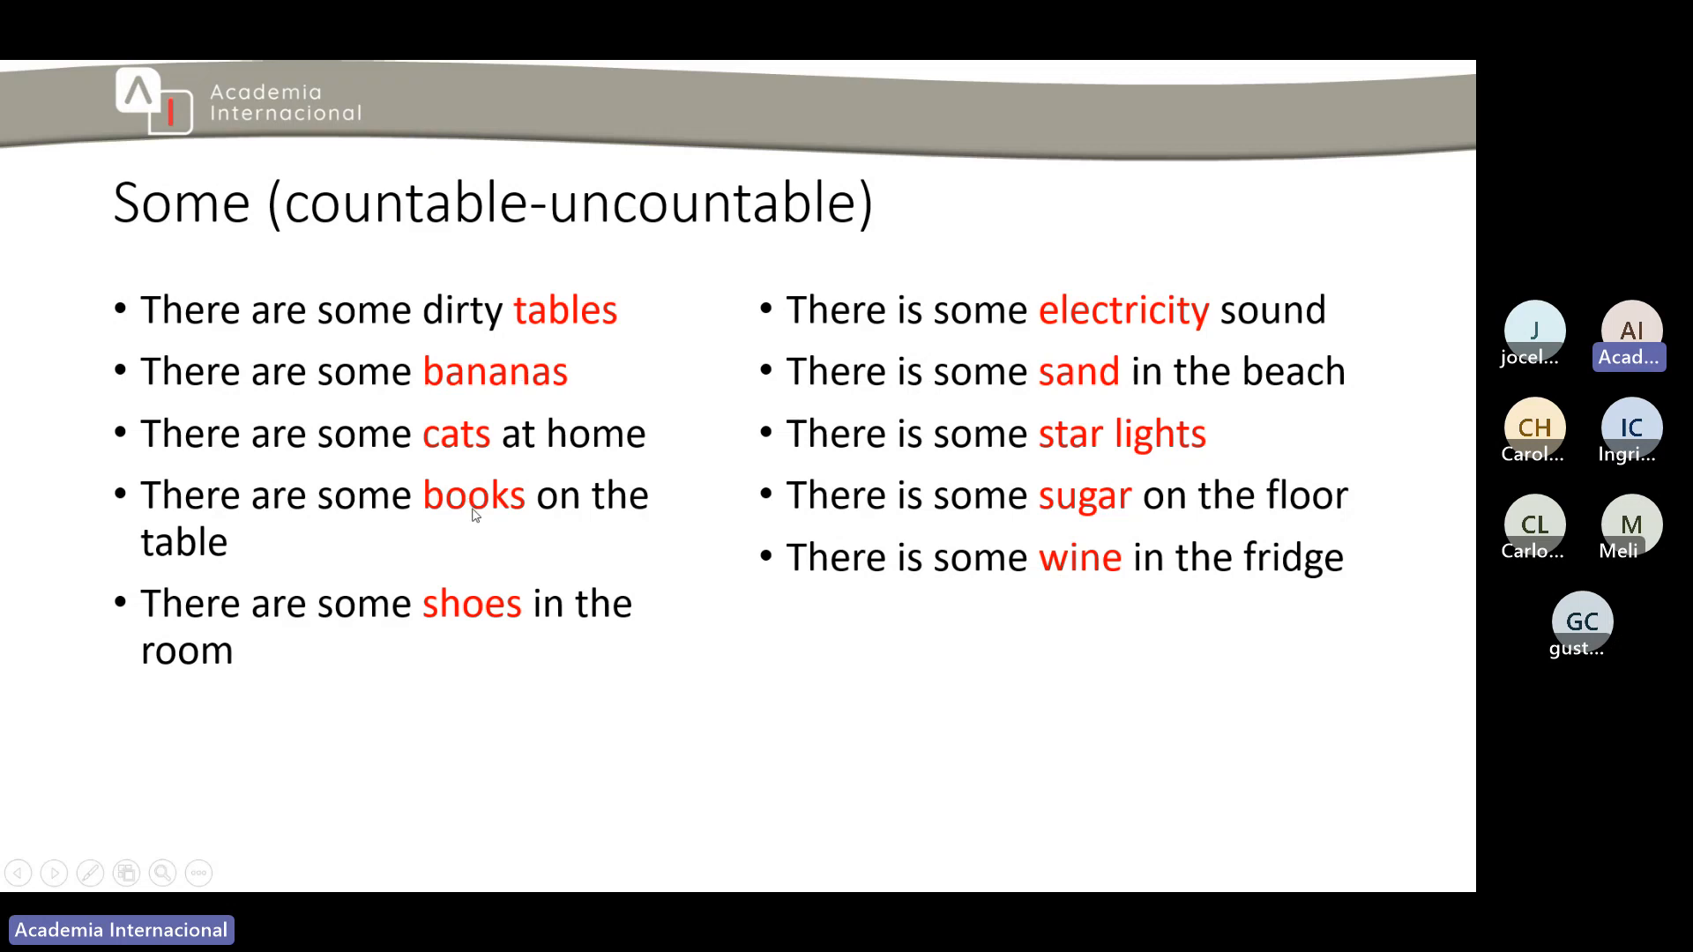
{"action": "mouse_move", "coordinate": [177, 577]}
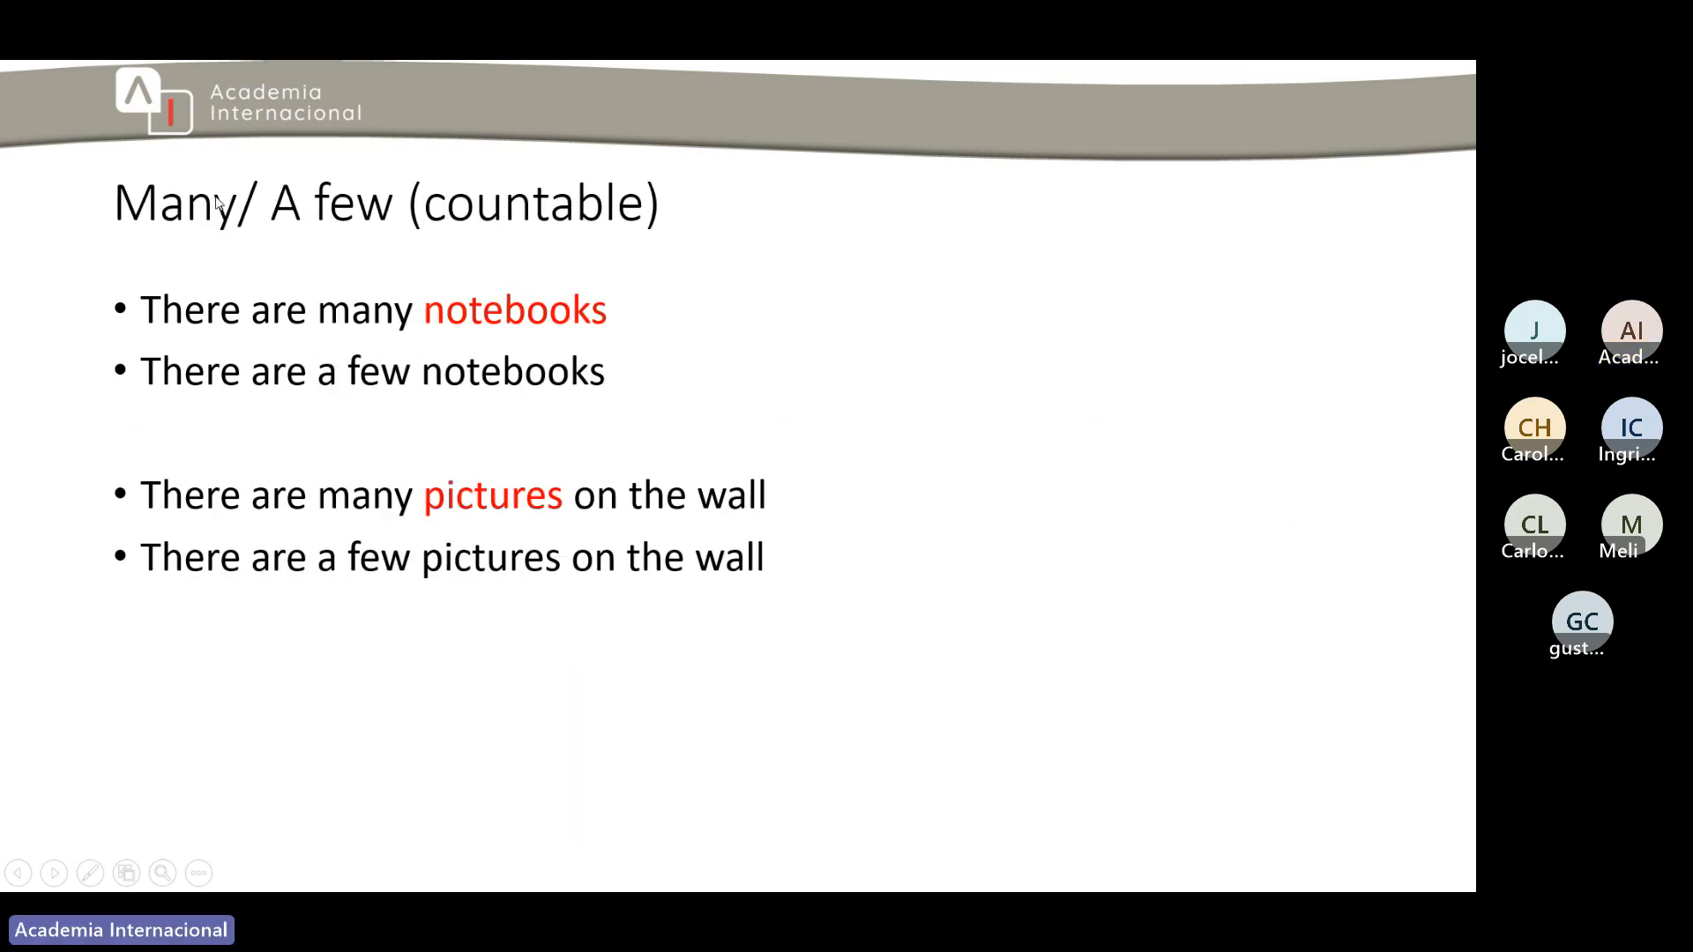
- Advance the slideshow to the Much / A little (uncountable) slide
{"action": "left_click", "coordinate": [55, 872]}
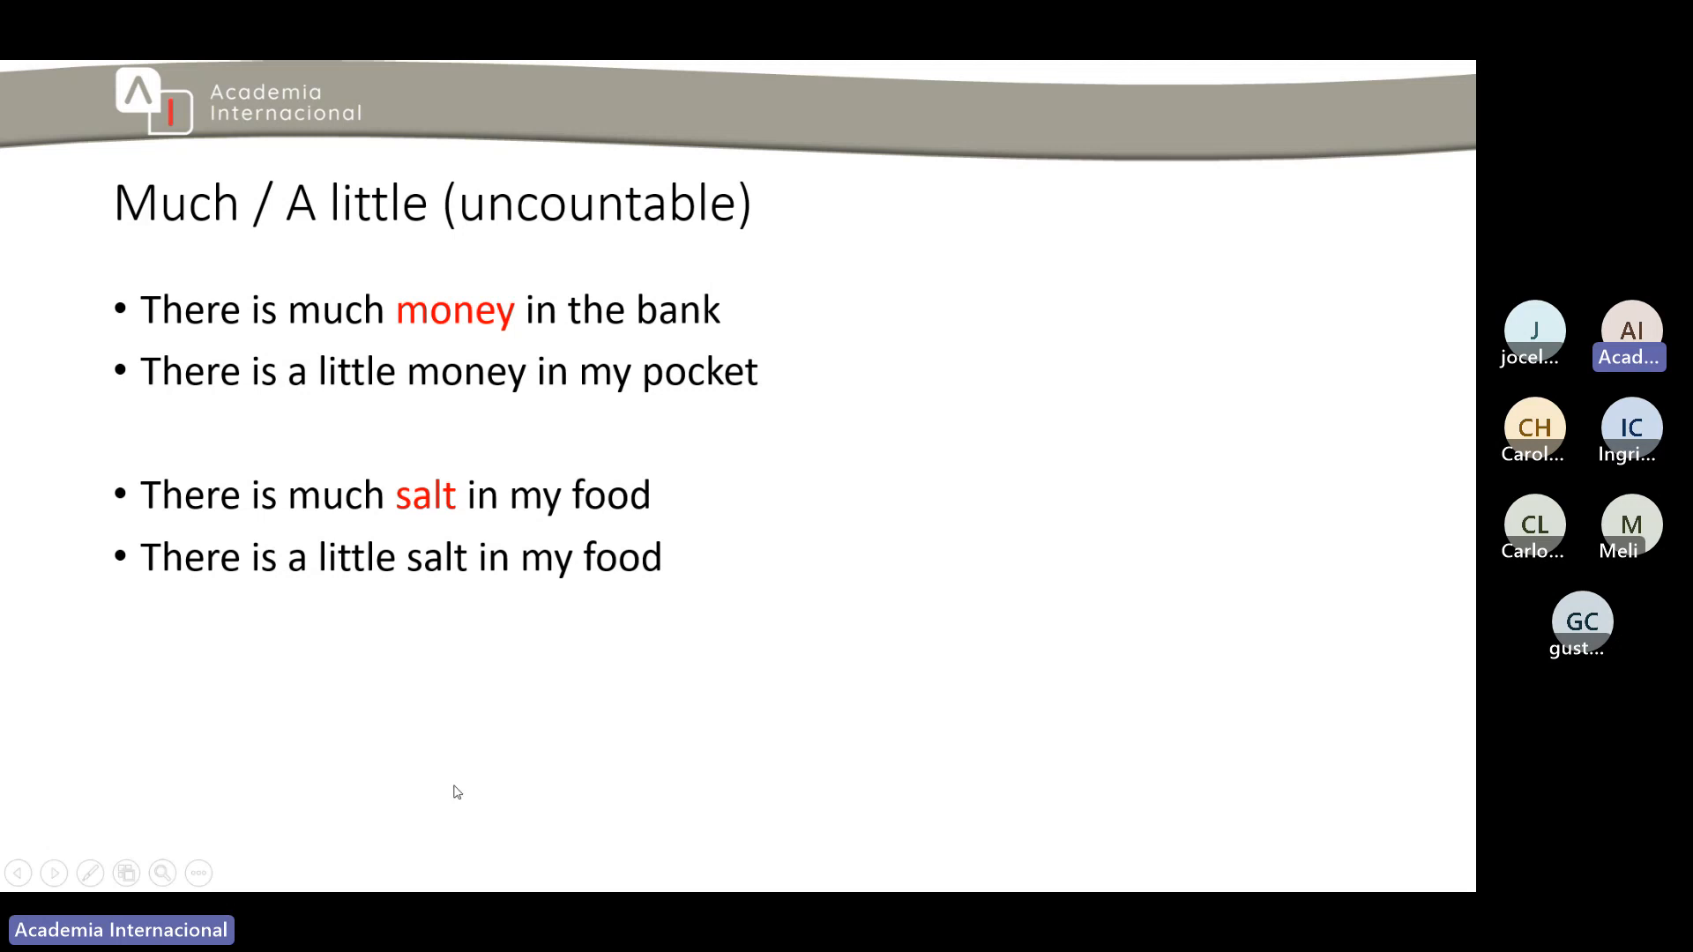
{"action": "mouse_move", "coordinate": [669, 294]}
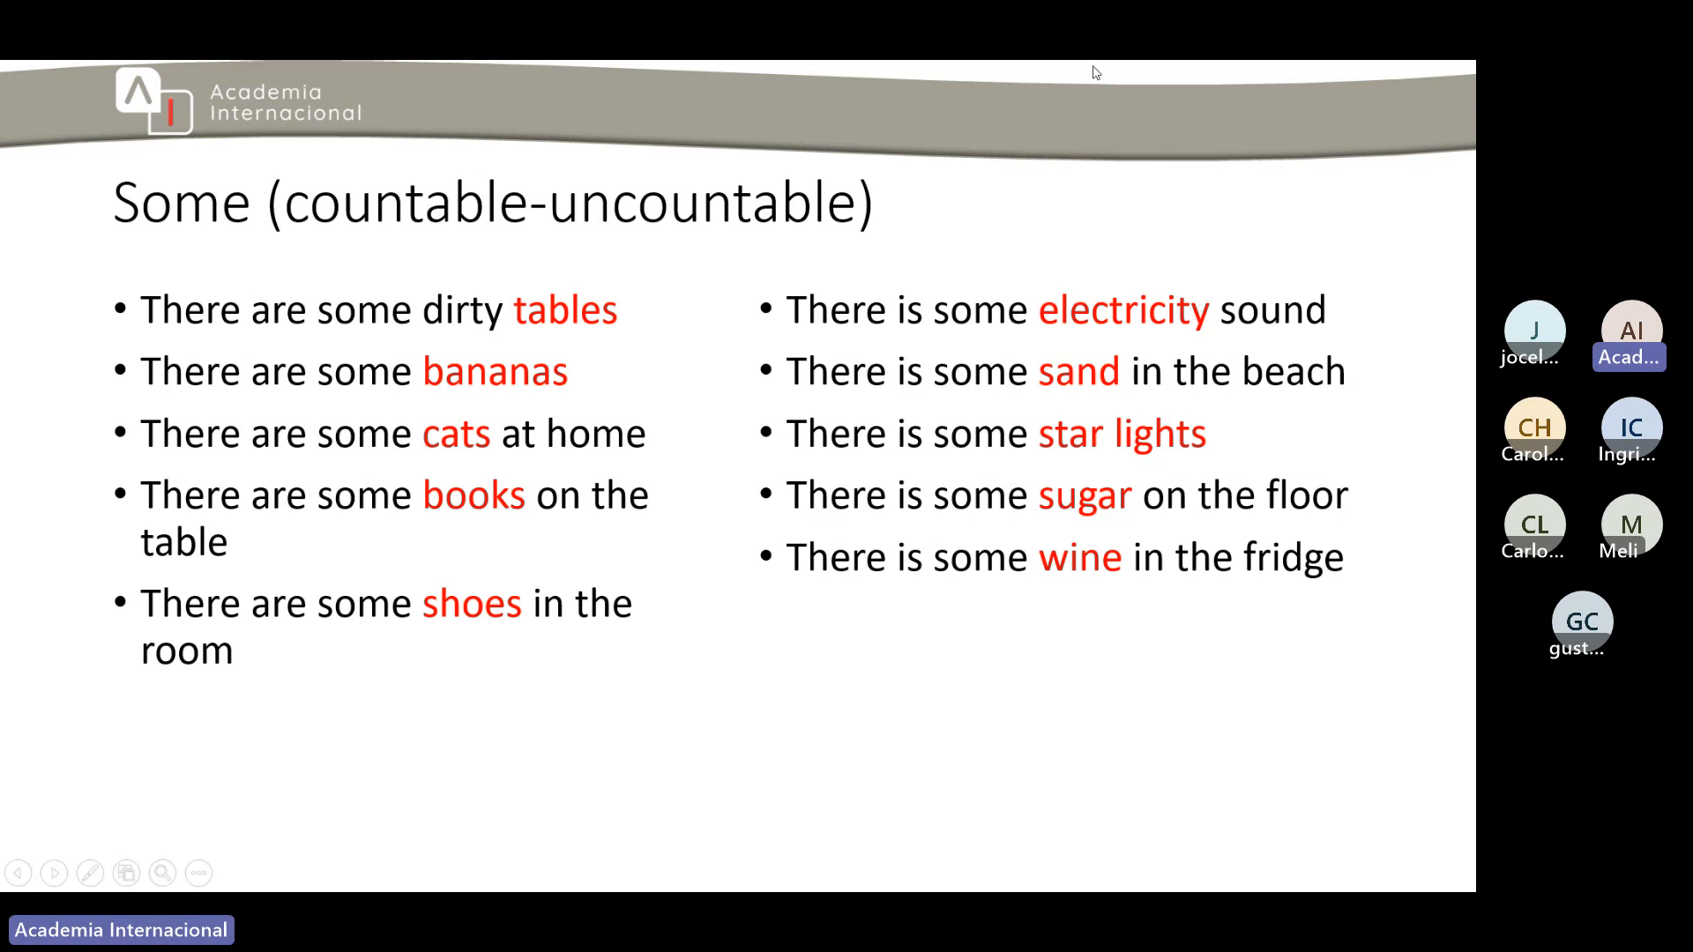
{"action": "mouse_move", "coordinate": [447, 463]}
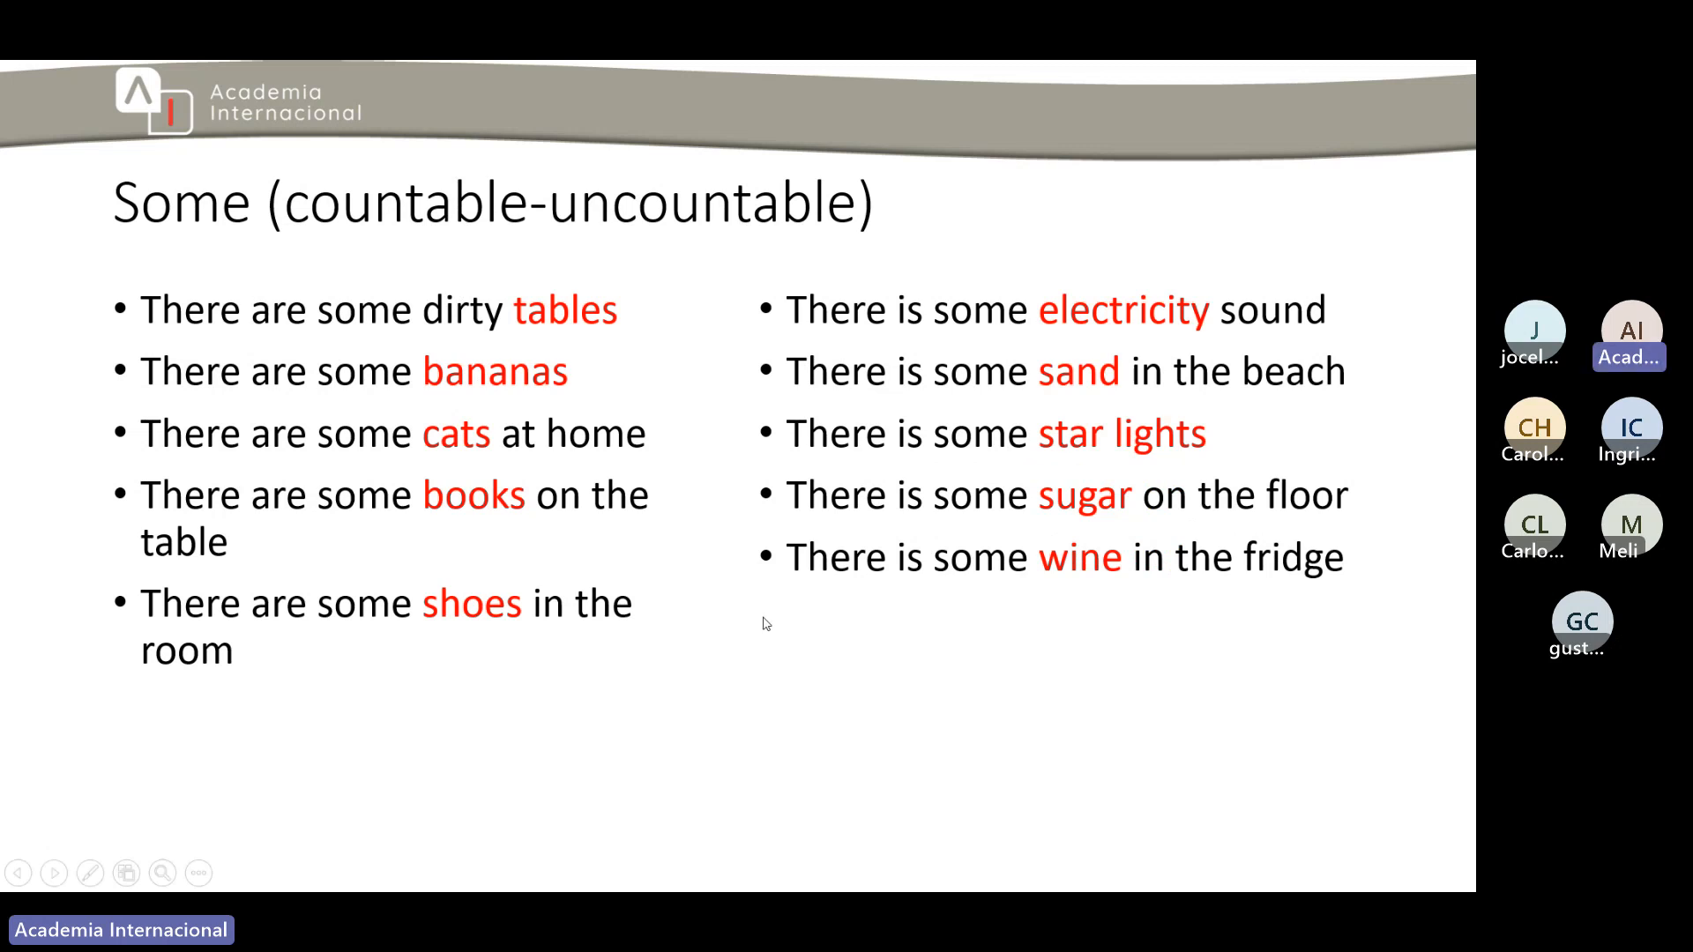
{"action": "mouse_move", "coordinate": [971, 579]}
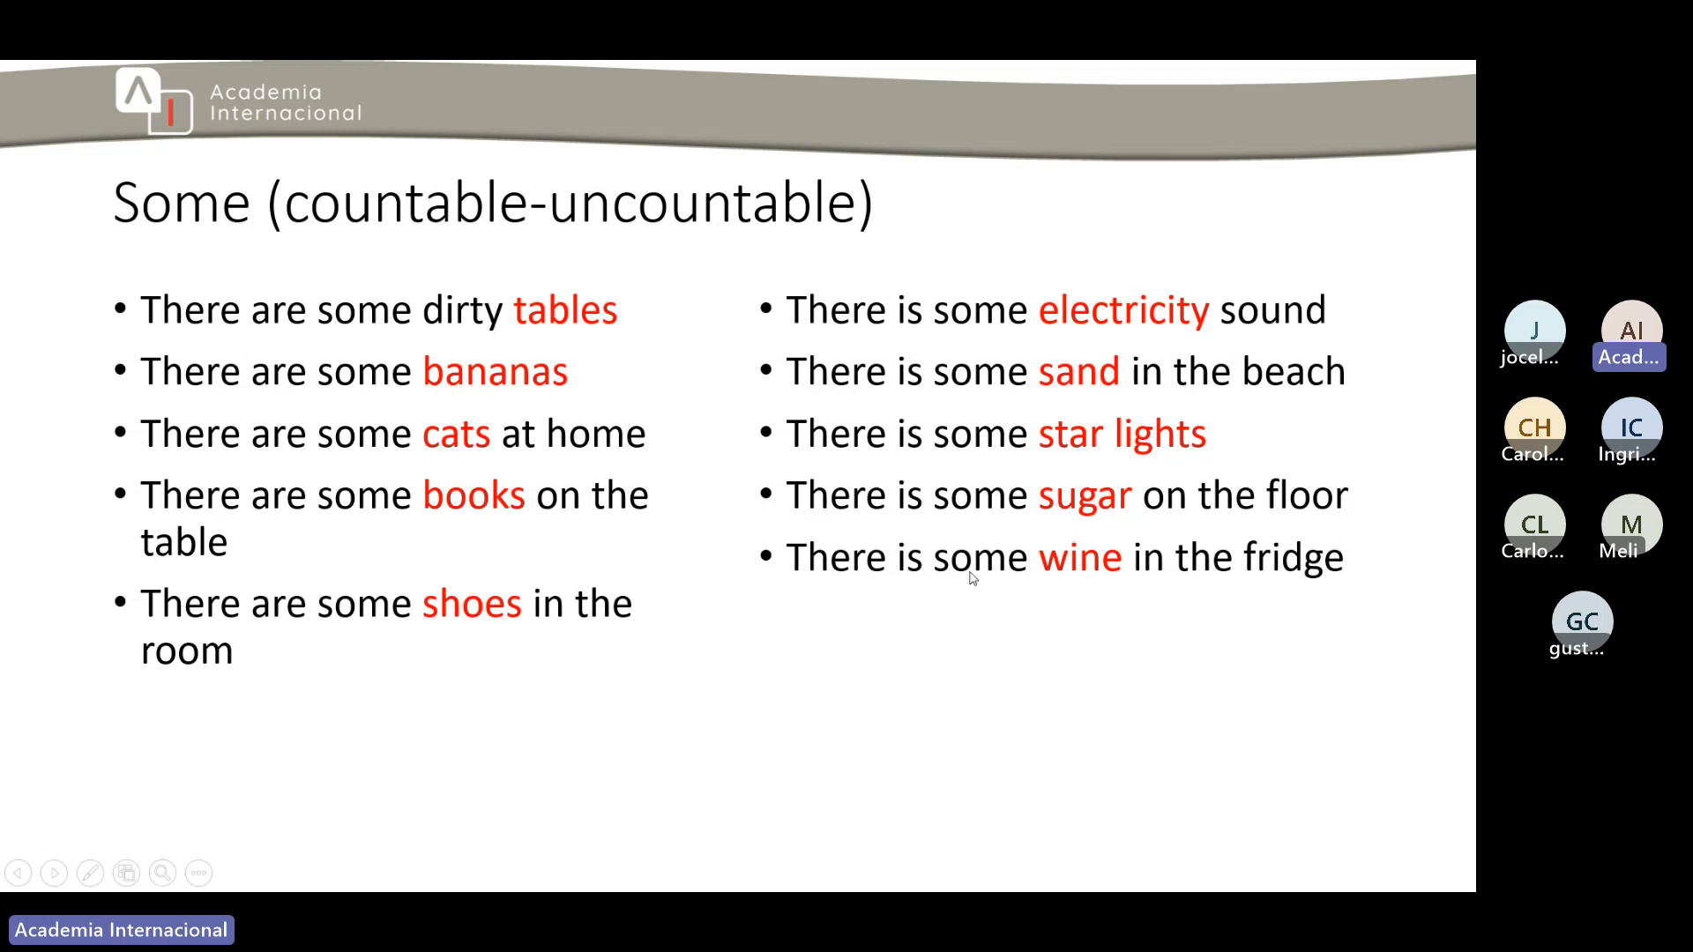
{"action": "left_click", "coordinate": [57, 872]}
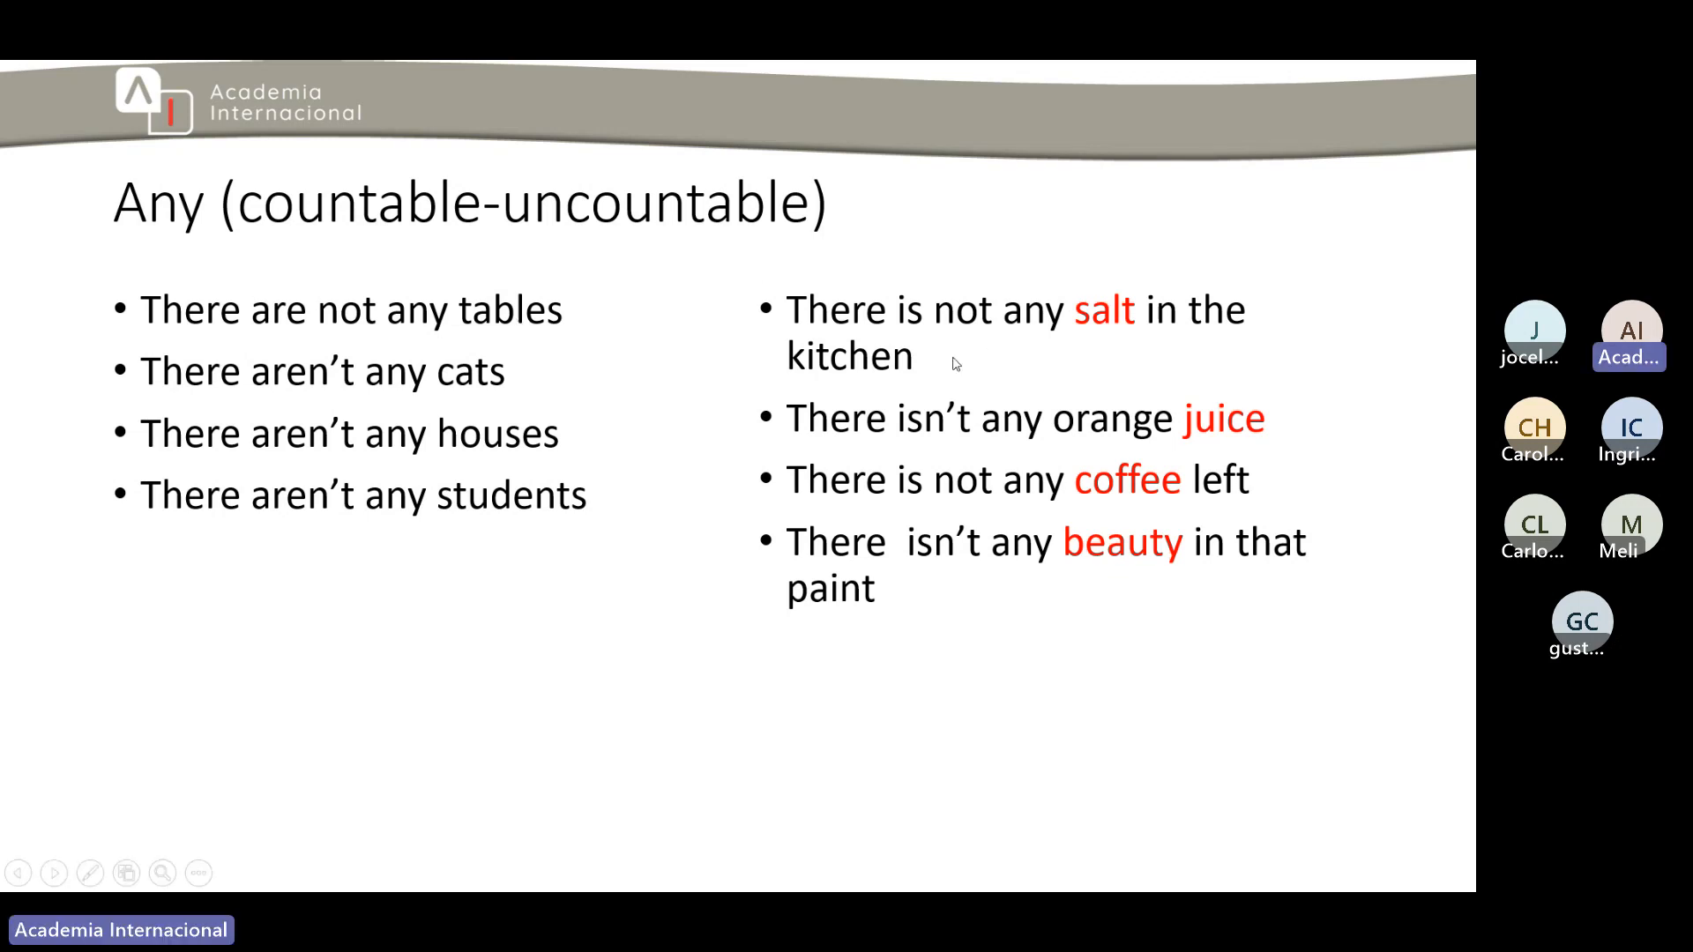
{"action": "mouse_move", "coordinate": [963, 340]}
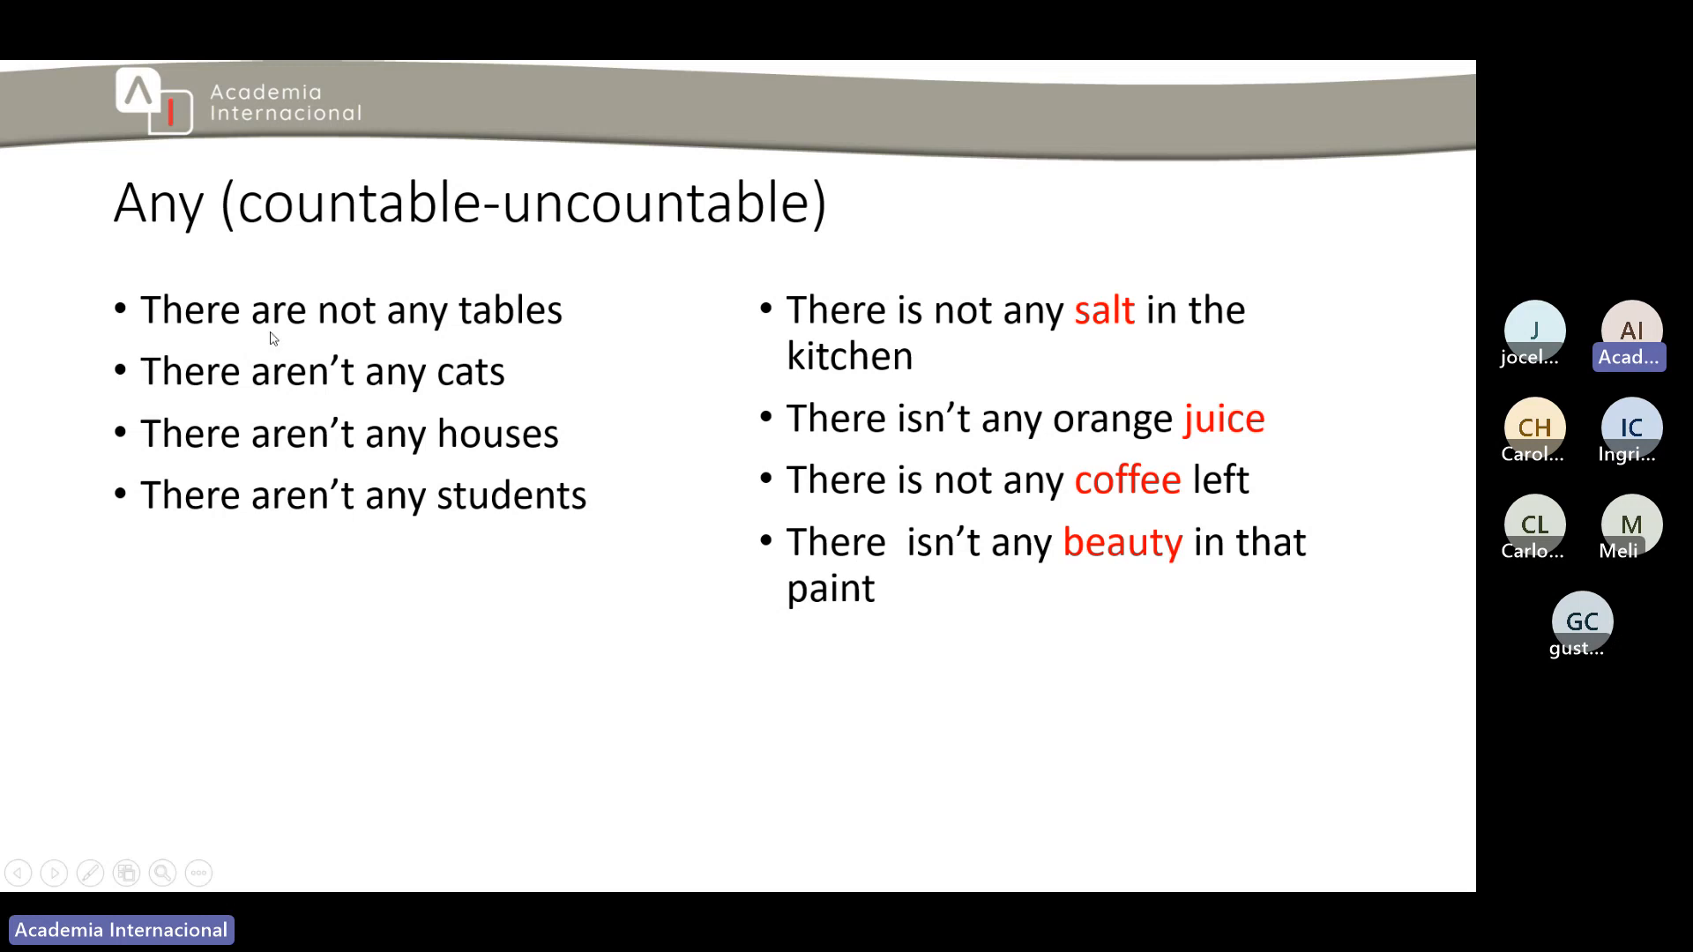
{"action": "mouse_move", "coordinate": [524, 333]}
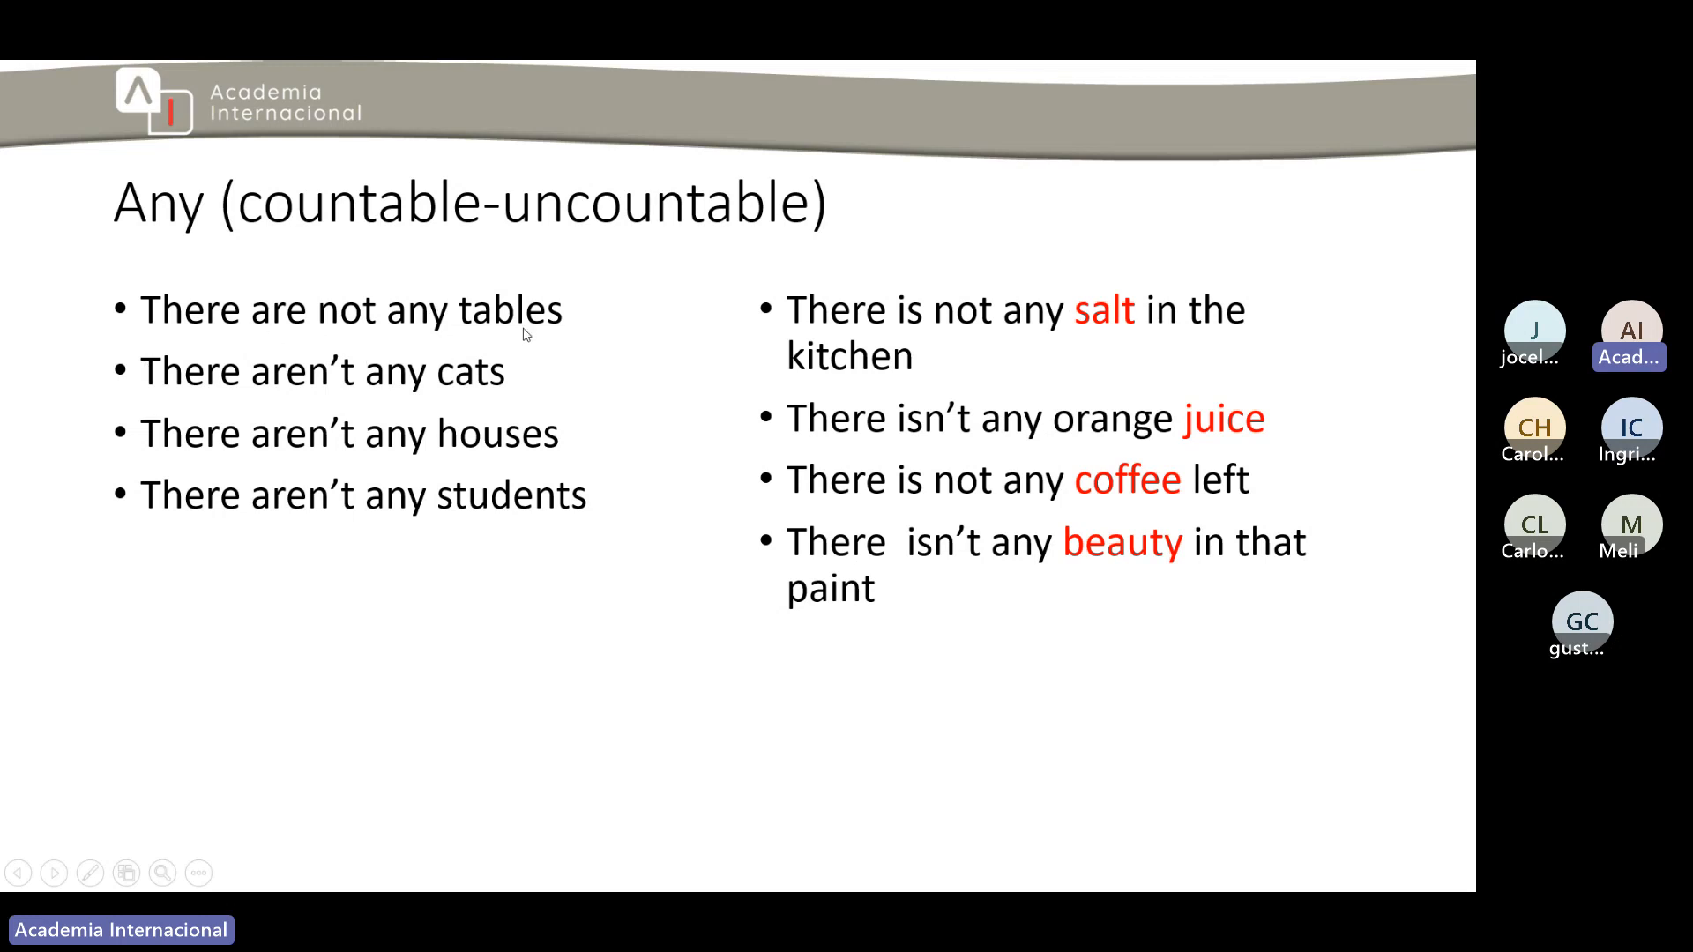
{"action": "mouse_move", "coordinate": [388, 395]}
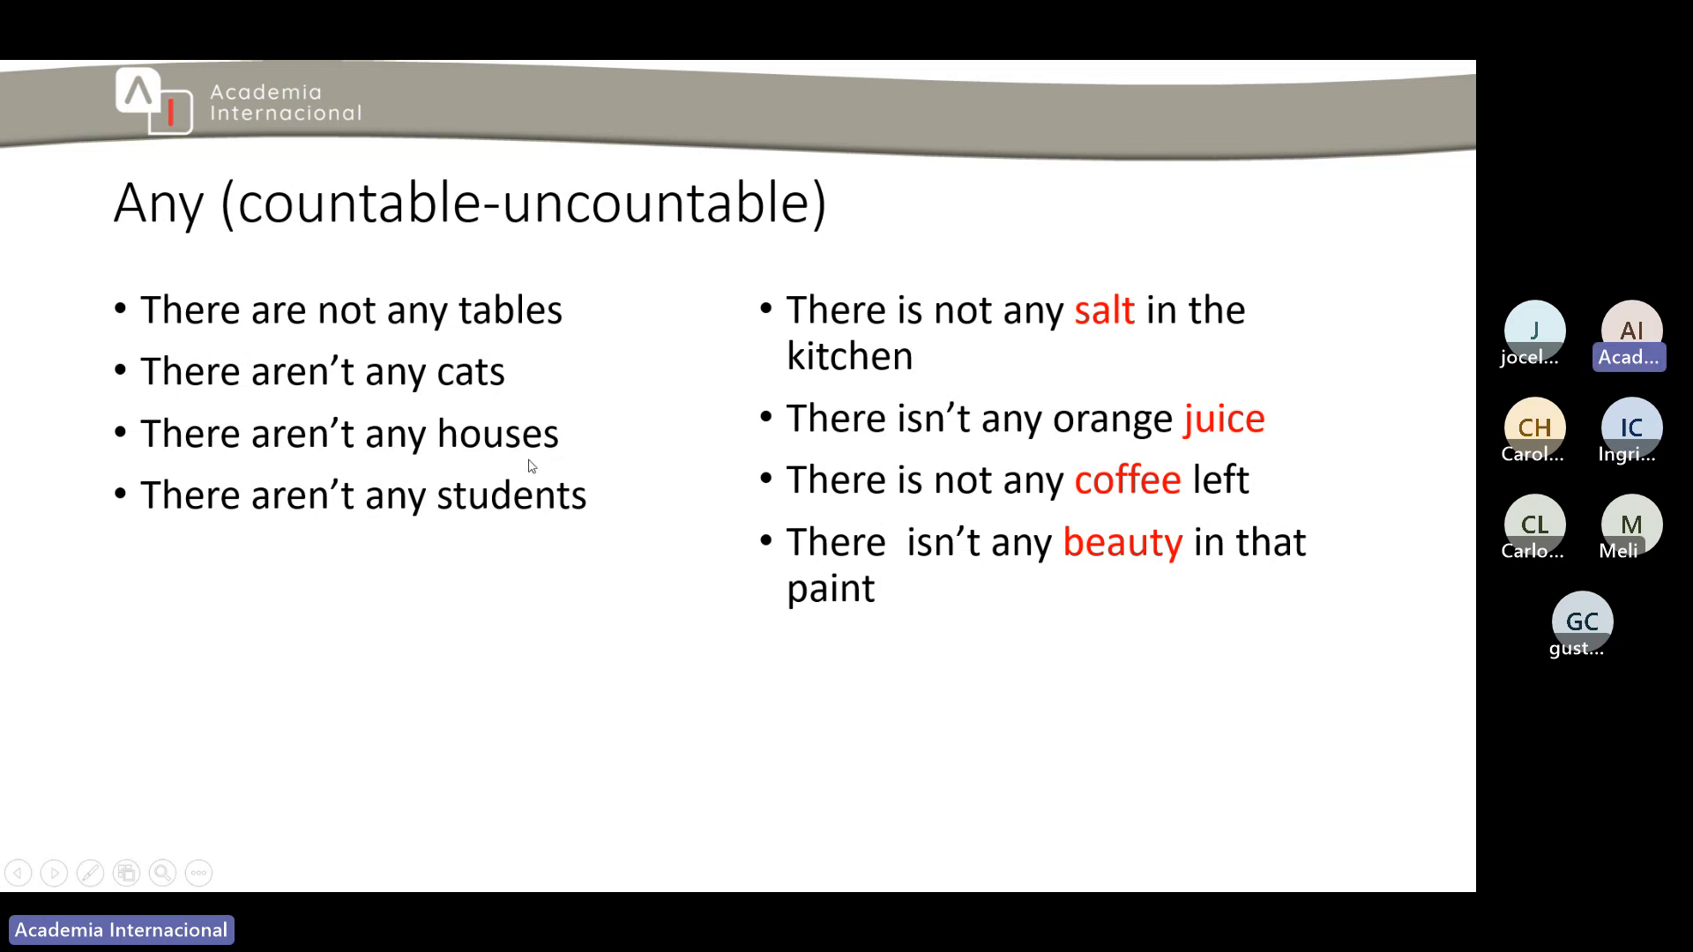
{"action": "mouse_move", "coordinate": [530, 505]}
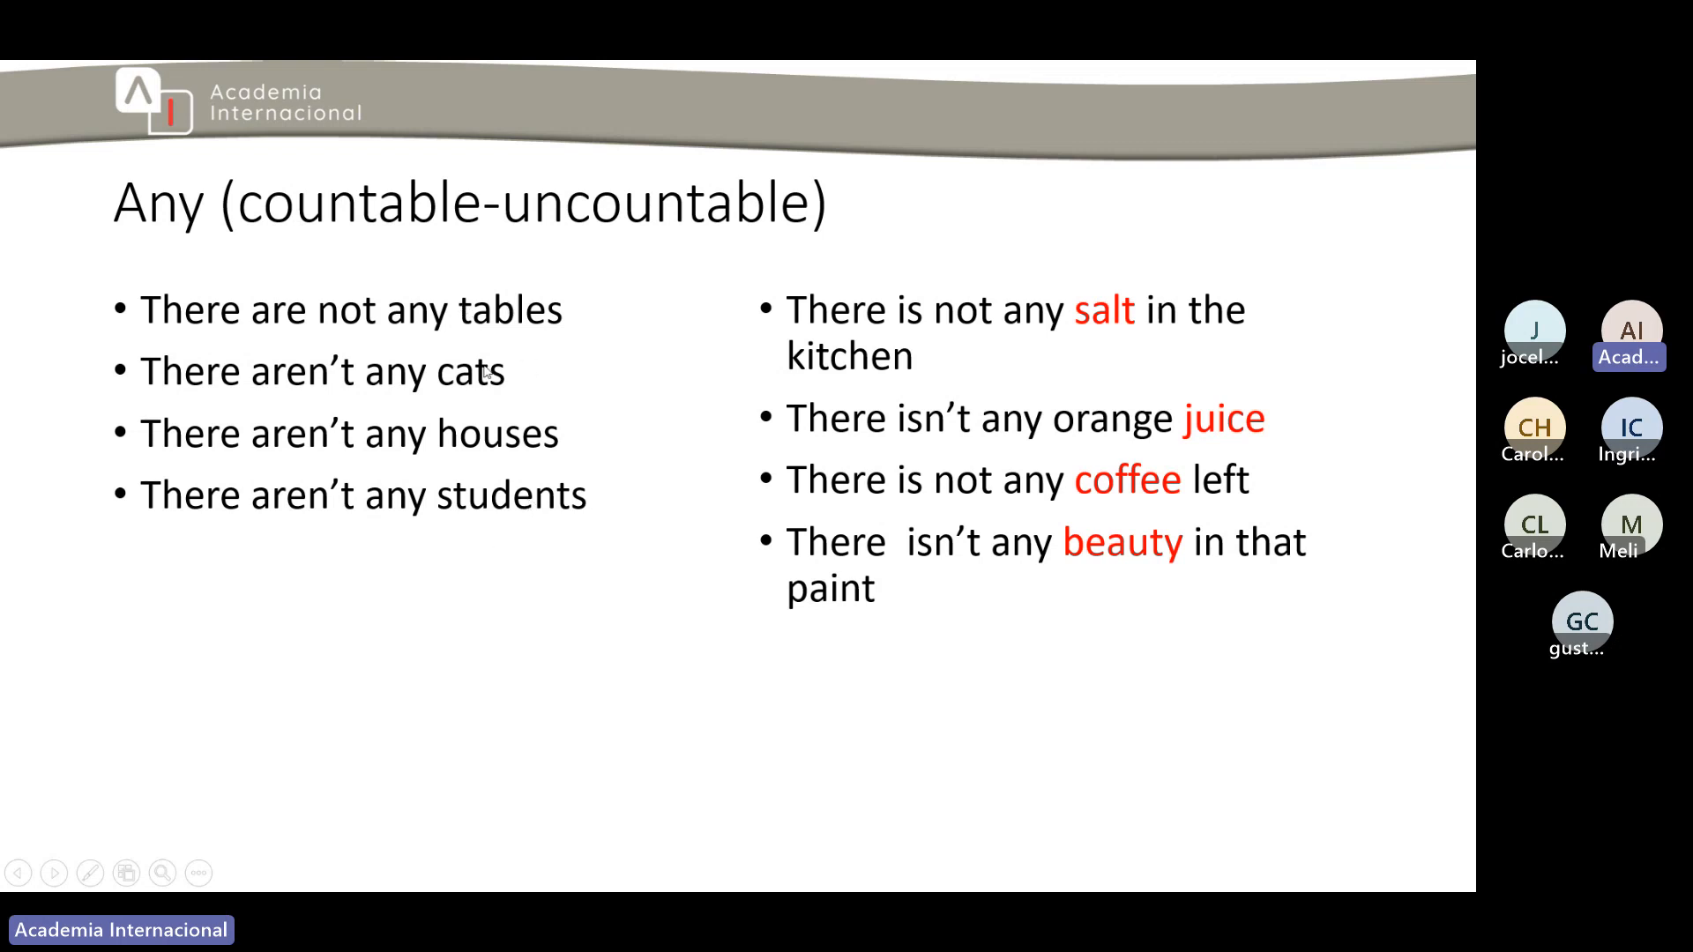
{"action": "mouse_move", "coordinate": [549, 461]}
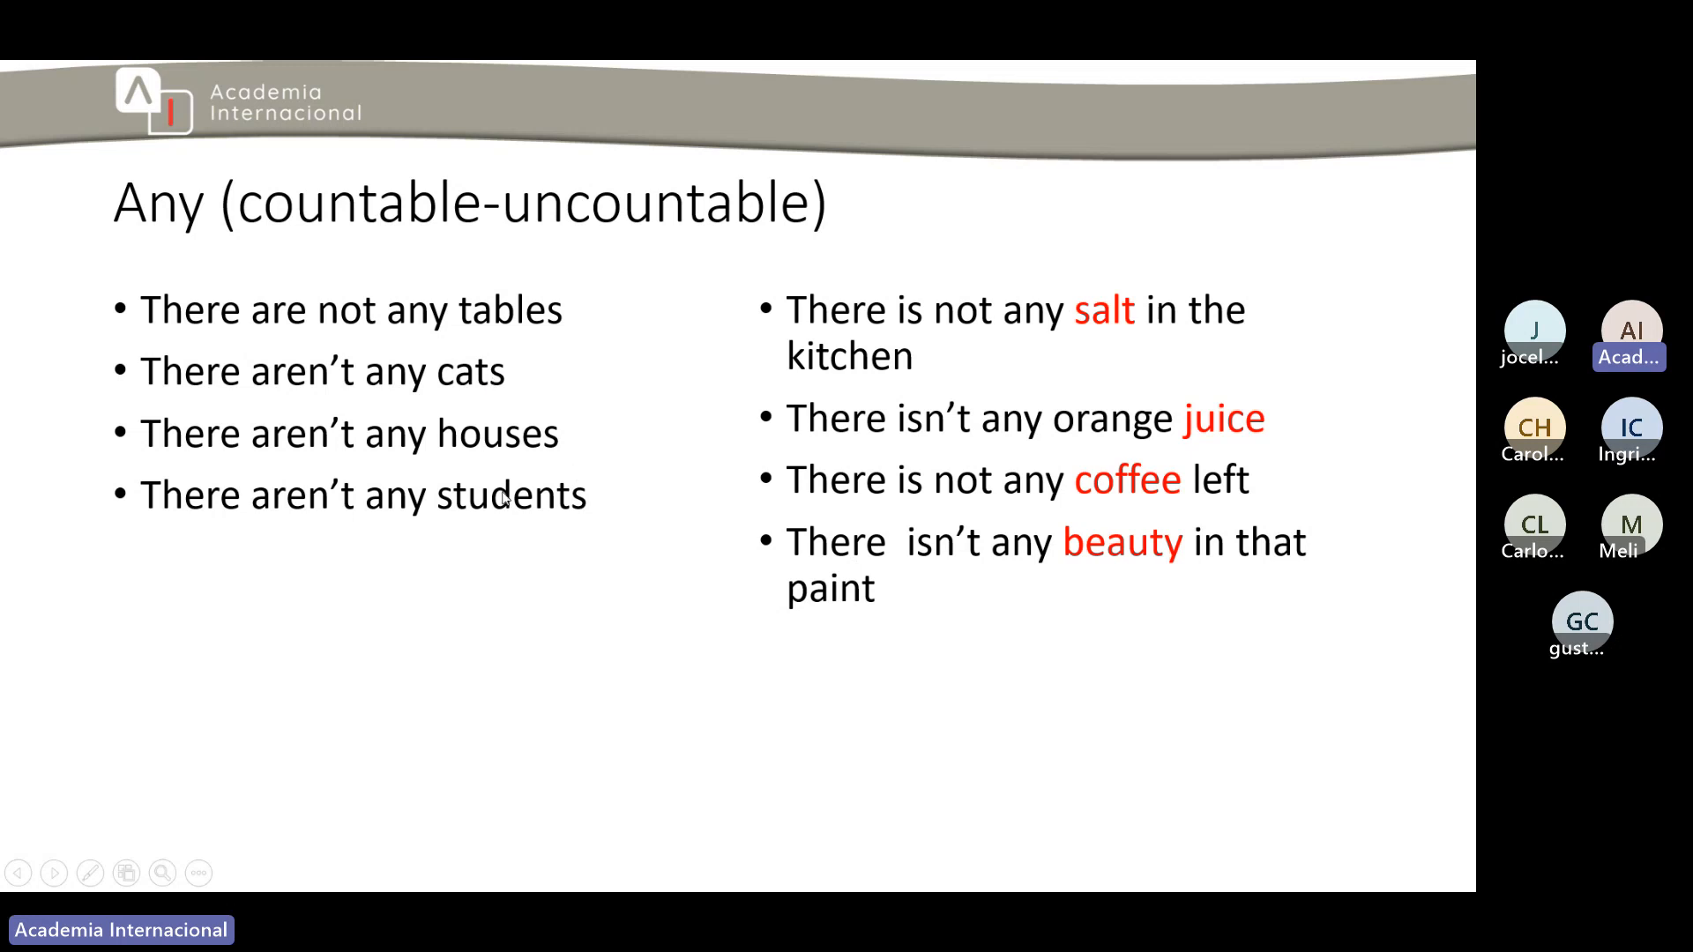
{"action": "mouse_move", "coordinate": [789, 268]}
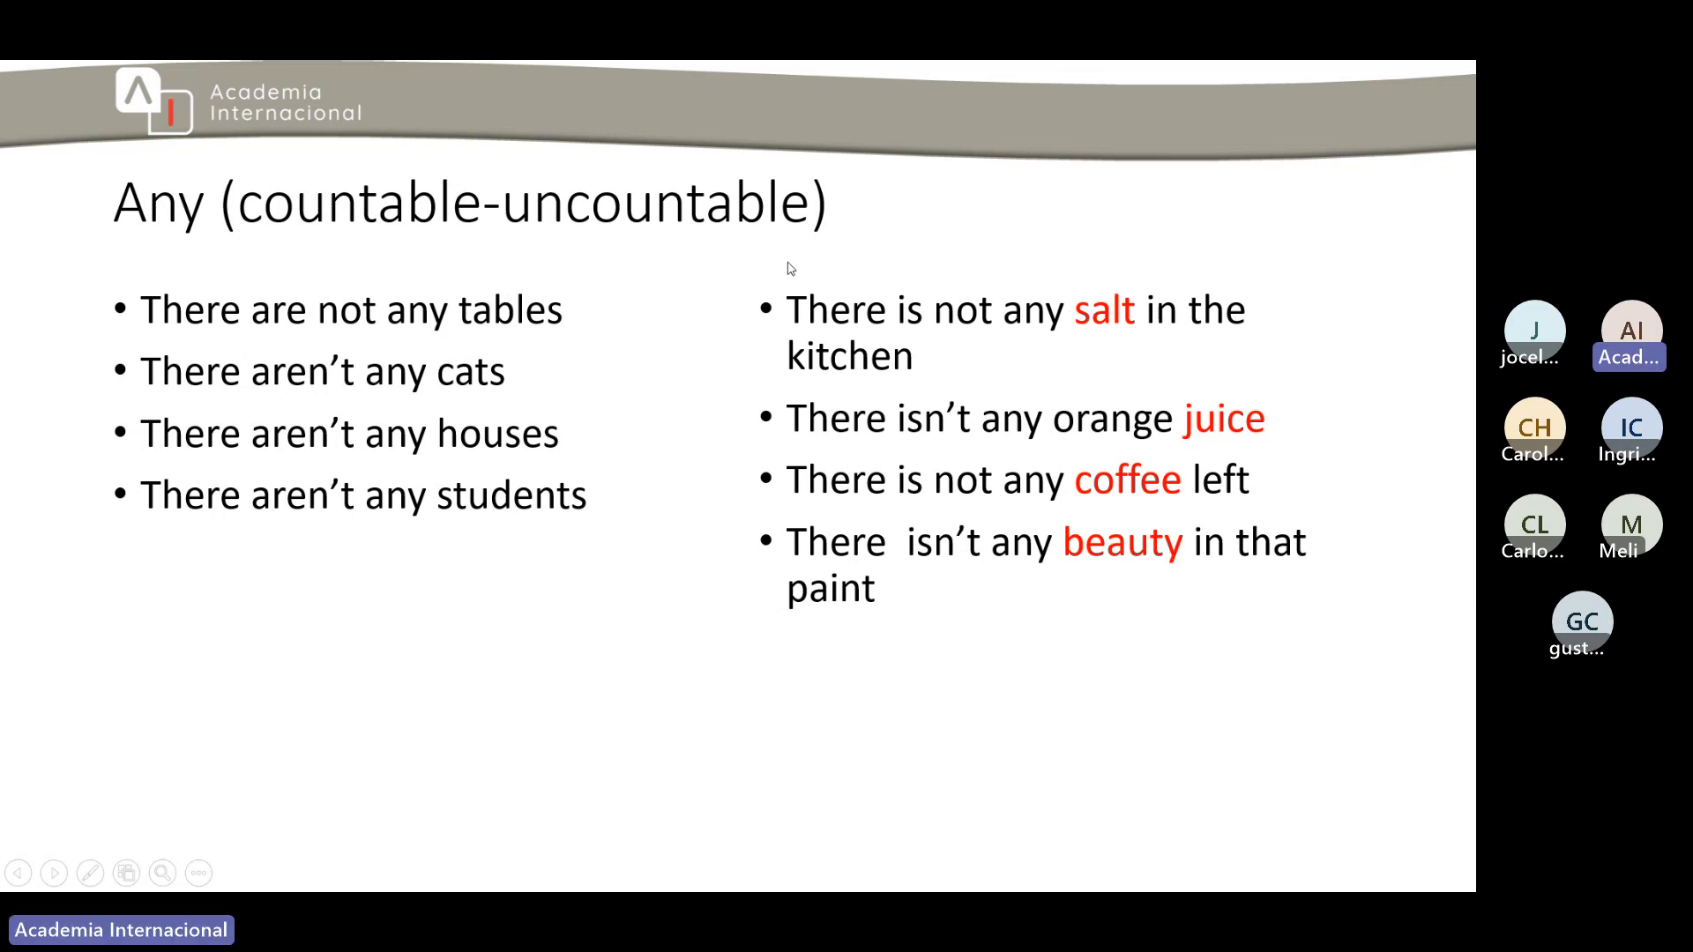
{"action": "mouse_move", "coordinate": [1121, 347]}
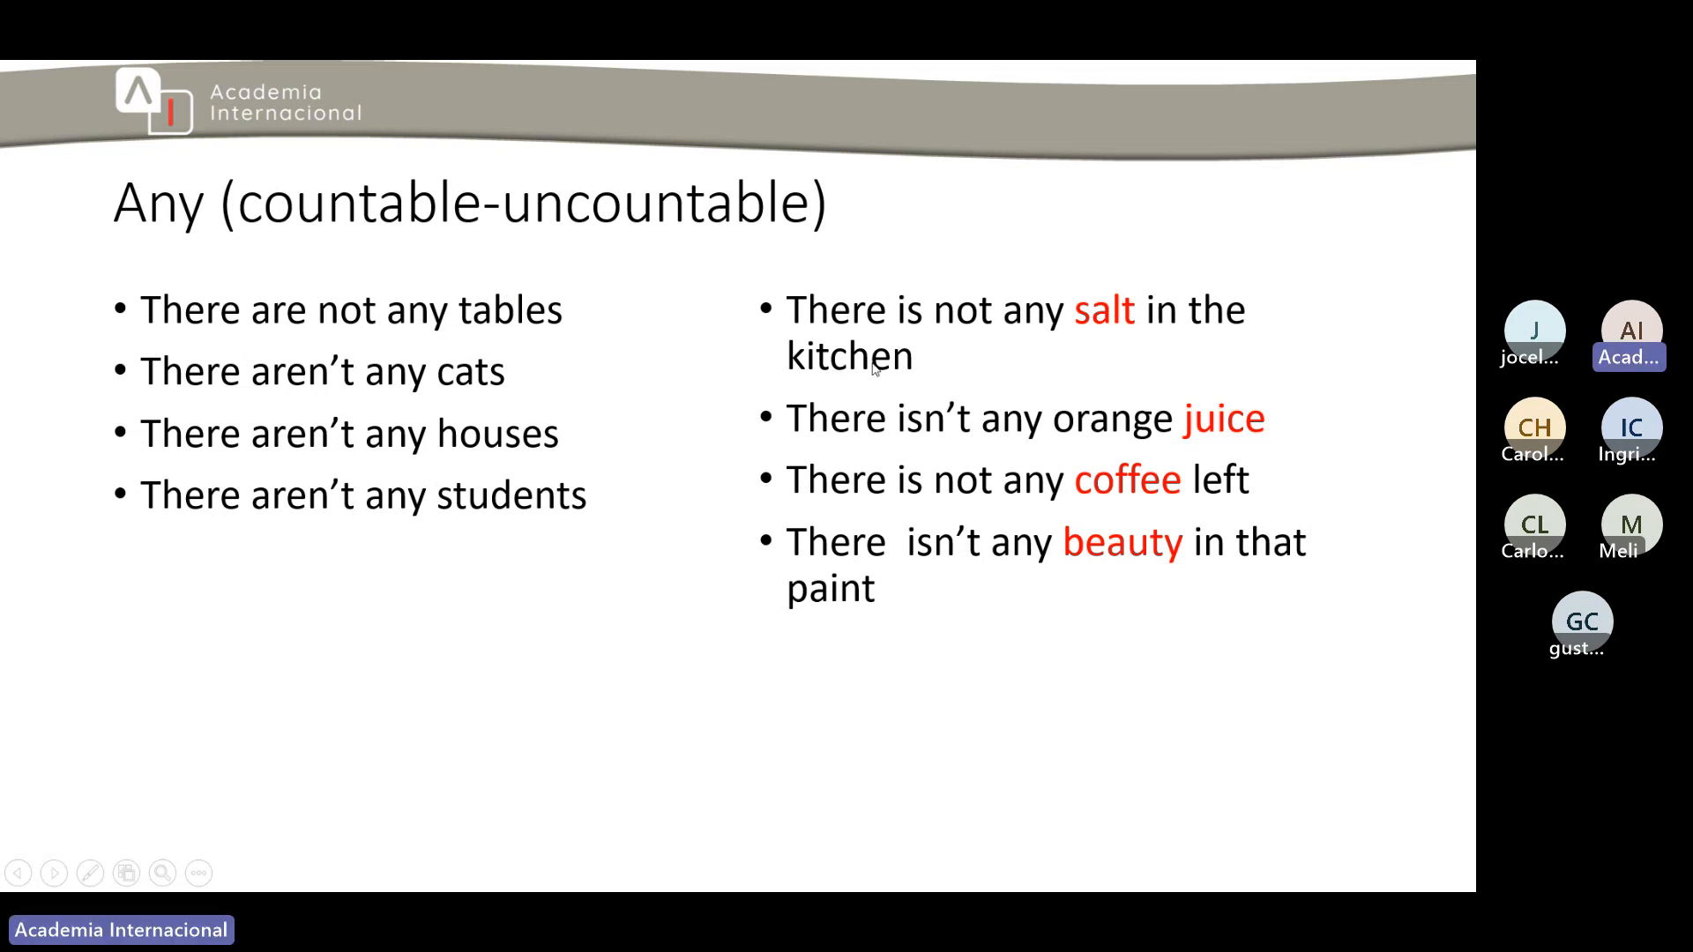
{"action": "mouse_move", "coordinate": [999, 440]}
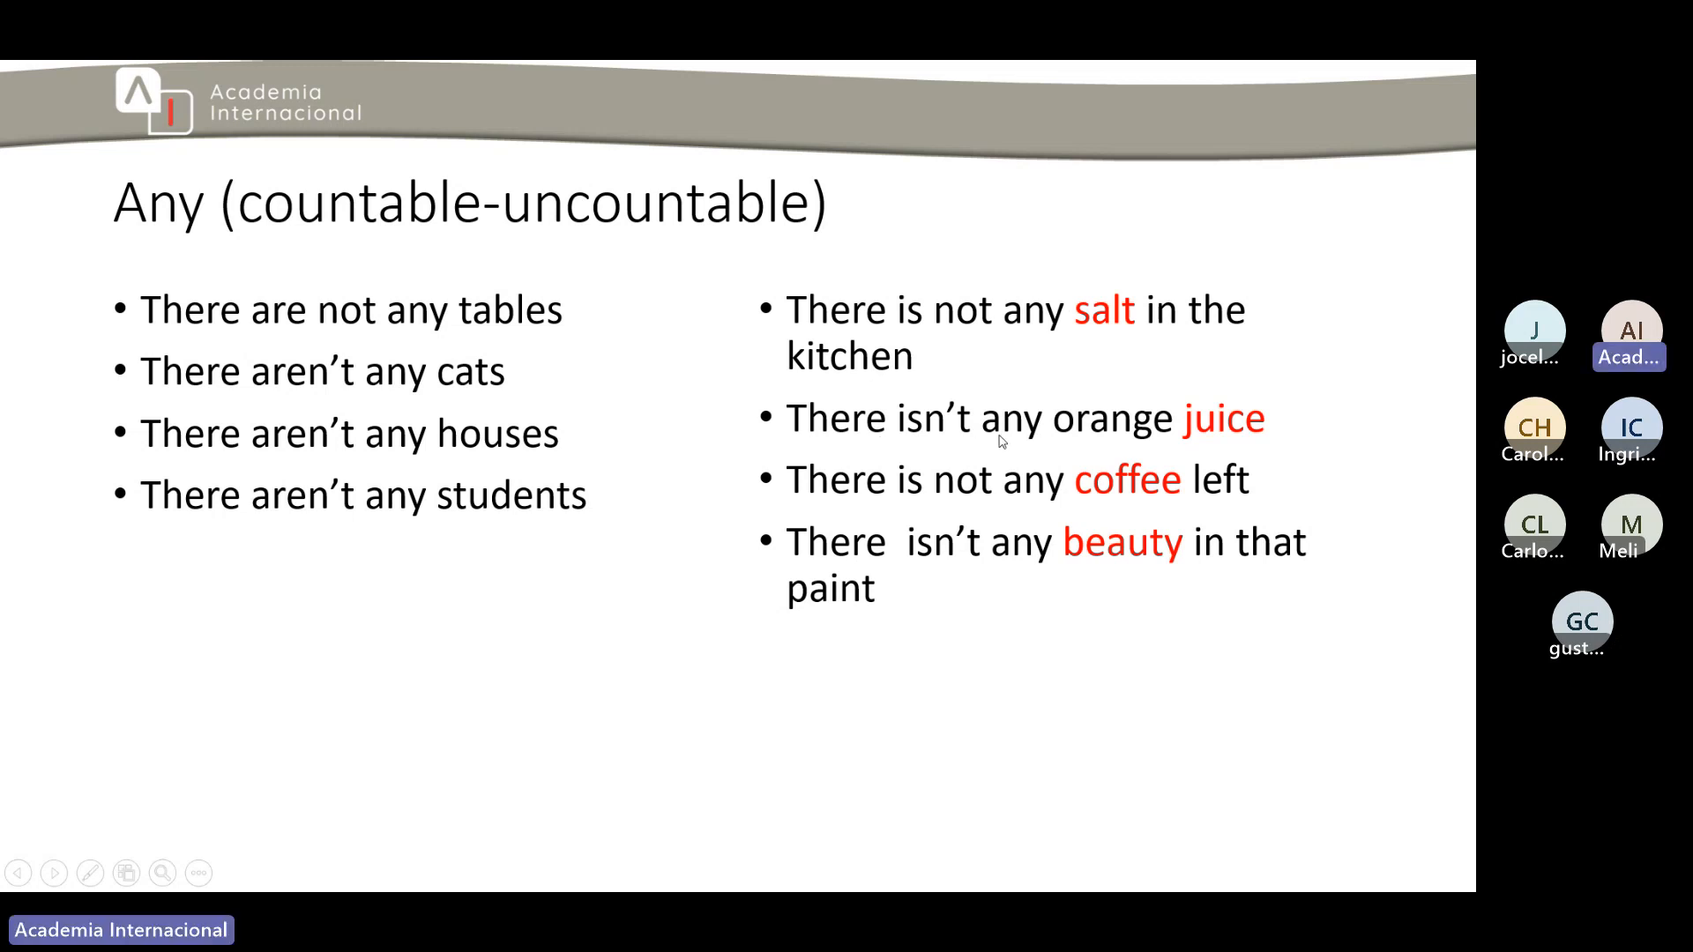
{"action": "mouse_move", "coordinate": [941, 521]}
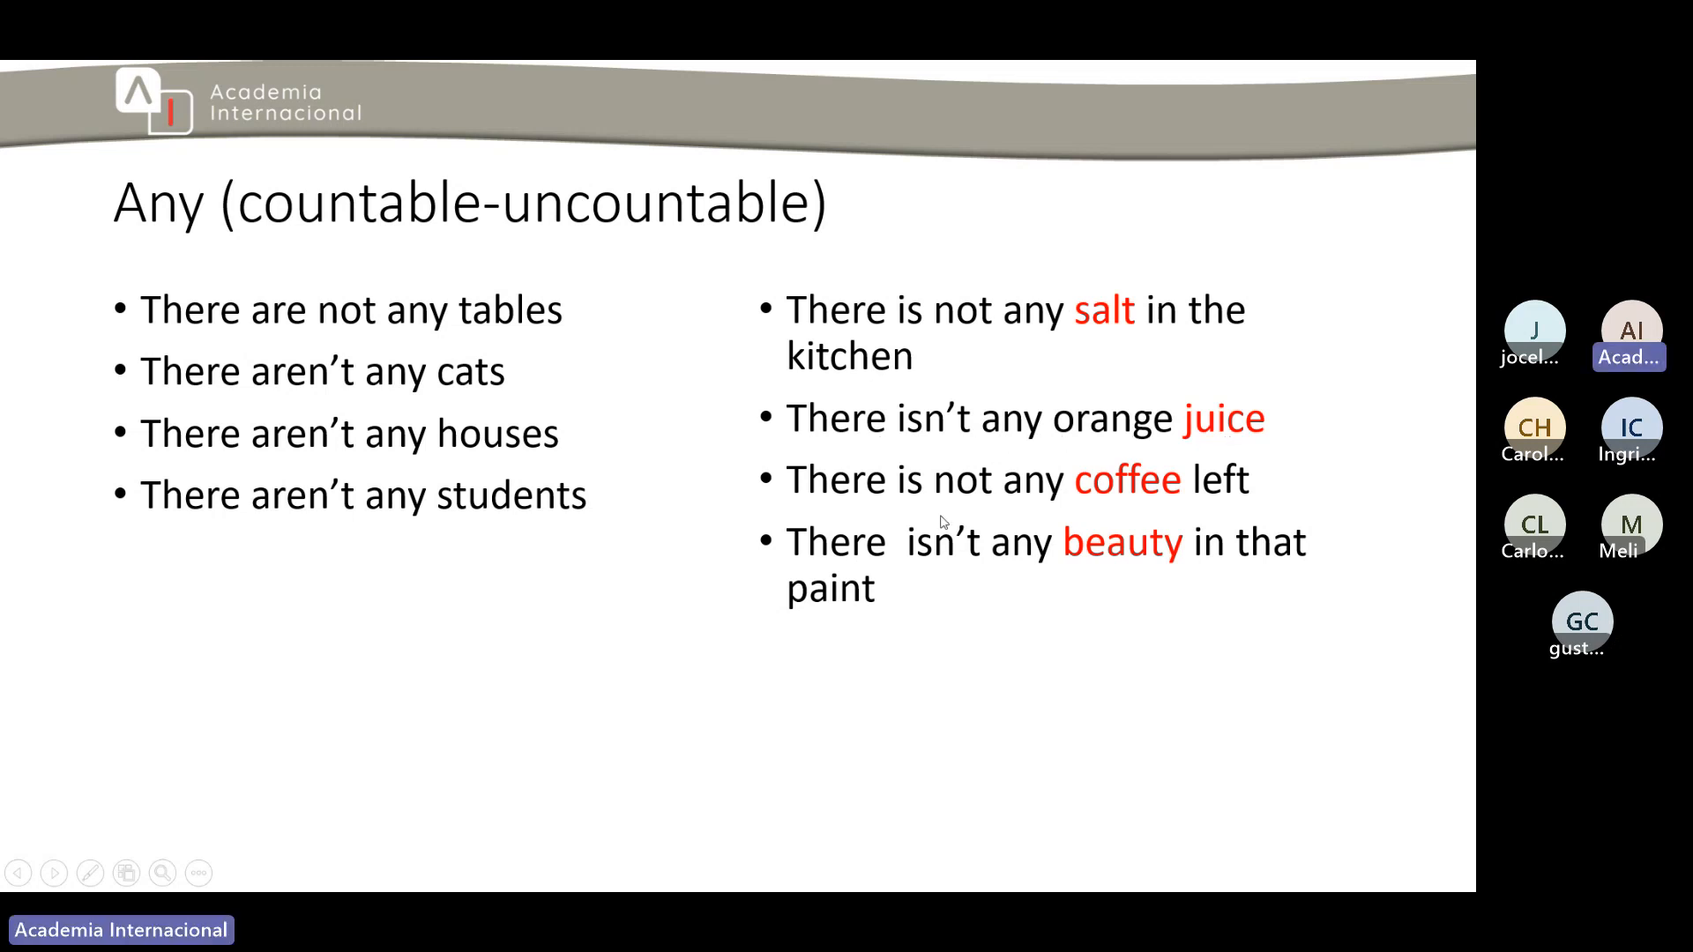
{"action": "mouse_move", "coordinate": [1221, 524]}
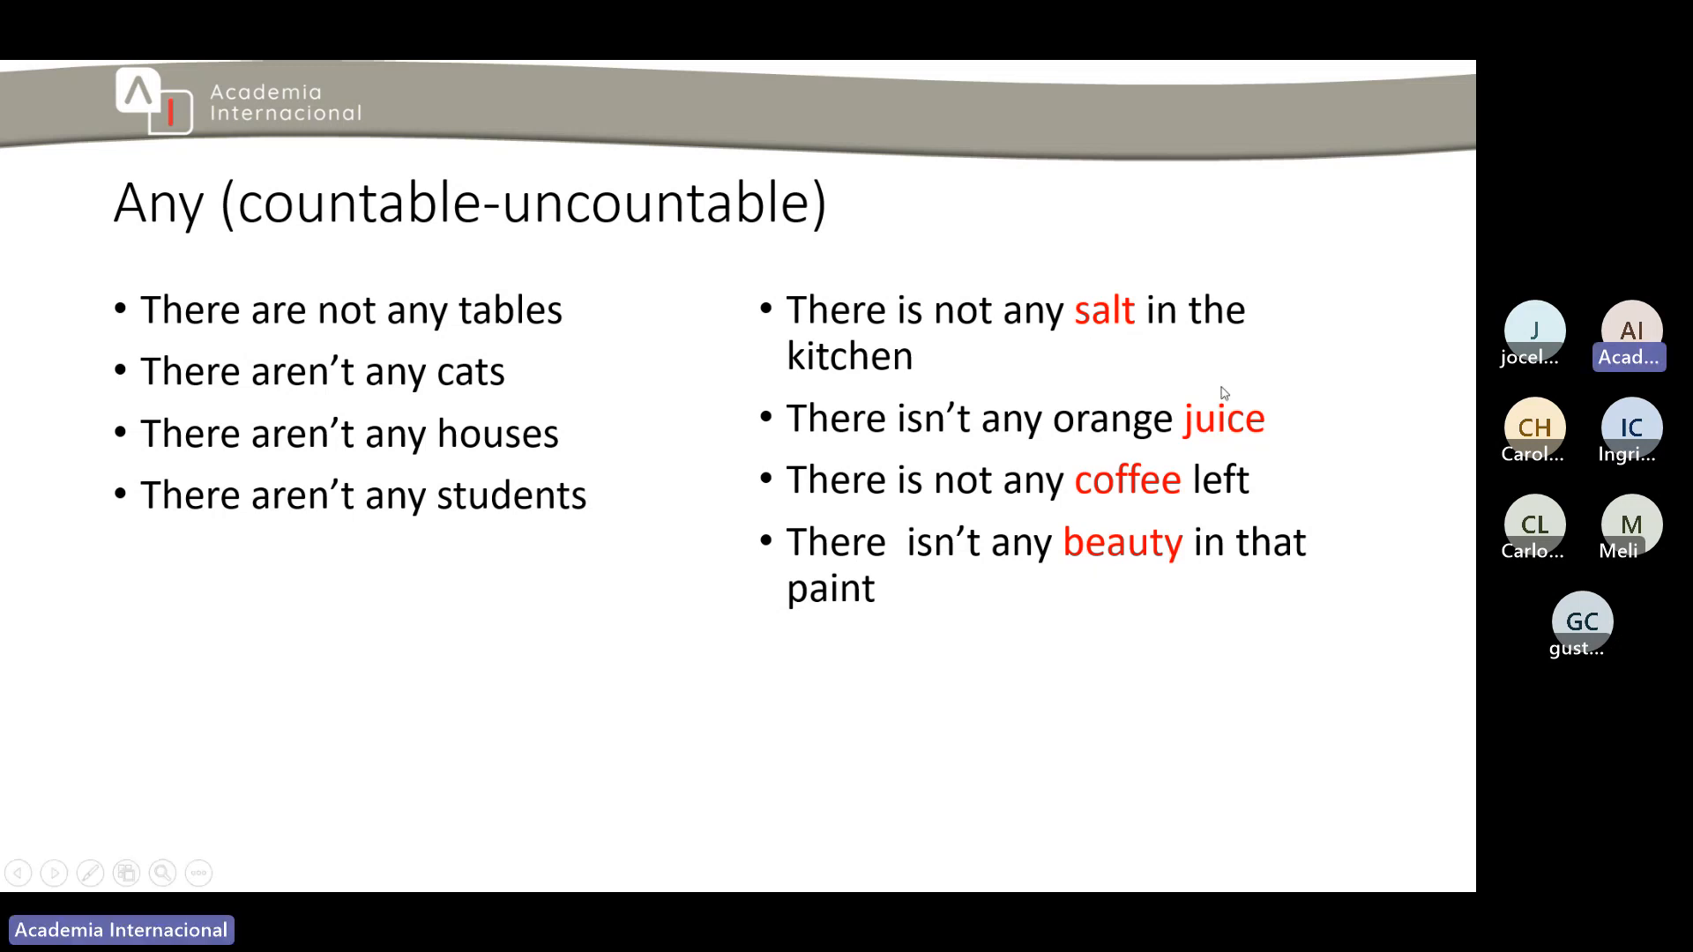
{"action": "mouse_move", "coordinate": [1060, 503]}
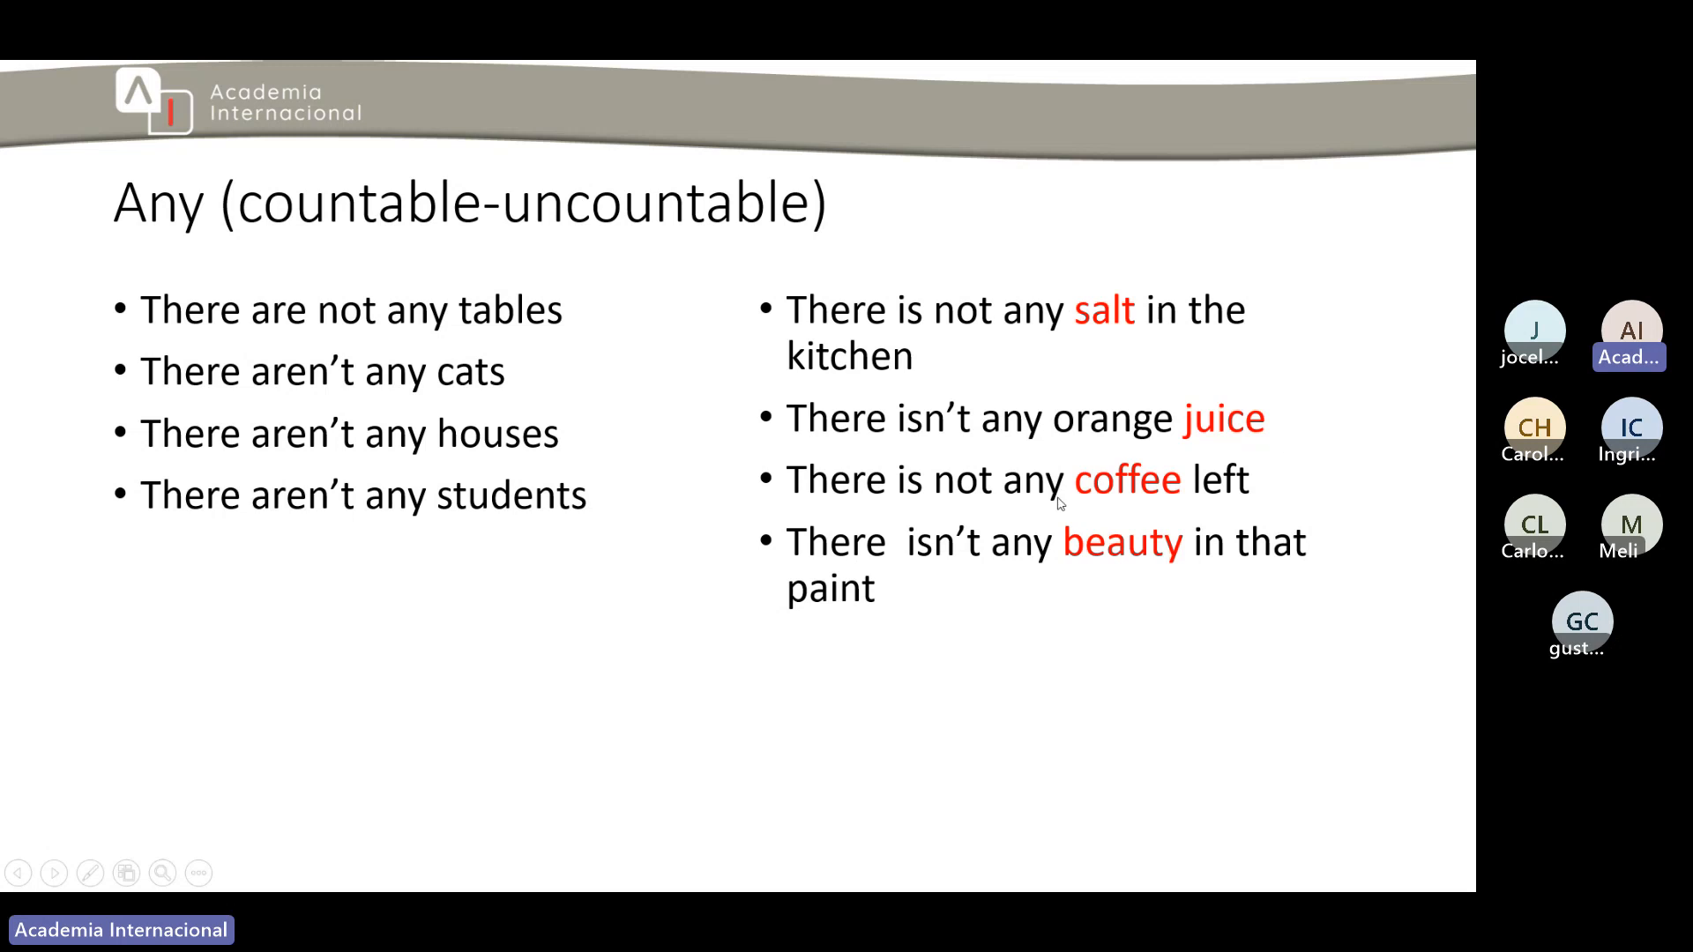
{"action": "mouse_move", "coordinate": [1085, 510]}
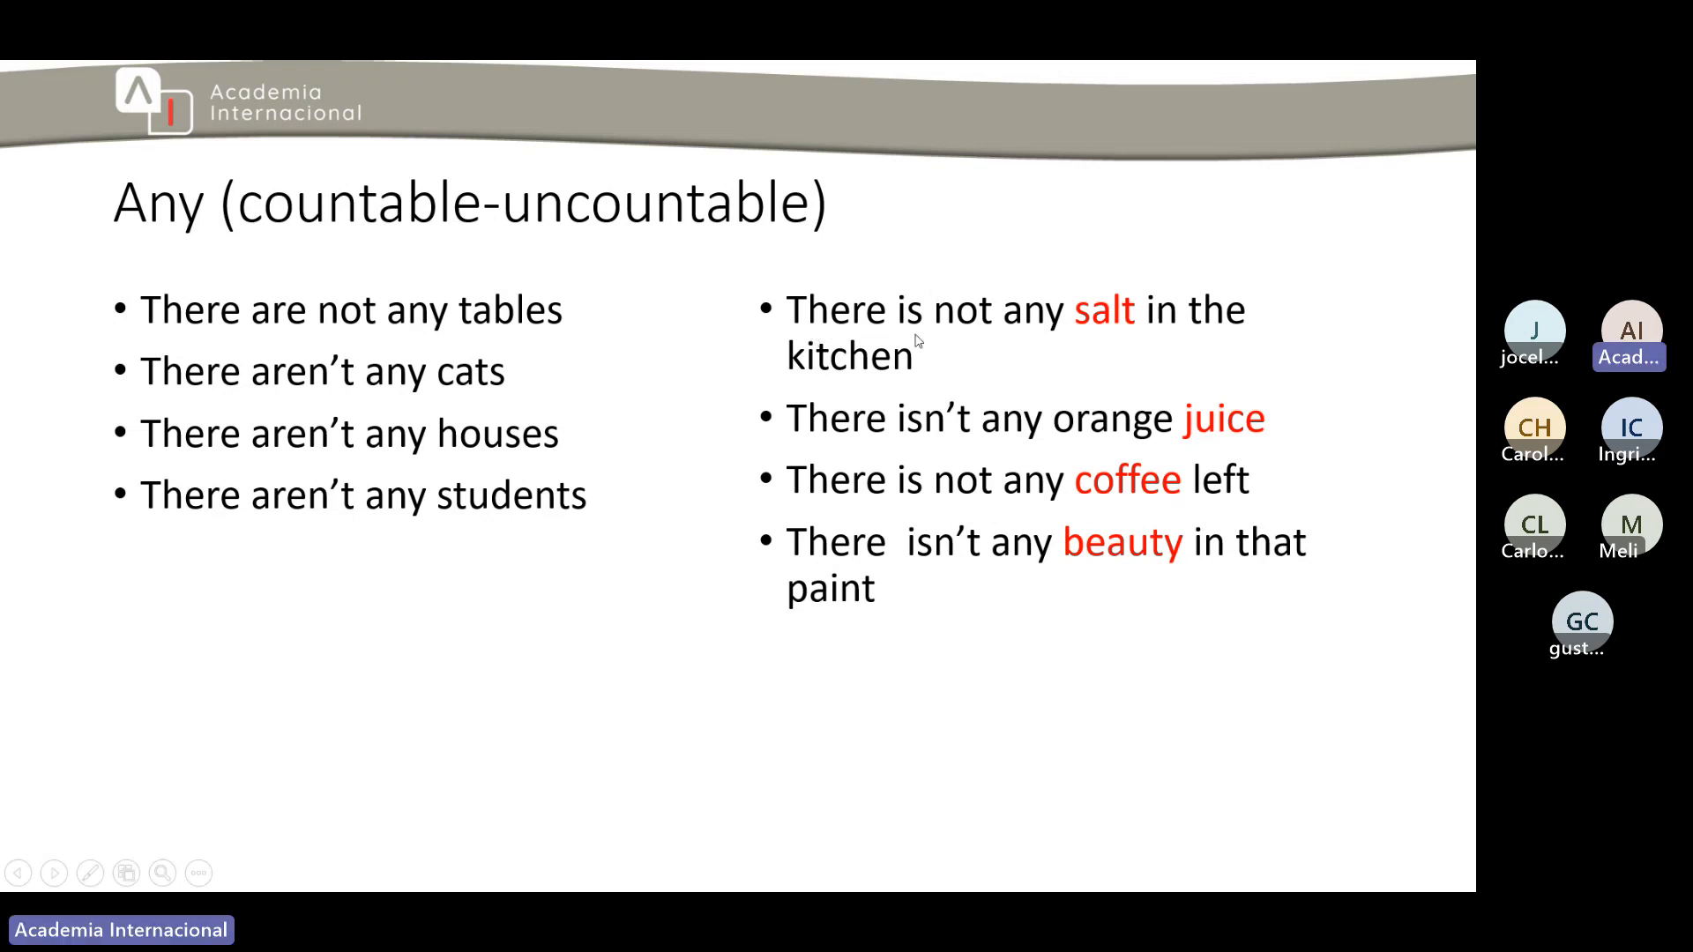
{"action": "mouse_move", "coordinate": [308, 332]}
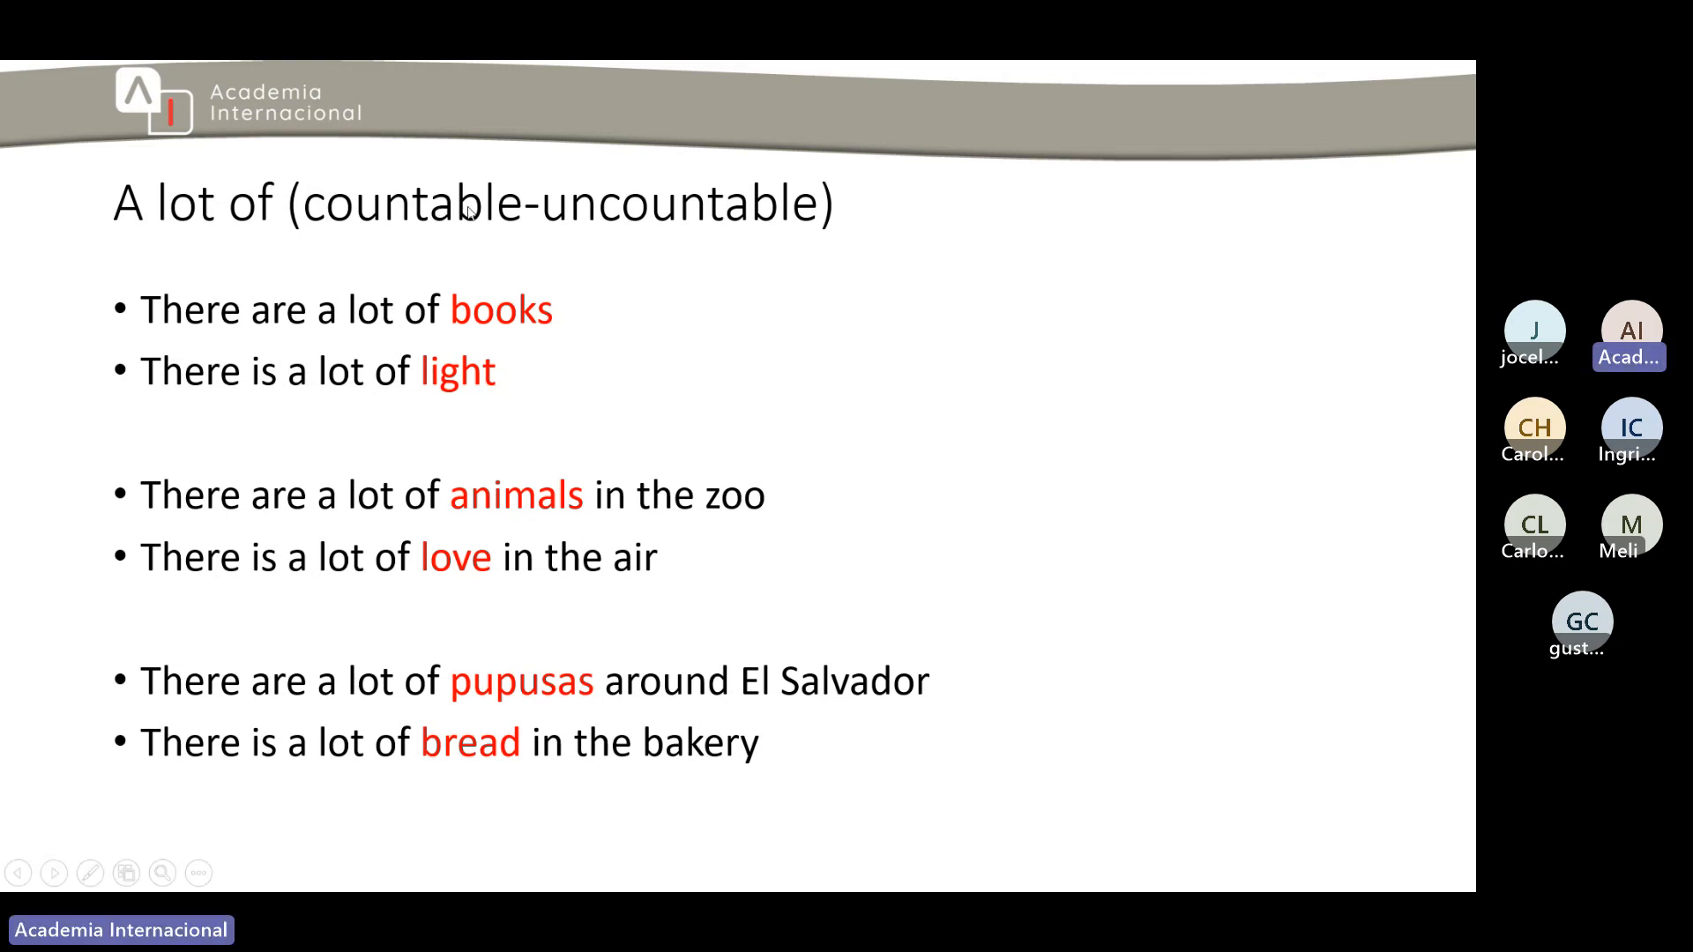
{"action": "mouse_move", "coordinate": [633, 239]}
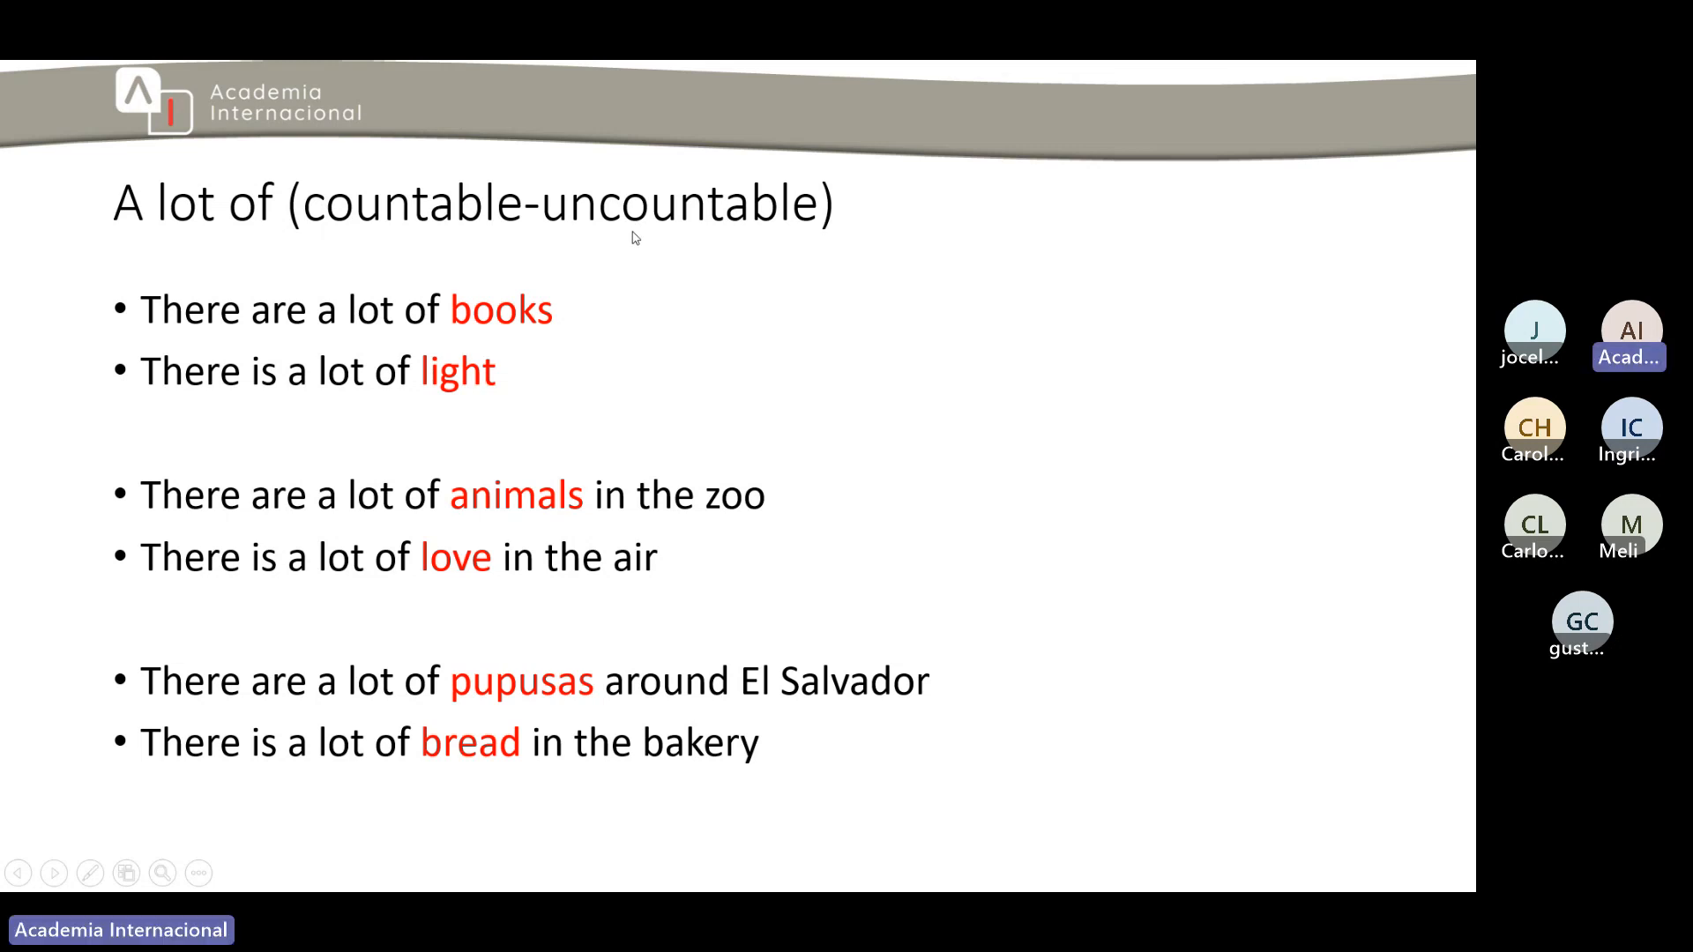
{"action": "mouse_move", "coordinate": [221, 365]}
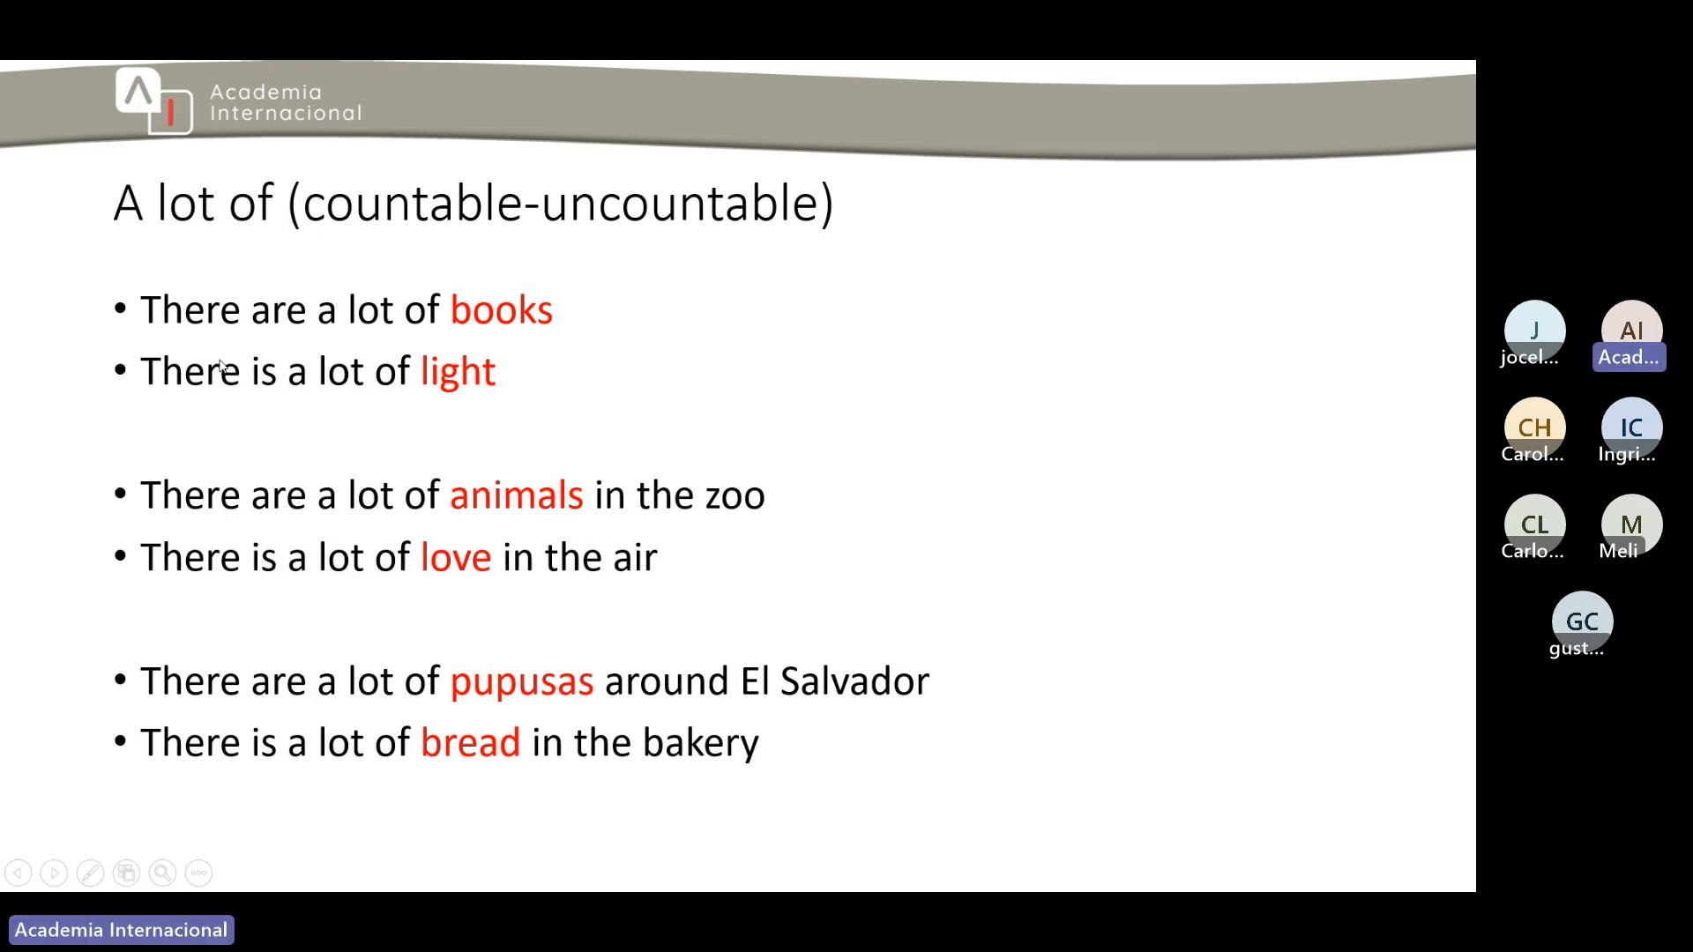
{"action": "mouse_move", "coordinate": [508, 336]}
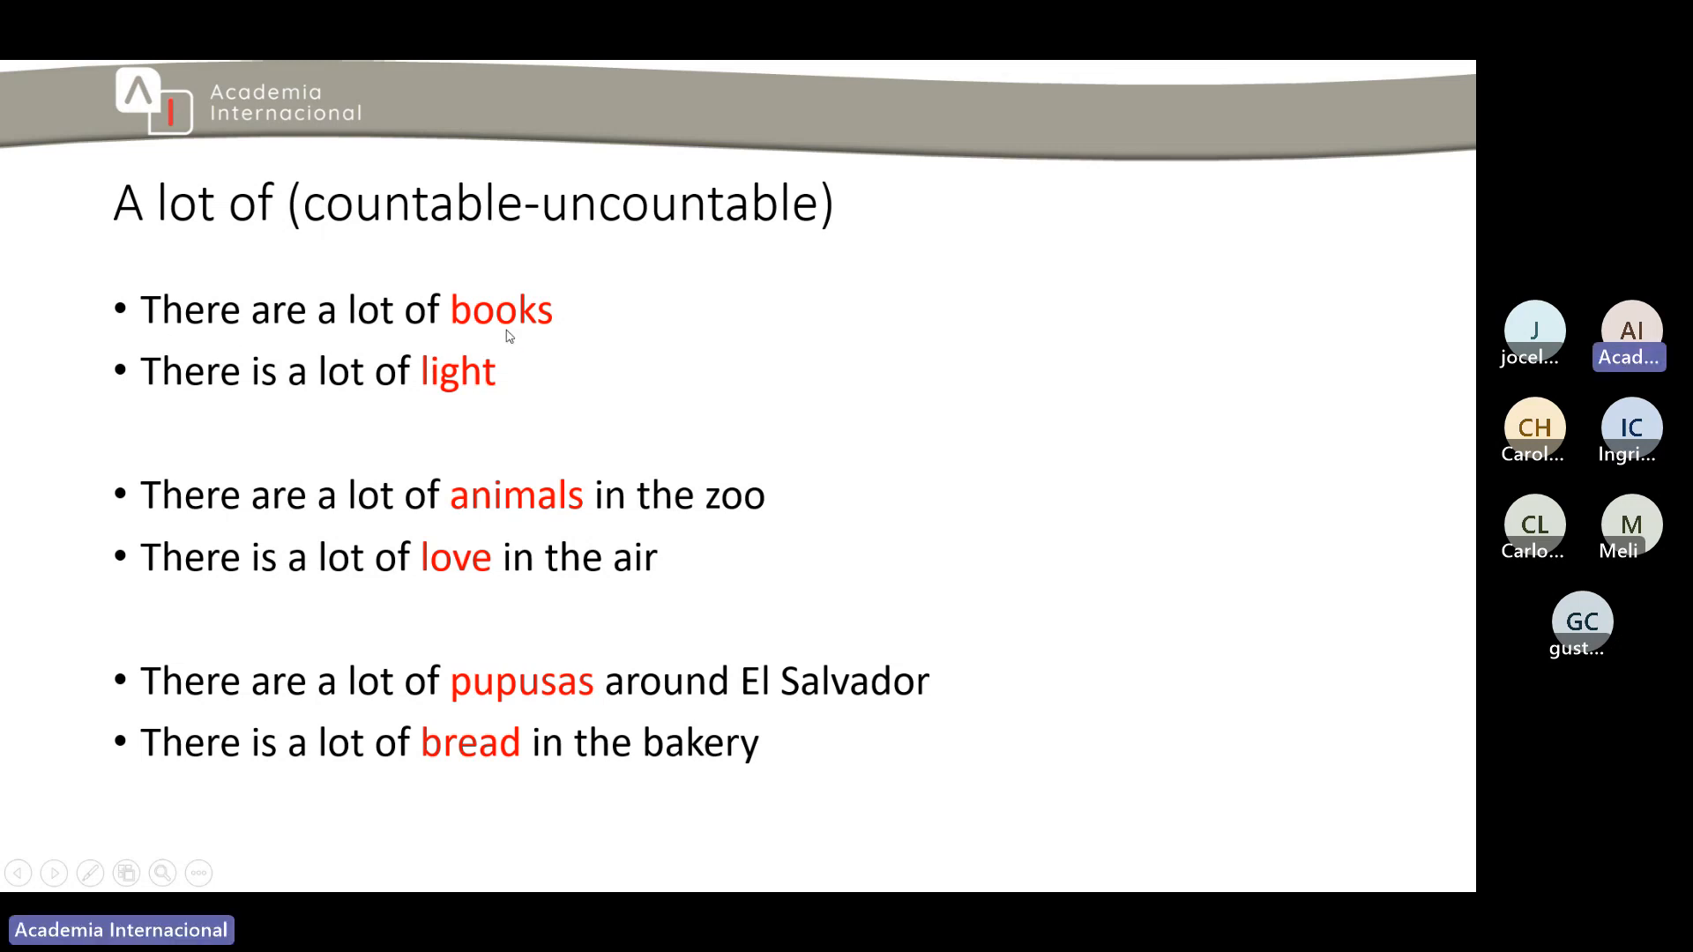
{"action": "mouse_move", "coordinate": [544, 268]}
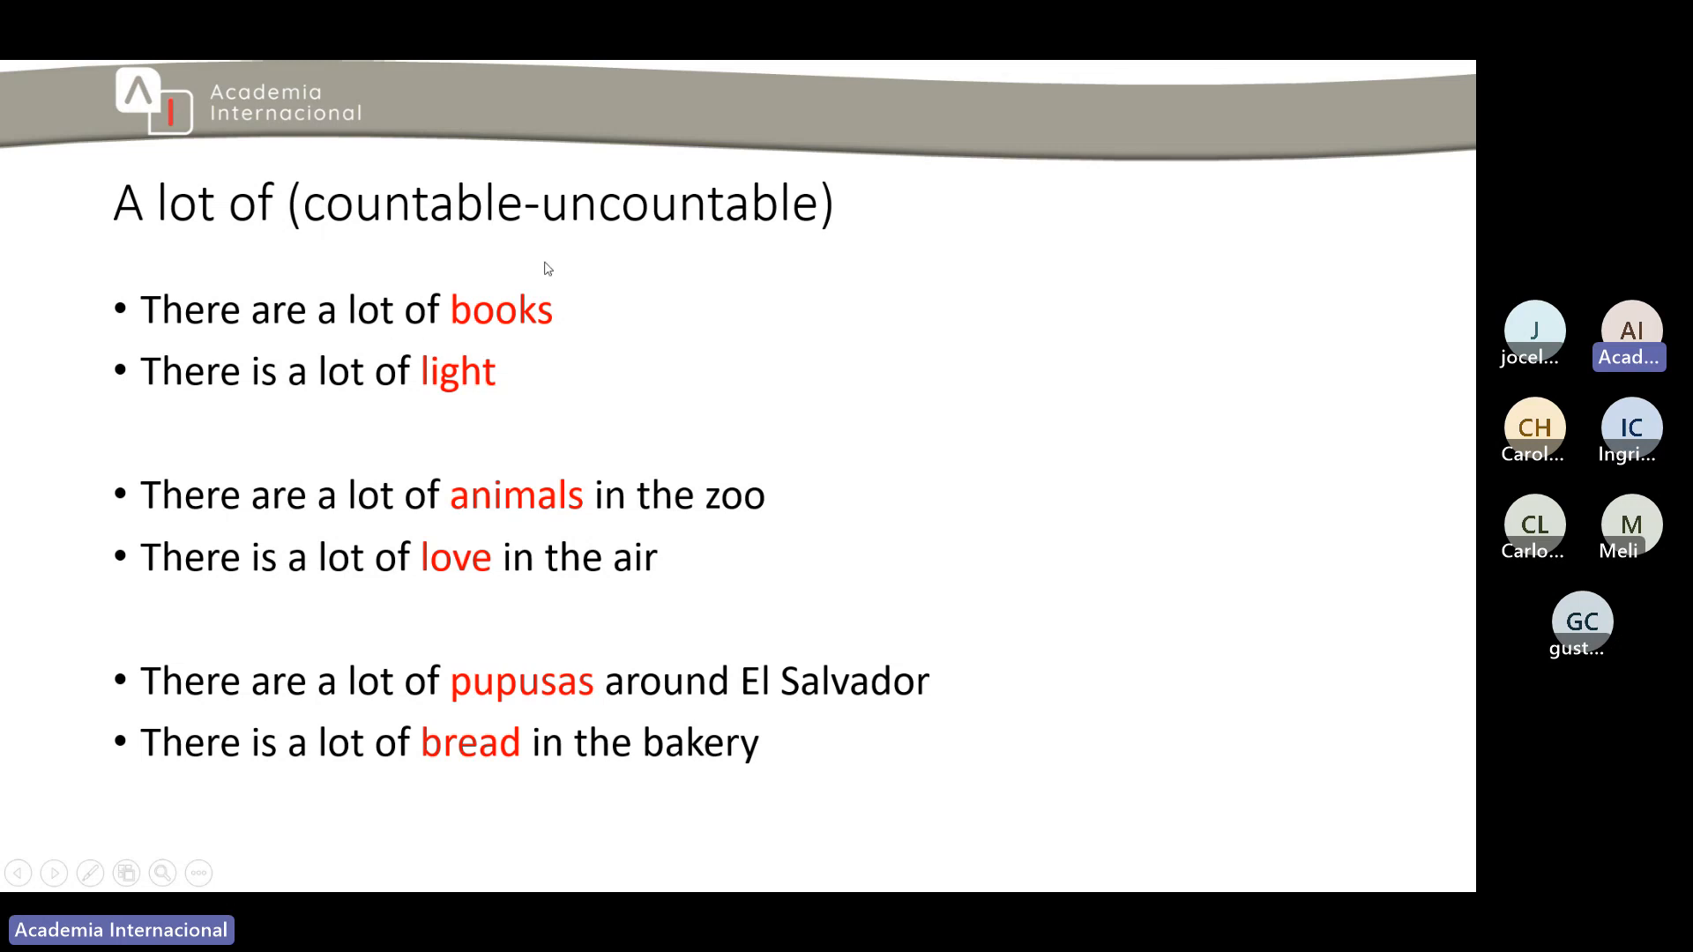
{"action": "mouse_move", "coordinate": [499, 311]}
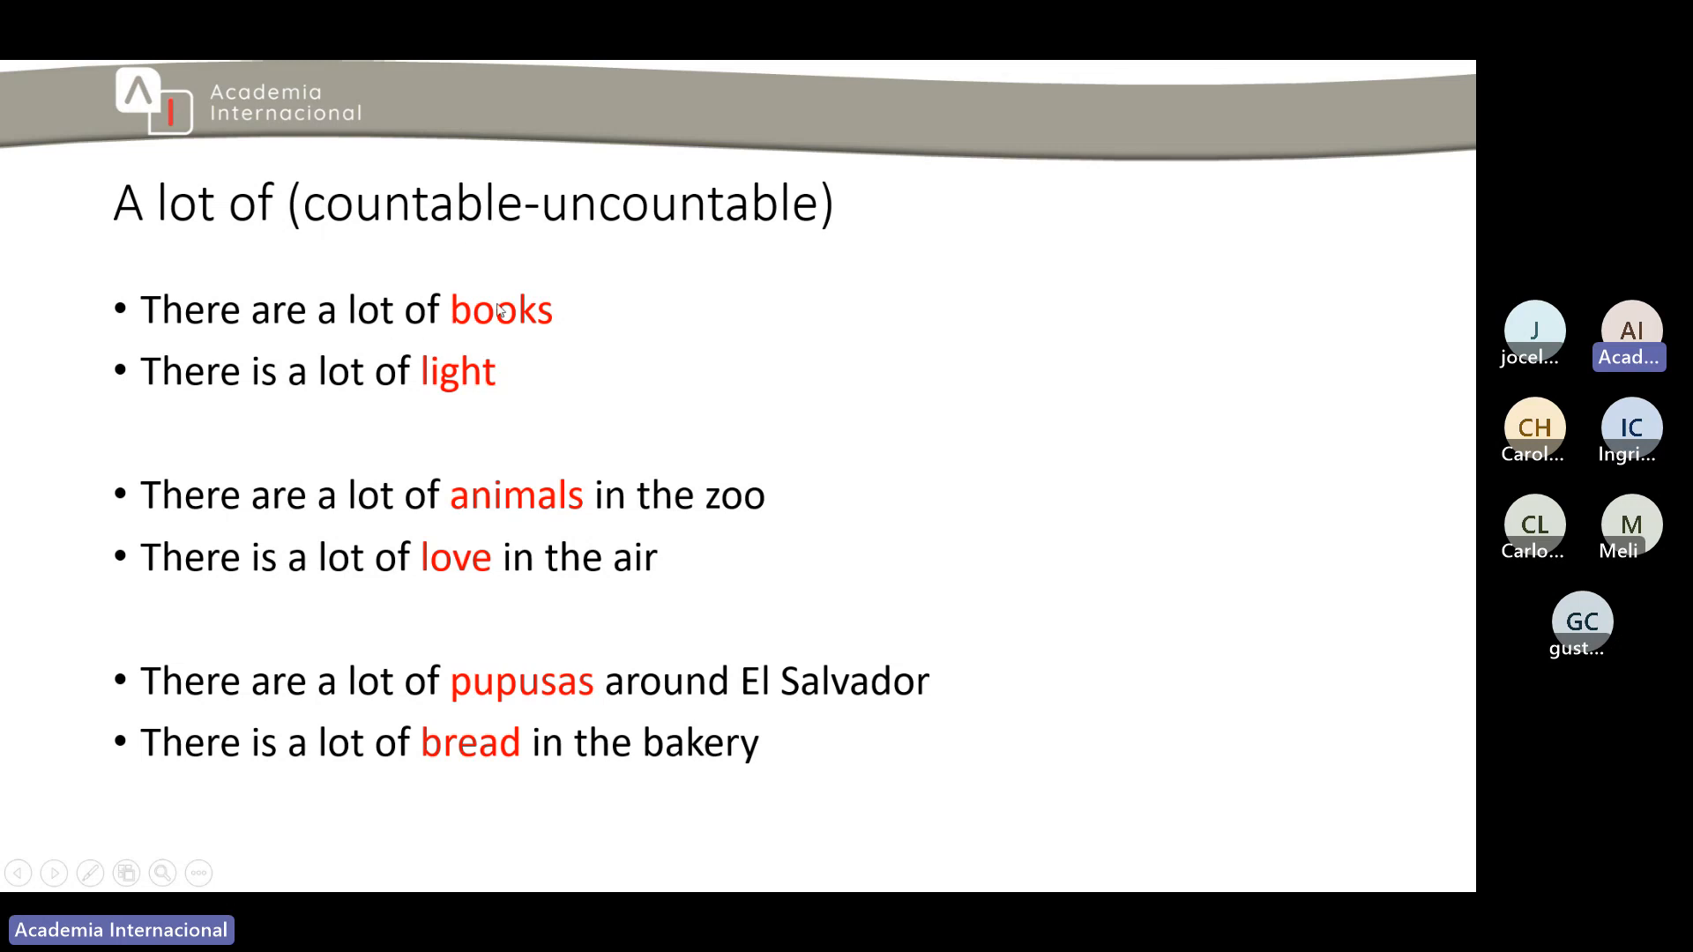
{"action": "mouse_move", "coordinate": [432, 372]}
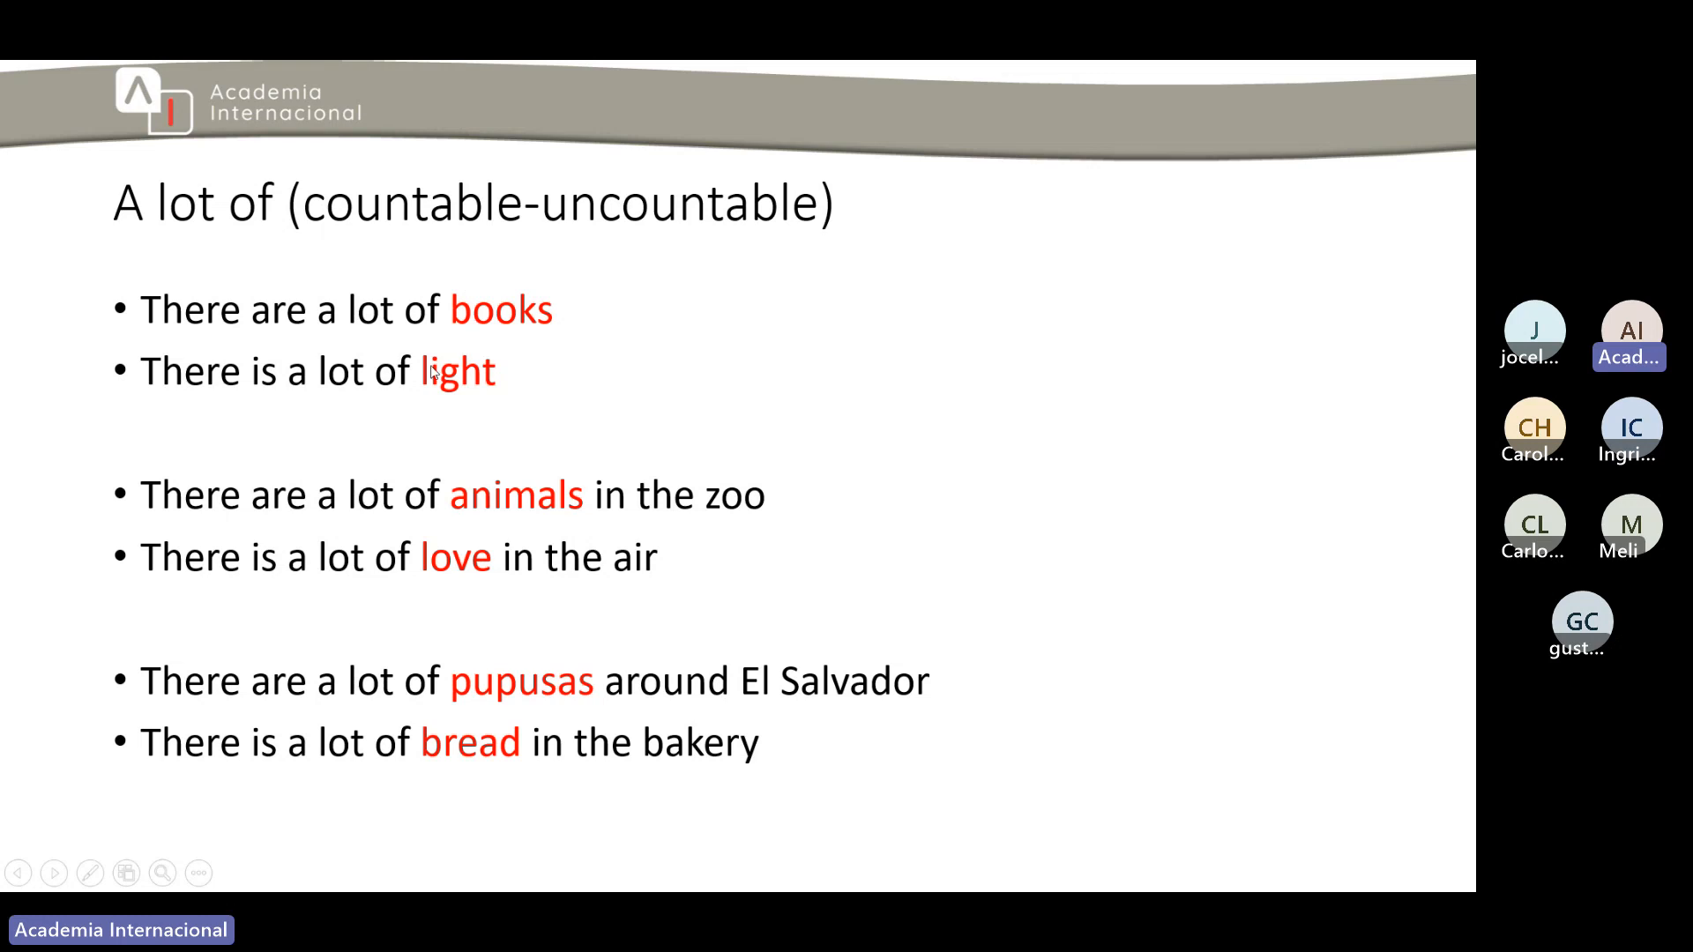
{"action": "mouse_move", "coordinate": [520, 404]}
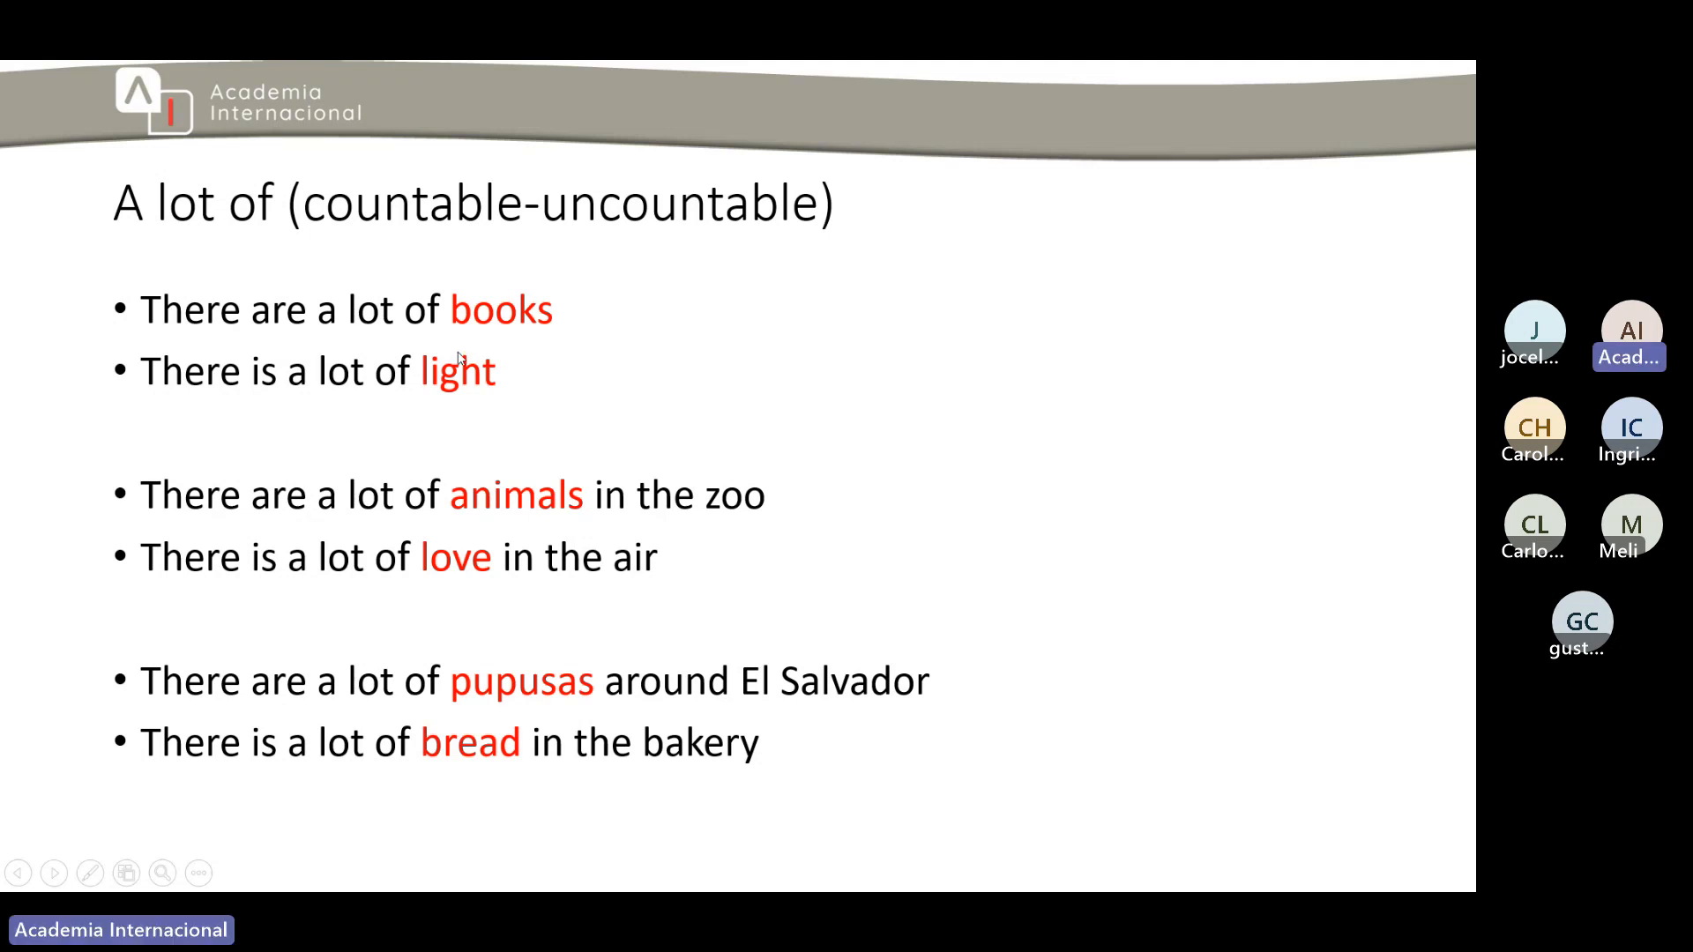
{"action": "mouse_move", "coordinate": [164, 335]}
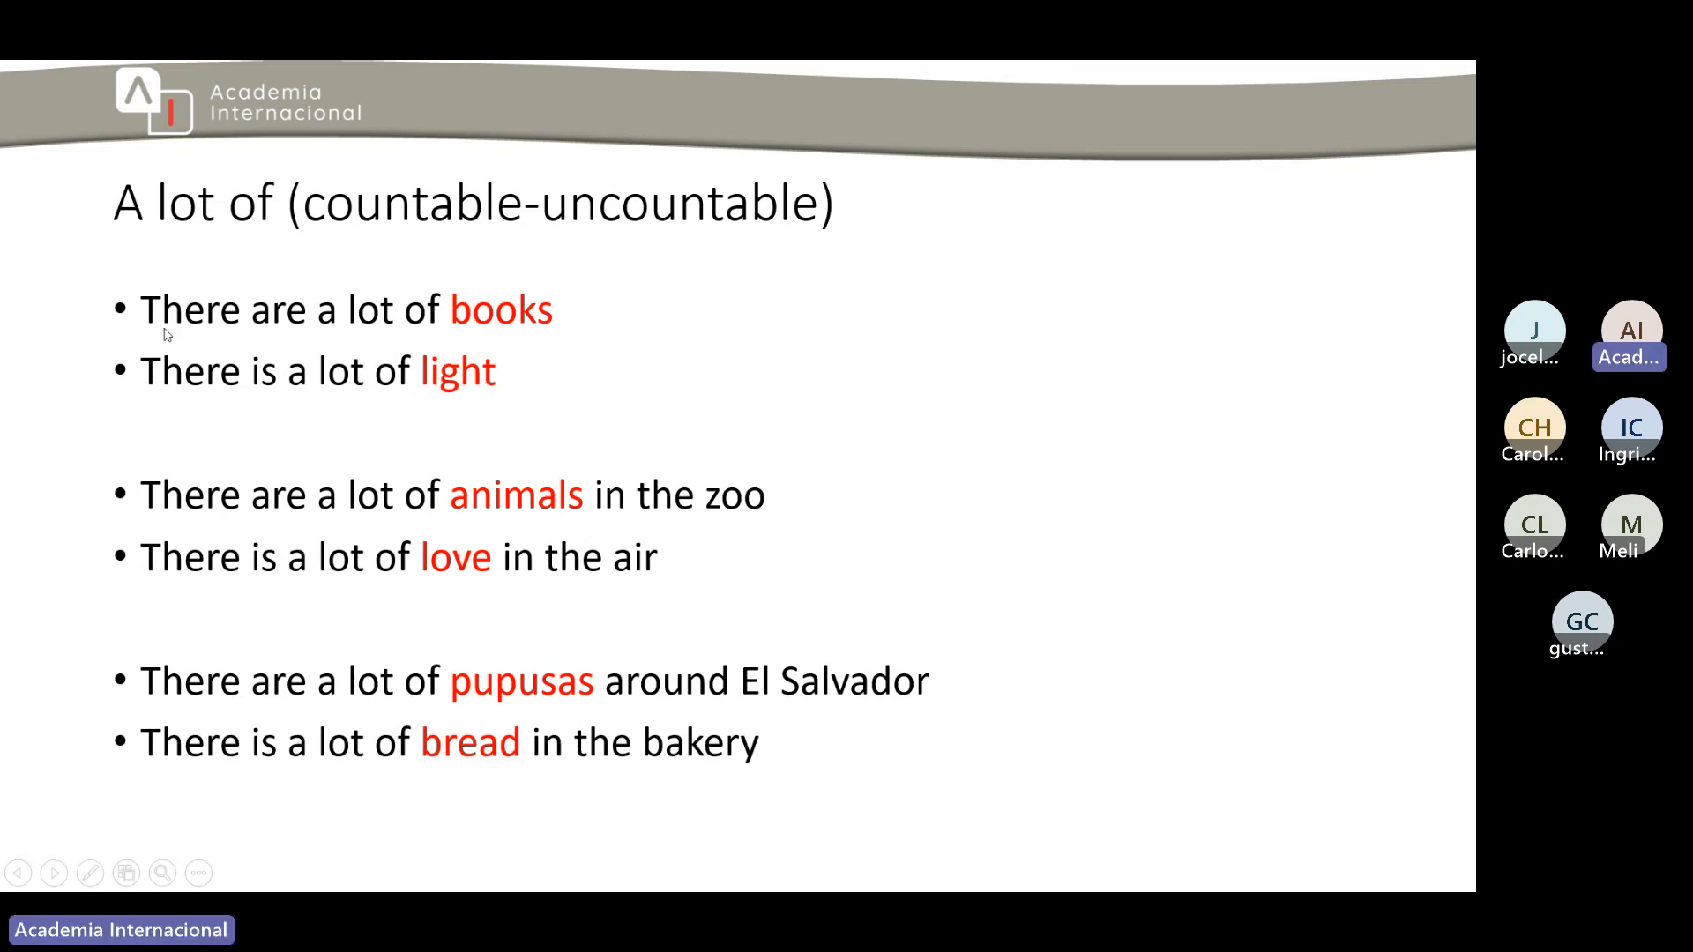
{"action": "mouse_move", "coordinate": [223, 371]}
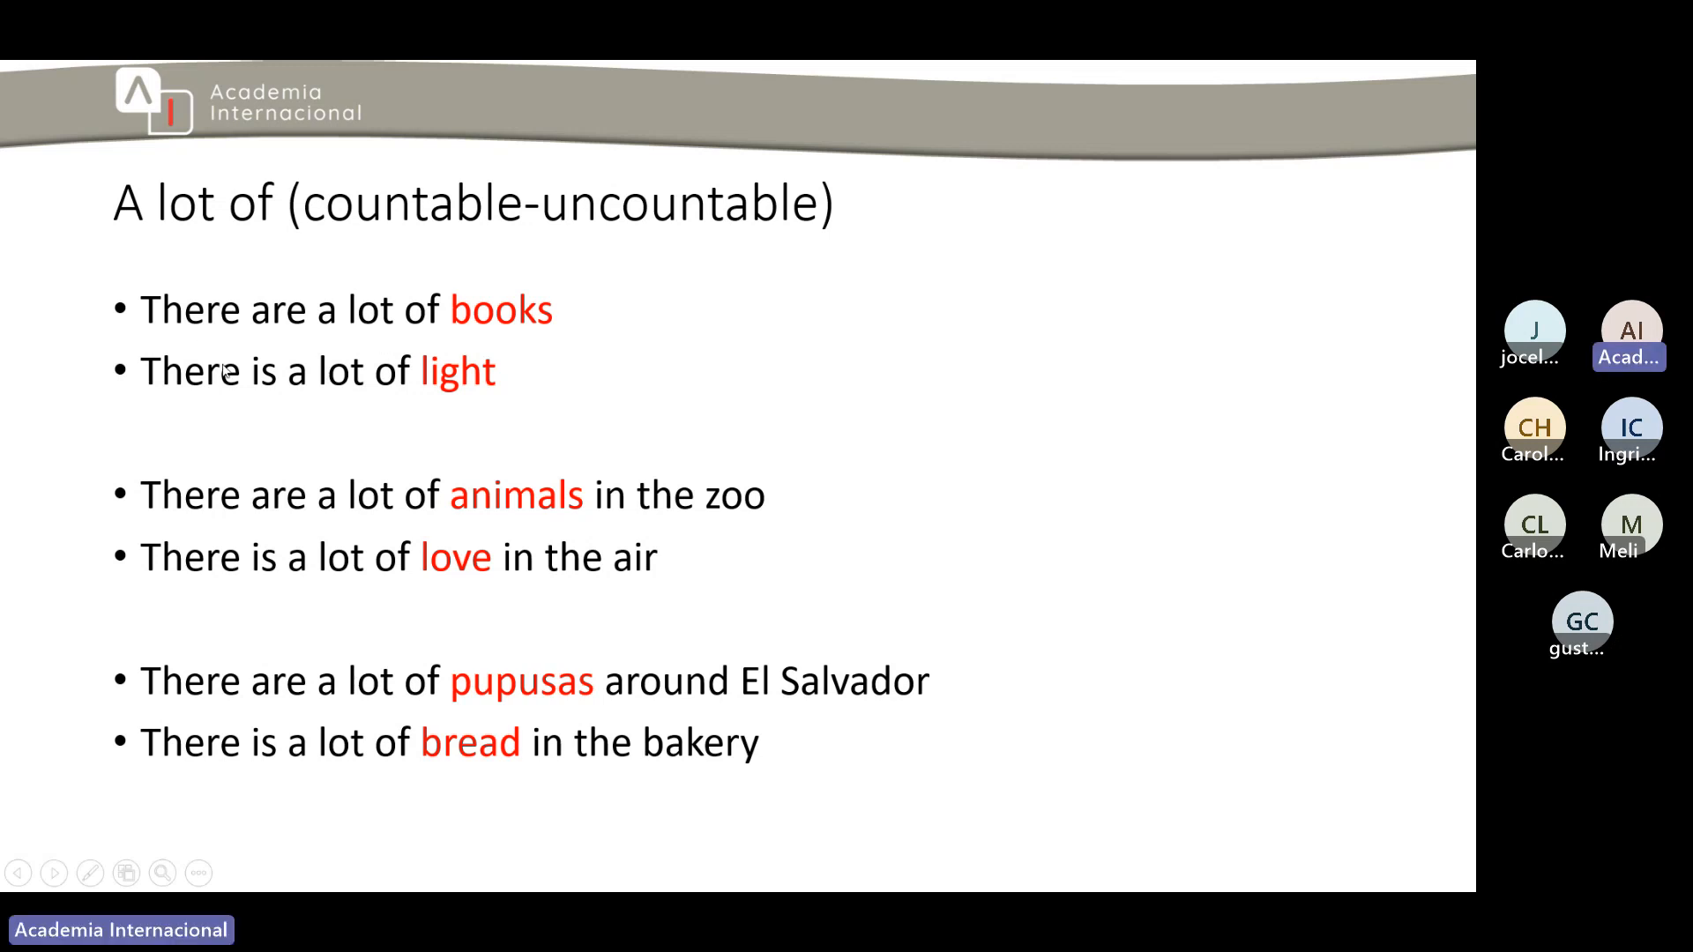
{"action": "mouse_move", "coordinate": [250, 300]}
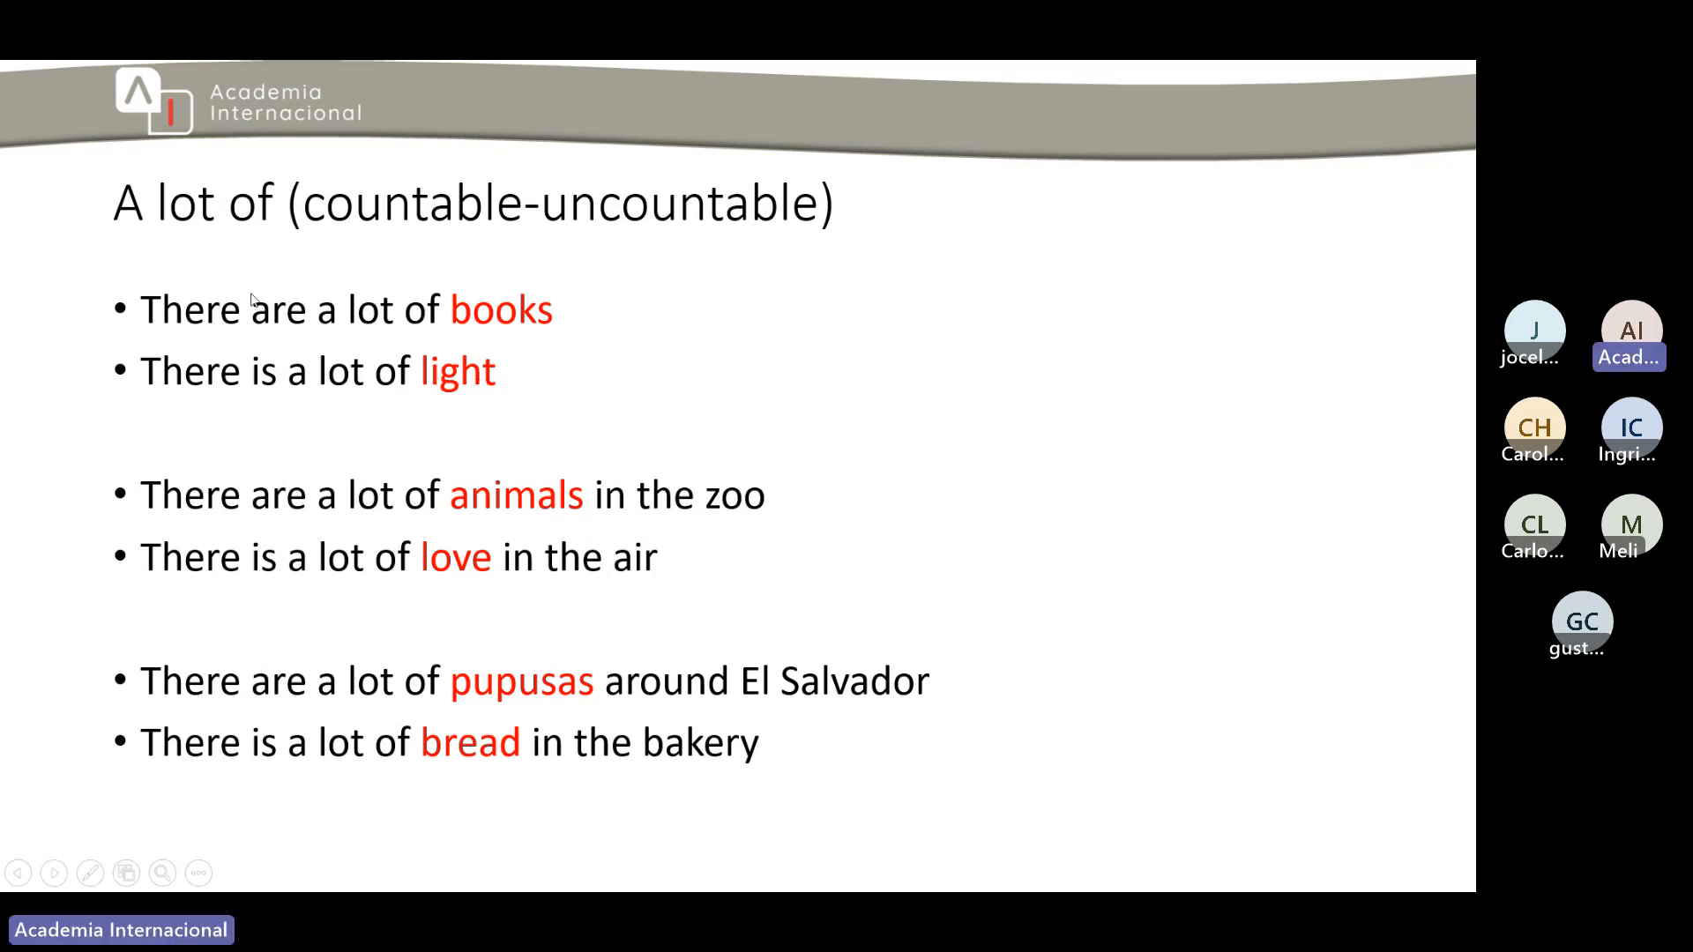
{"action": "mouse_move", "coordinate": [176, 351]}
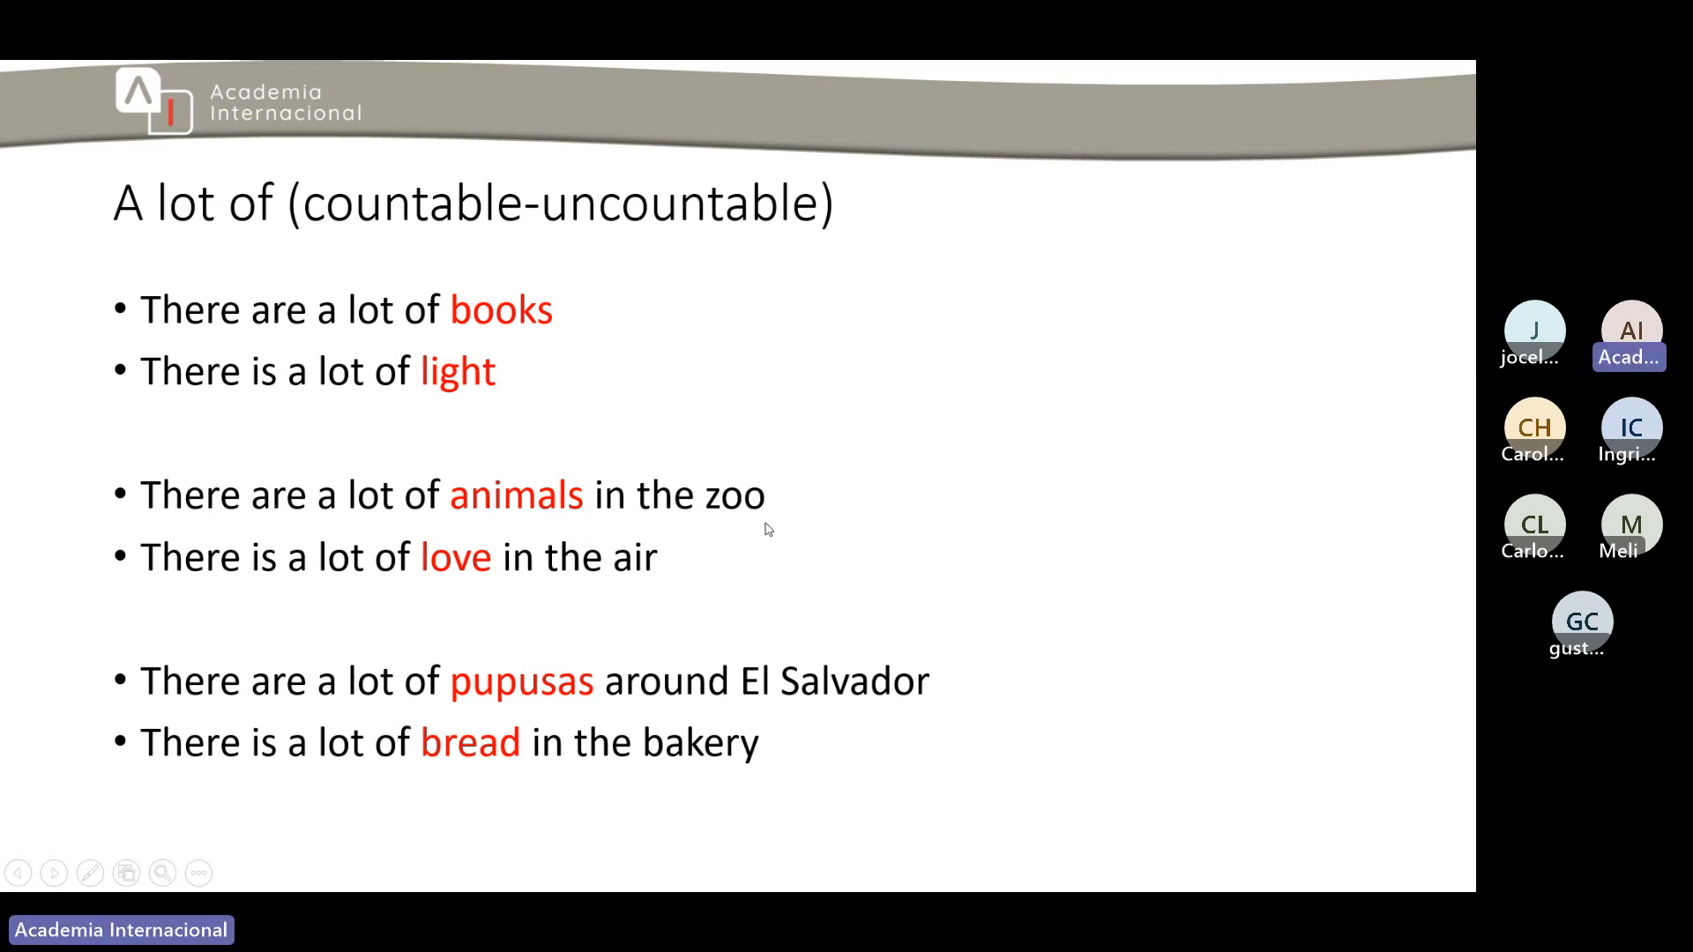
{"action": "mouse_move", "coordinate": [278, 584]}
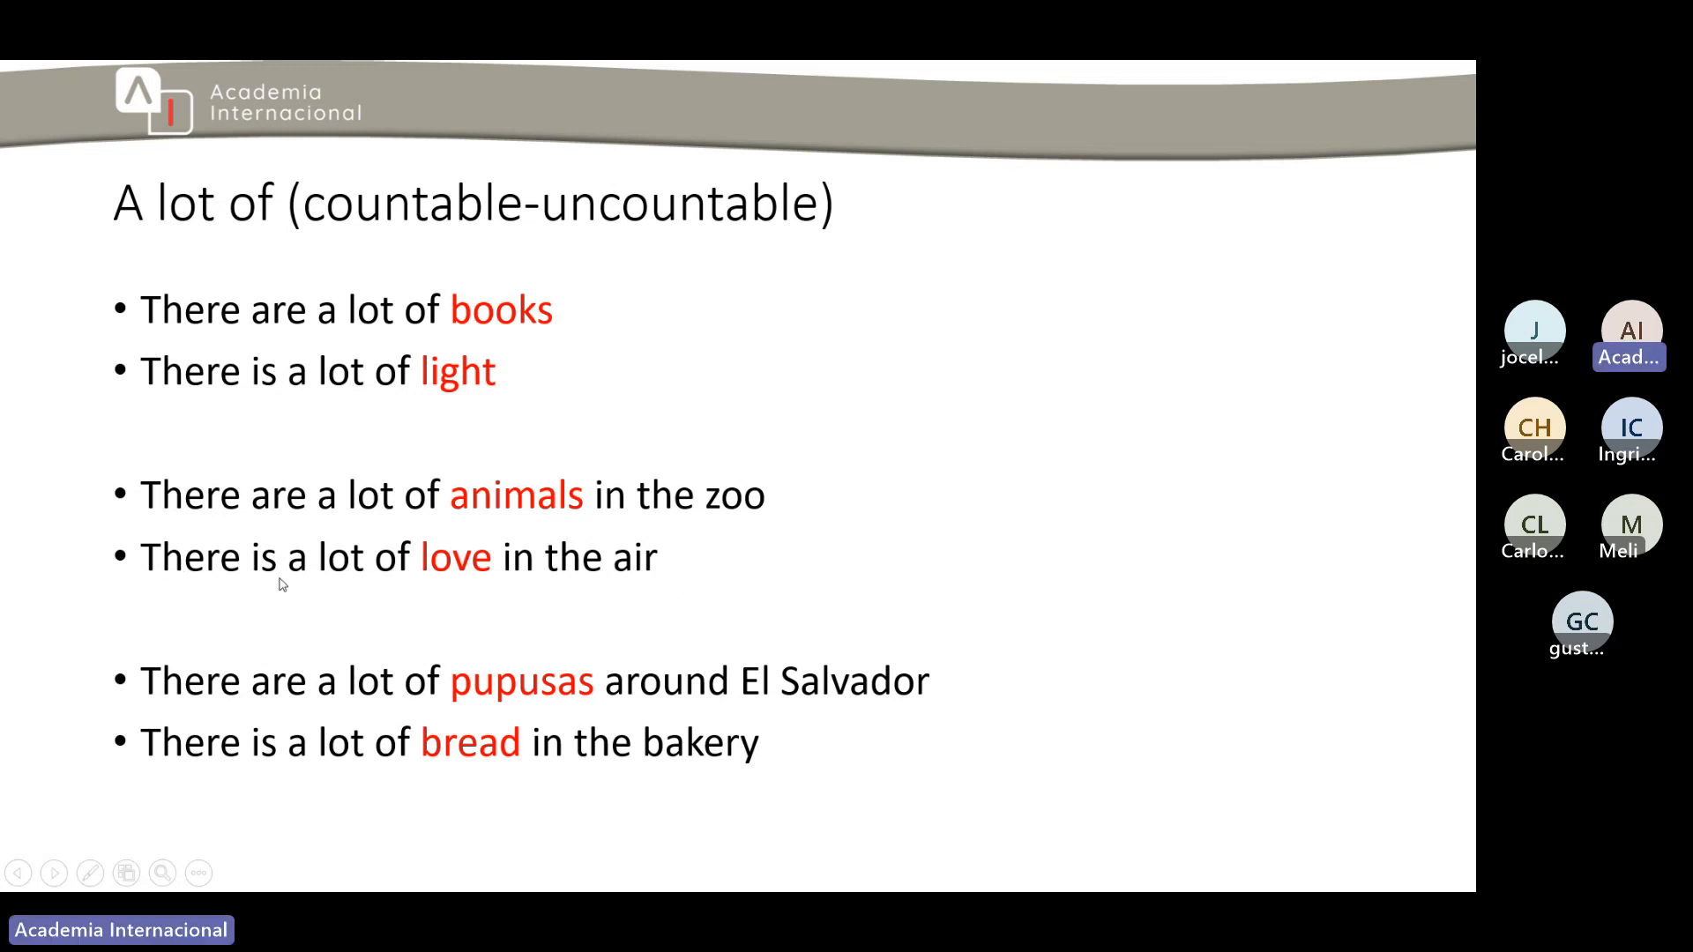
{"action": "mouse_move", "coordinate": [581, 597]}
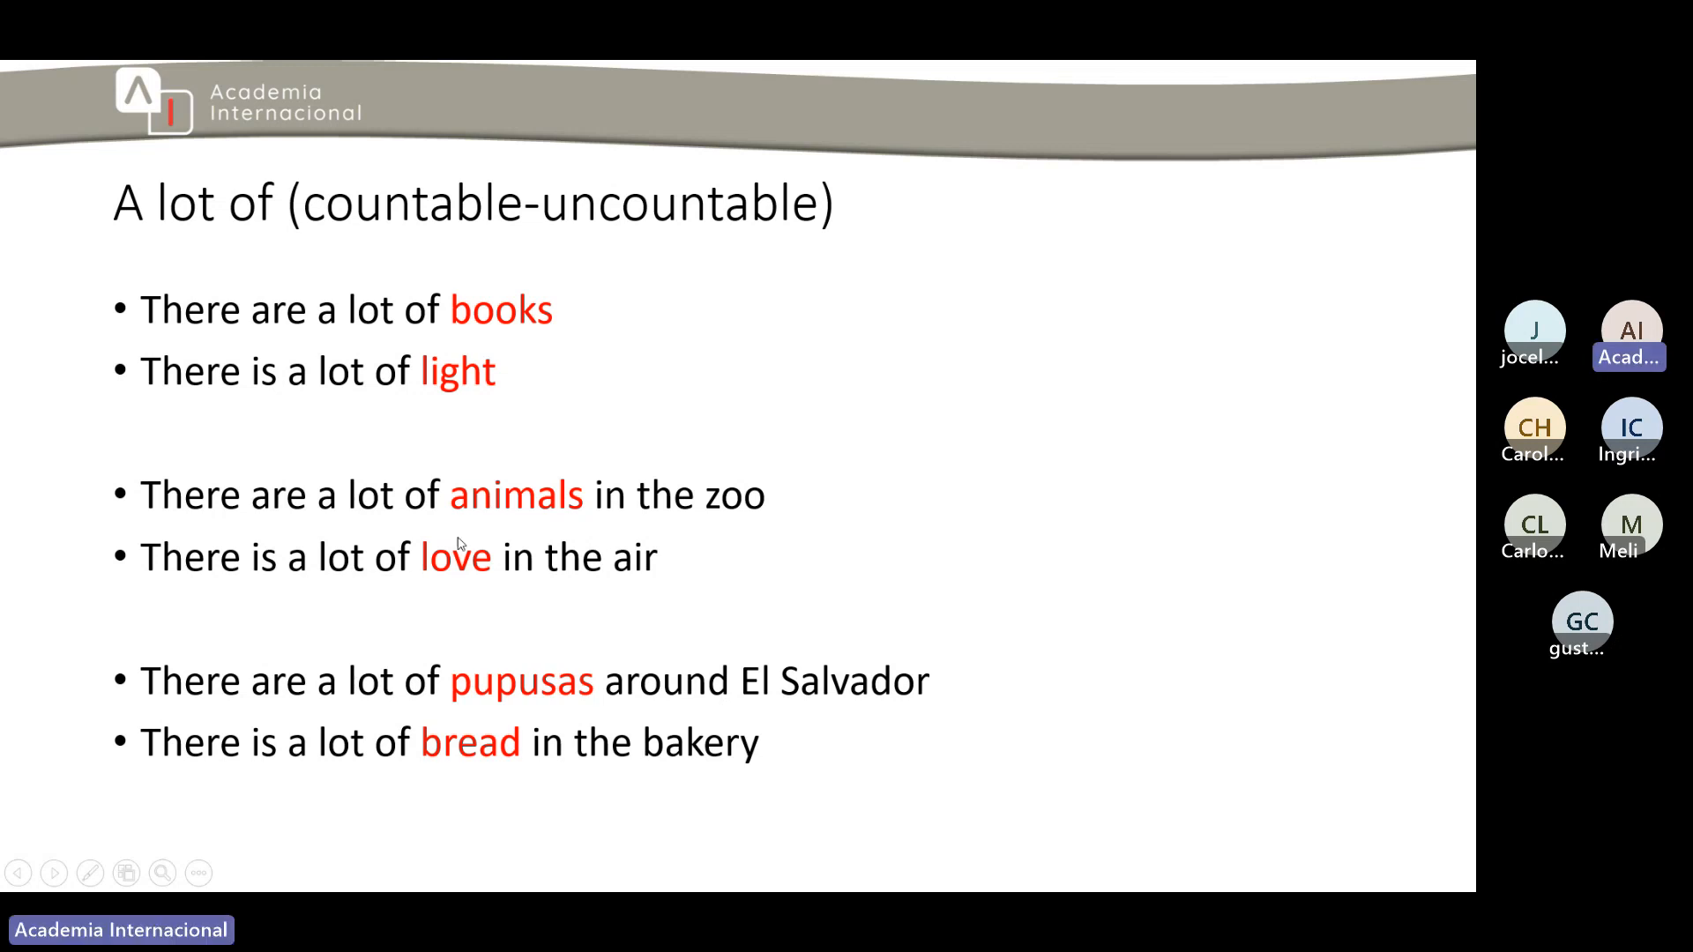
{"action": "mouse_move", "coordinate": [509, 491]}
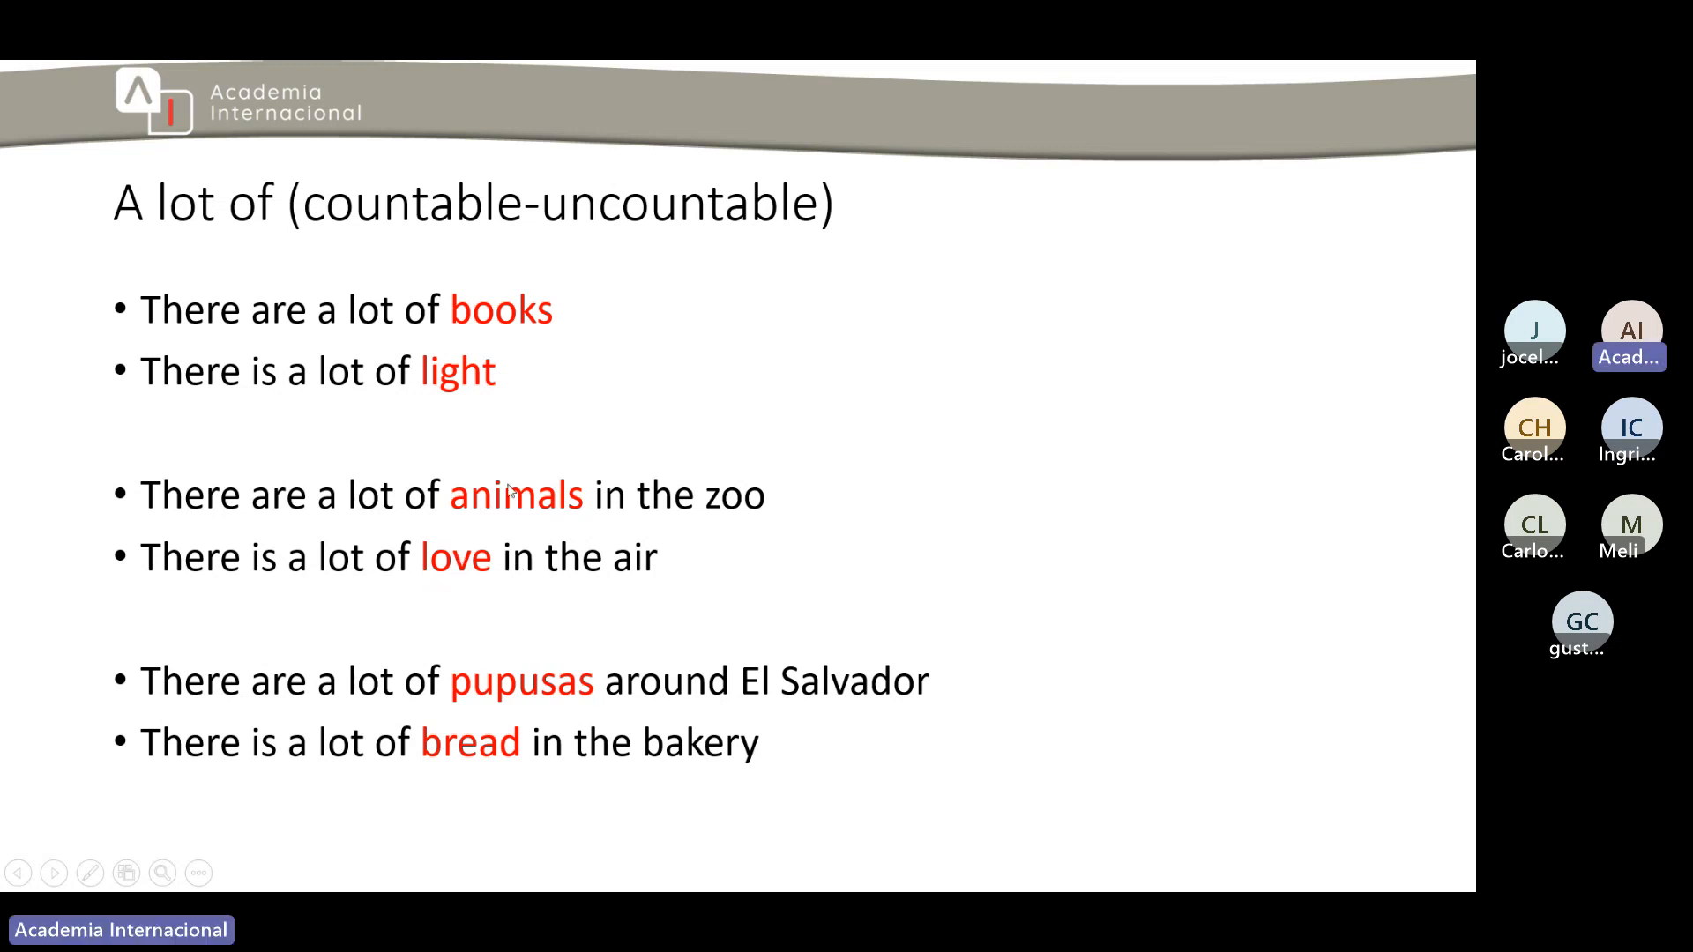
{"action": "mouse_move", "coordinate": [458, 584]}
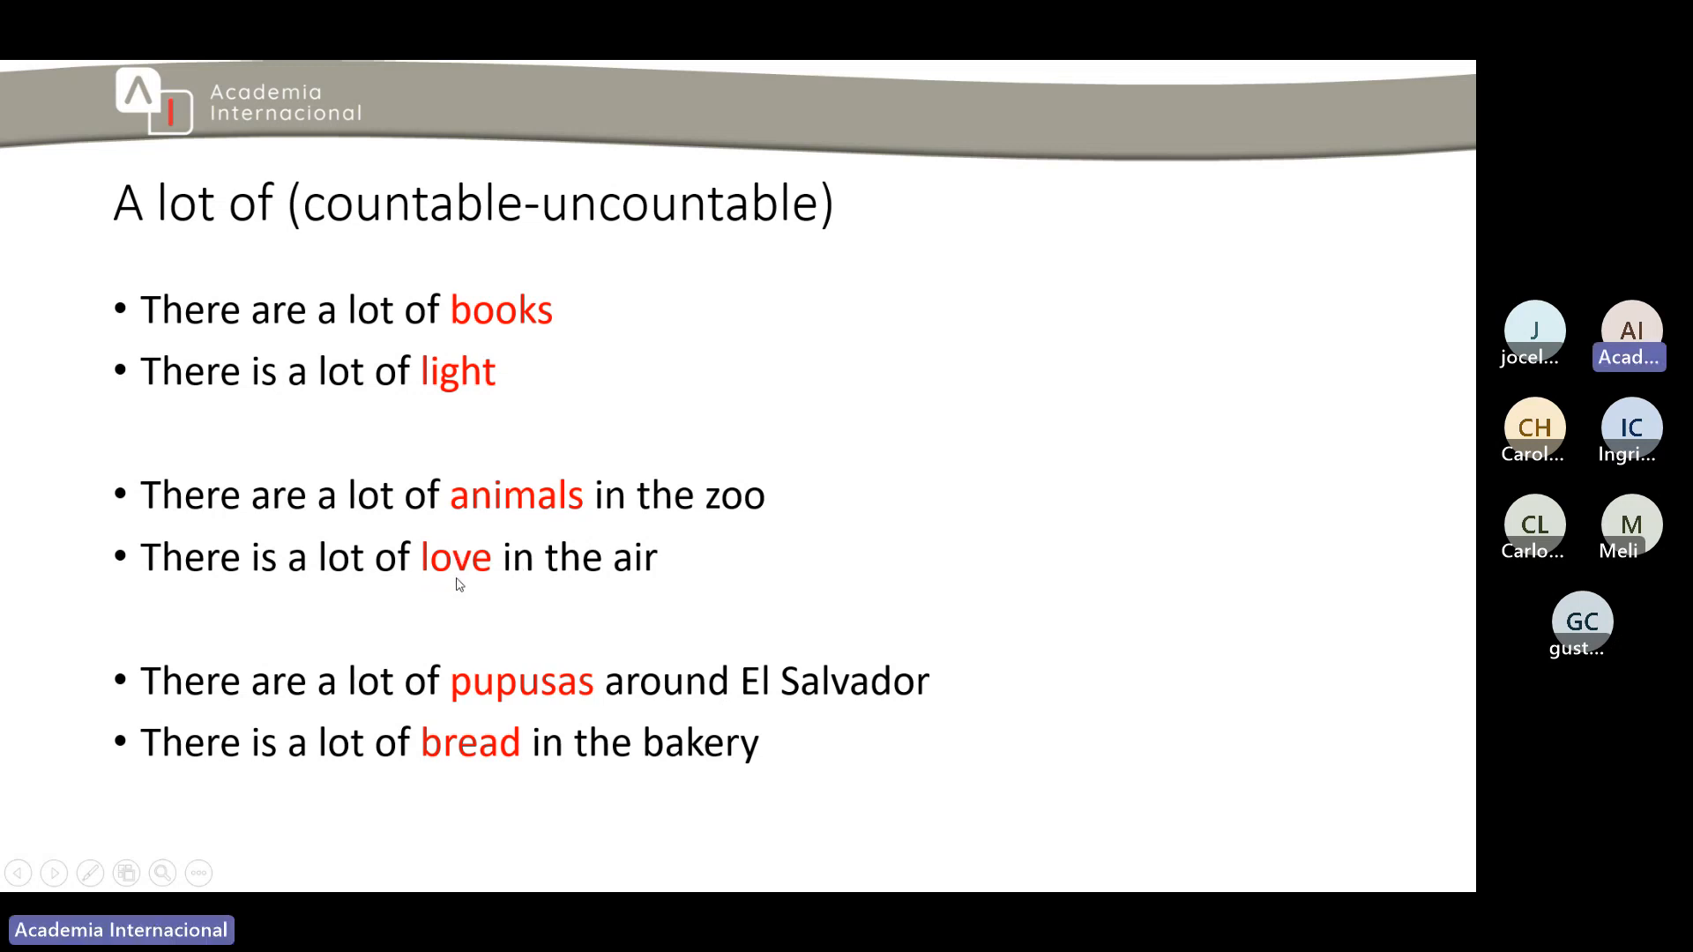
{"action": "mouse_move", "coordinate": [198, 721]}
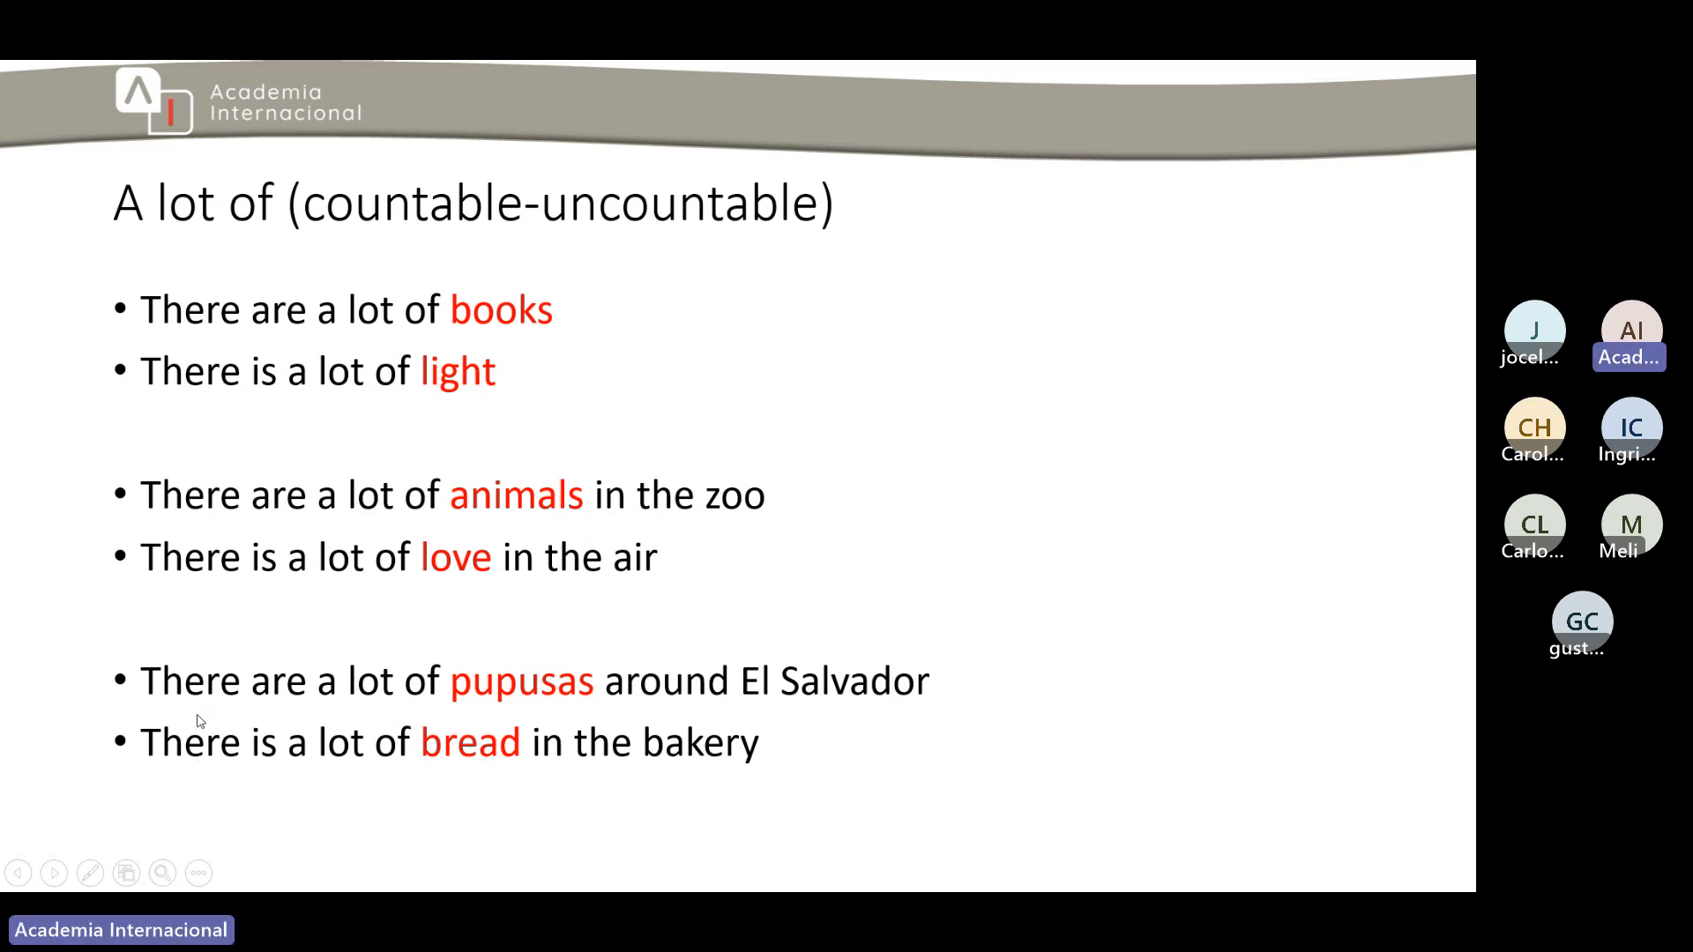
{"action": "mouse_move", "coordinate": [361, 708]}
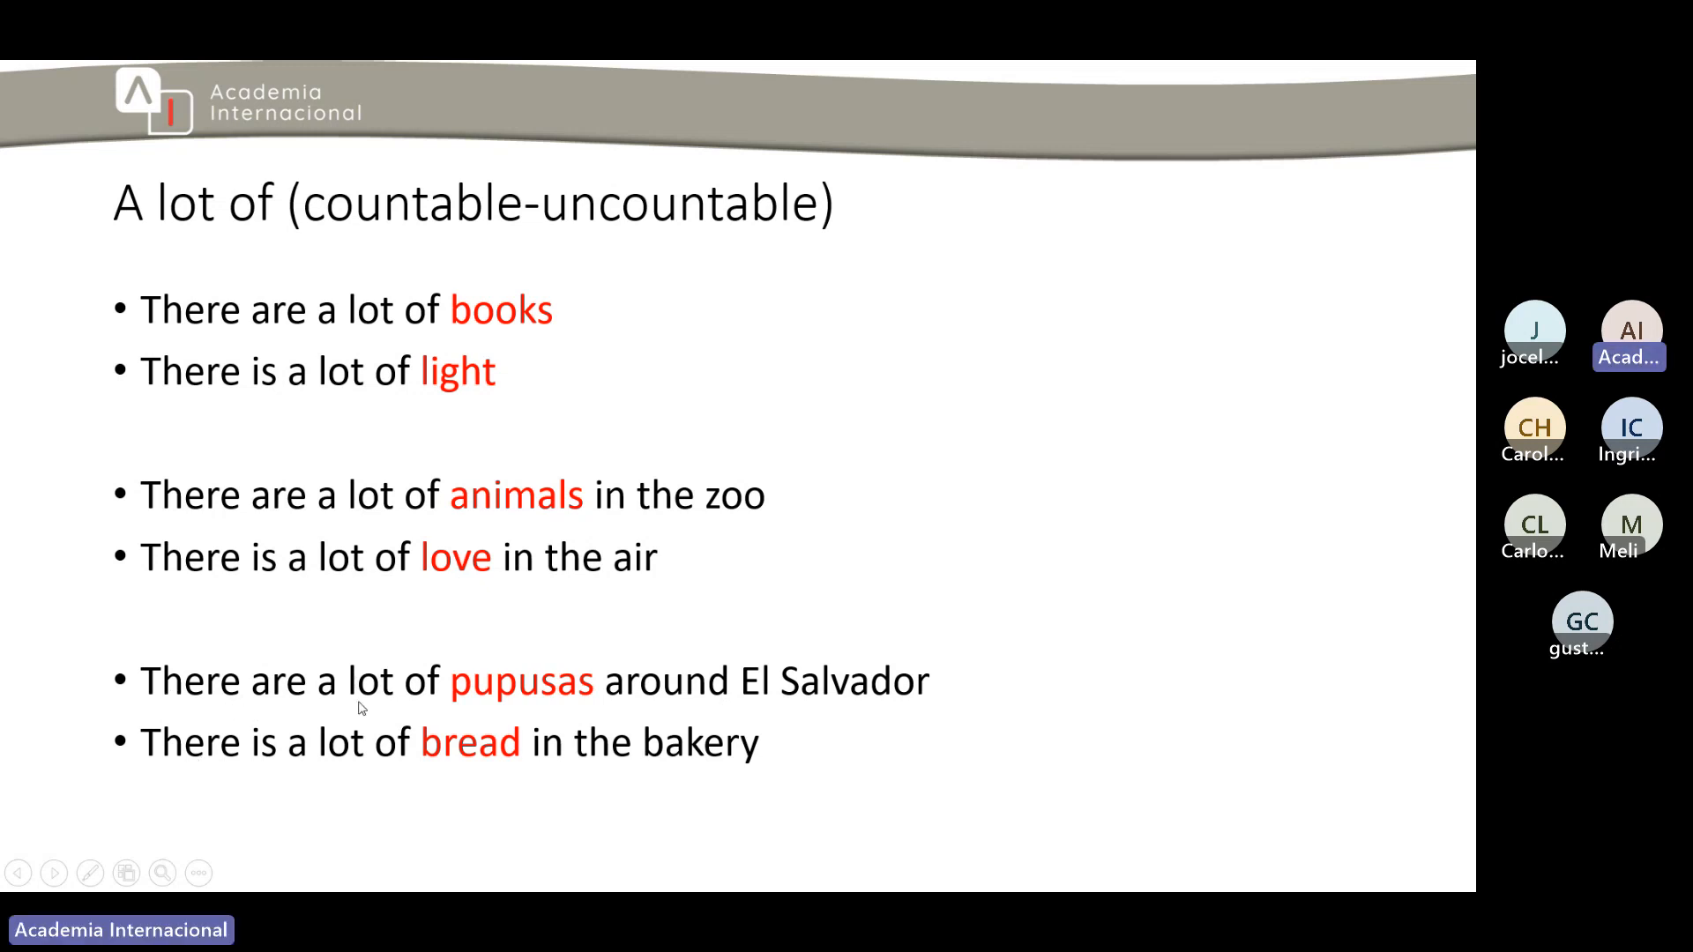
{"action": "mouse_move", "coordinate": [726, 715]}
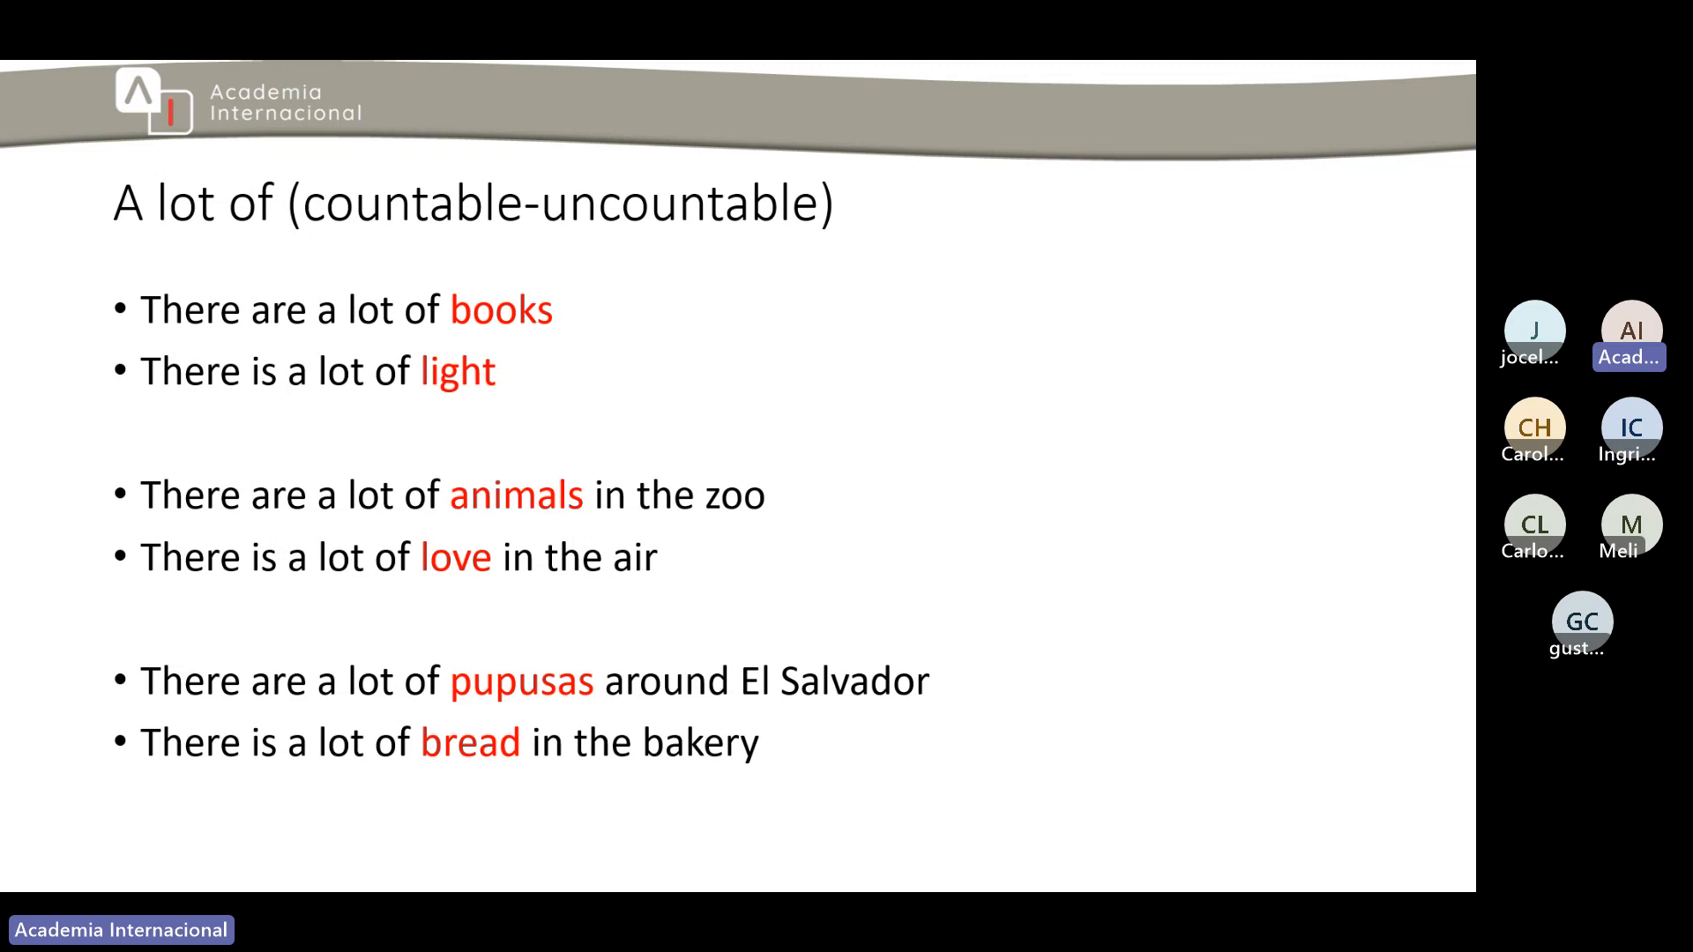
{"action": "mouse_move", "coordinate": [770, 735]}
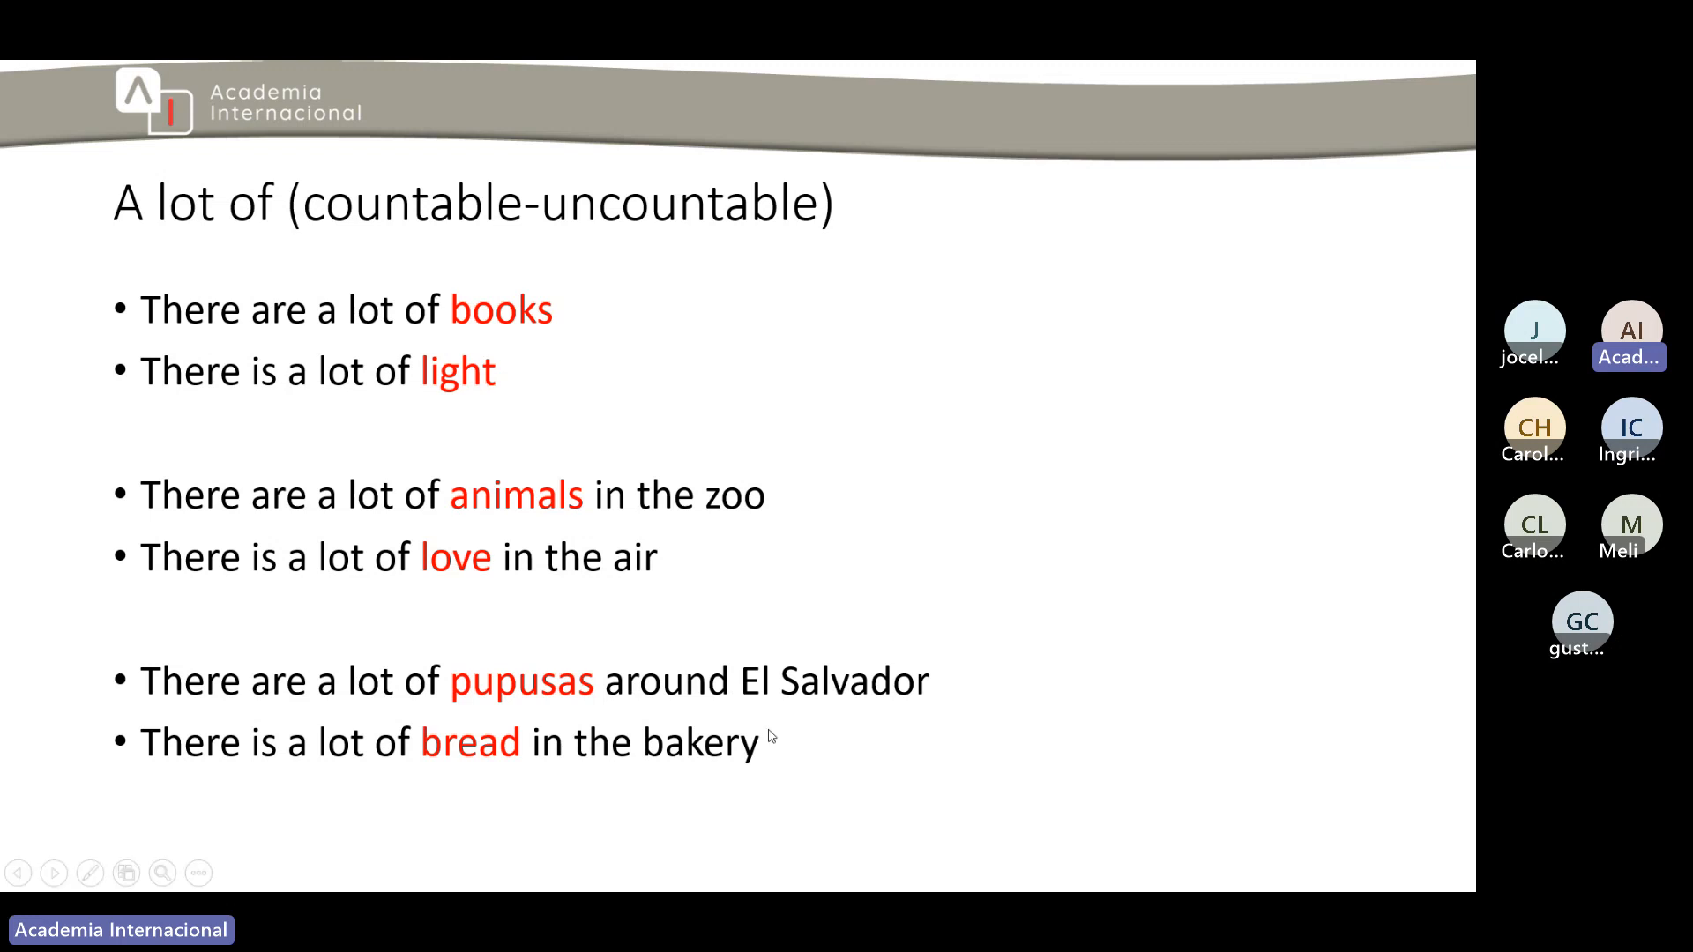
{"action": "mouse_move", "coordinate": [518, 721]}
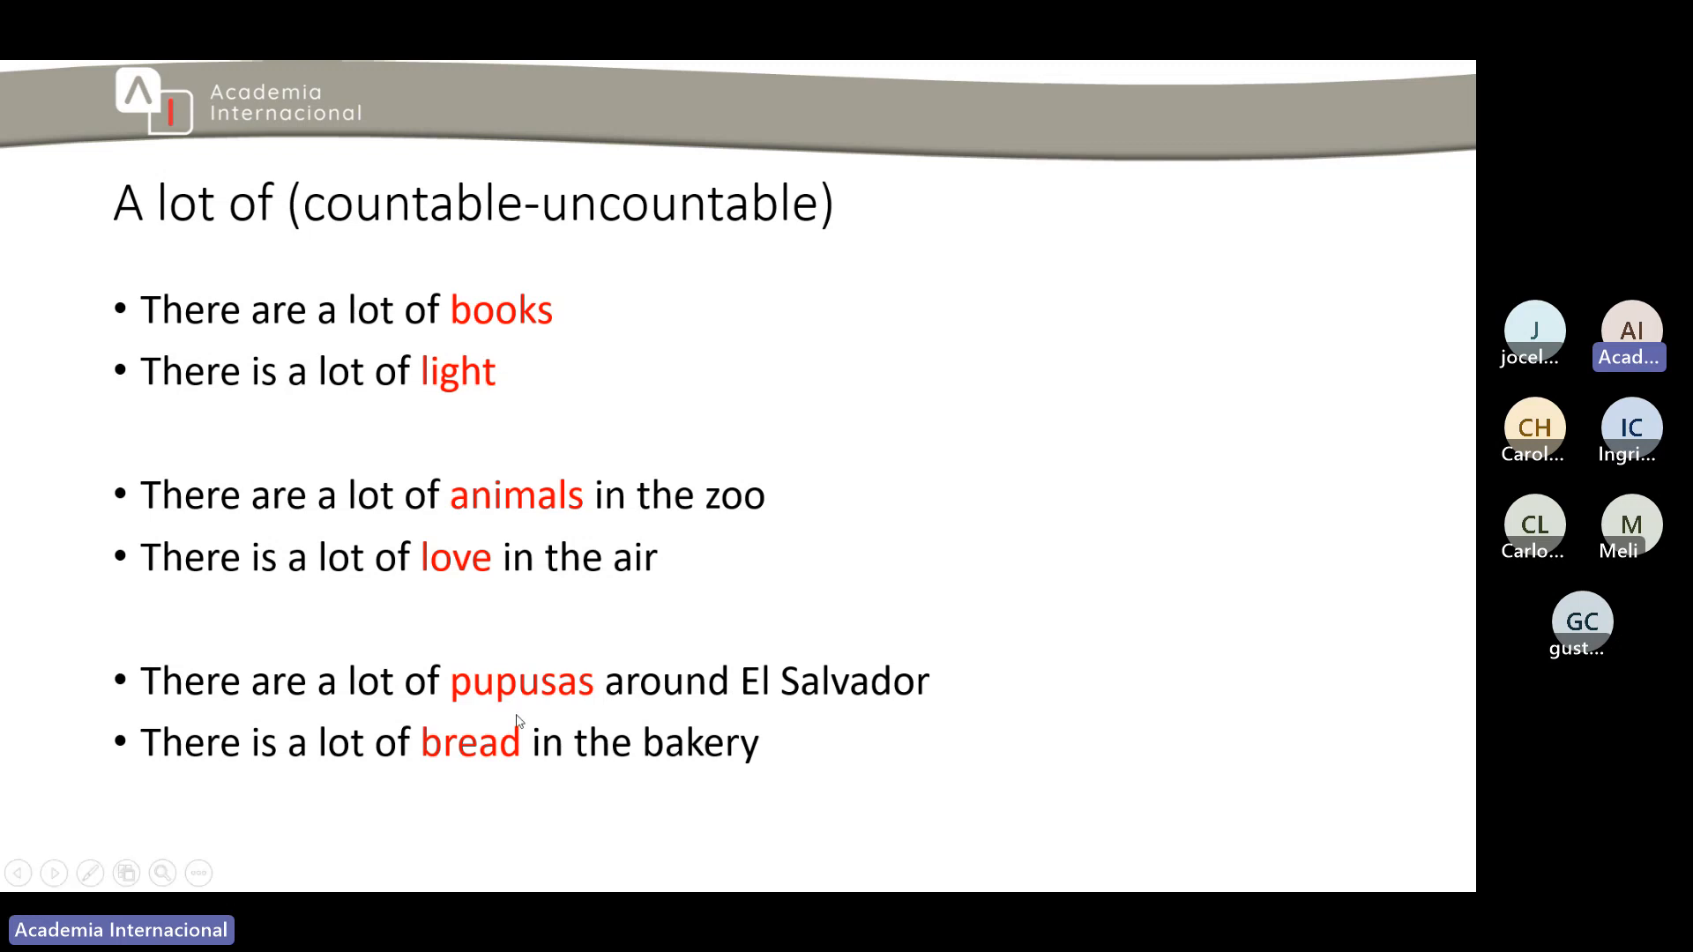
{"action": "mouse_move", "coordinate": [375, 711]}
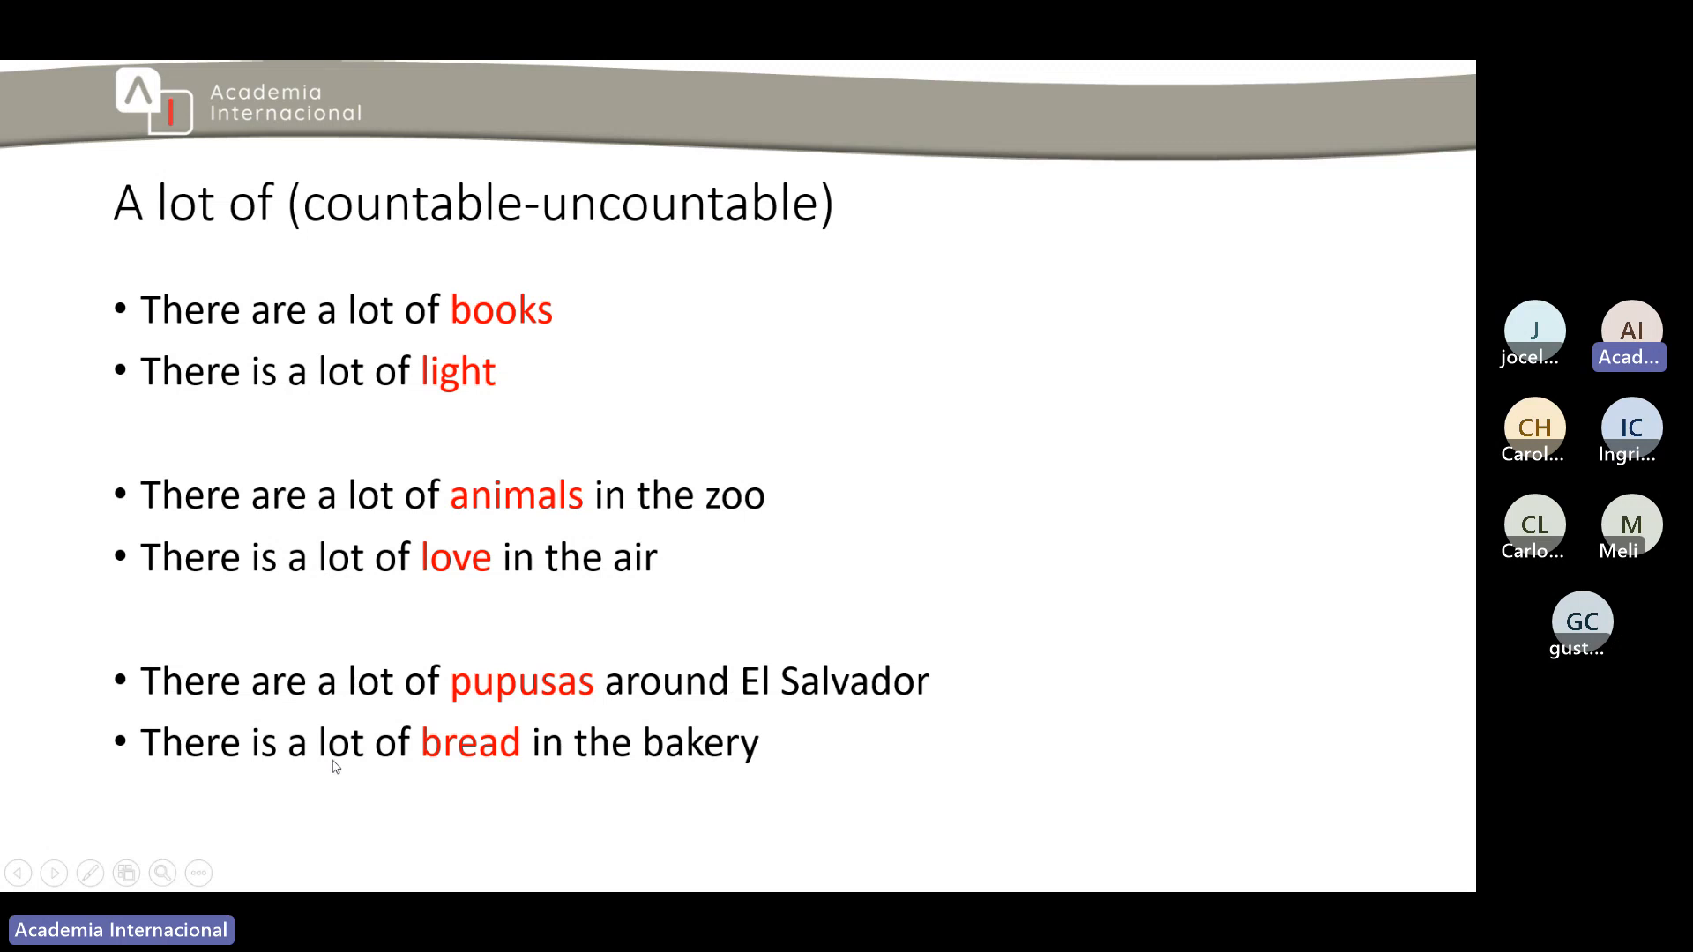
{"action": "mouse_move", "coordinate": [588, 766]}
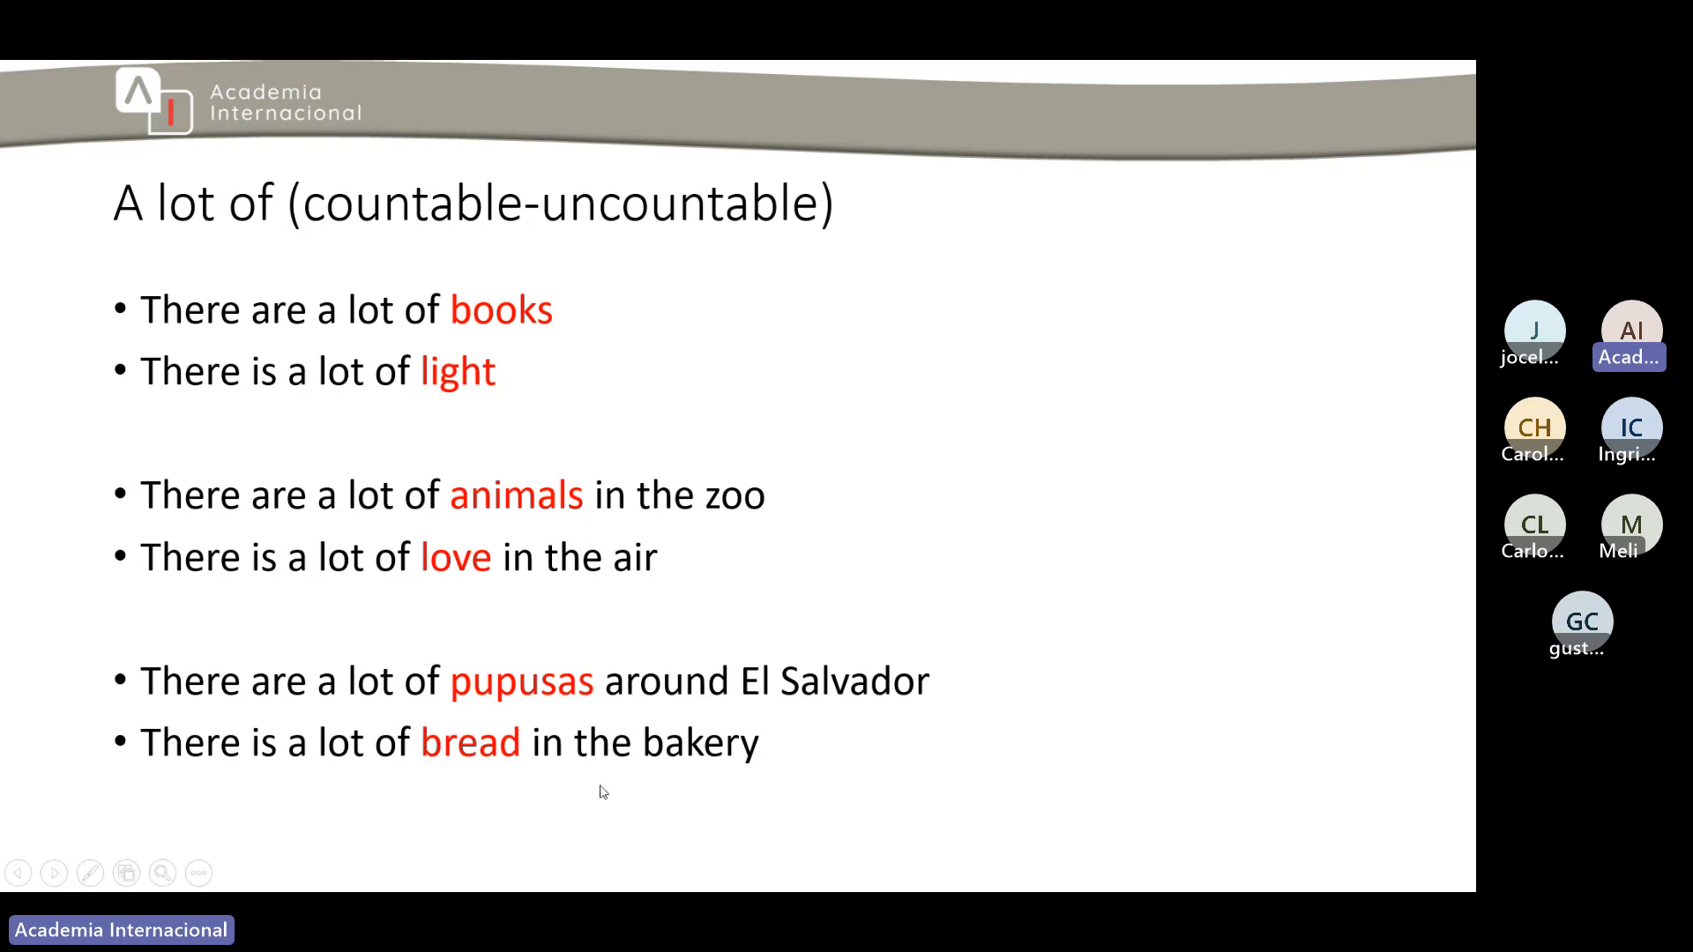
{"action": "mouse_move", "coordinate": [592, 809]}
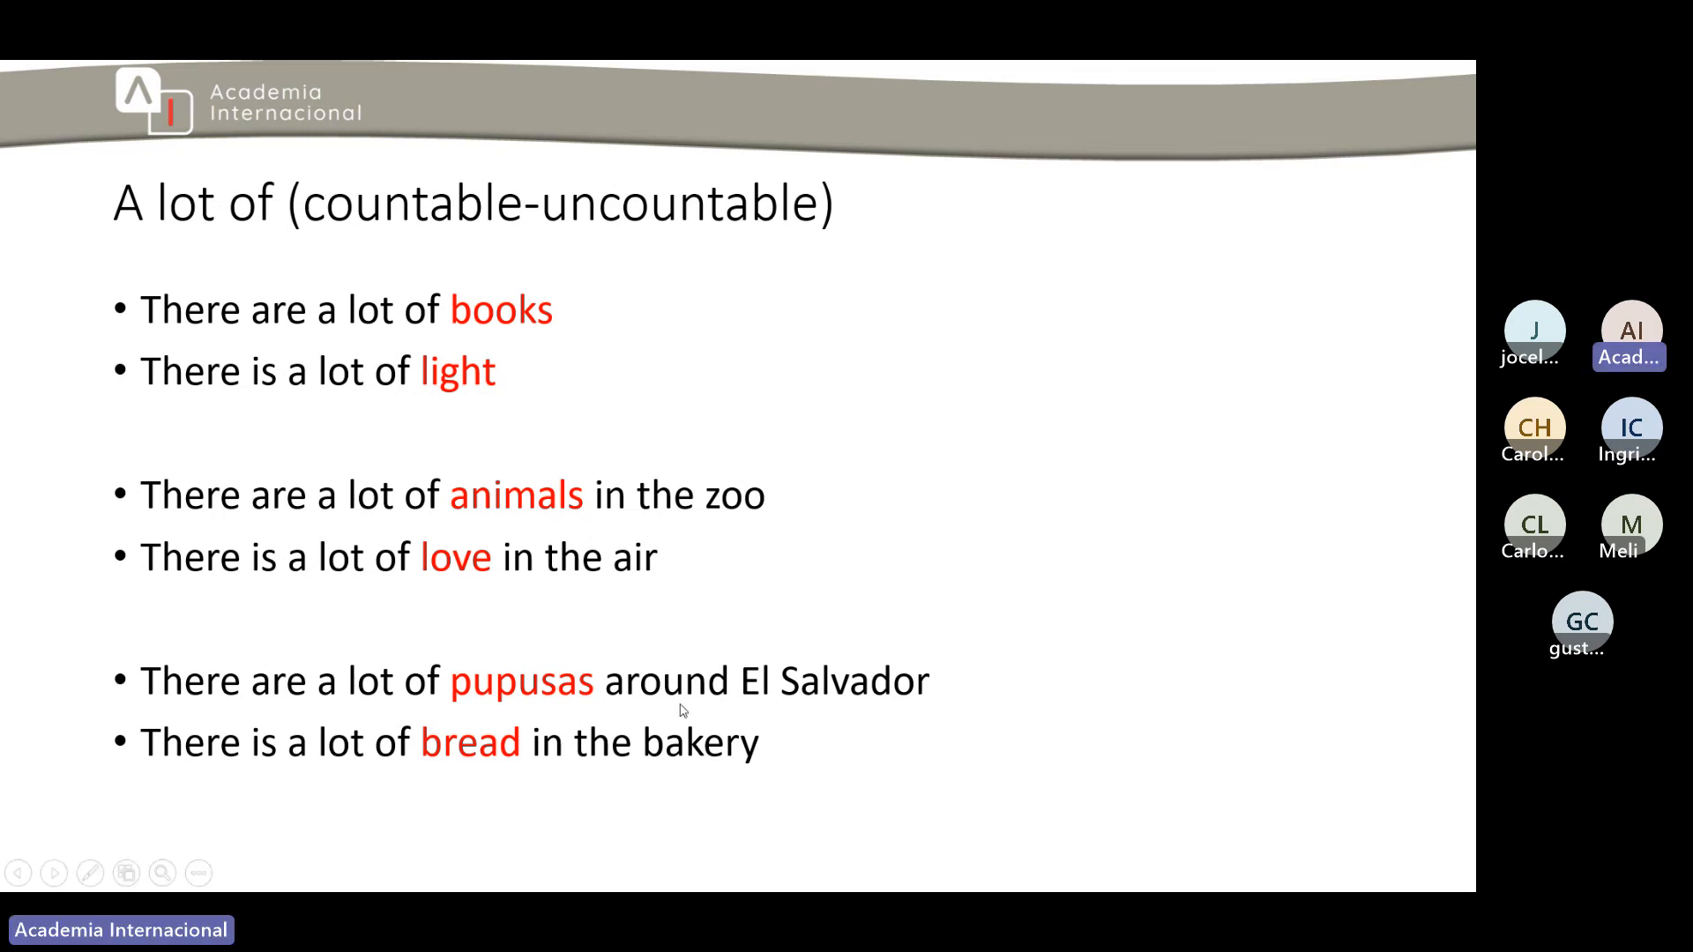
{"action": "mouse_move", "coordinate": [458, 768]}
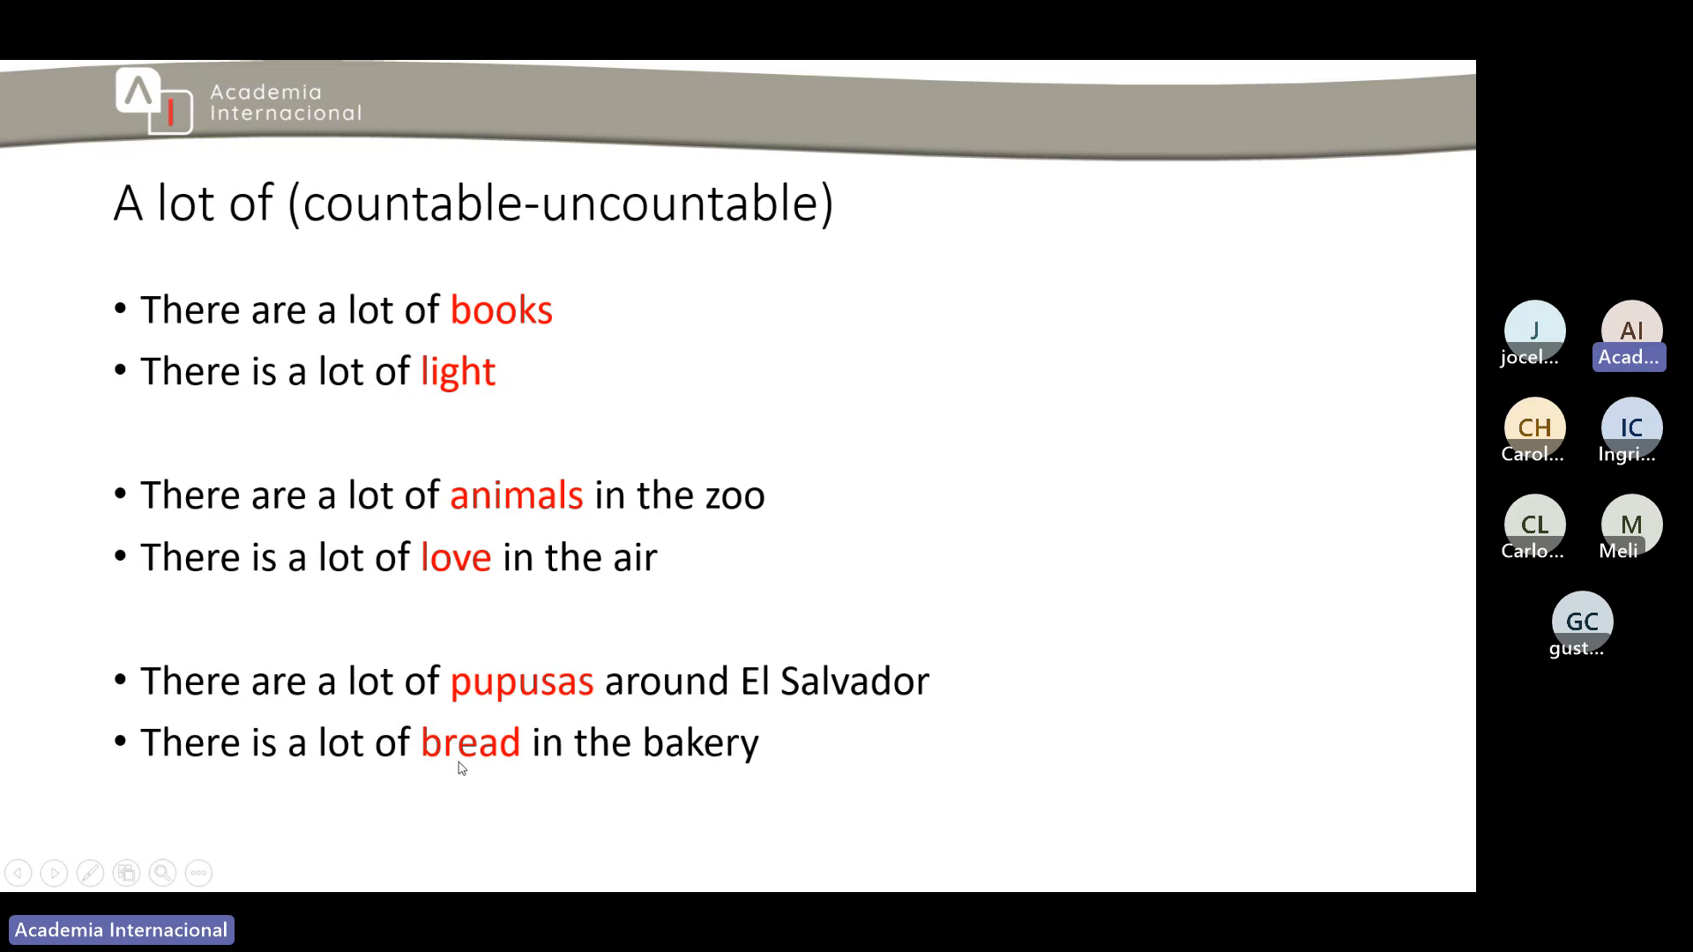
{"action": "mouse_move", "coordinate": [468, 795]}
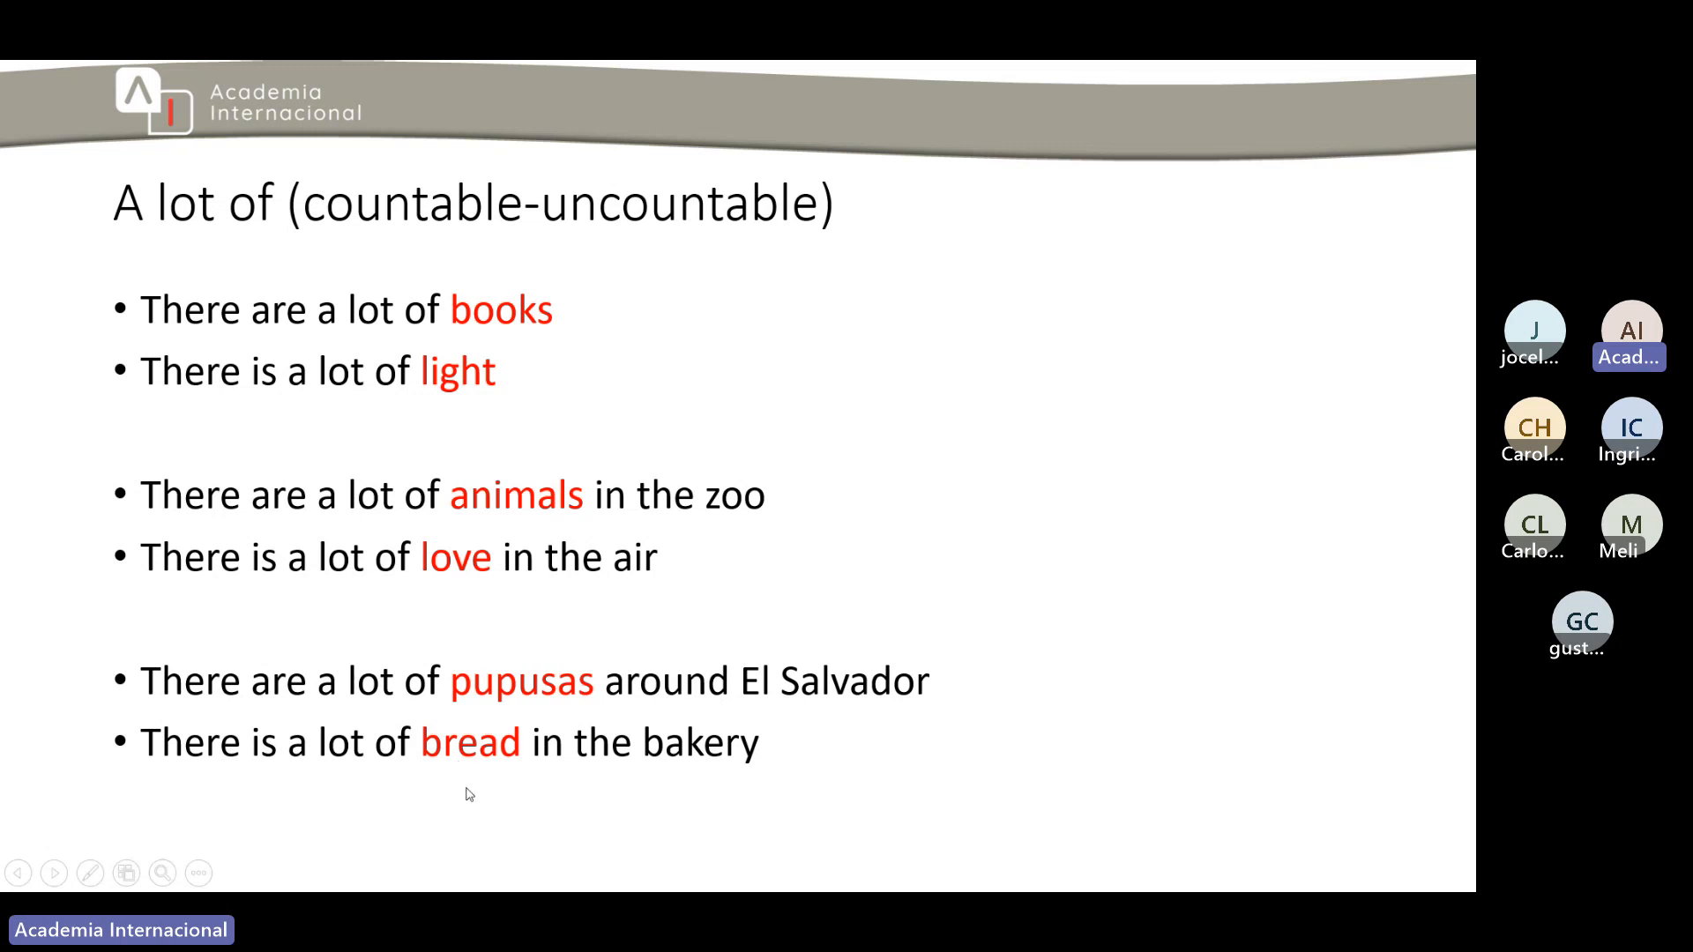
{"action": "mouse_move", "coordinate": [529, 692]}
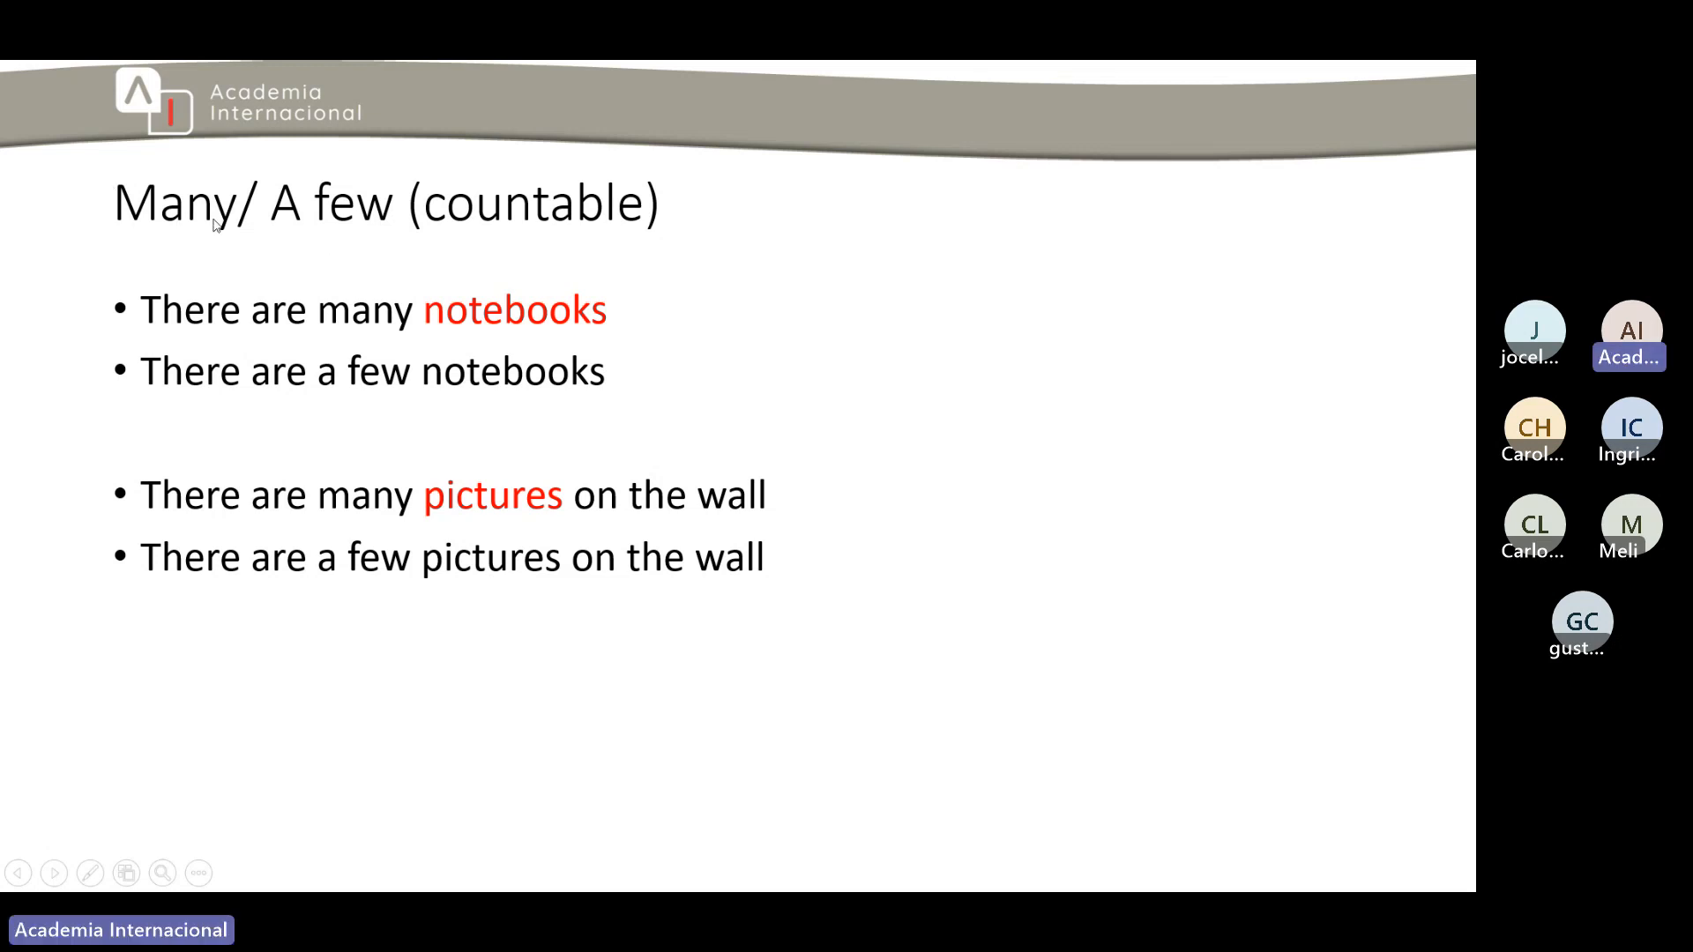
{"action": "mouse_move", "coordinate": [380, 241]}
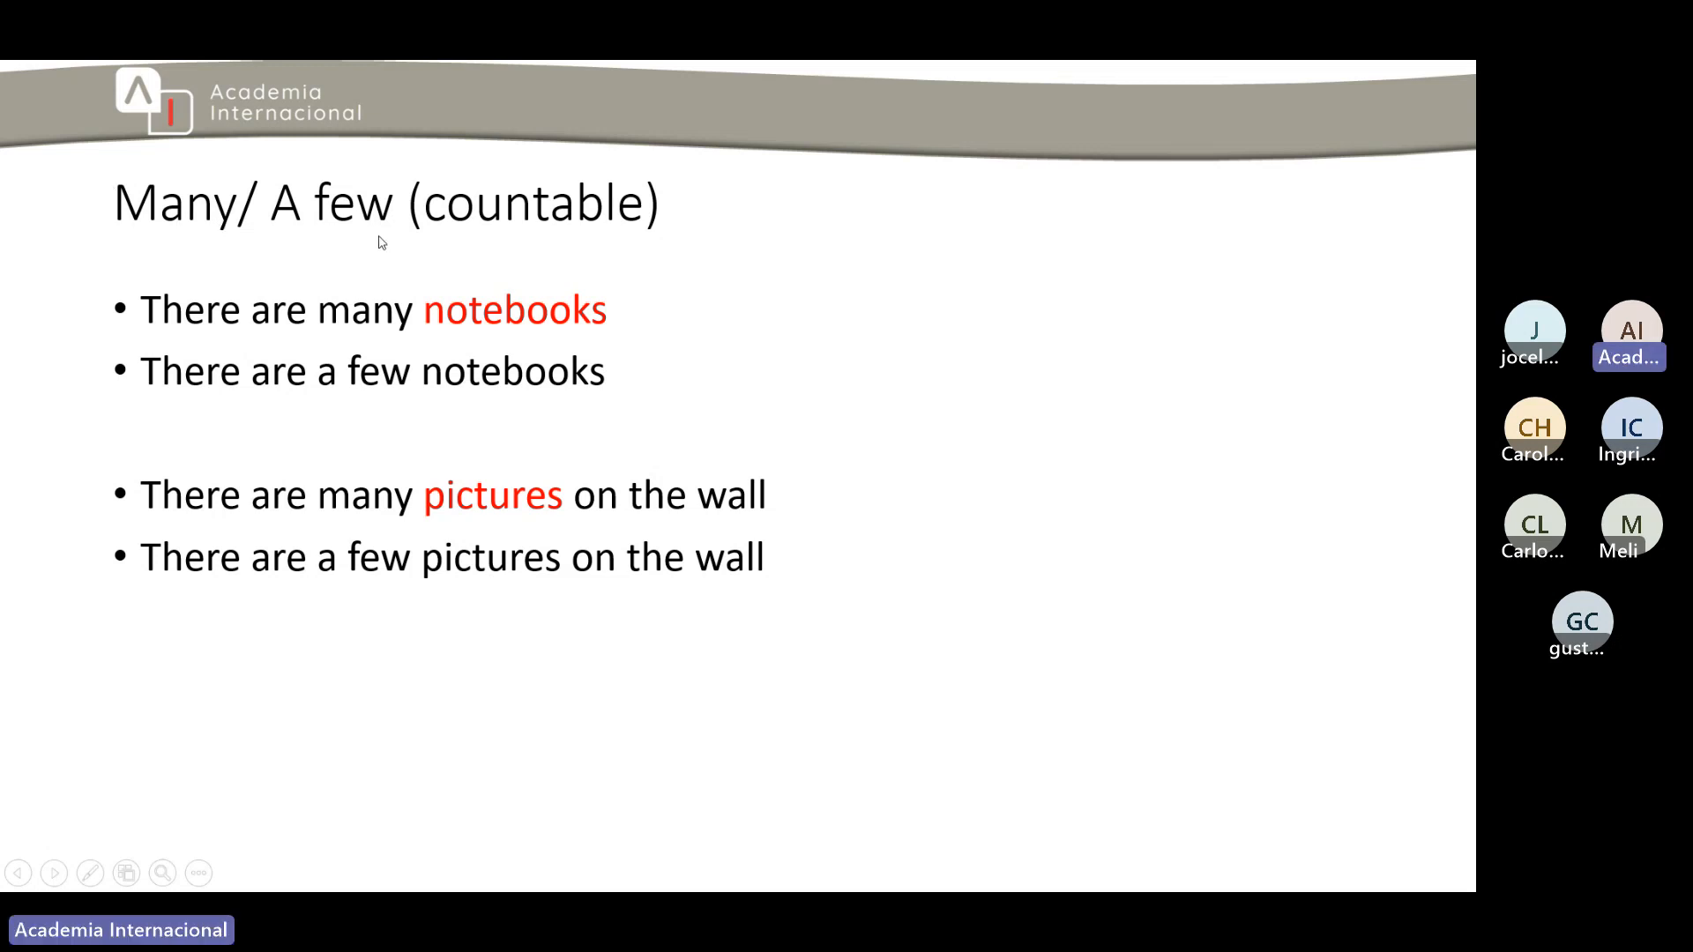
{"action": "mouse_move", "coordinate": [628, 248]}
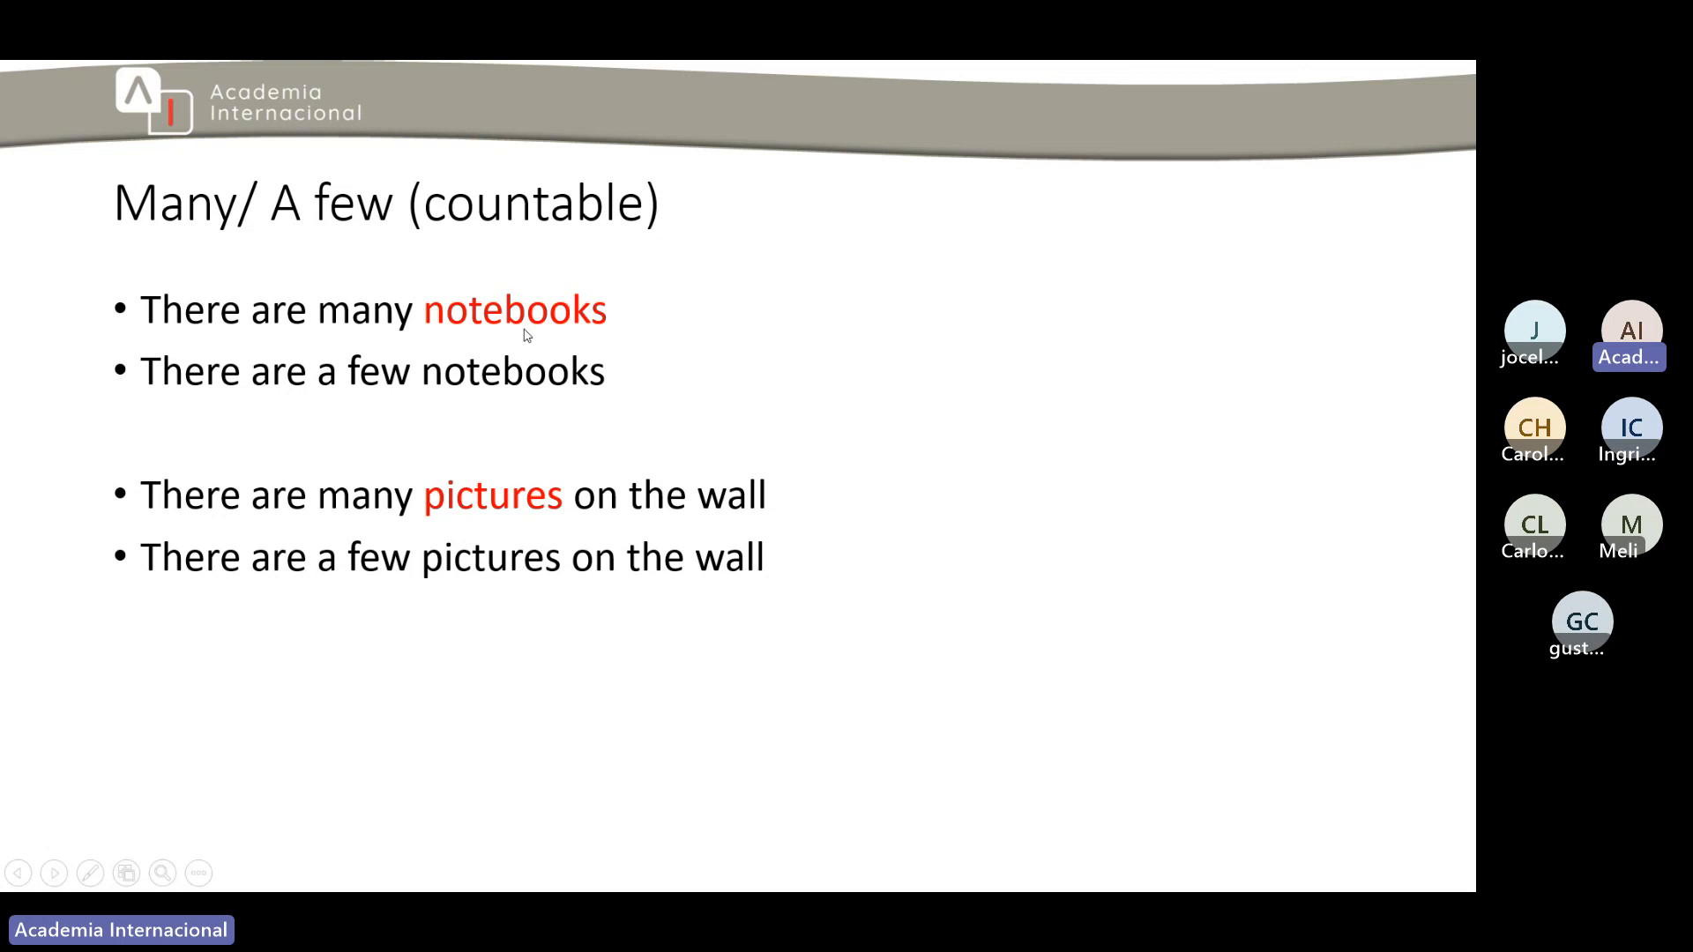
{"action": "mouse_move", "coordinate": [364, 403]}
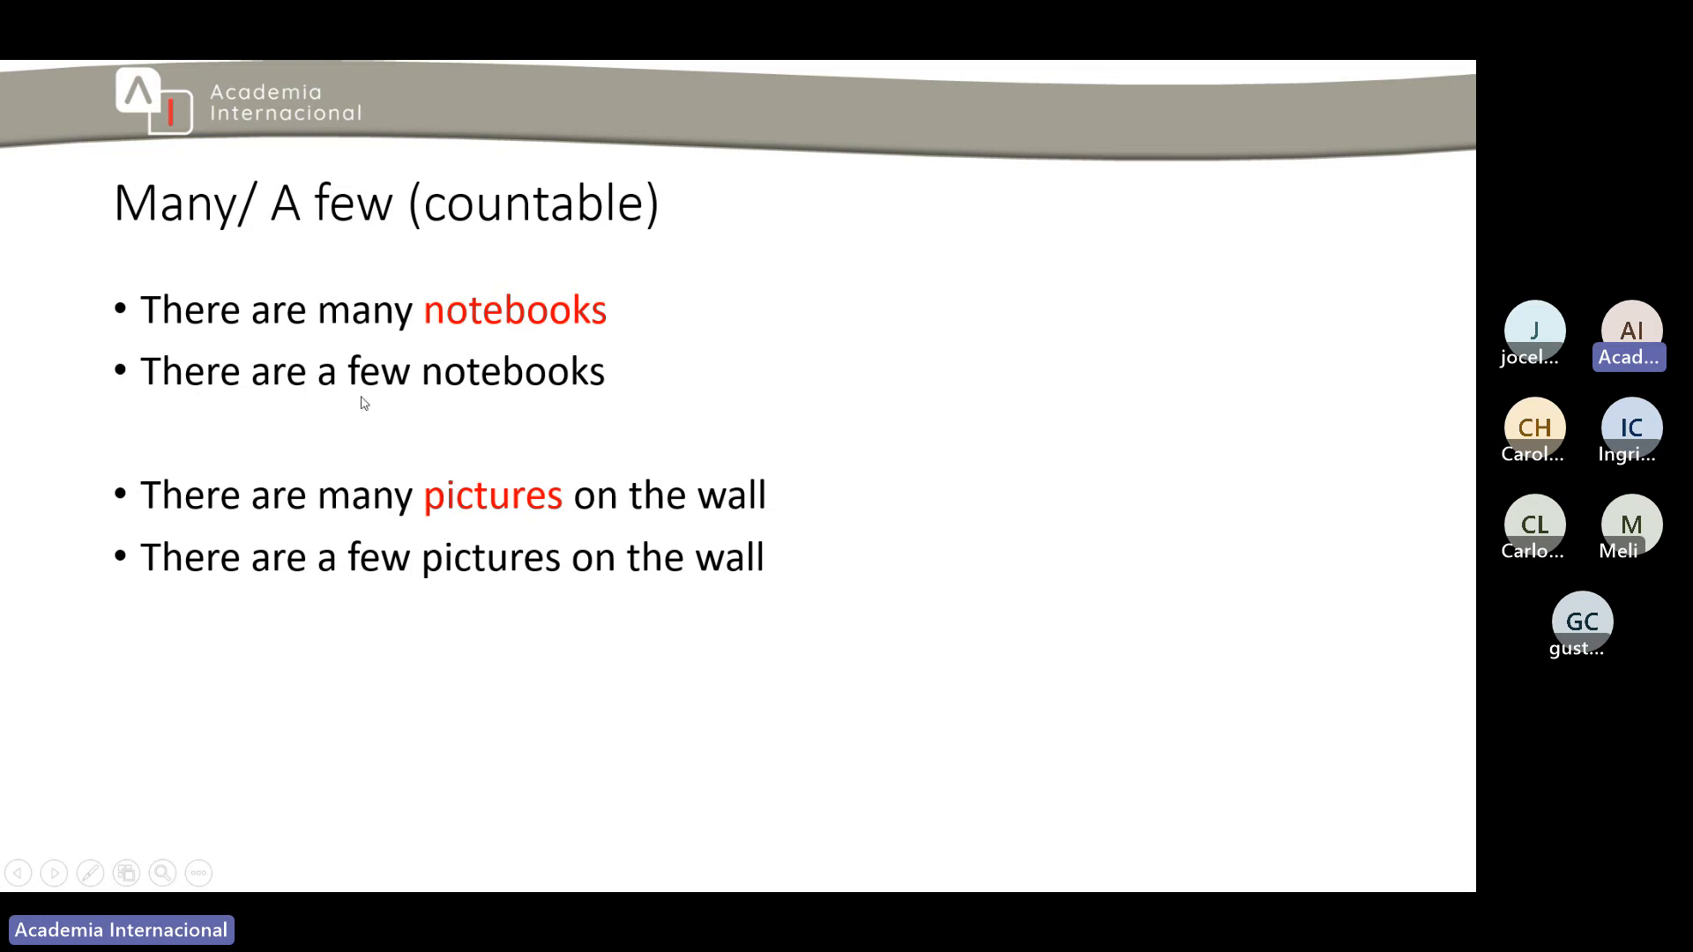
{"action": "mouse_move", "coordinate": [638, 394]}
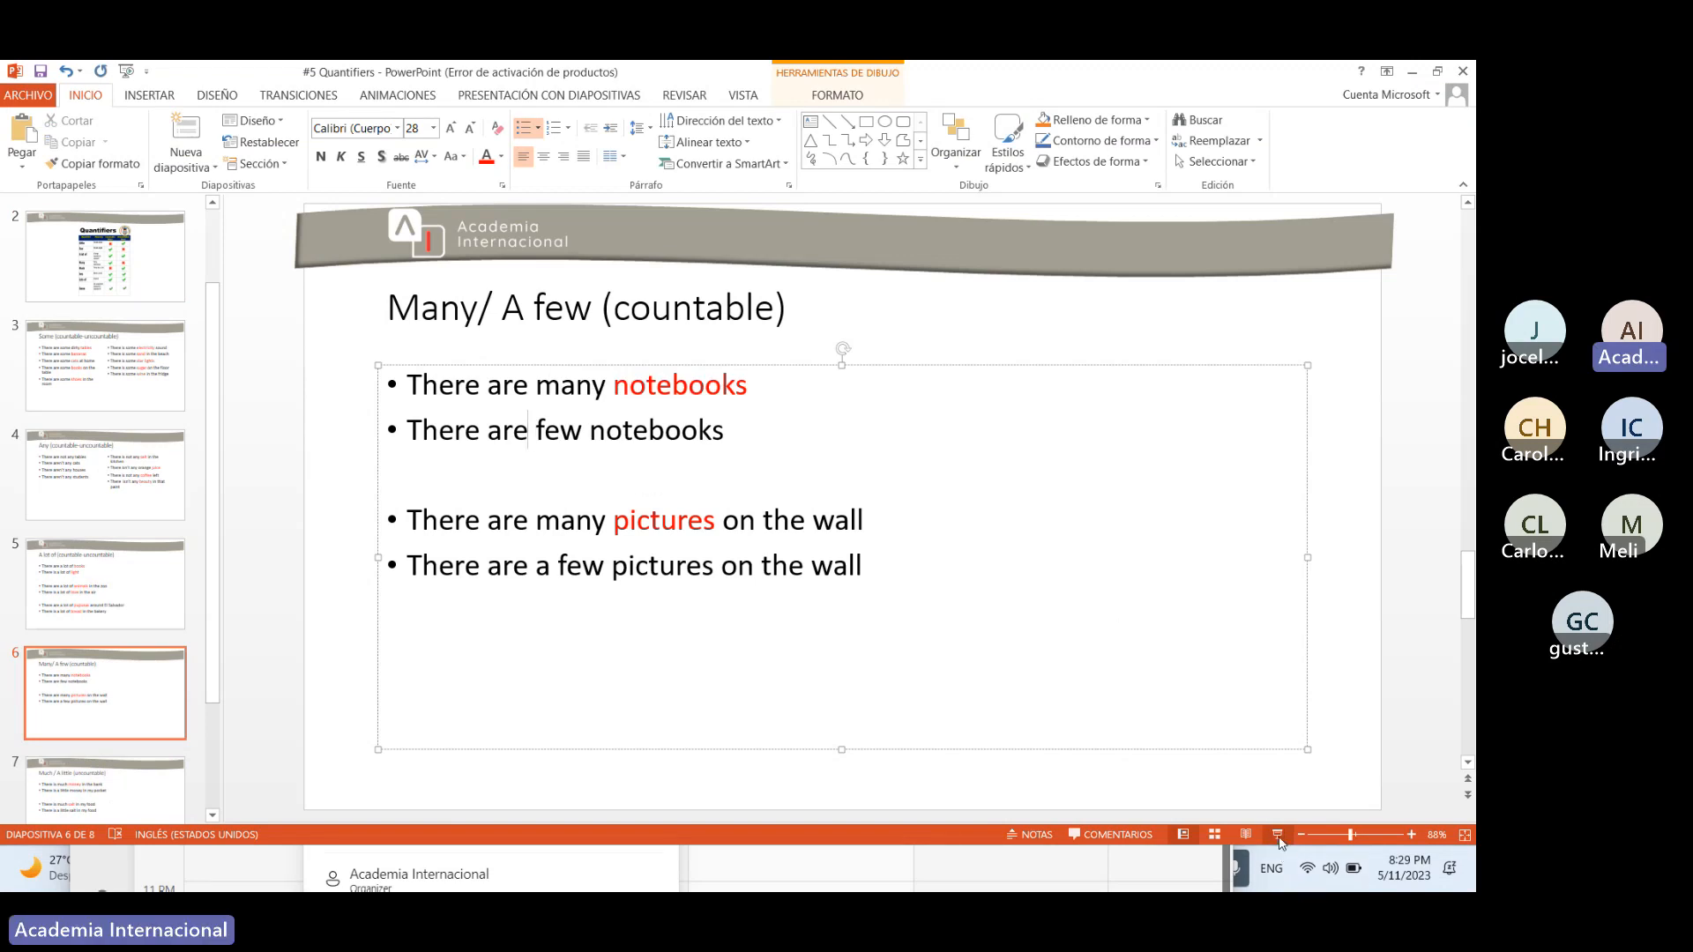
- Resume the slide show full screen on the corrected Many/ A few slide
{"action": "left_click", "coordinate": [1244, 833]}
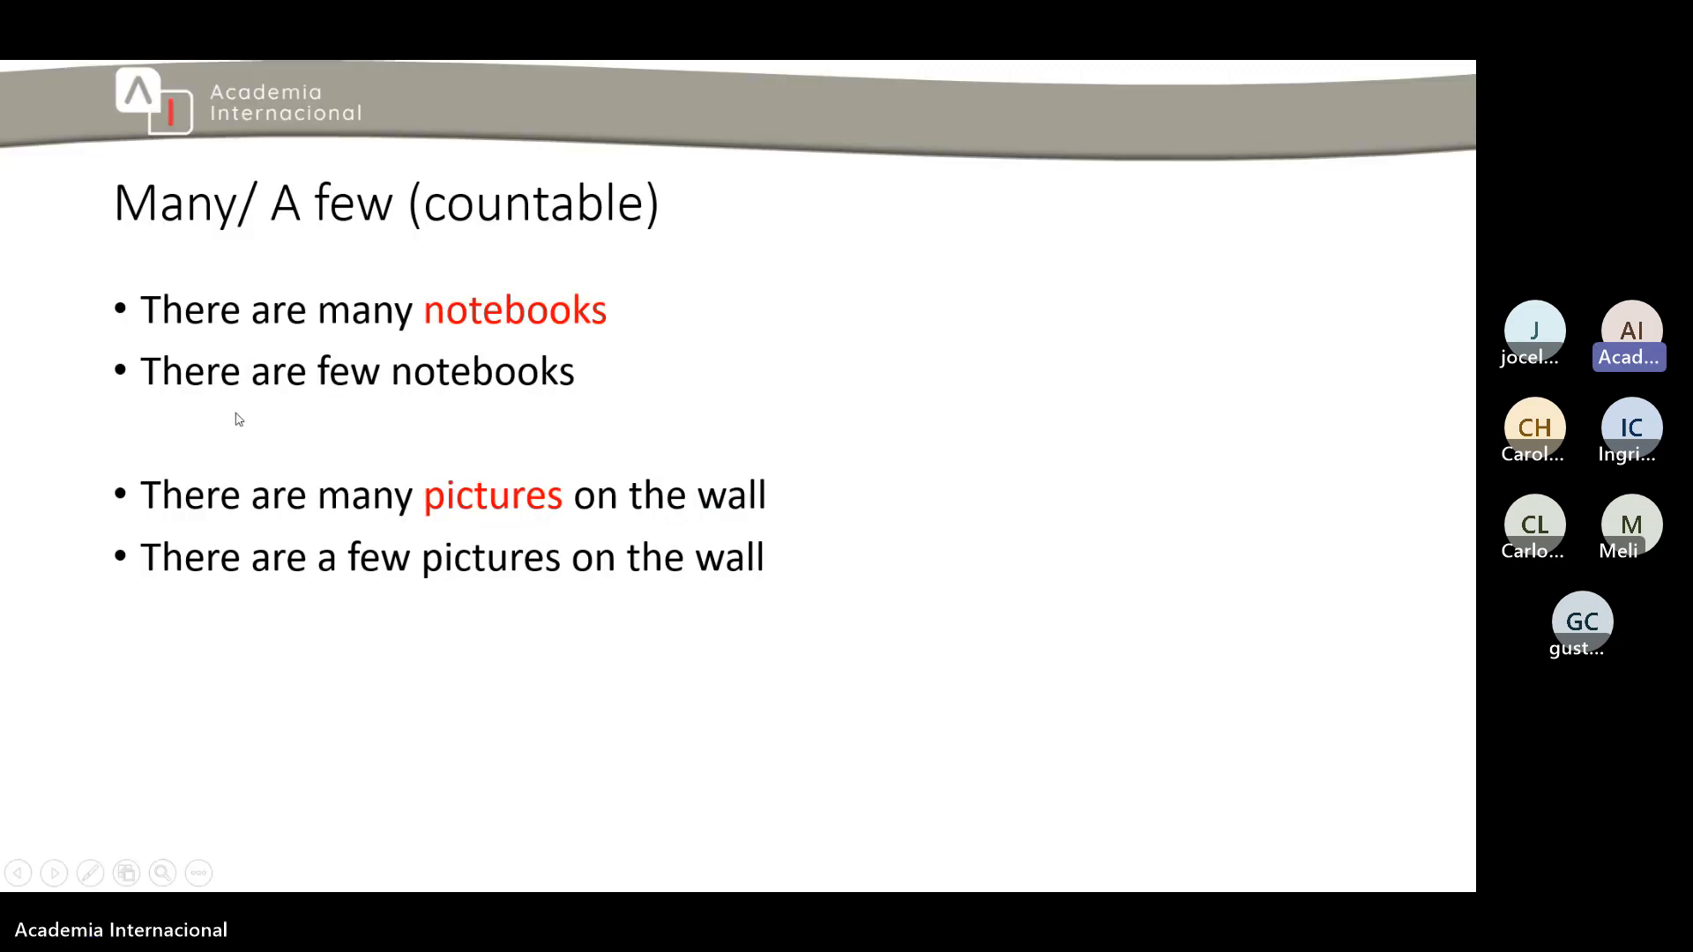
{"action": "mouse_move", "coordinate": [283, 448]}
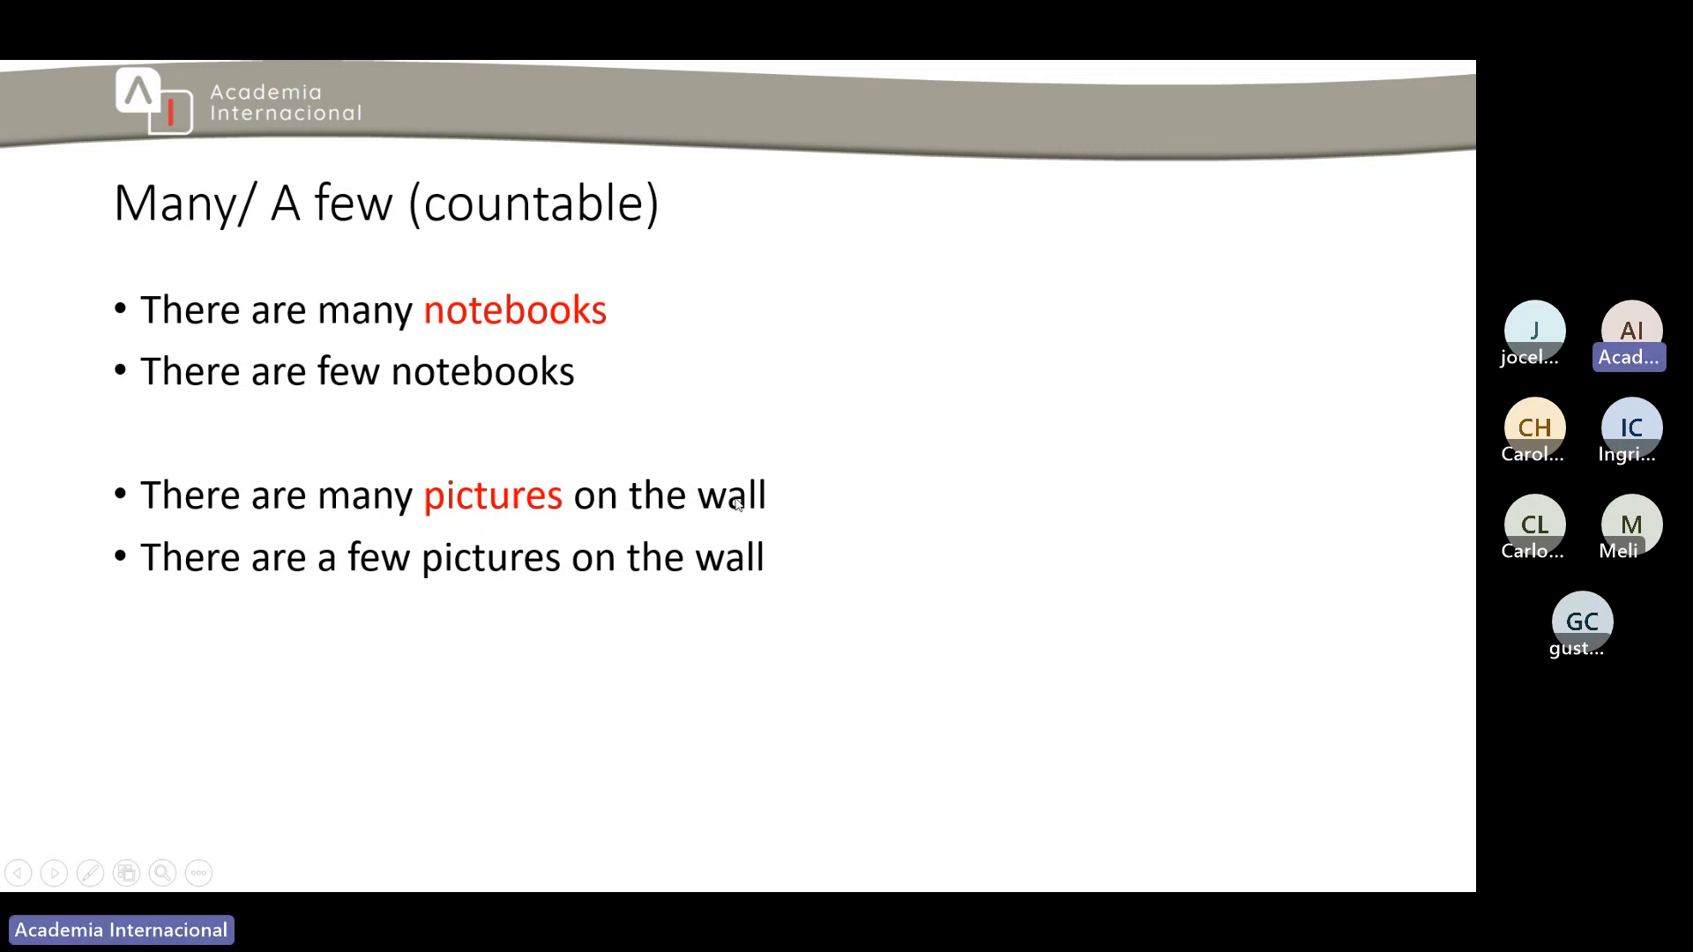
{"action": "mouse_move", "coordinate": [376, 582]}
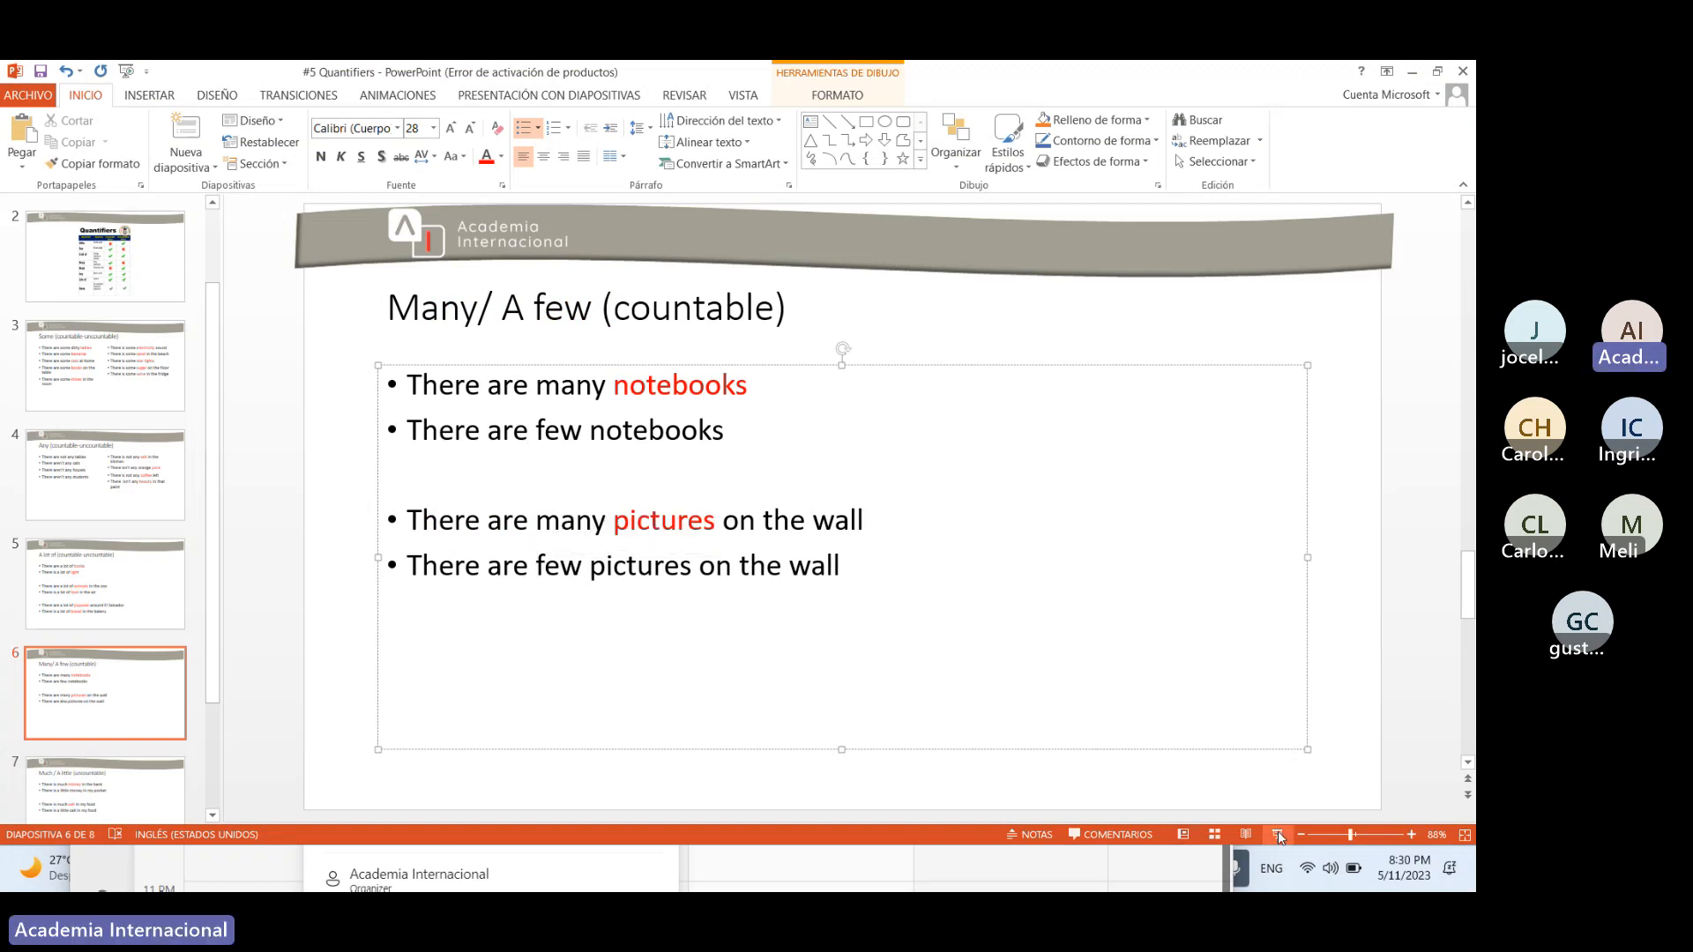
{"action": "left_click", "coordinate": [1245, 833]}
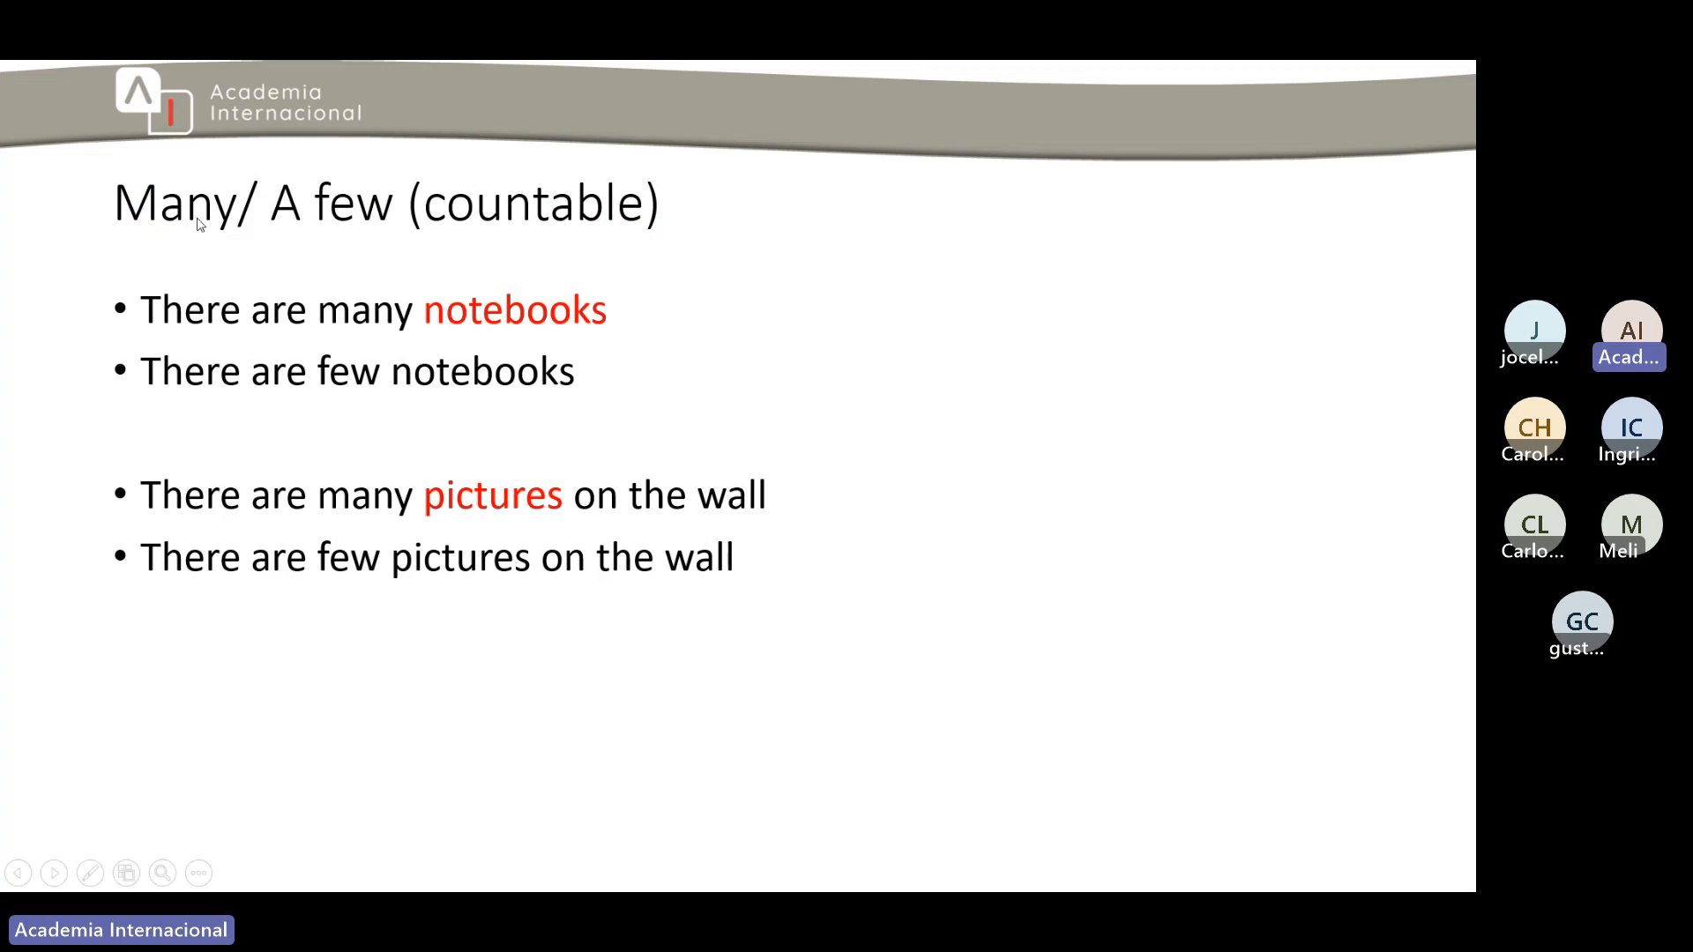
{"action": "mouse_move", "coordinate": [268, 209]}
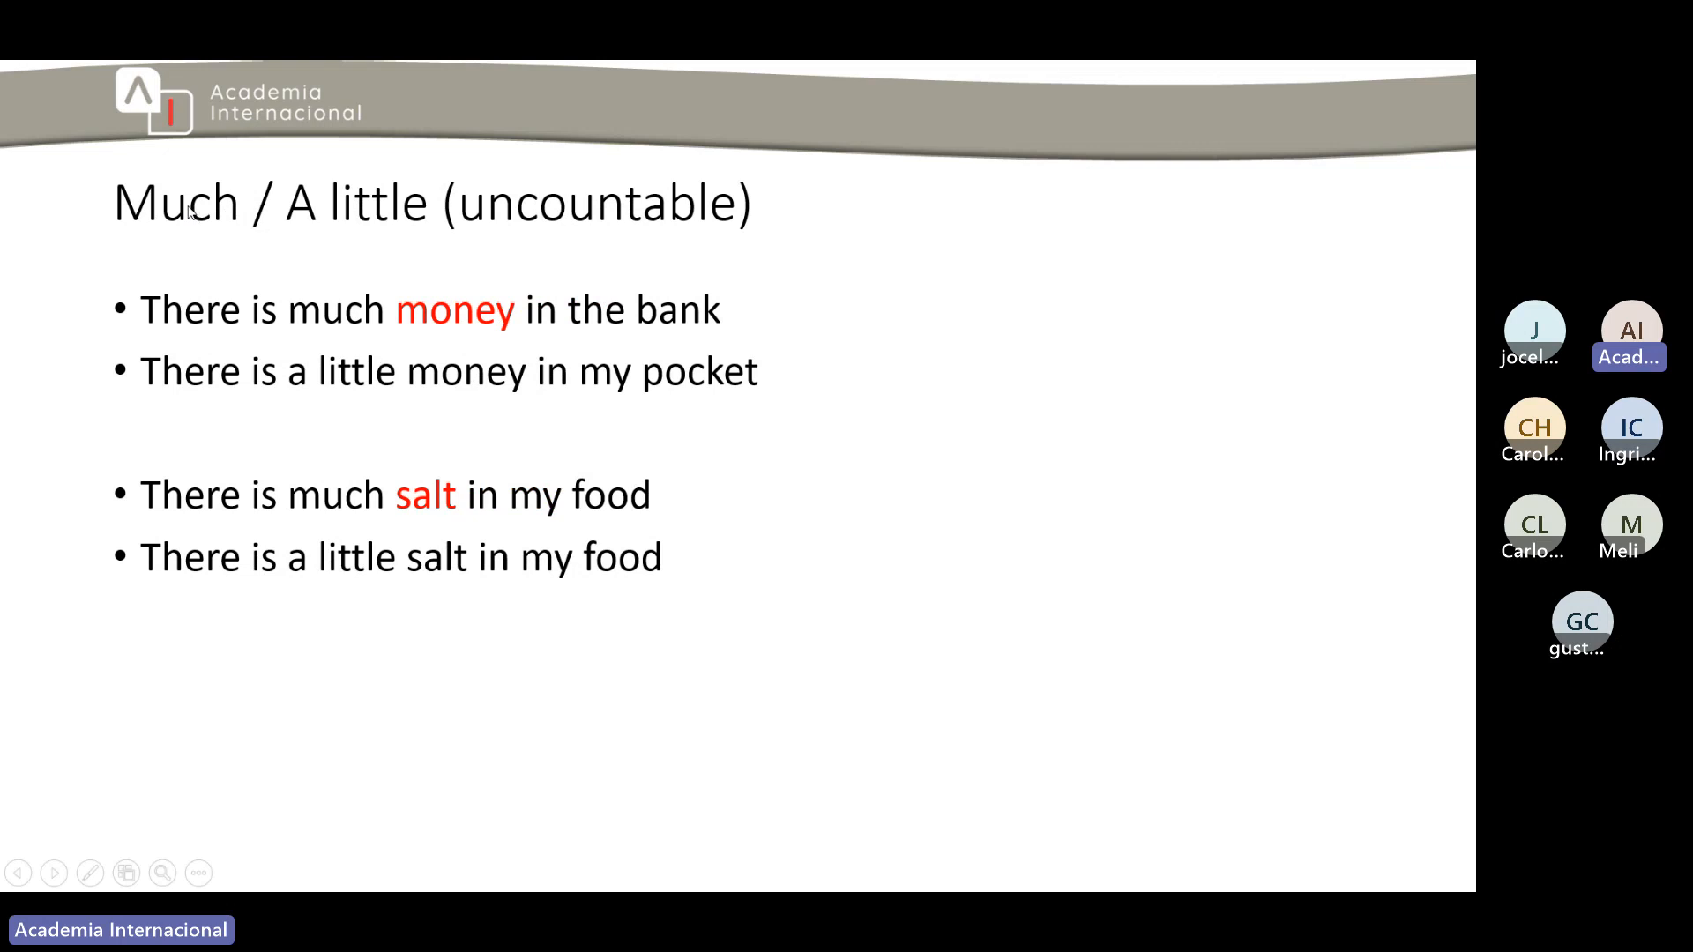
{"action": "mouse_move", "coordinate": [548, 231]}
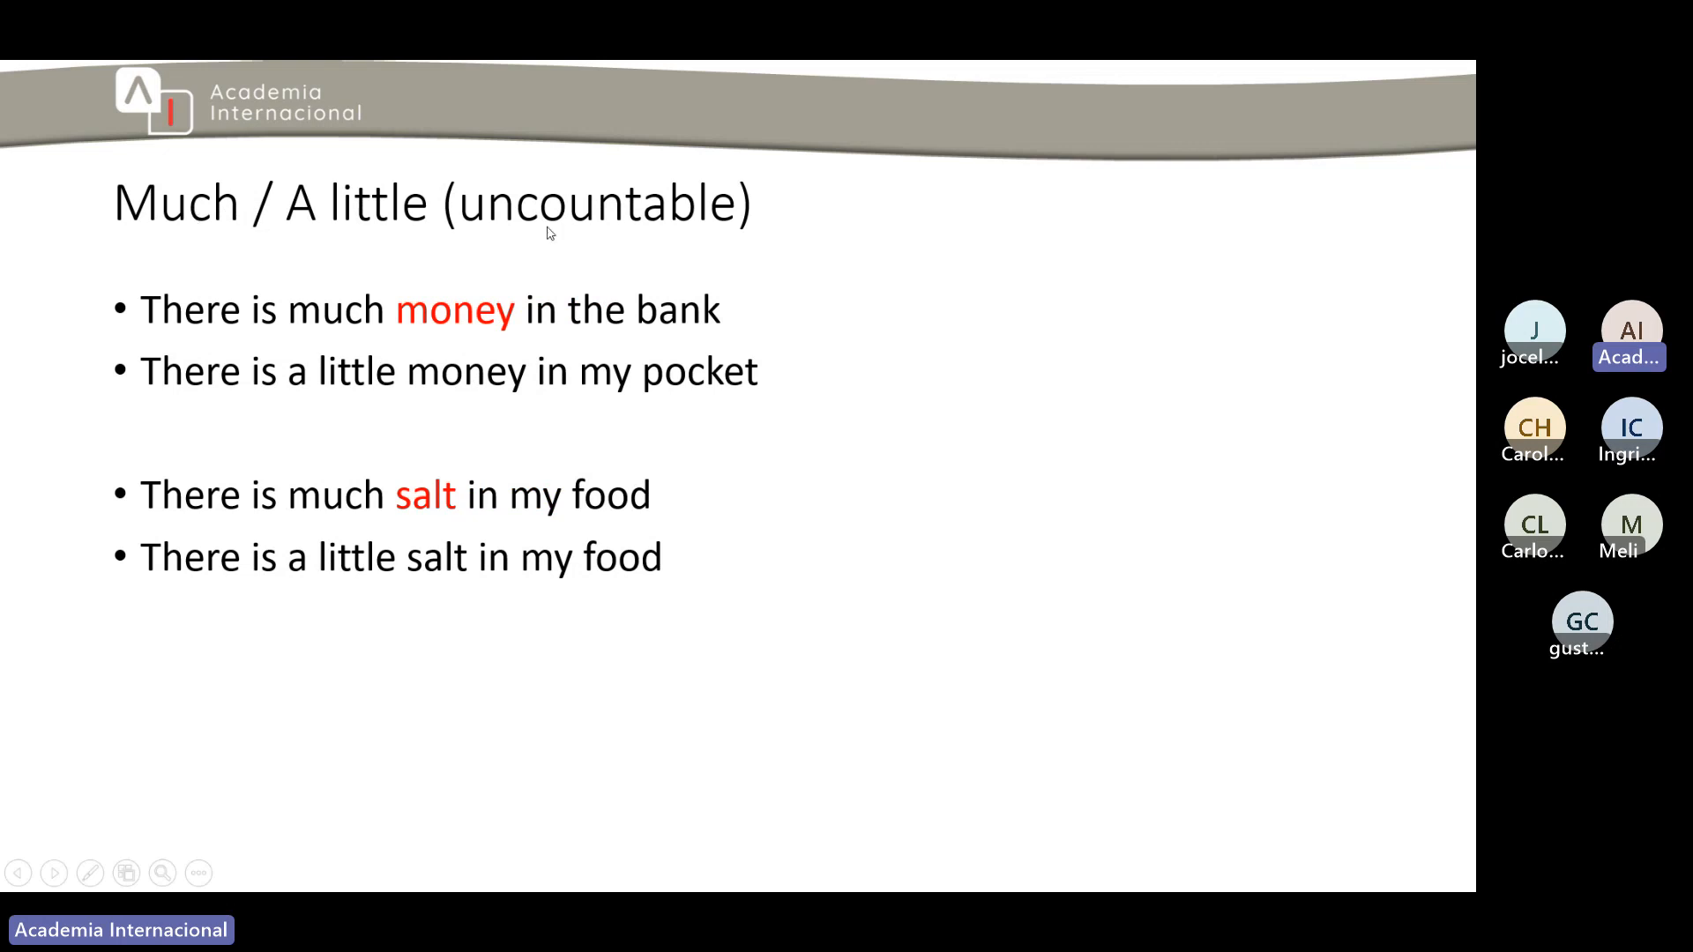
{"action": "mouse_move", "coordinate": [317, 260]}
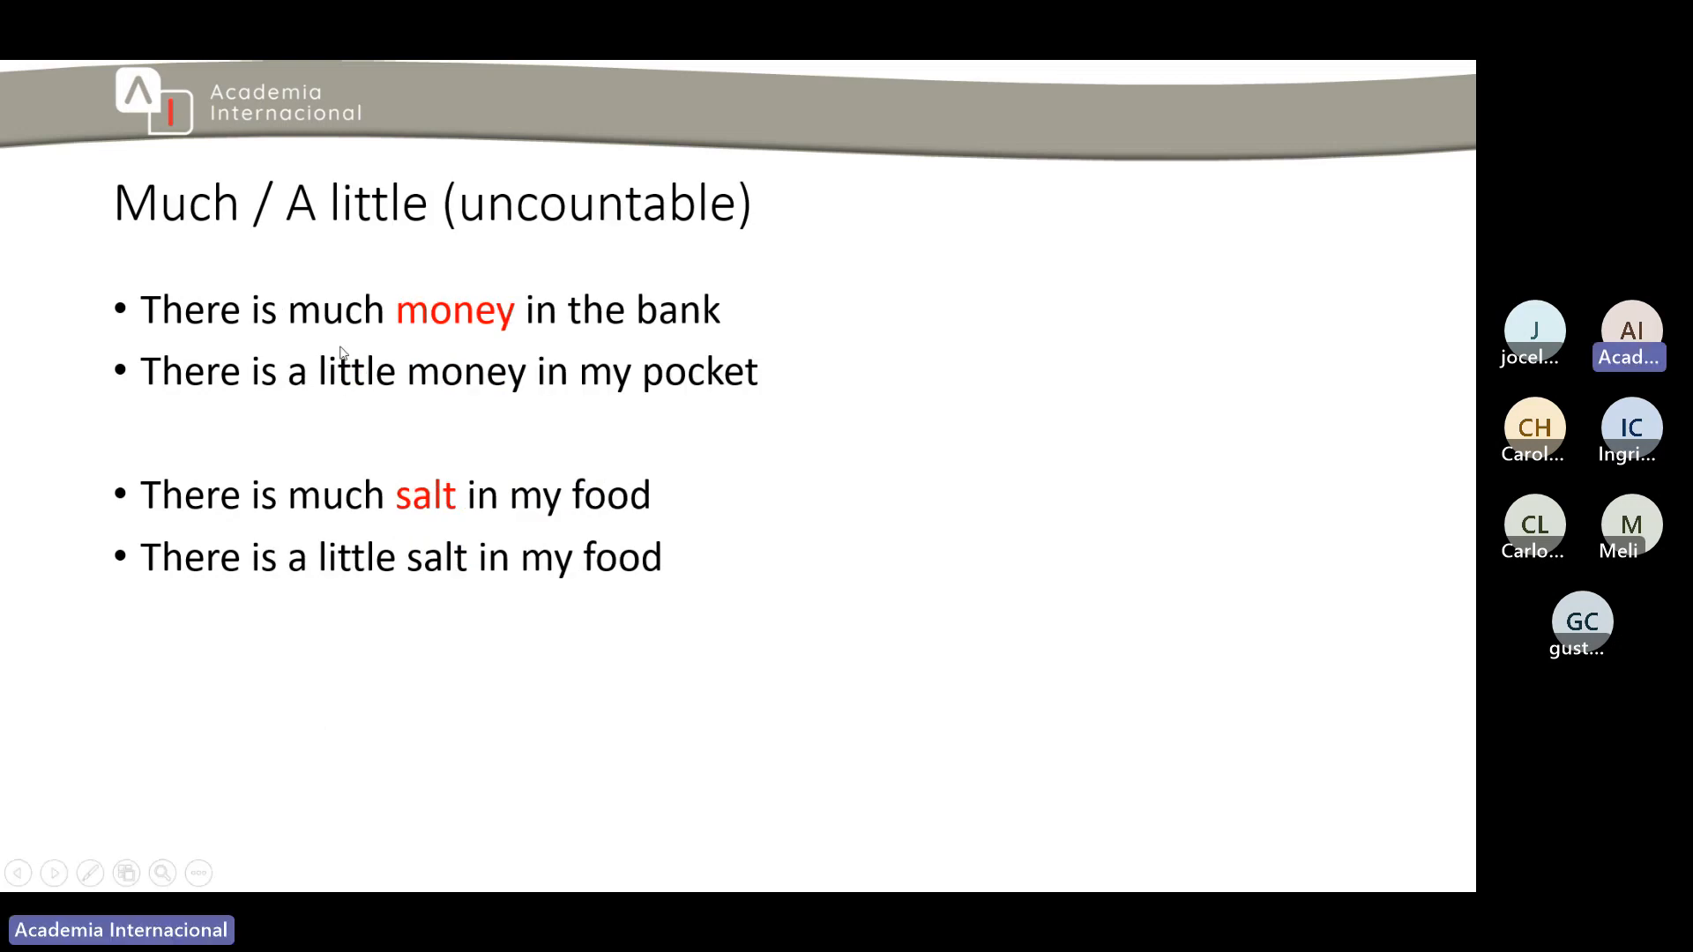
{"action": "mouse_move", "coordinate": [672, 336]}
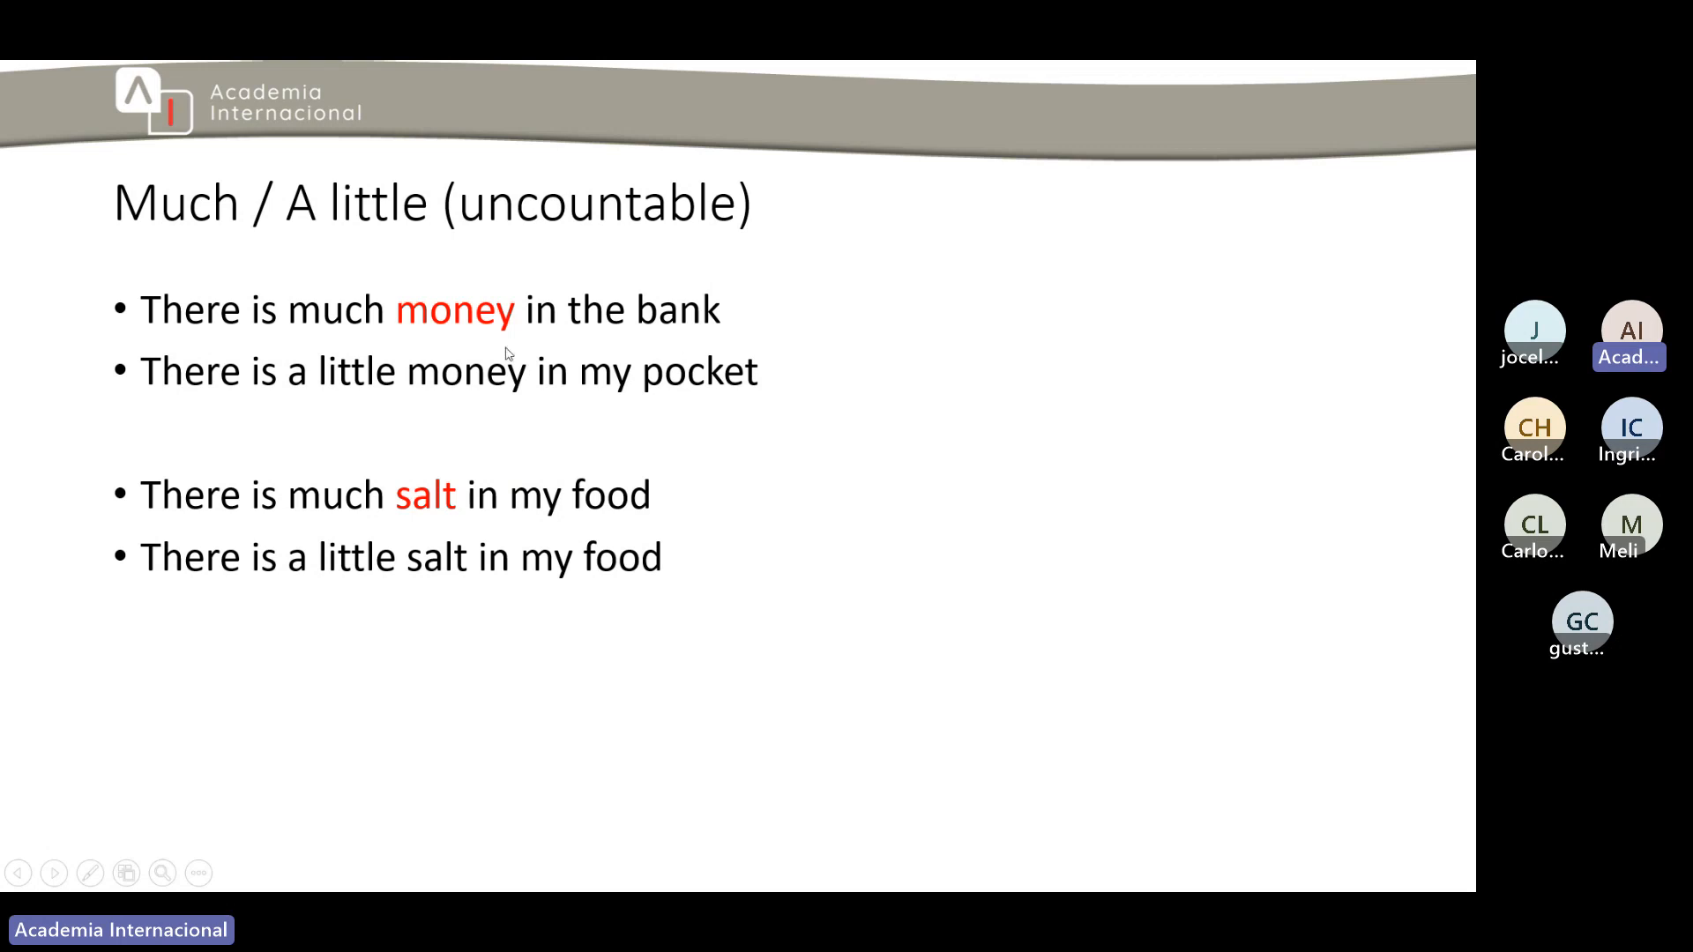
{"action": "mouse_move", "coordinate": [365, 384]}
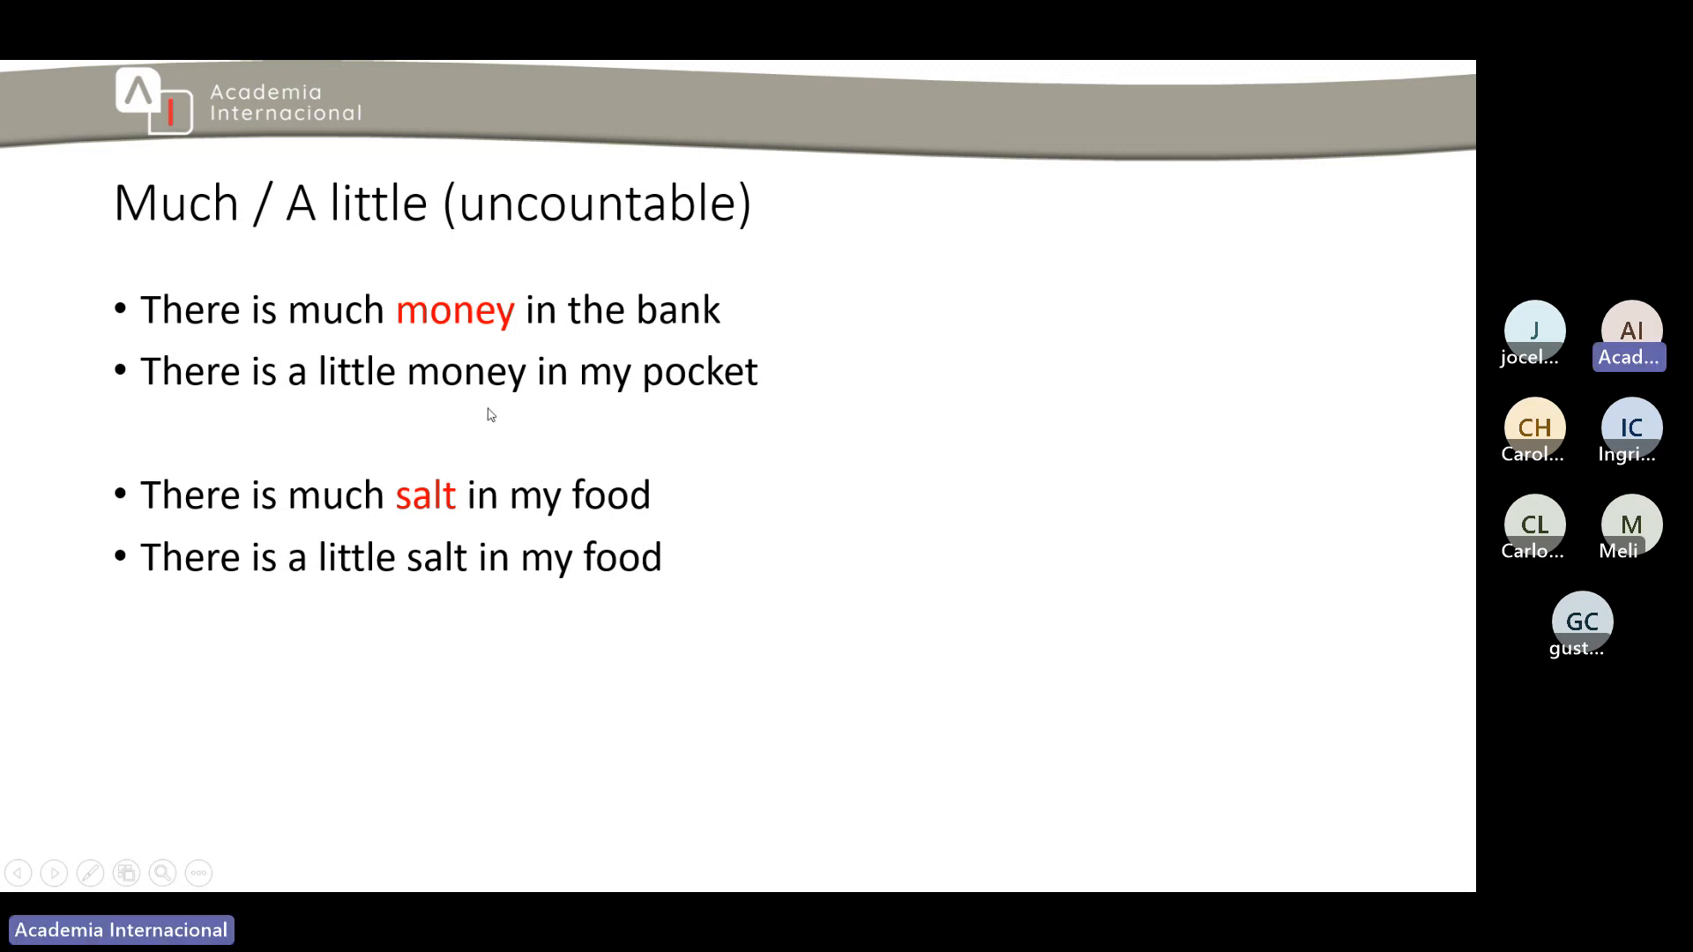
{"action": "mouse_move", "coordinate": [326, 325]}
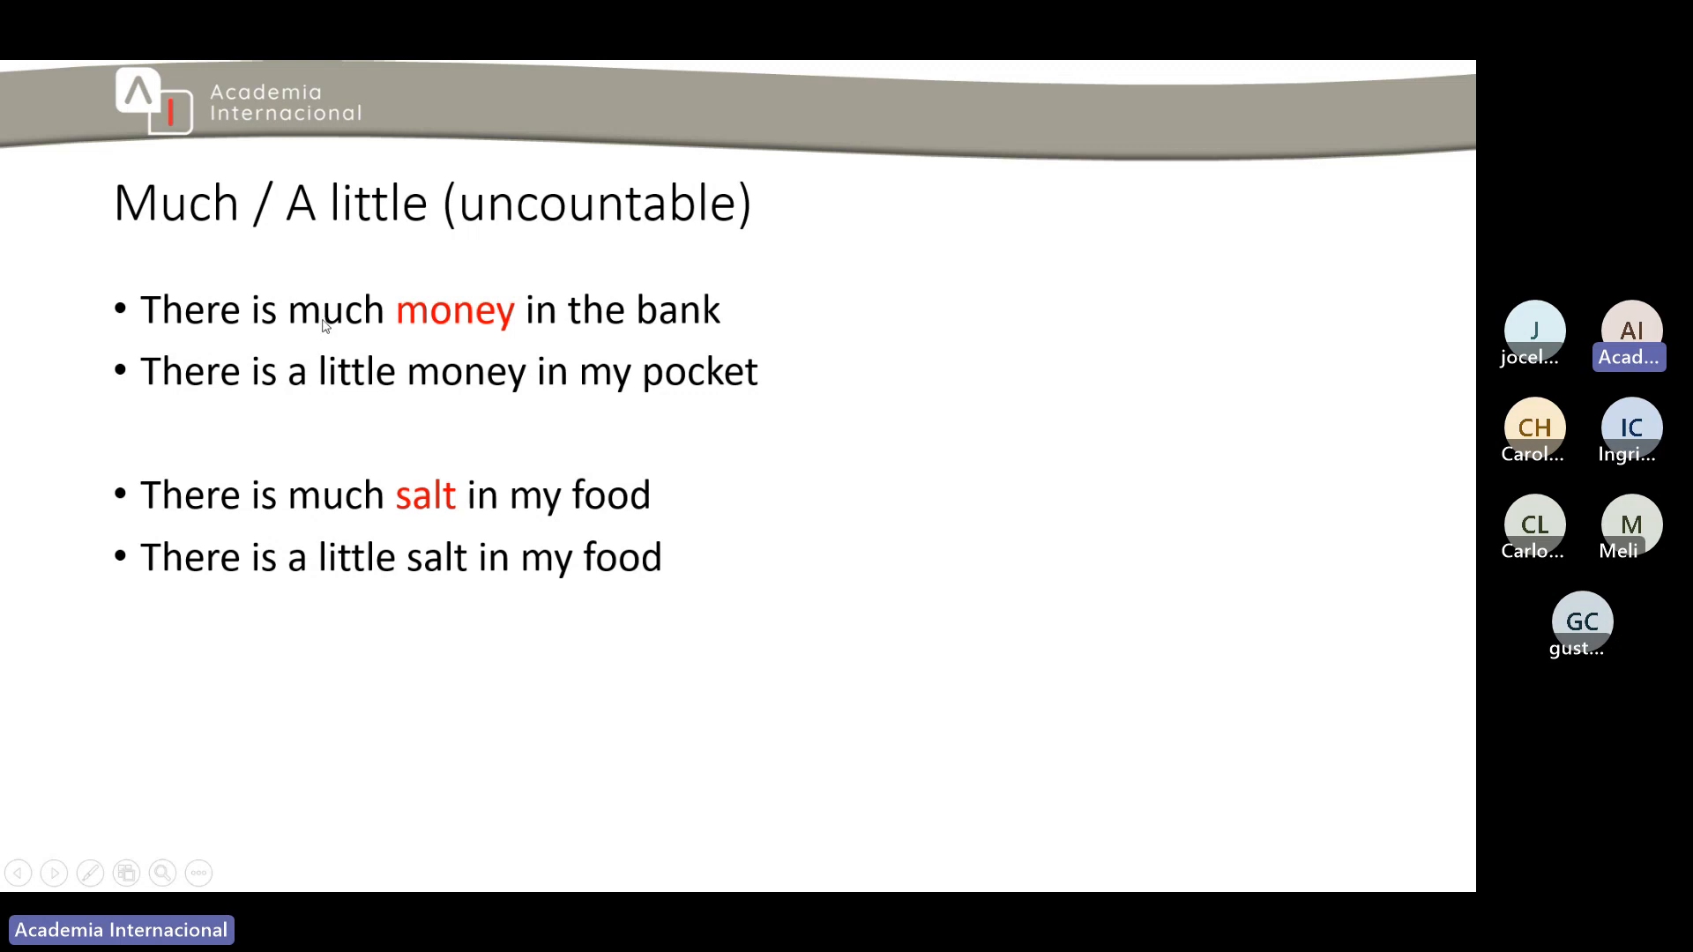
{"action": "mouse_move", "coordinate": [376, 389]}
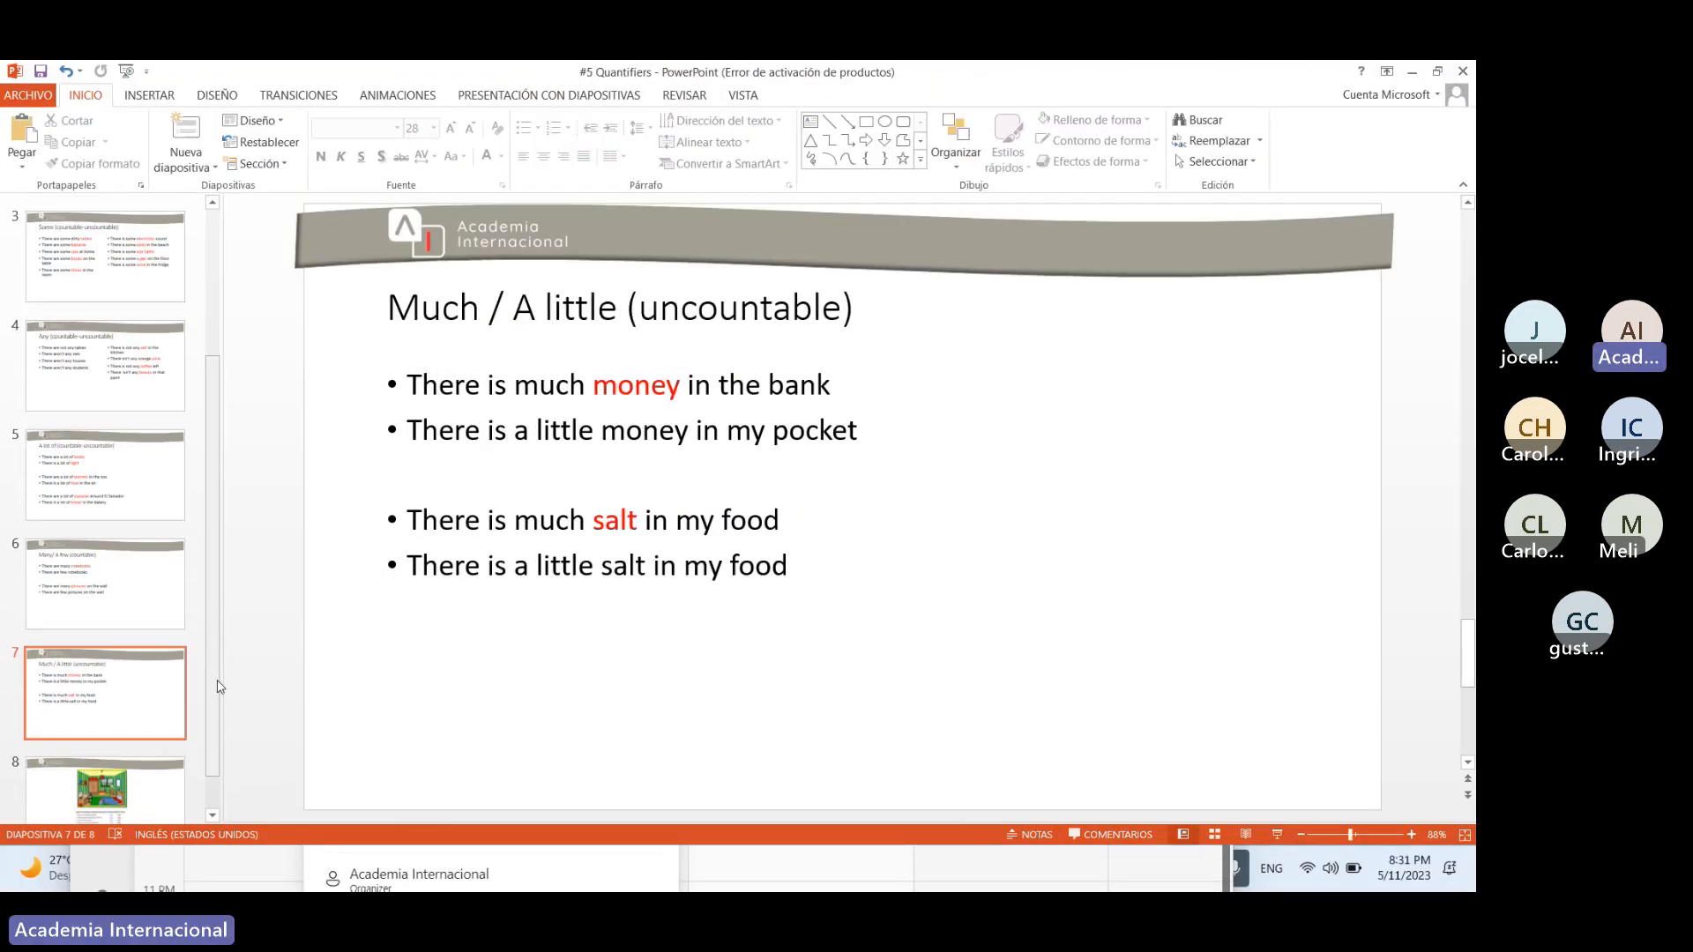
- Scroll the slide thumbnails and bring up slide 8, the bedroom True/False exercise
{"action": "scroll", "scroll_direction": "down", "scroll_amount": 3}
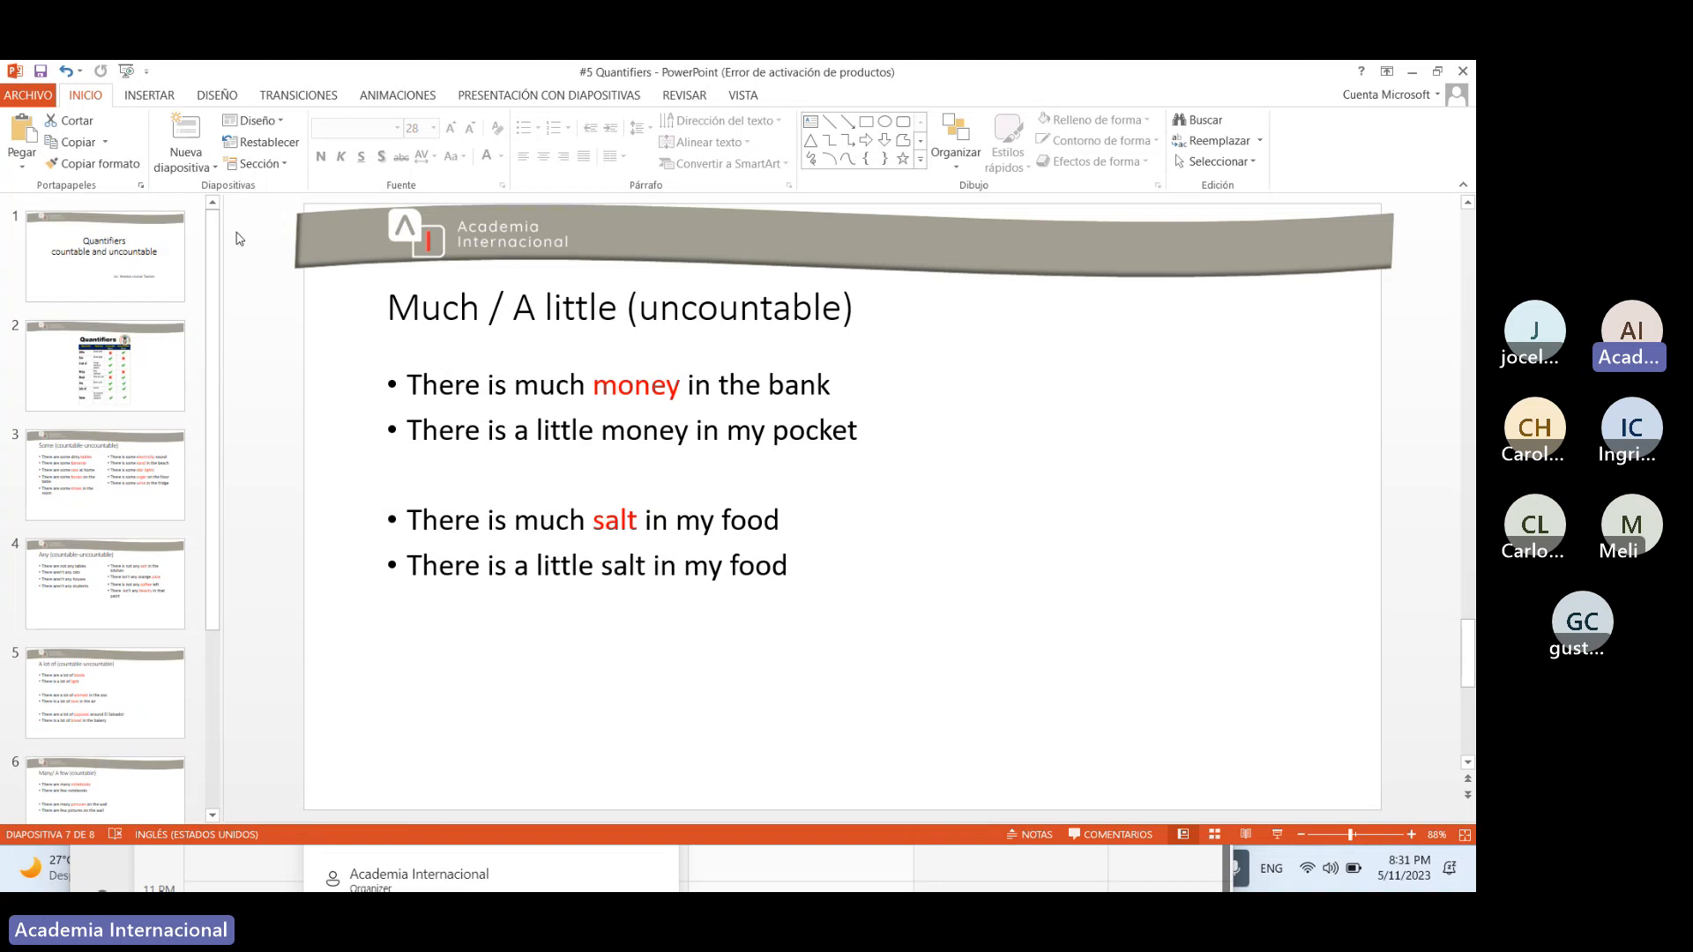
{"action": "scroll", "scroll_direction": "down", "scroll_amount": 3}
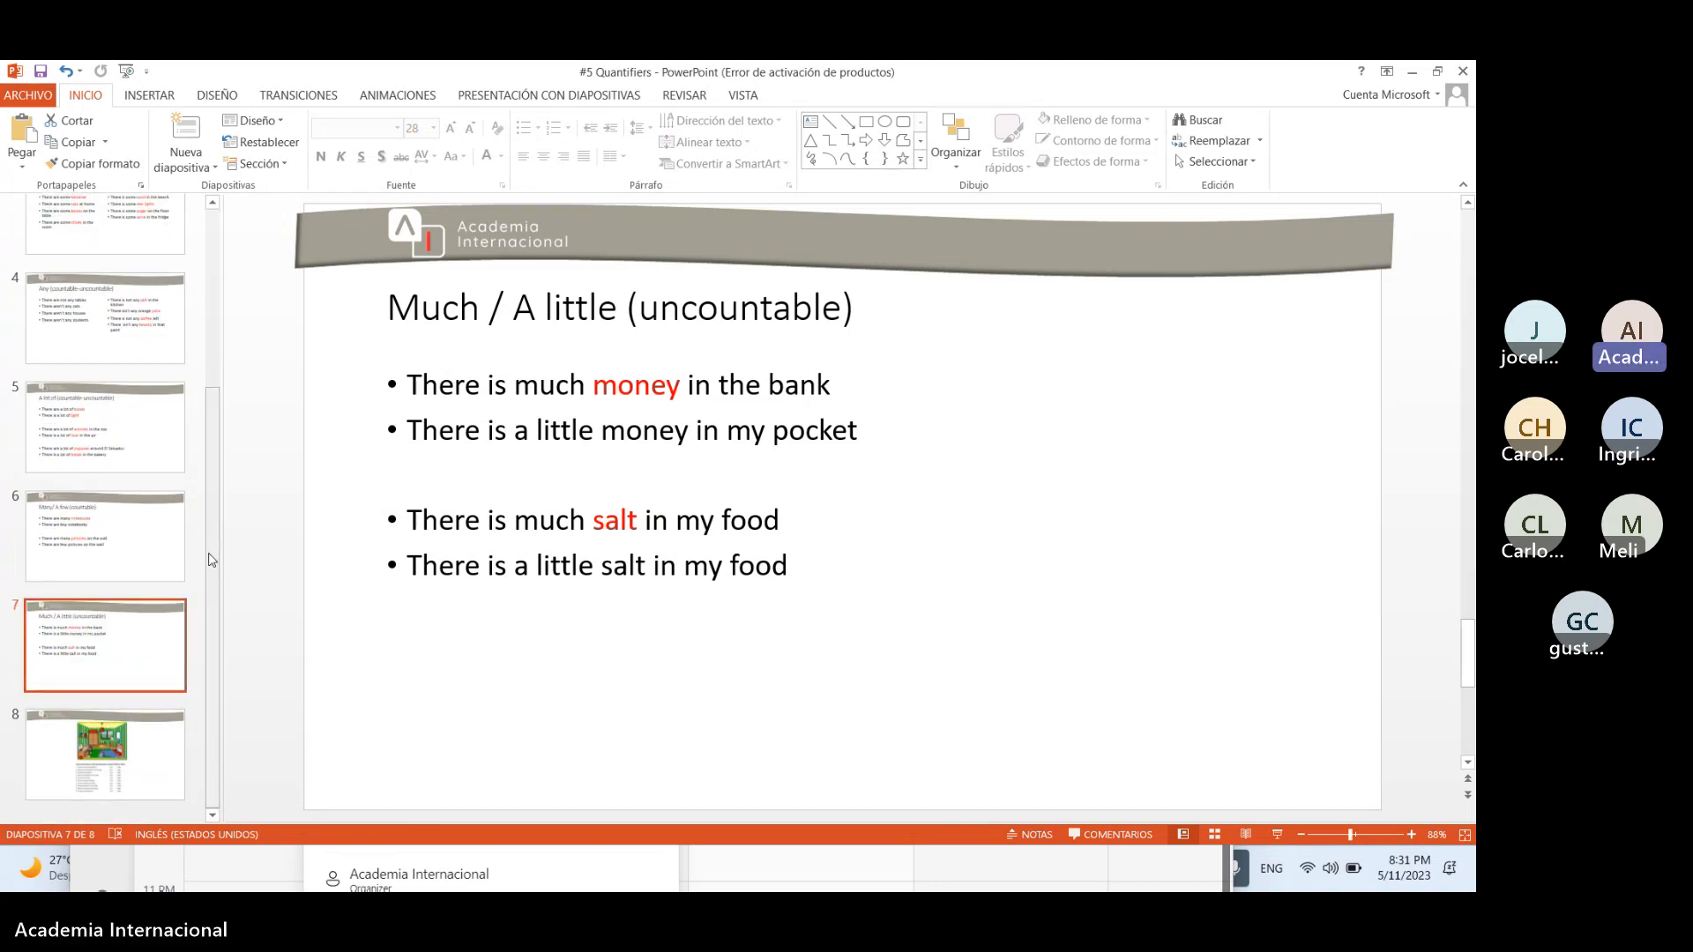
{"action": "left_click", "coordinate": [105, 753]}
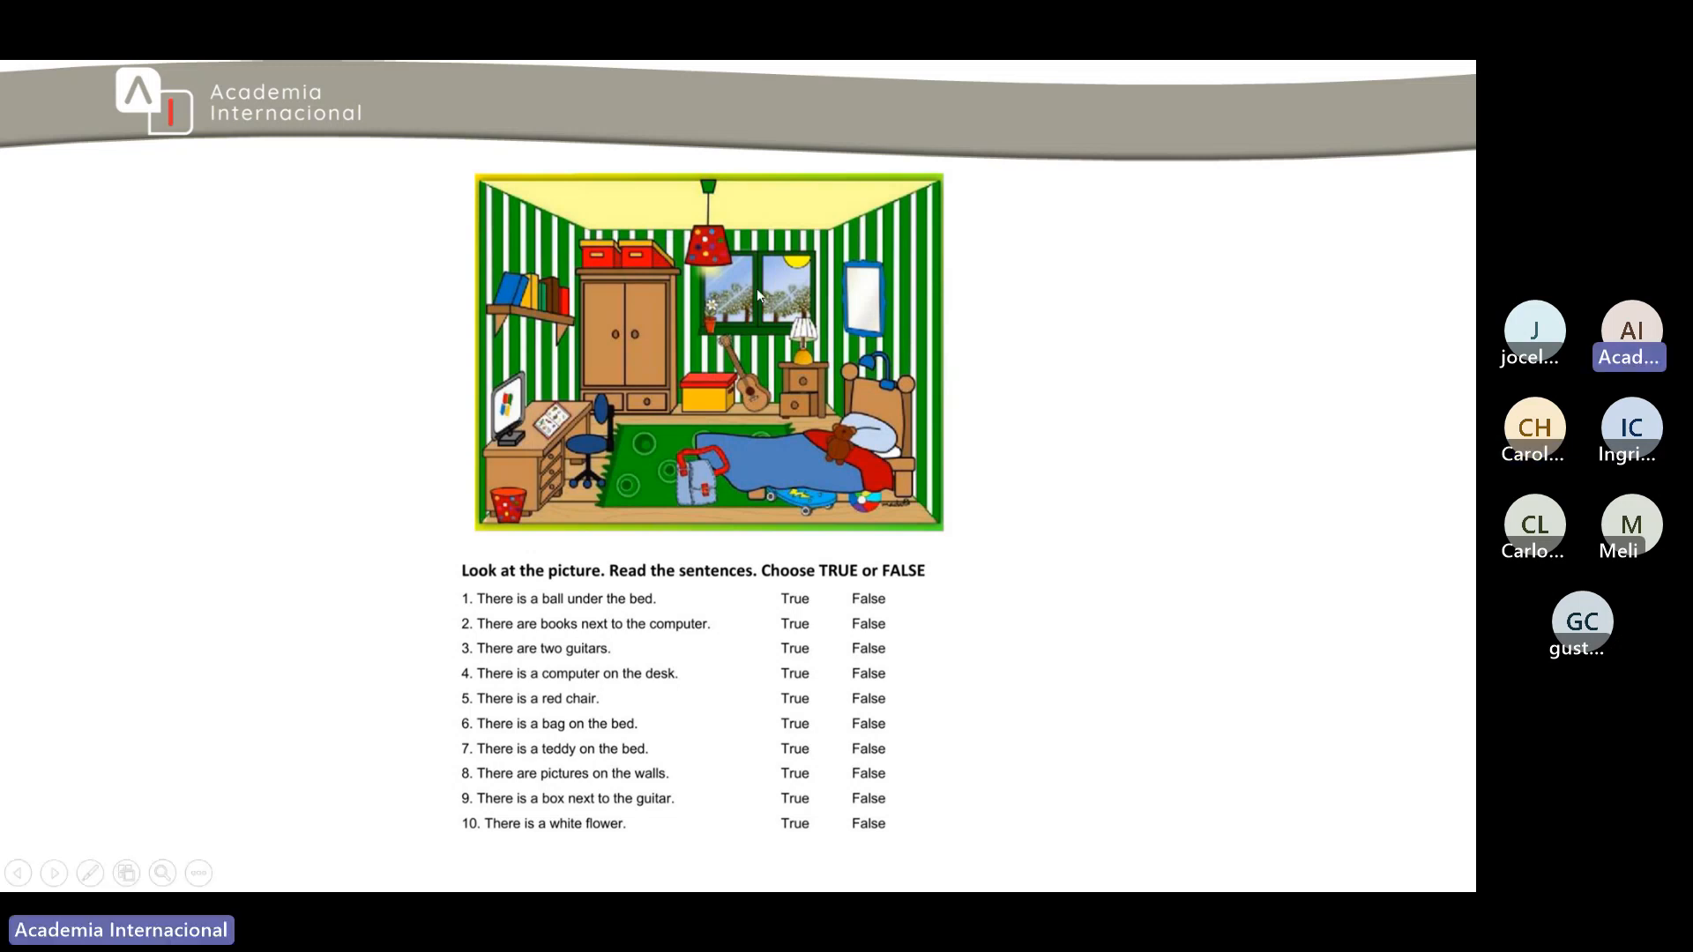
{"action": "mouse_move", "coordinate": [870, 494]}
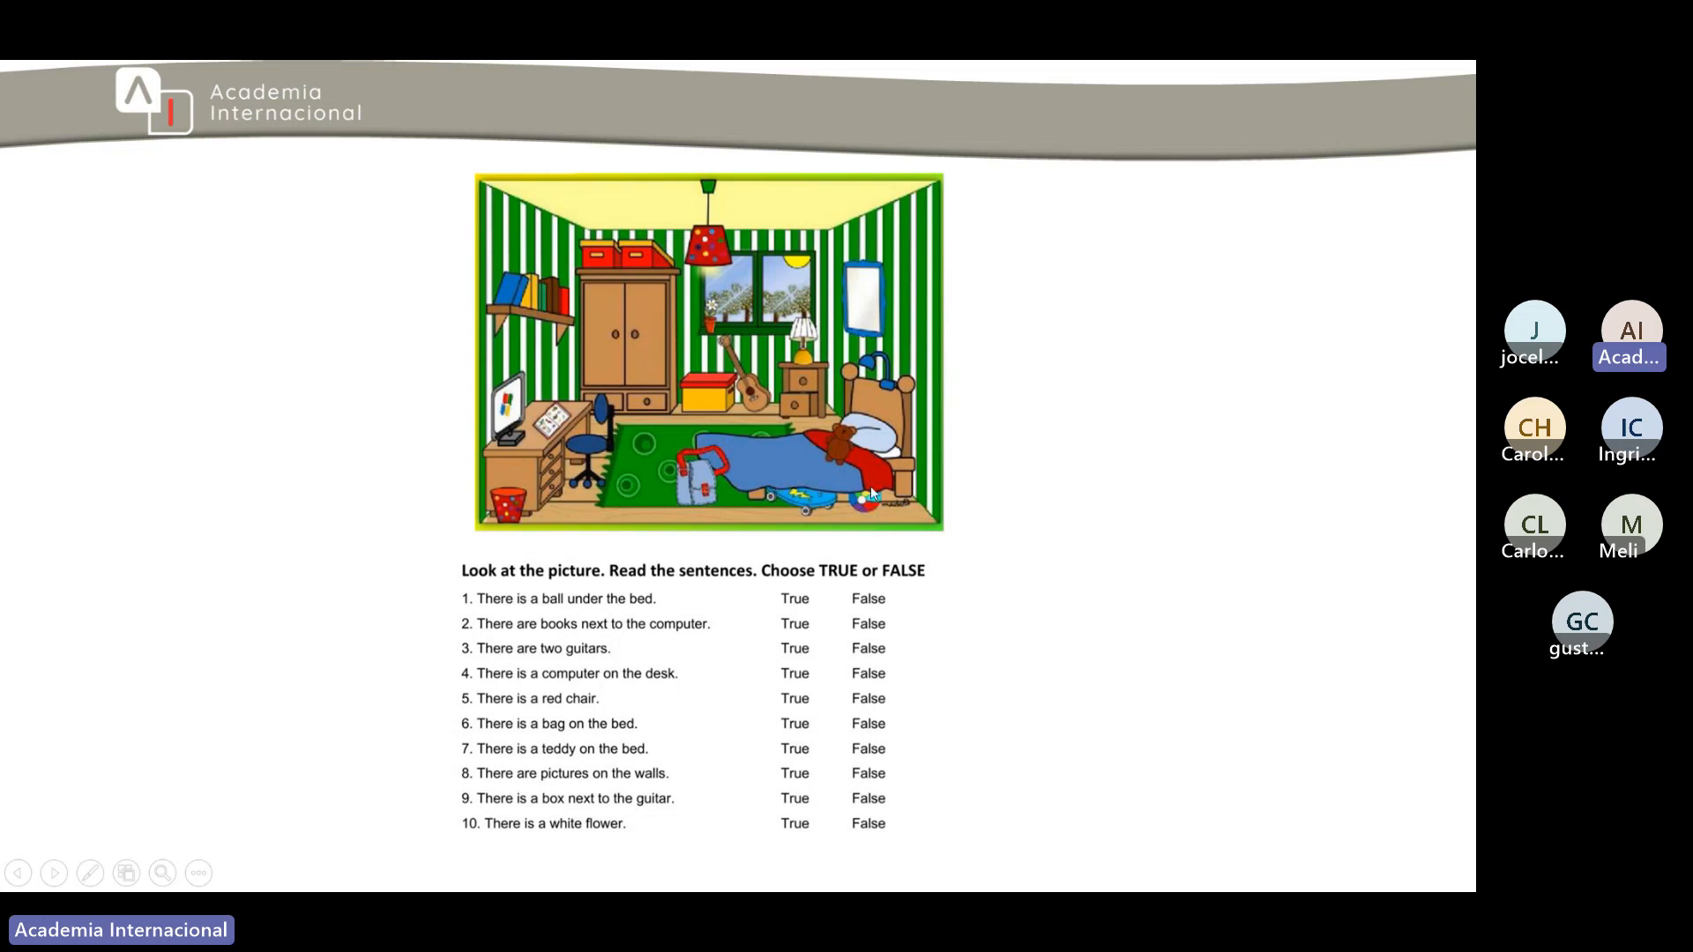
{"action": "mouse_move", "coordinate": [900, 461]}
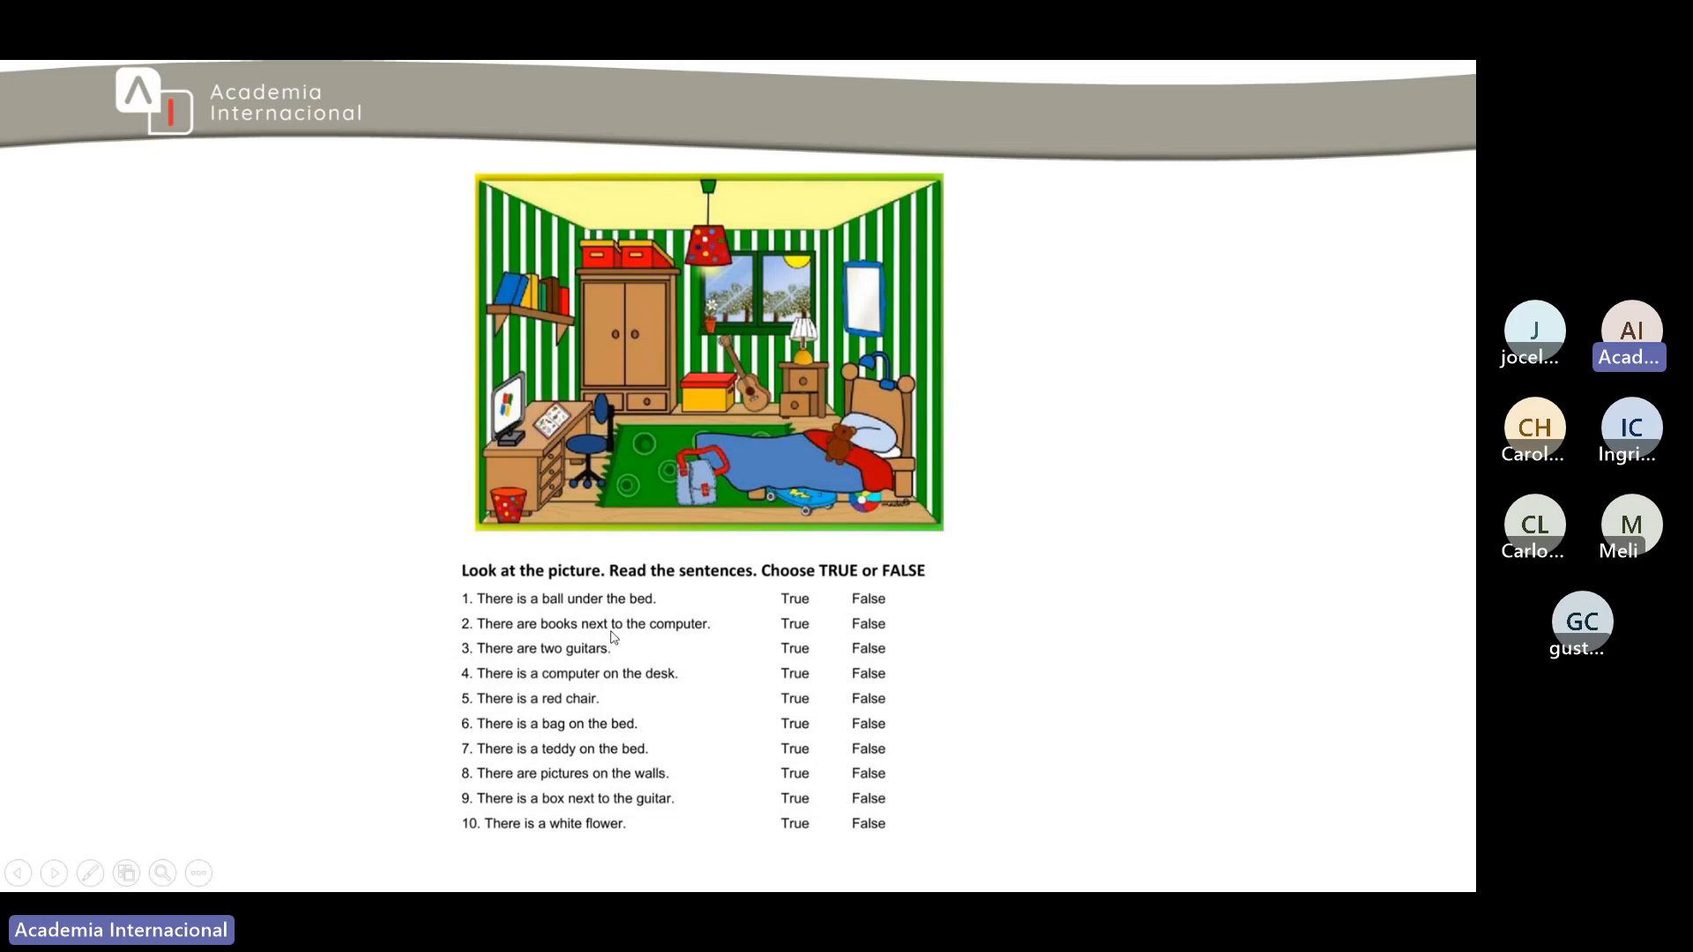
{"action": "mouse_move", "coordinate": [520, 648]}
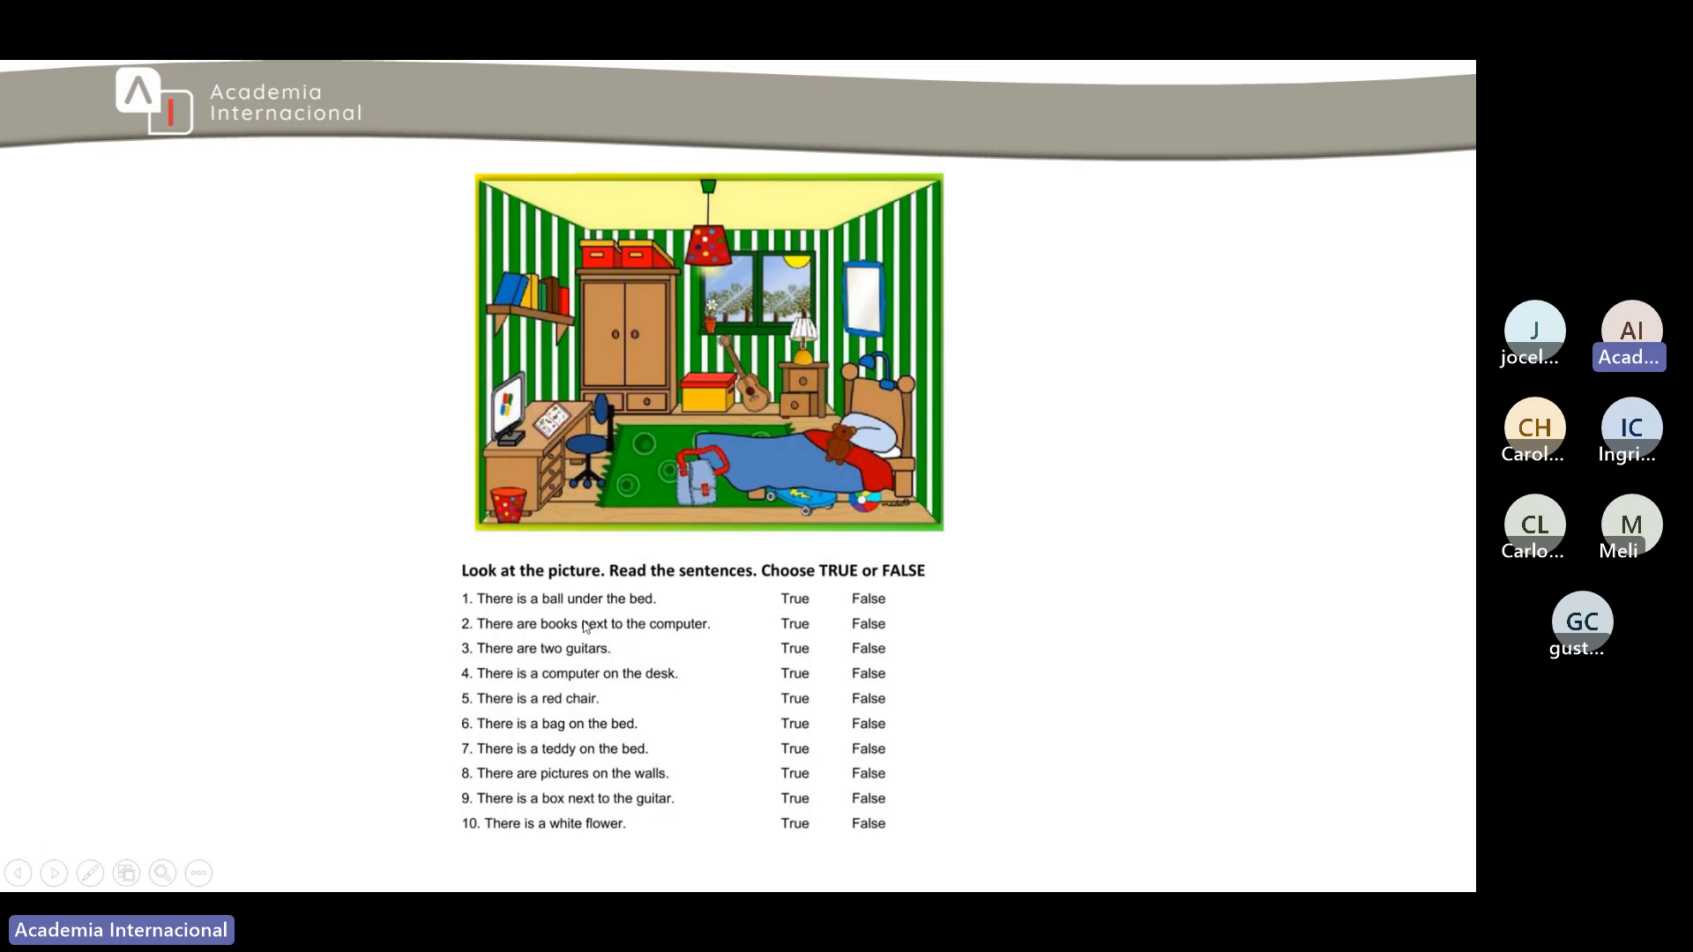
{"action": "mouse_move", "coordinate": [607, 619]}
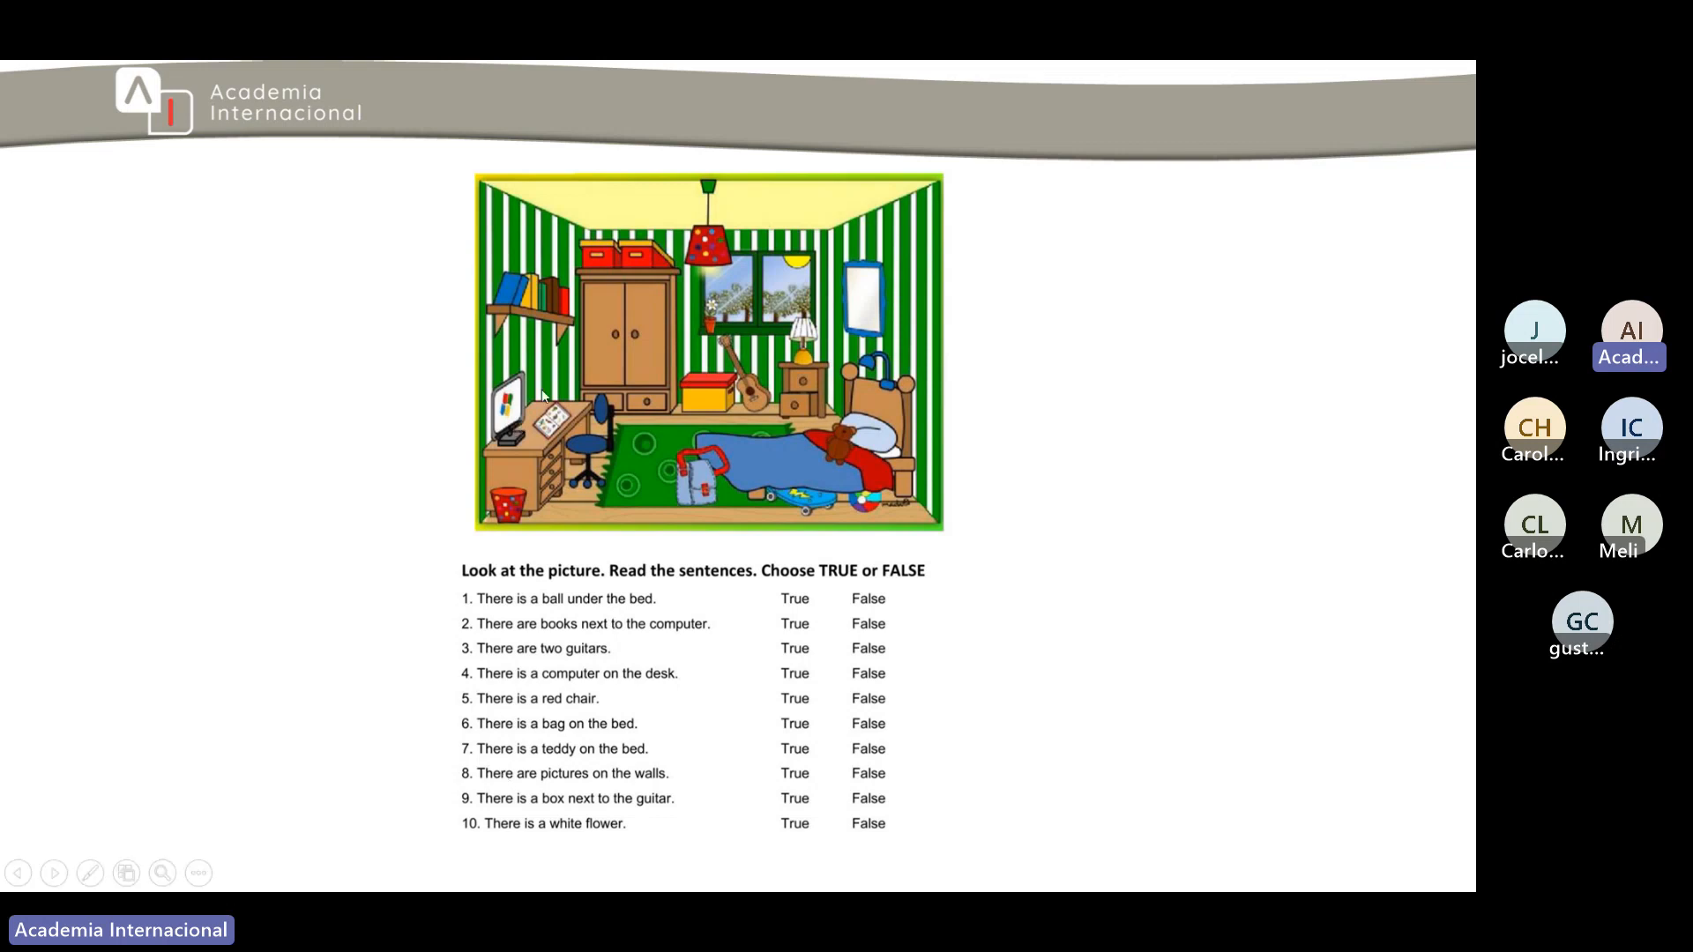
{"action": "mouse_move", "coordinate": [694, 602]}
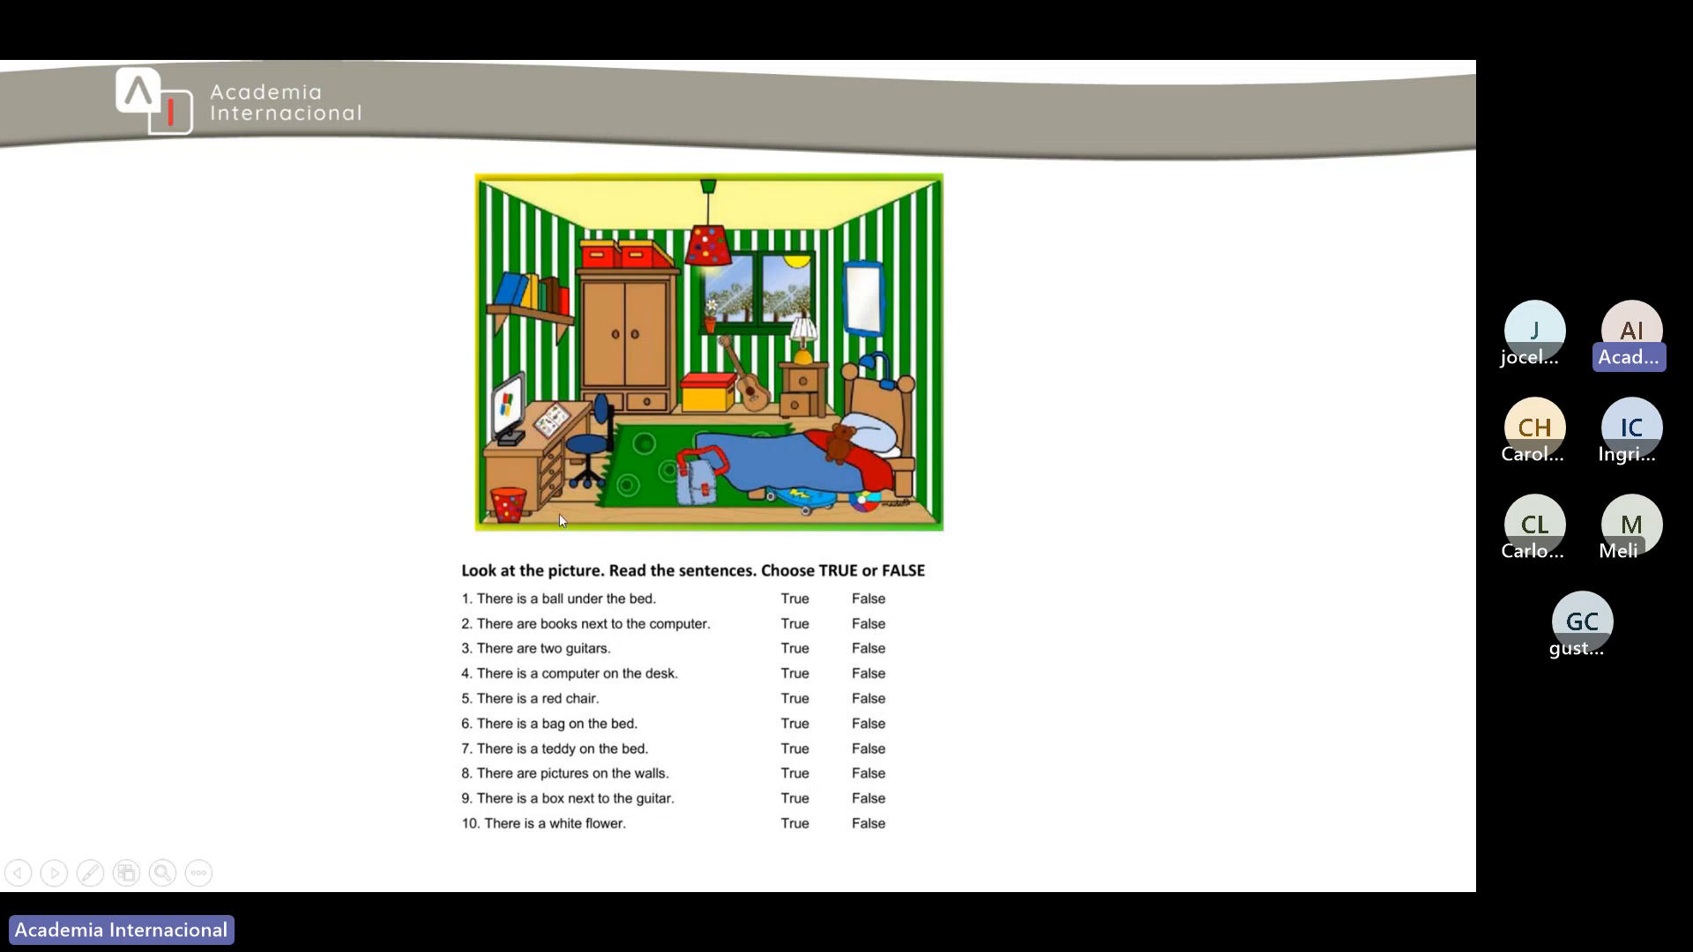
{"action": "mouse_move", "coordinate": [576, 326]}
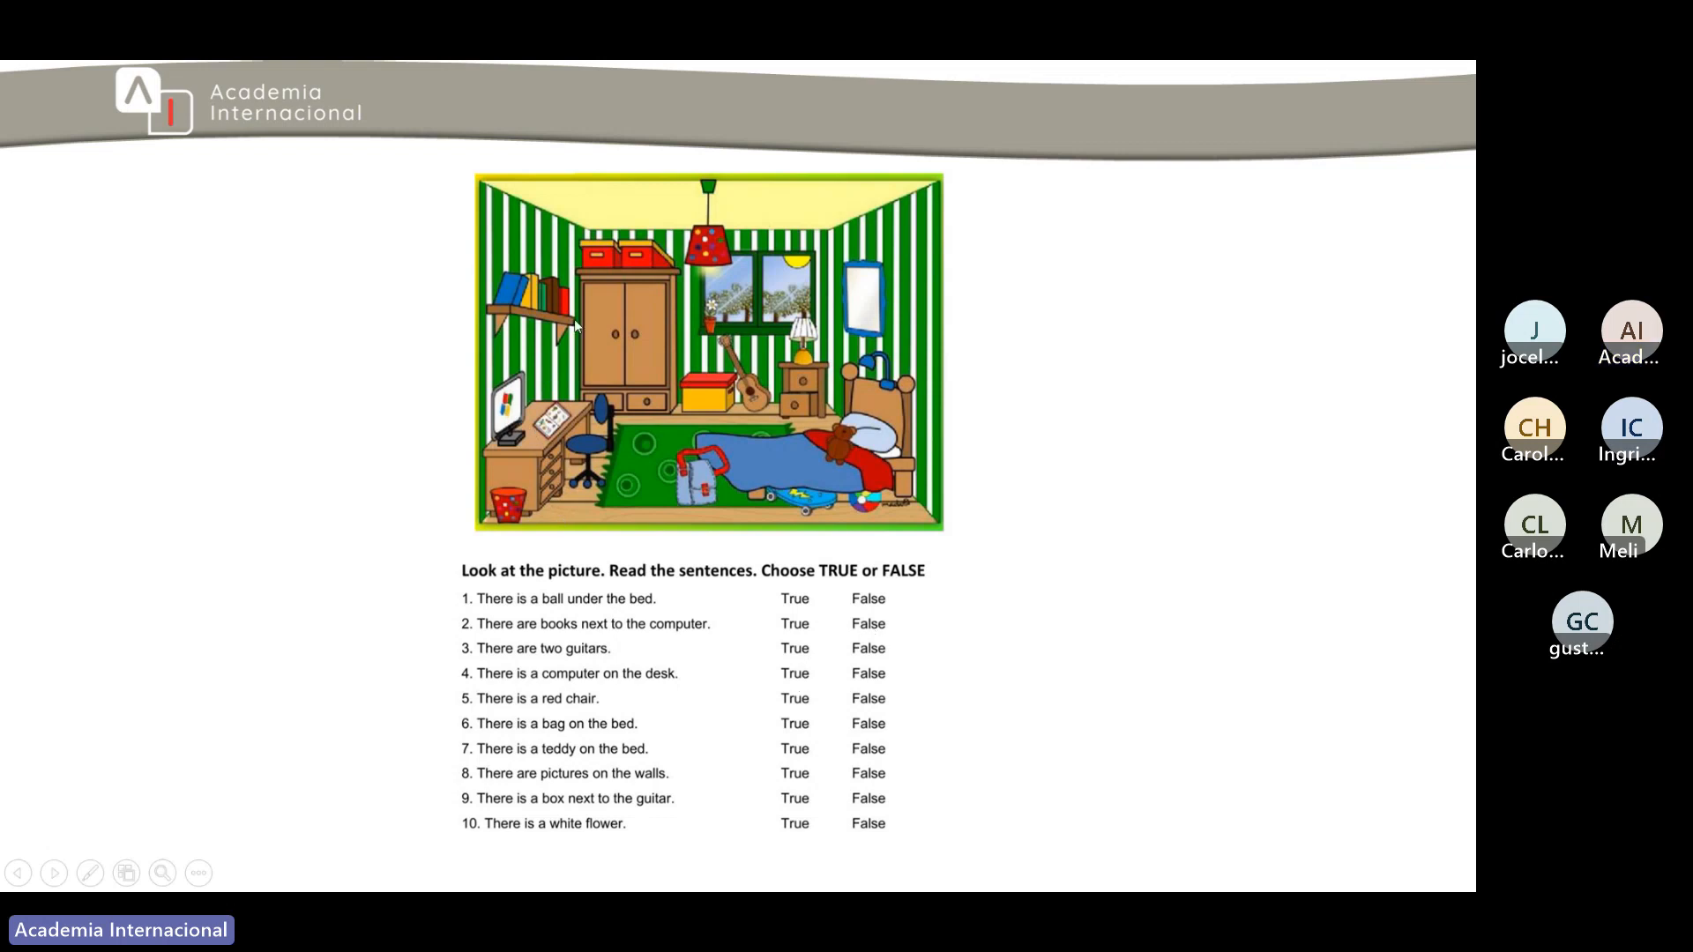
{"action": "mouse_move", "coordinate": [500, 704]}
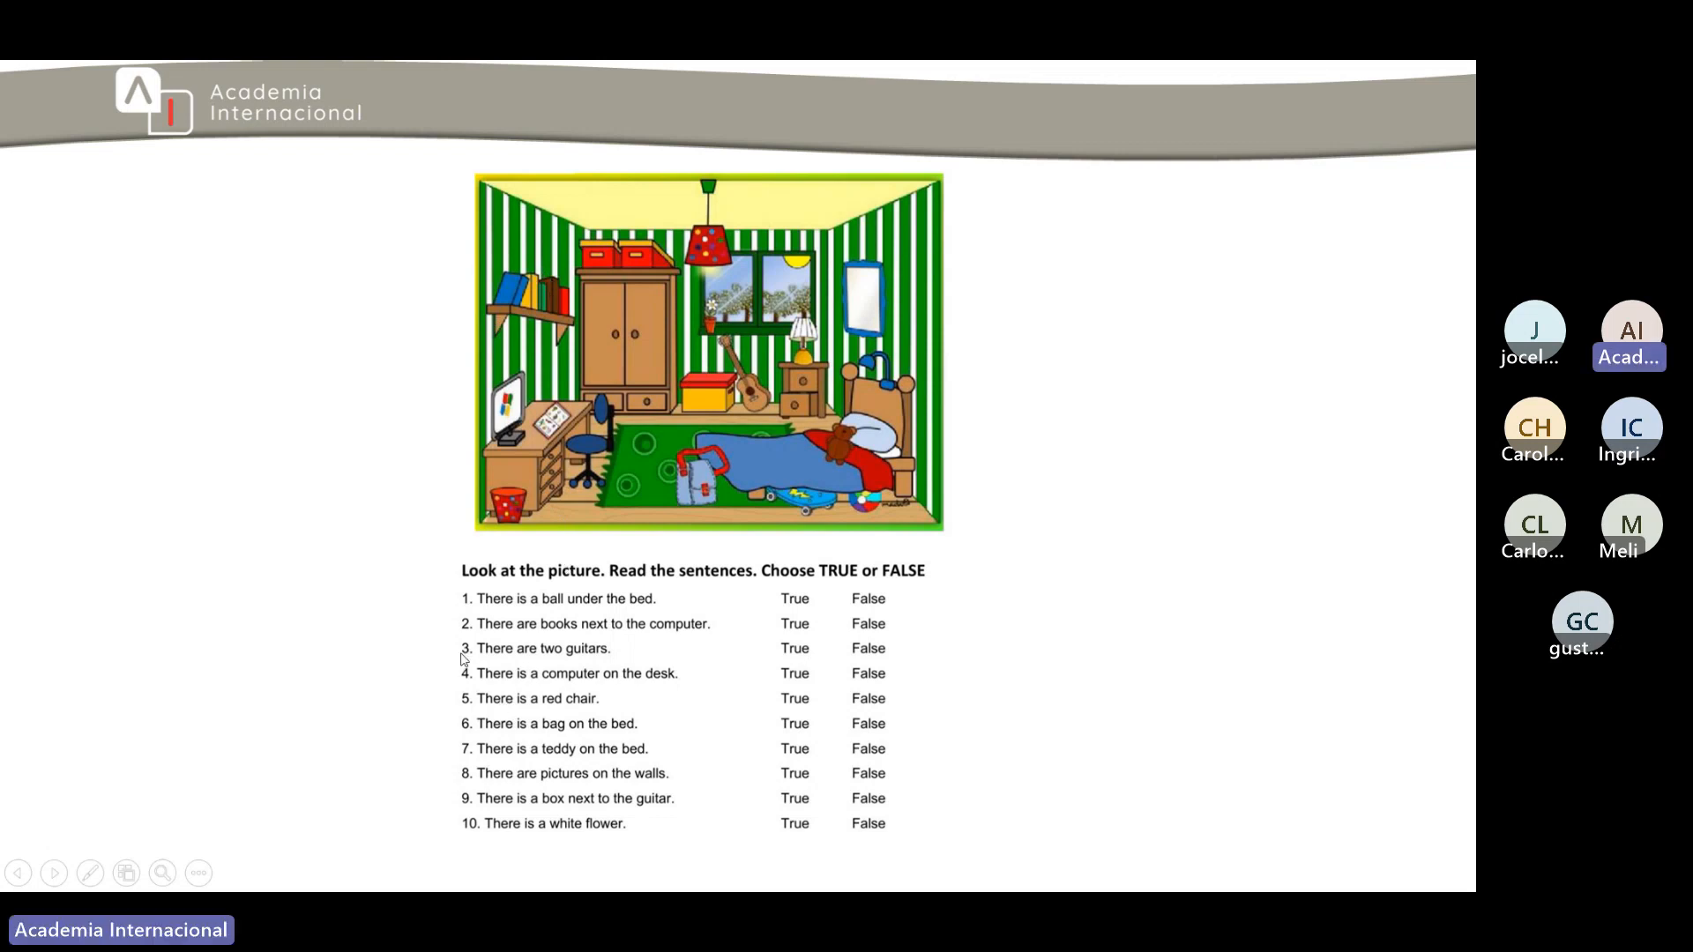
{"action": "mouse_move", "coordinate": [588, 667]}
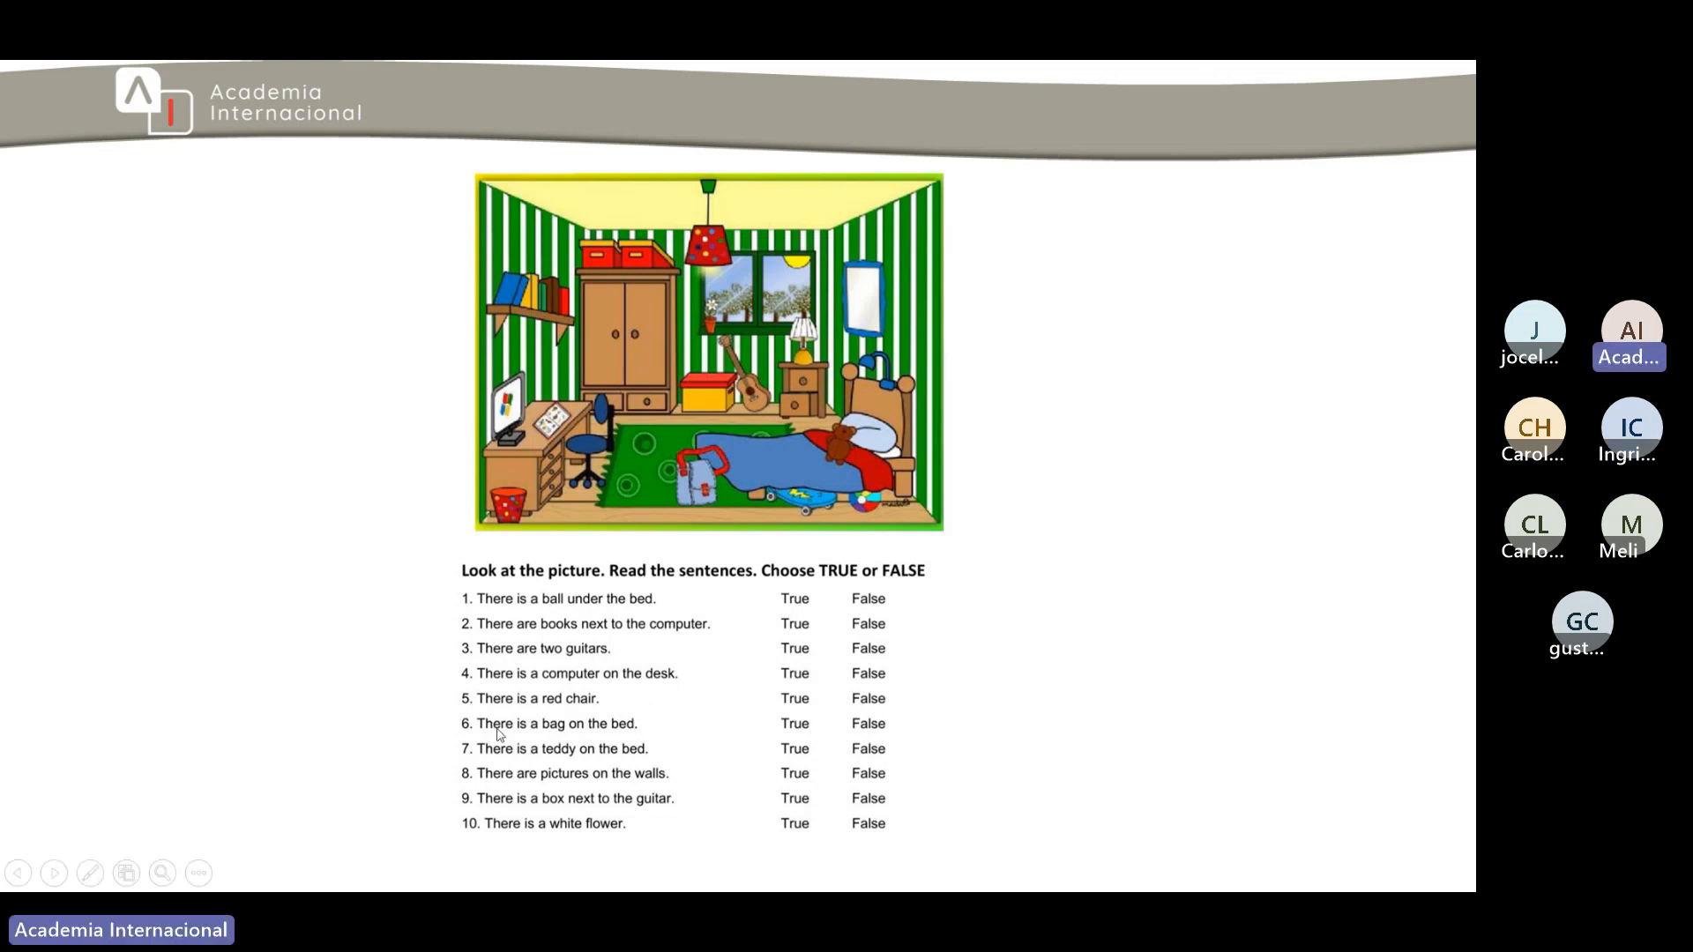
{"action": "mouse_move", "coordinate": [532, 742]}
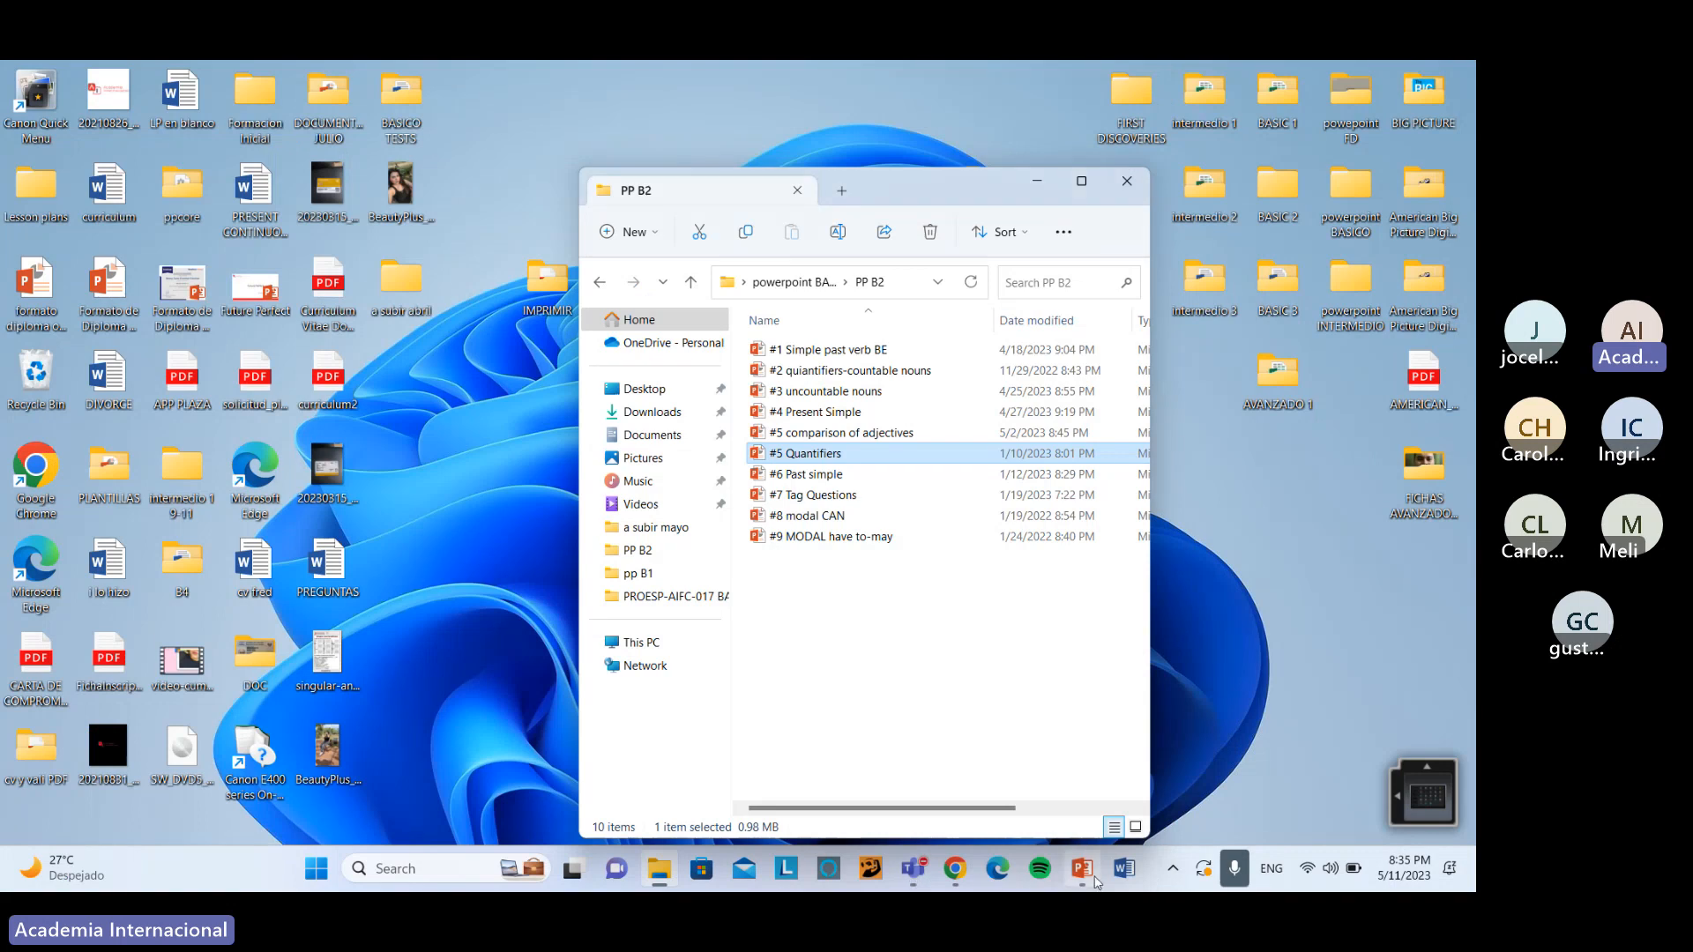
- Bring Chrome forward and scroll through the TMS Class Completion grid
{"action": "left_click", "coordinate": [953, 867]}
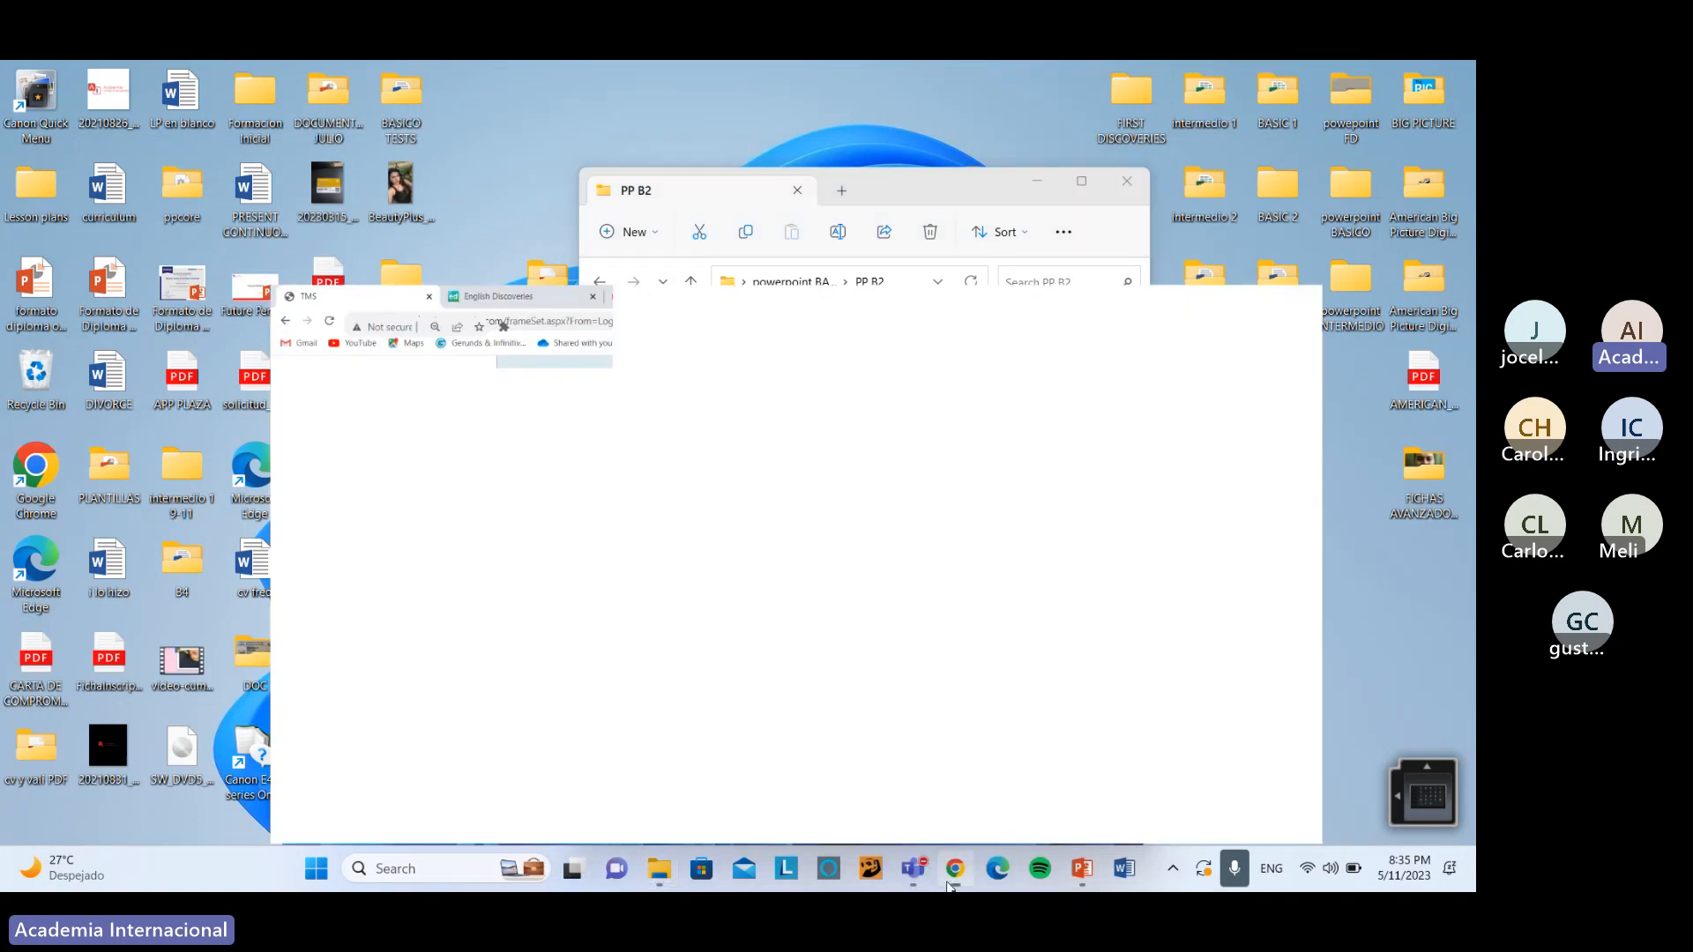
{"action": "left_click", "coordinate": [953, 868]}
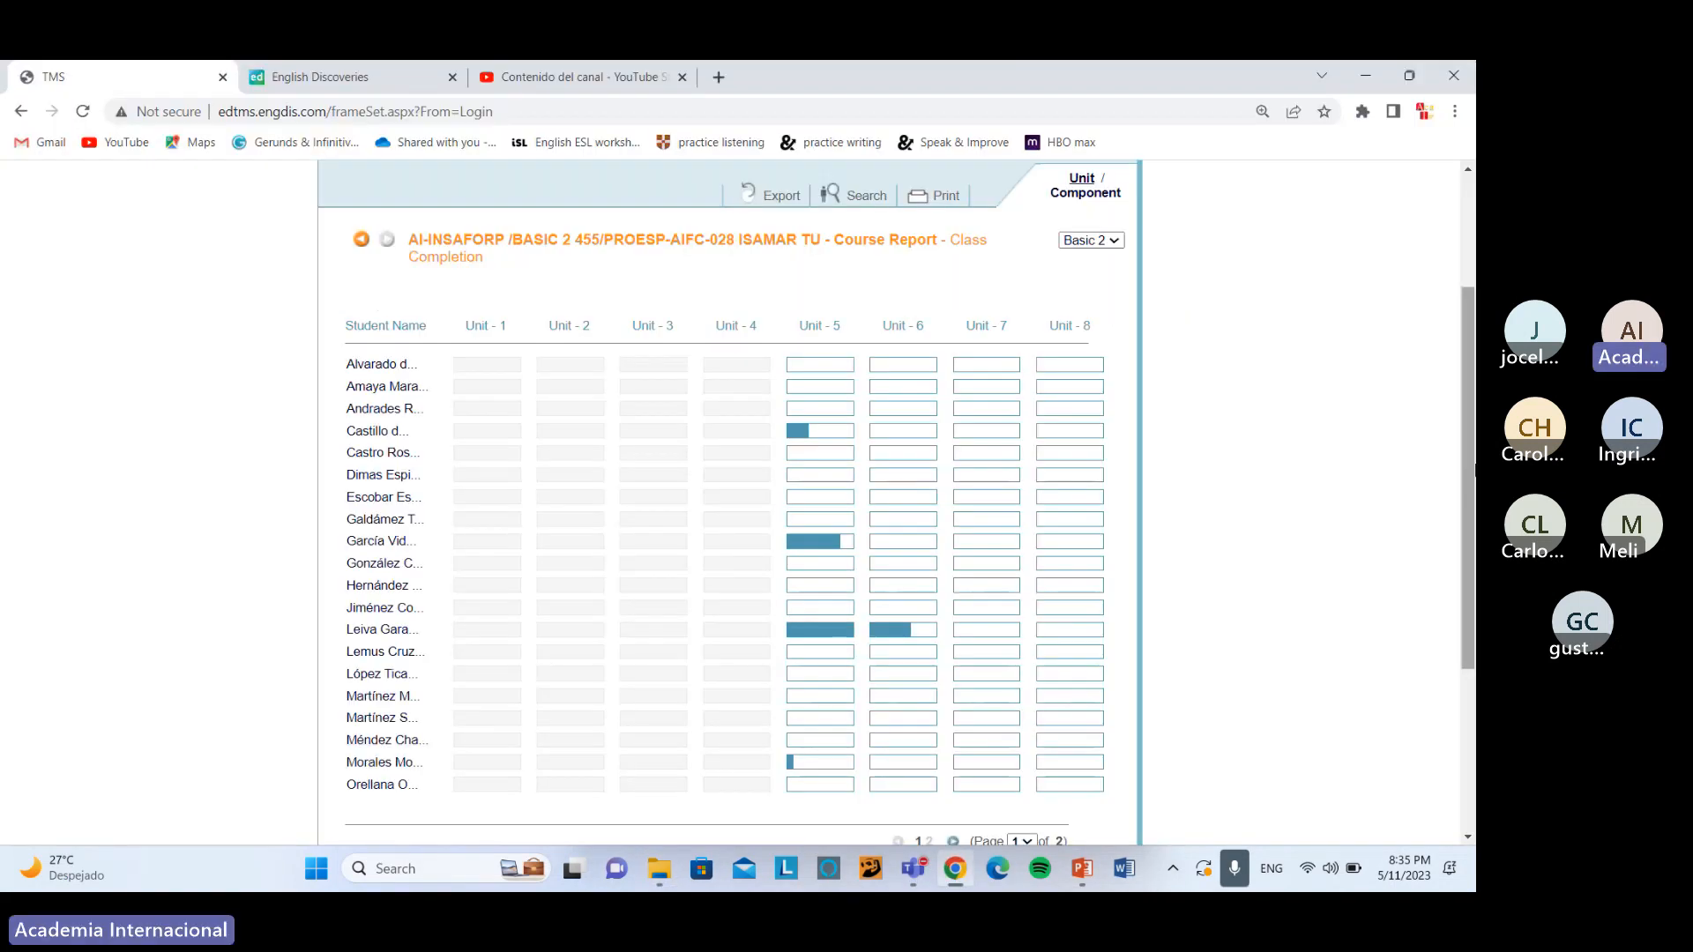
{"action": "scroll", "scroll_direction": "down", "scroll_amount": 3}
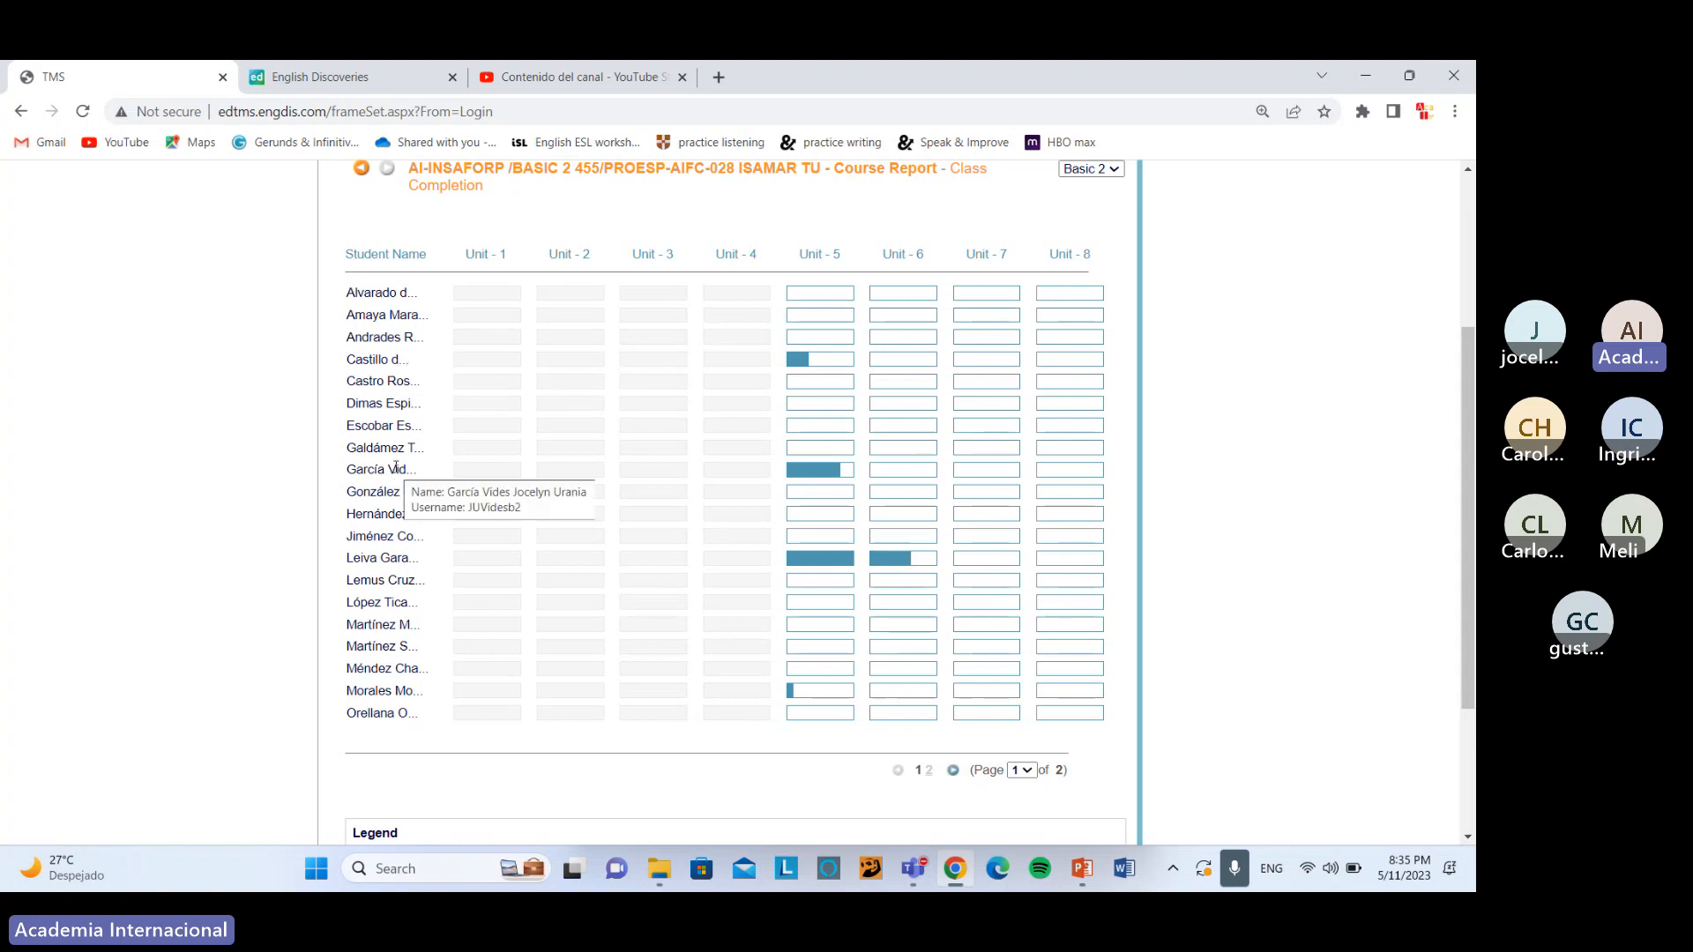
{"action": "mouse_move", "coordinate": [400, 553]}
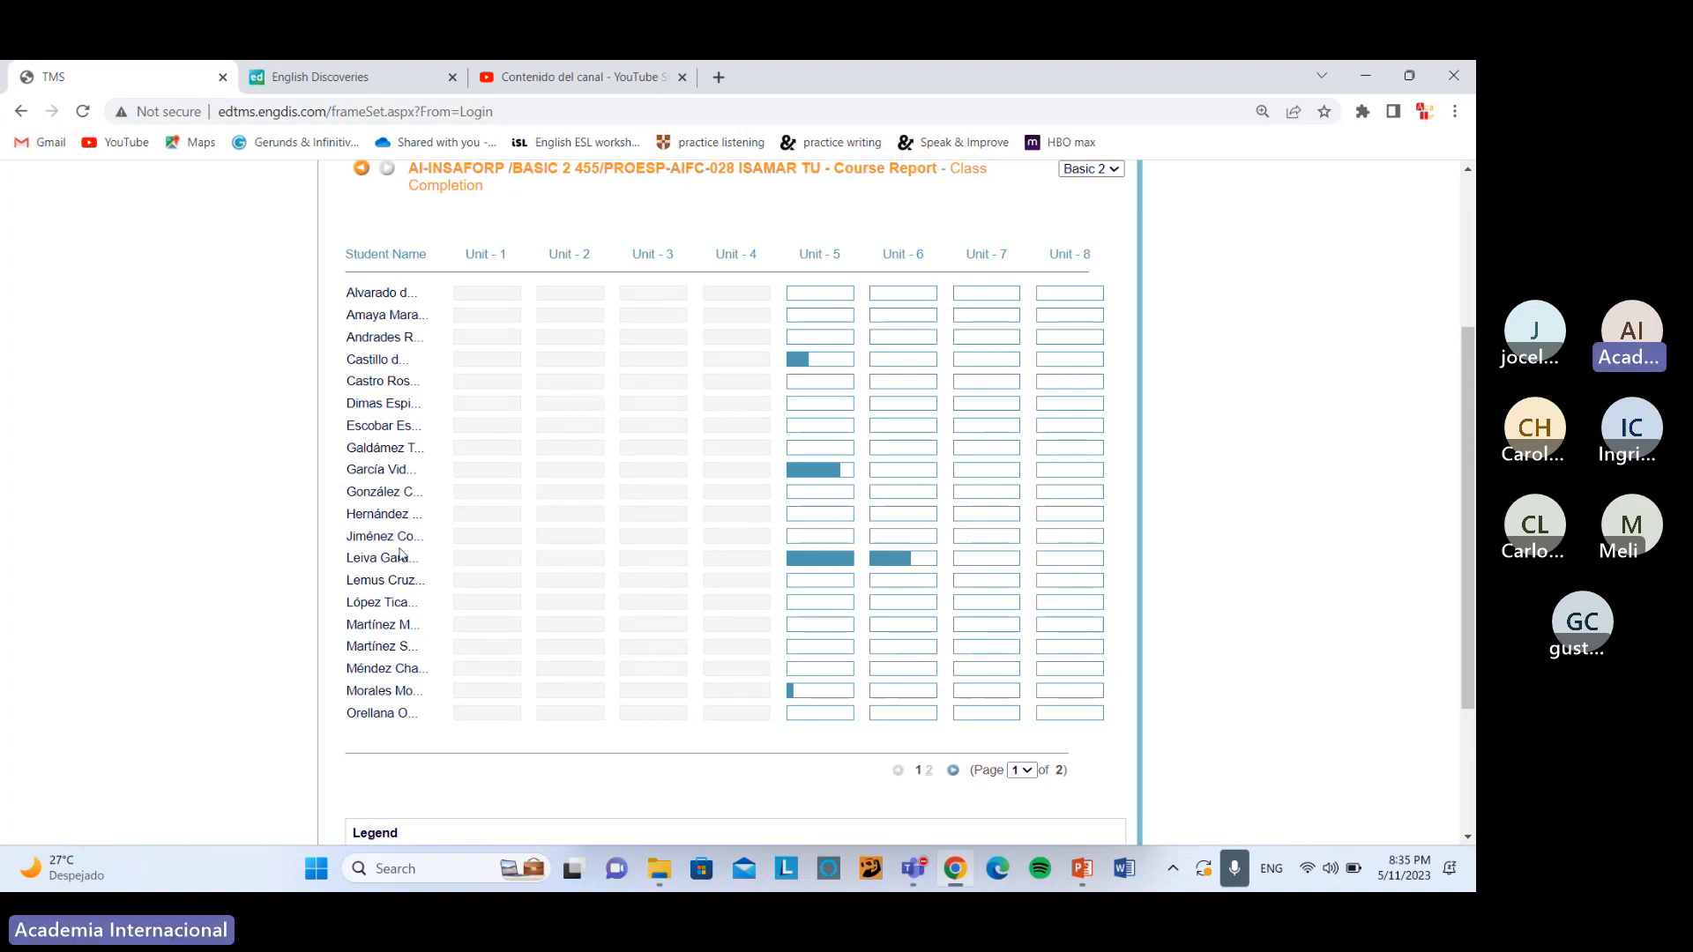
{"action": "mouse_move", "coordinate": [383, 557]}
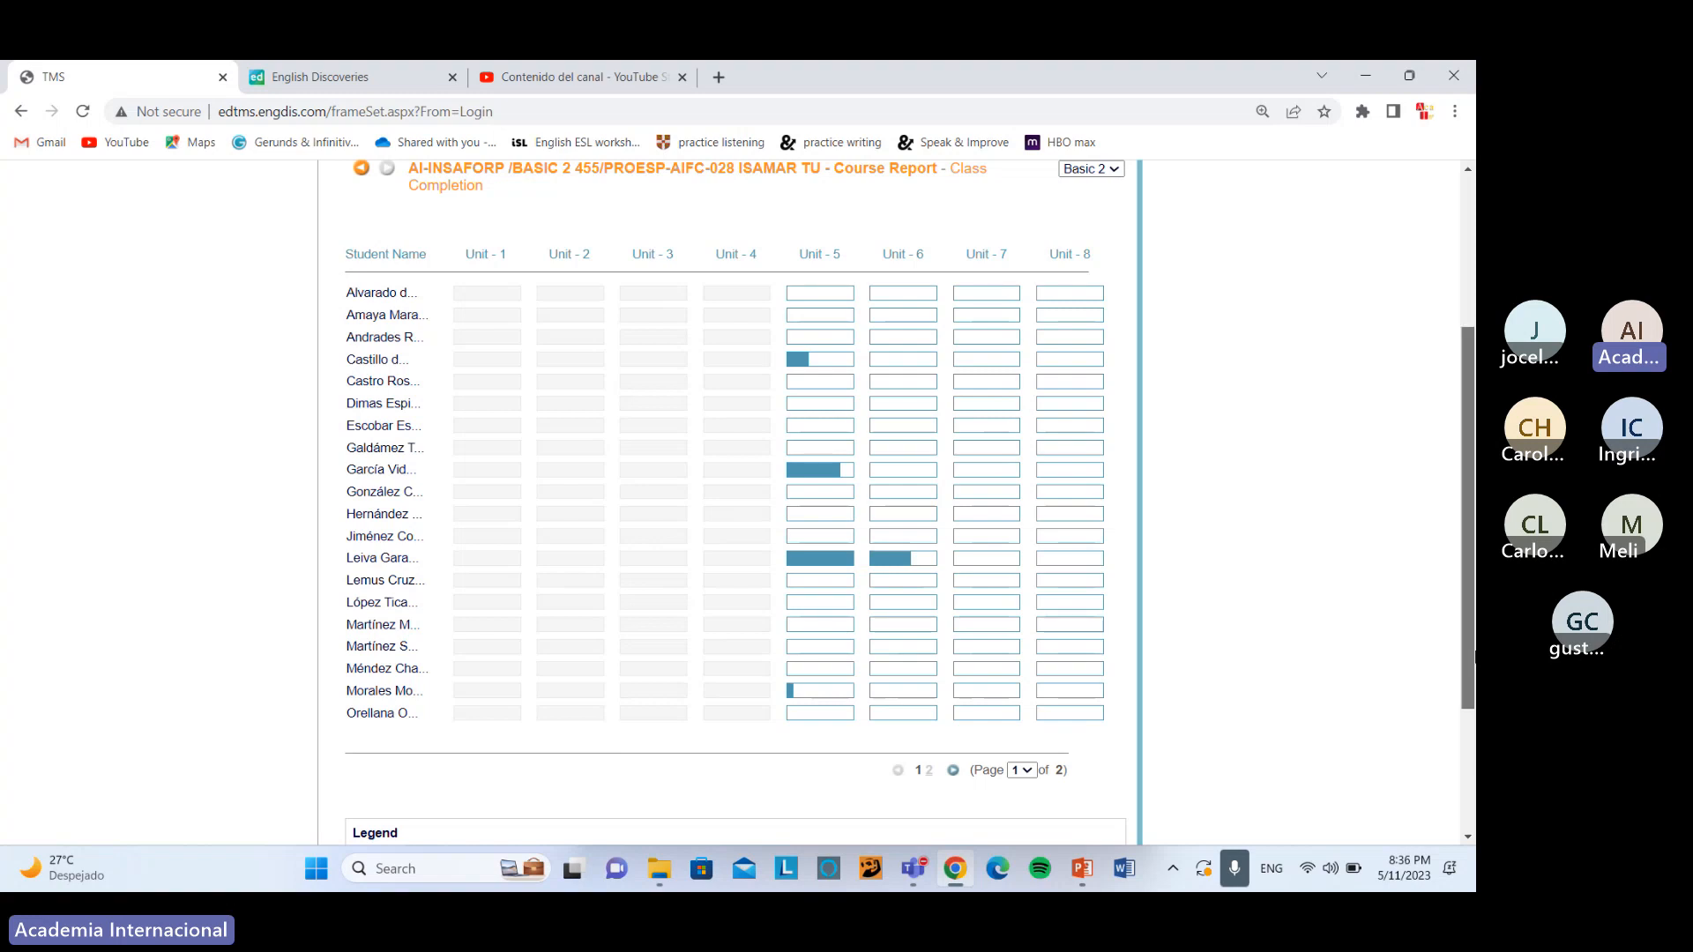
{"action": "scroll", "scroll_direction": "down", "scroll_amount": 3}
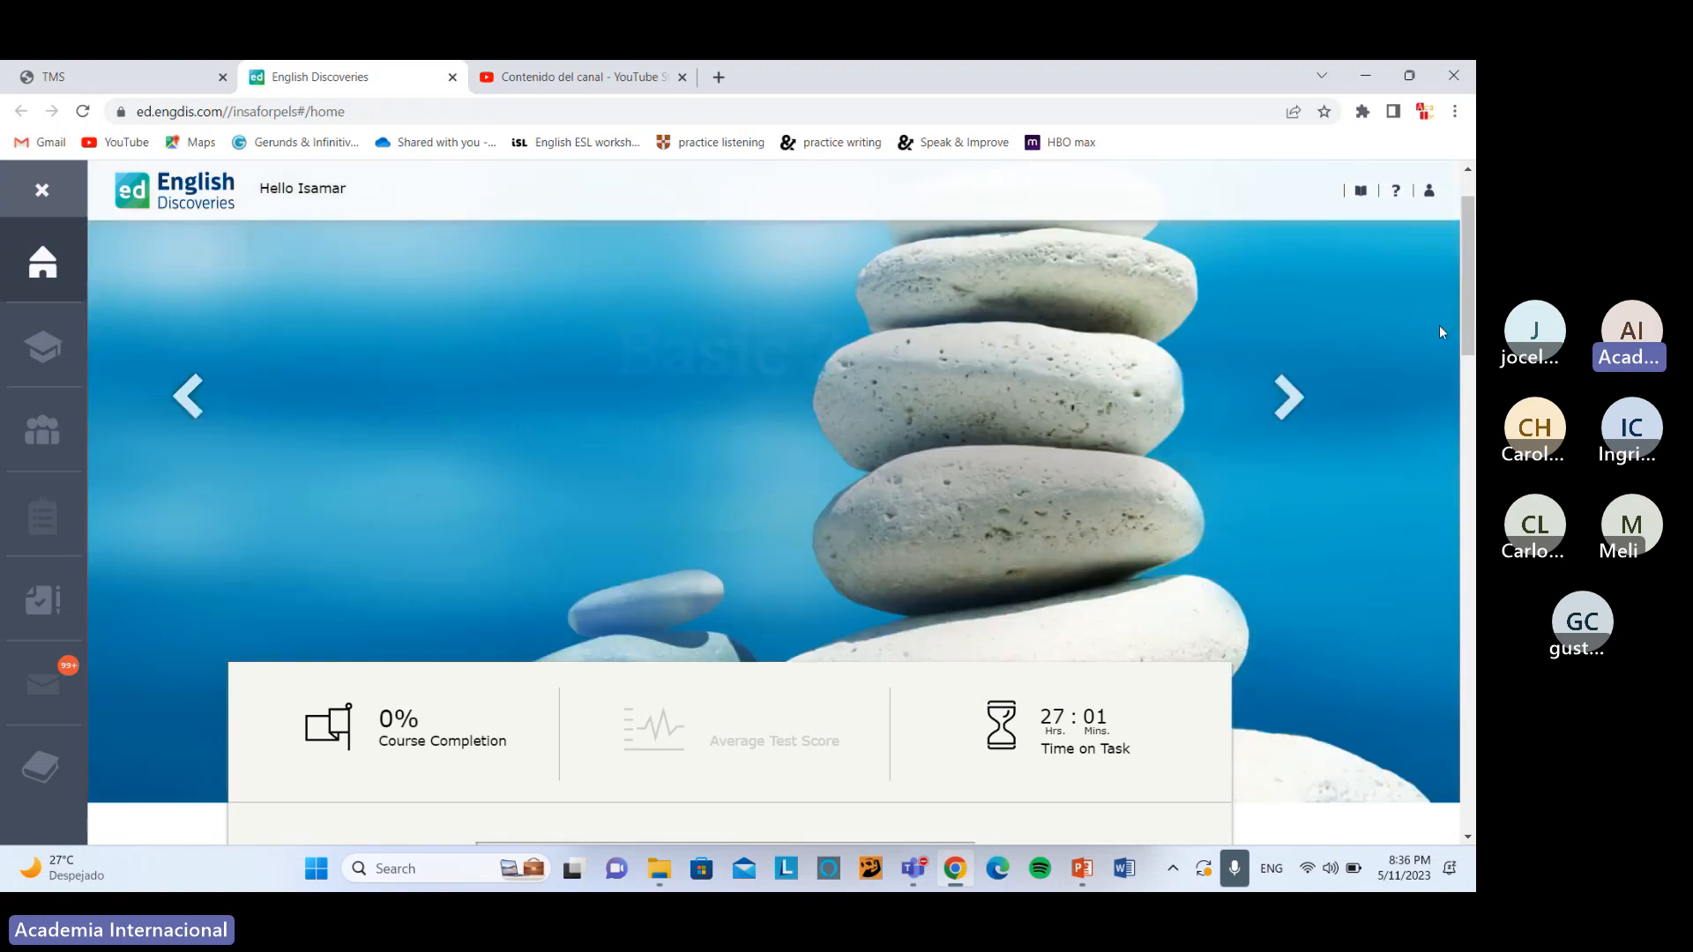
- Scroll to the English Discoveries unit cards, then bring the Teams meeting window forward
{"action": "scroll", "scroll_direction": "down", "scroll_amount": 3}
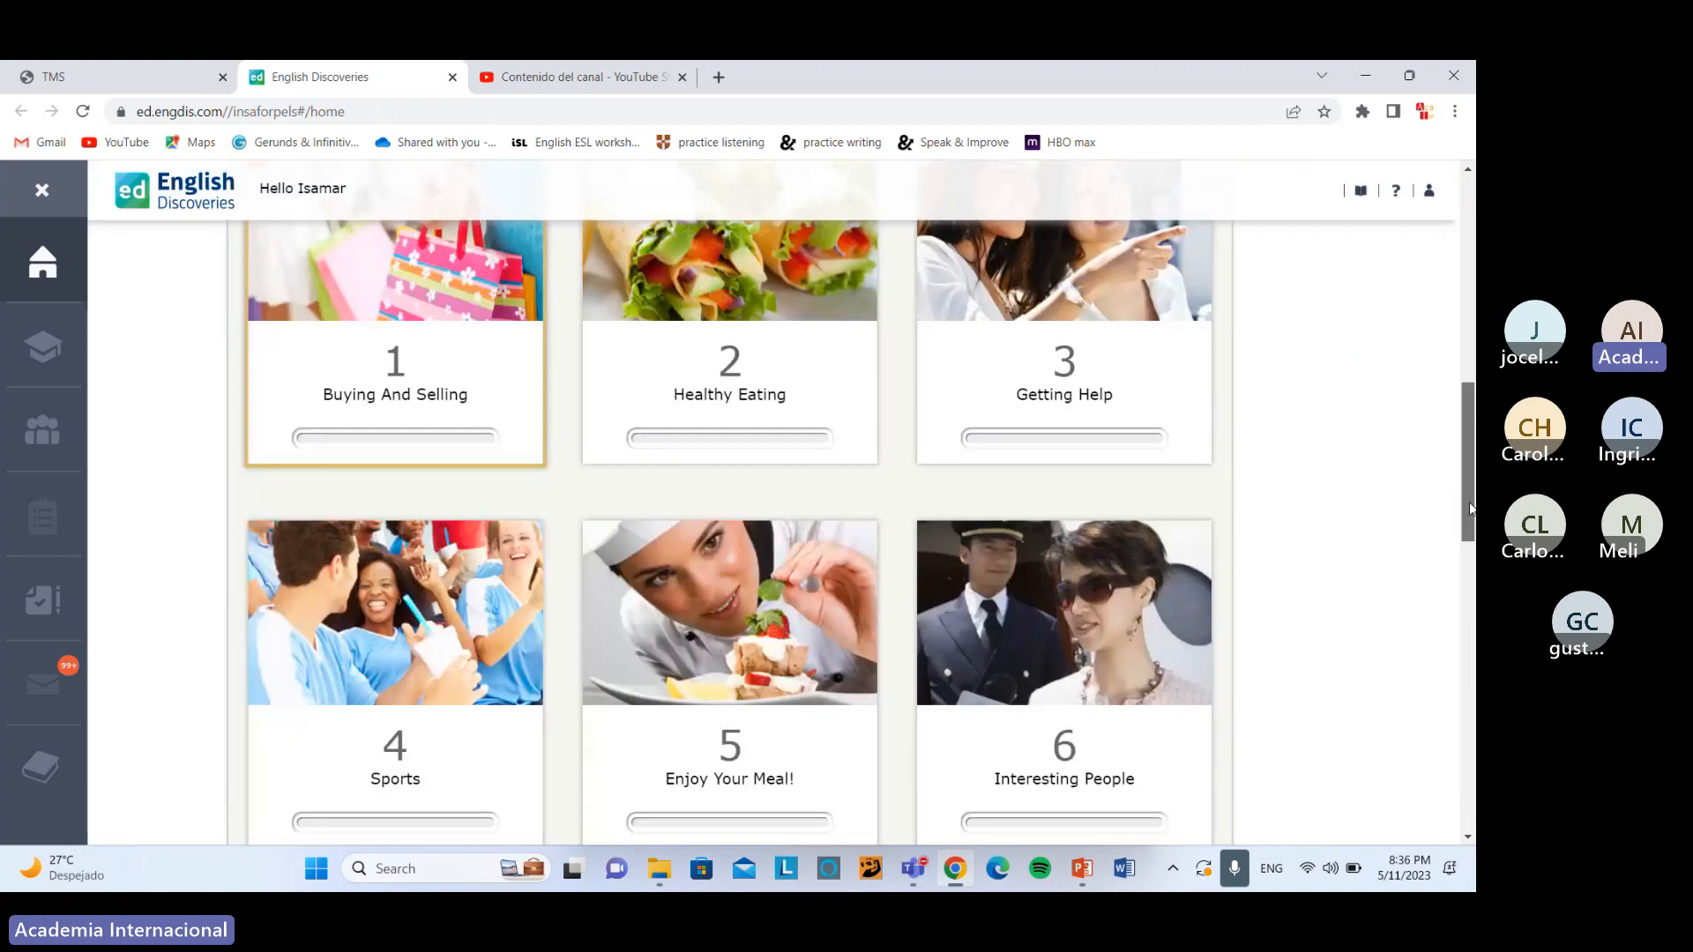
{"action": "scroll", "scroll_direction": "down", "scroll_amount": 3}
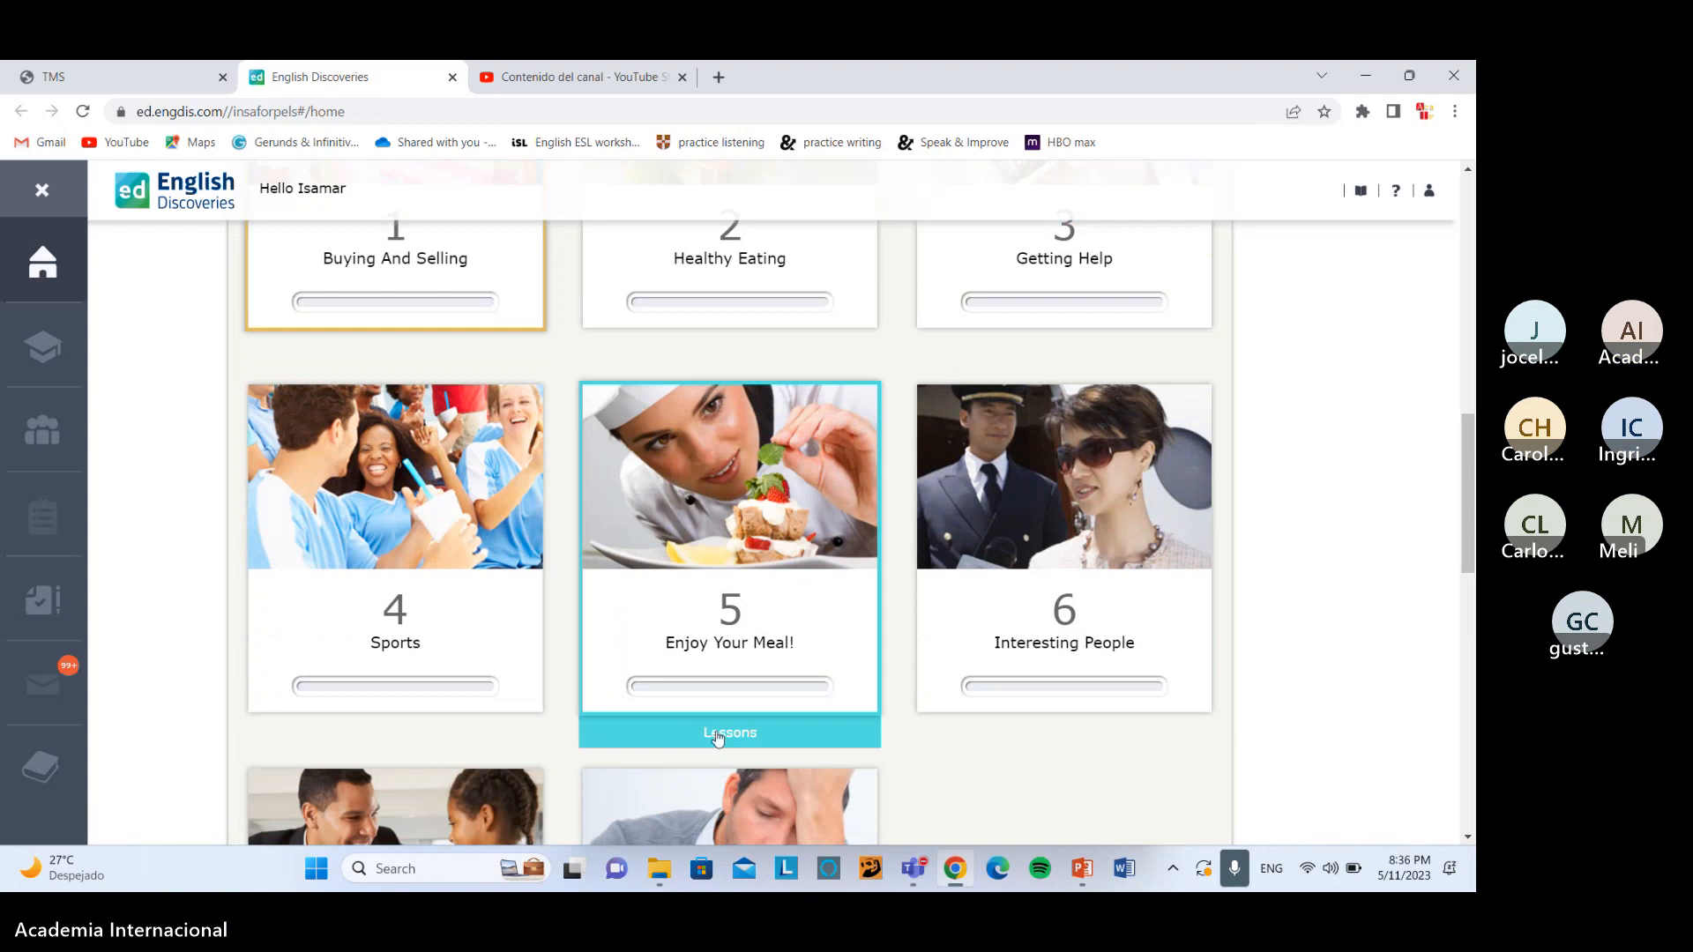
{"action": "left_click", "coordinate": [730, 732]}
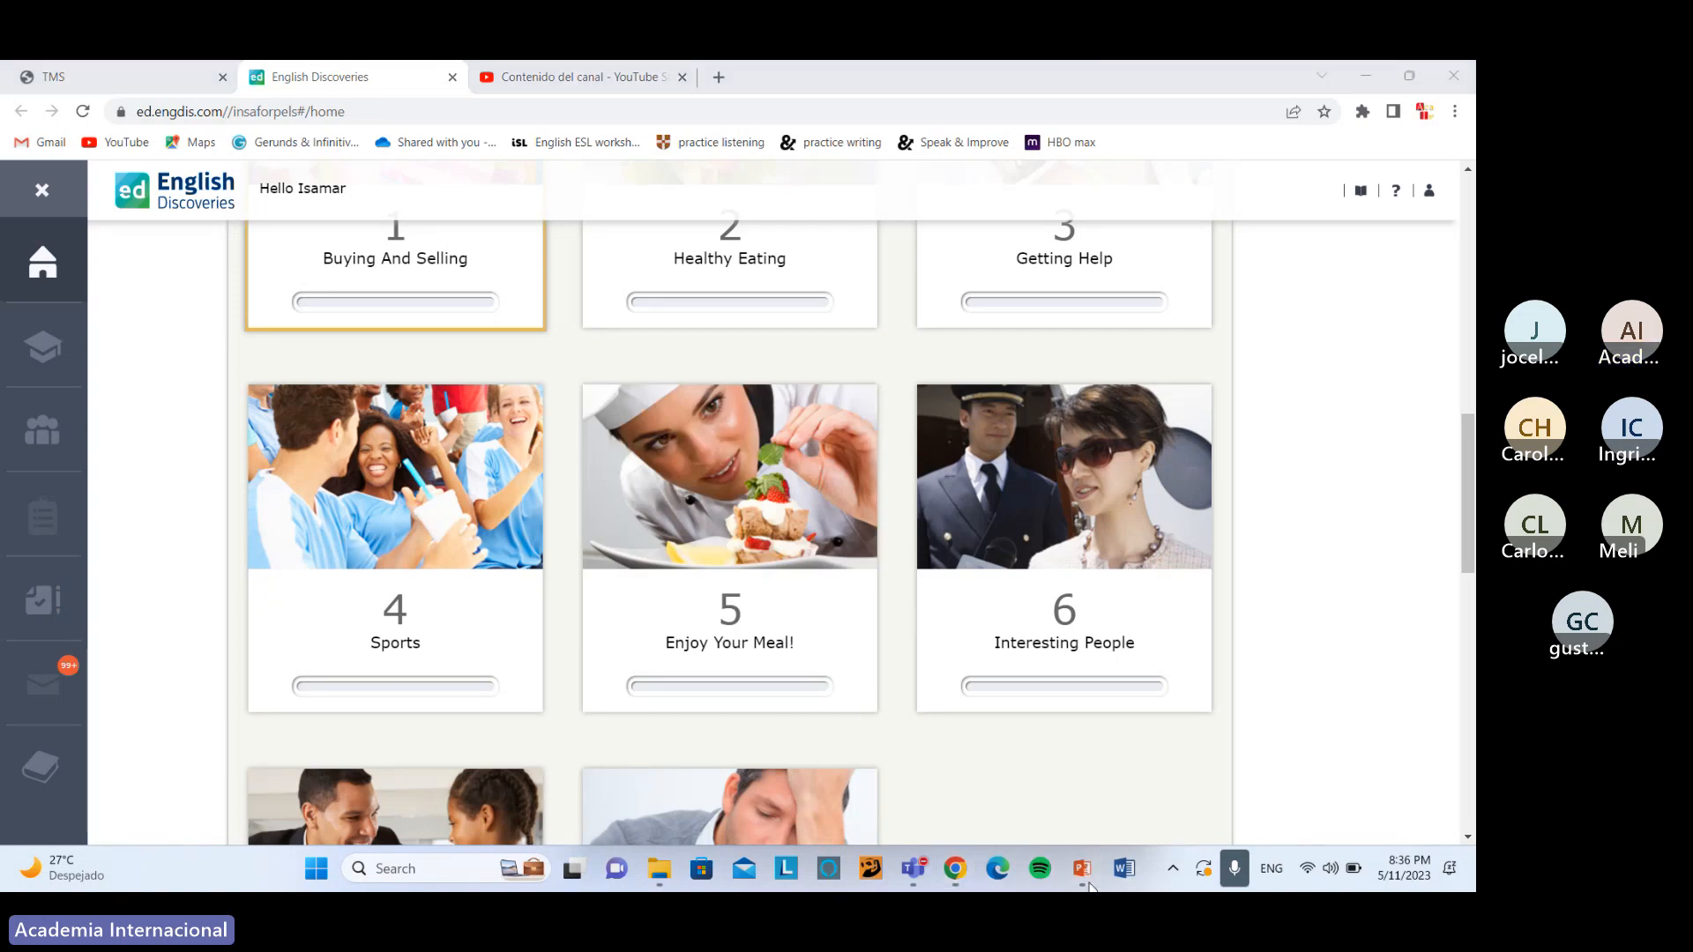
{"action": "left_click", "coordinate": [1079, 867]}
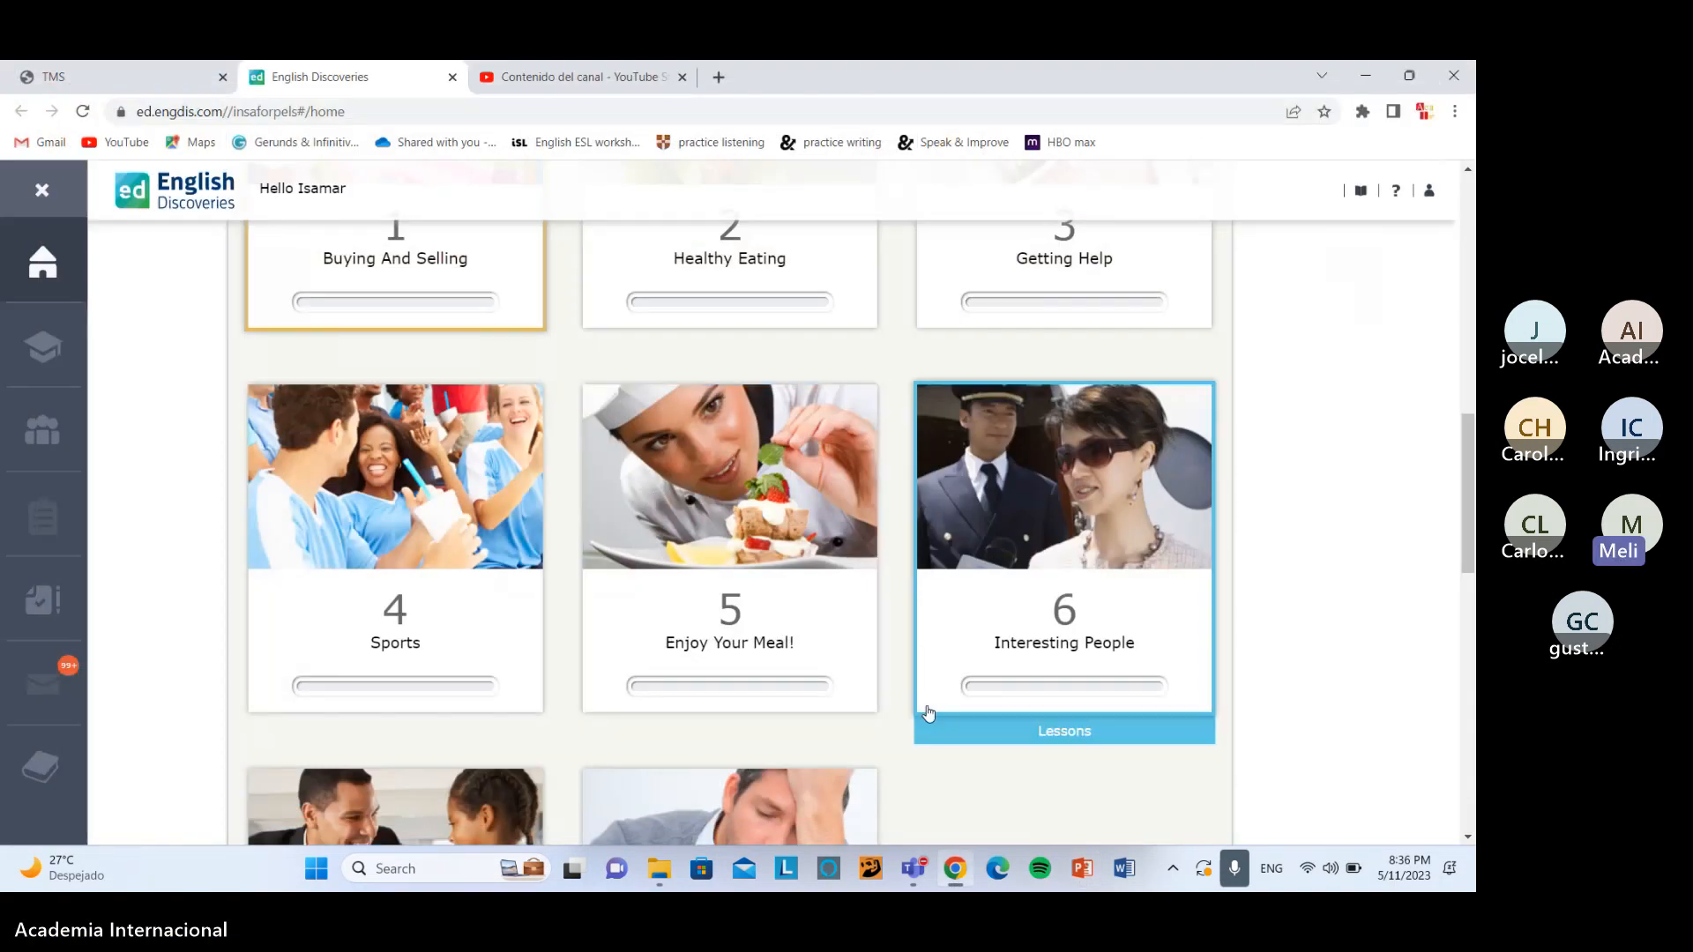
{"action": "left_click", "coordinate": [913, 868]}
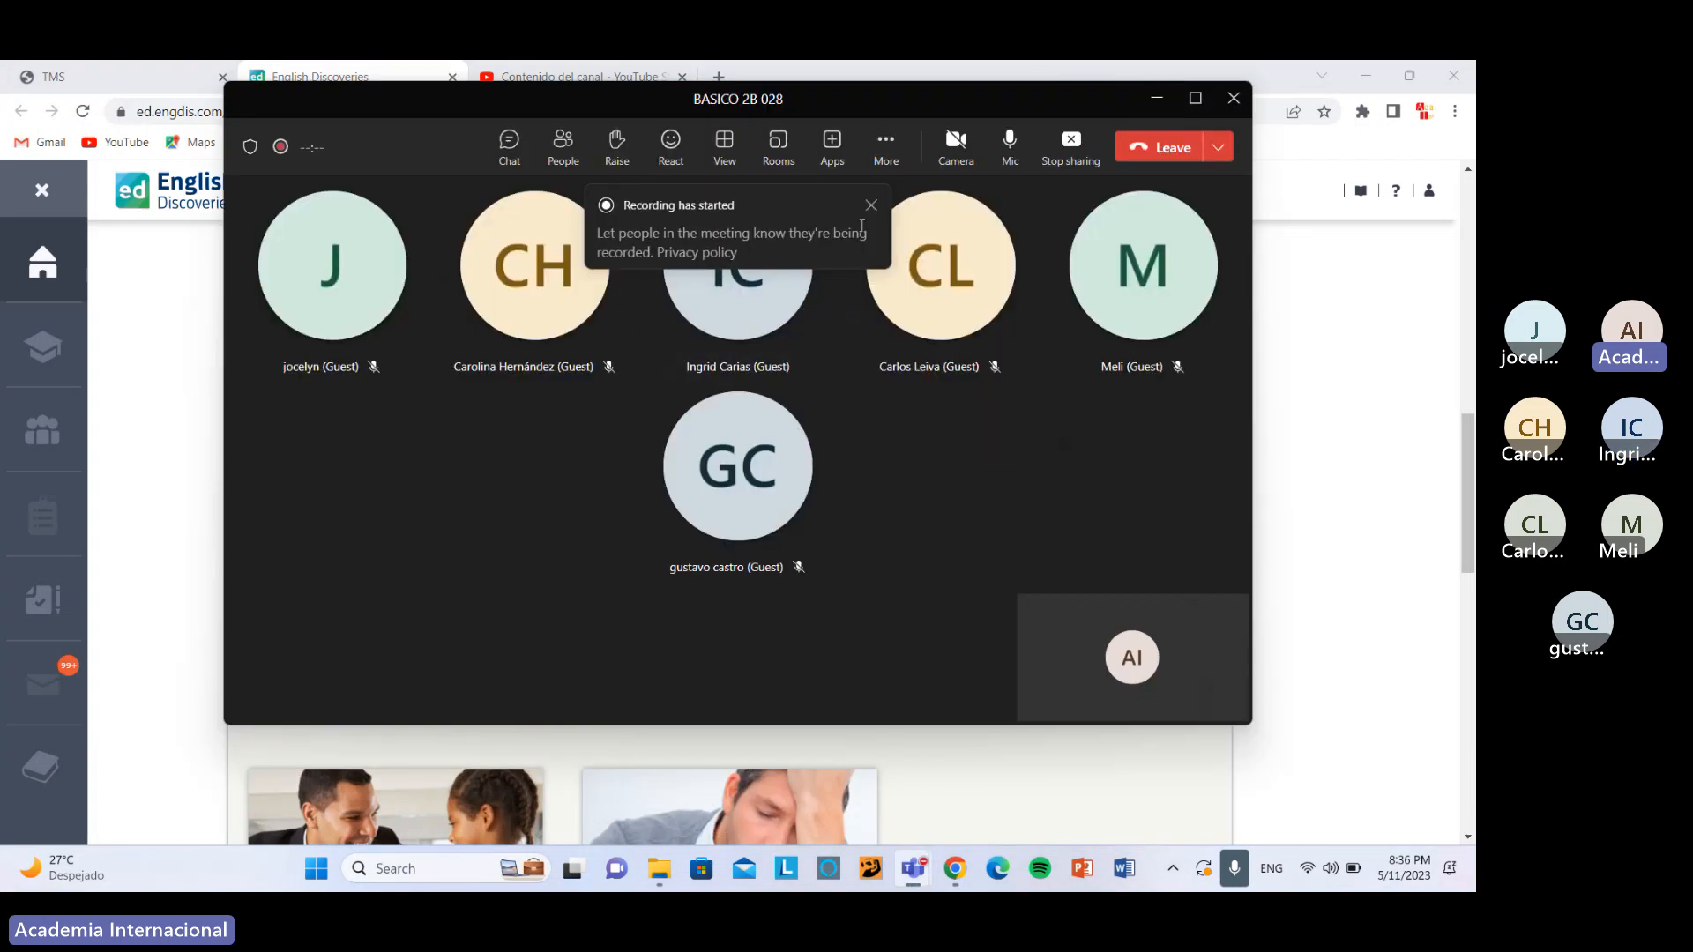
- Close the 'Recording has started' banner in the Teams class meeting
{"action": "left_click", "coordinate": [870, 206]}
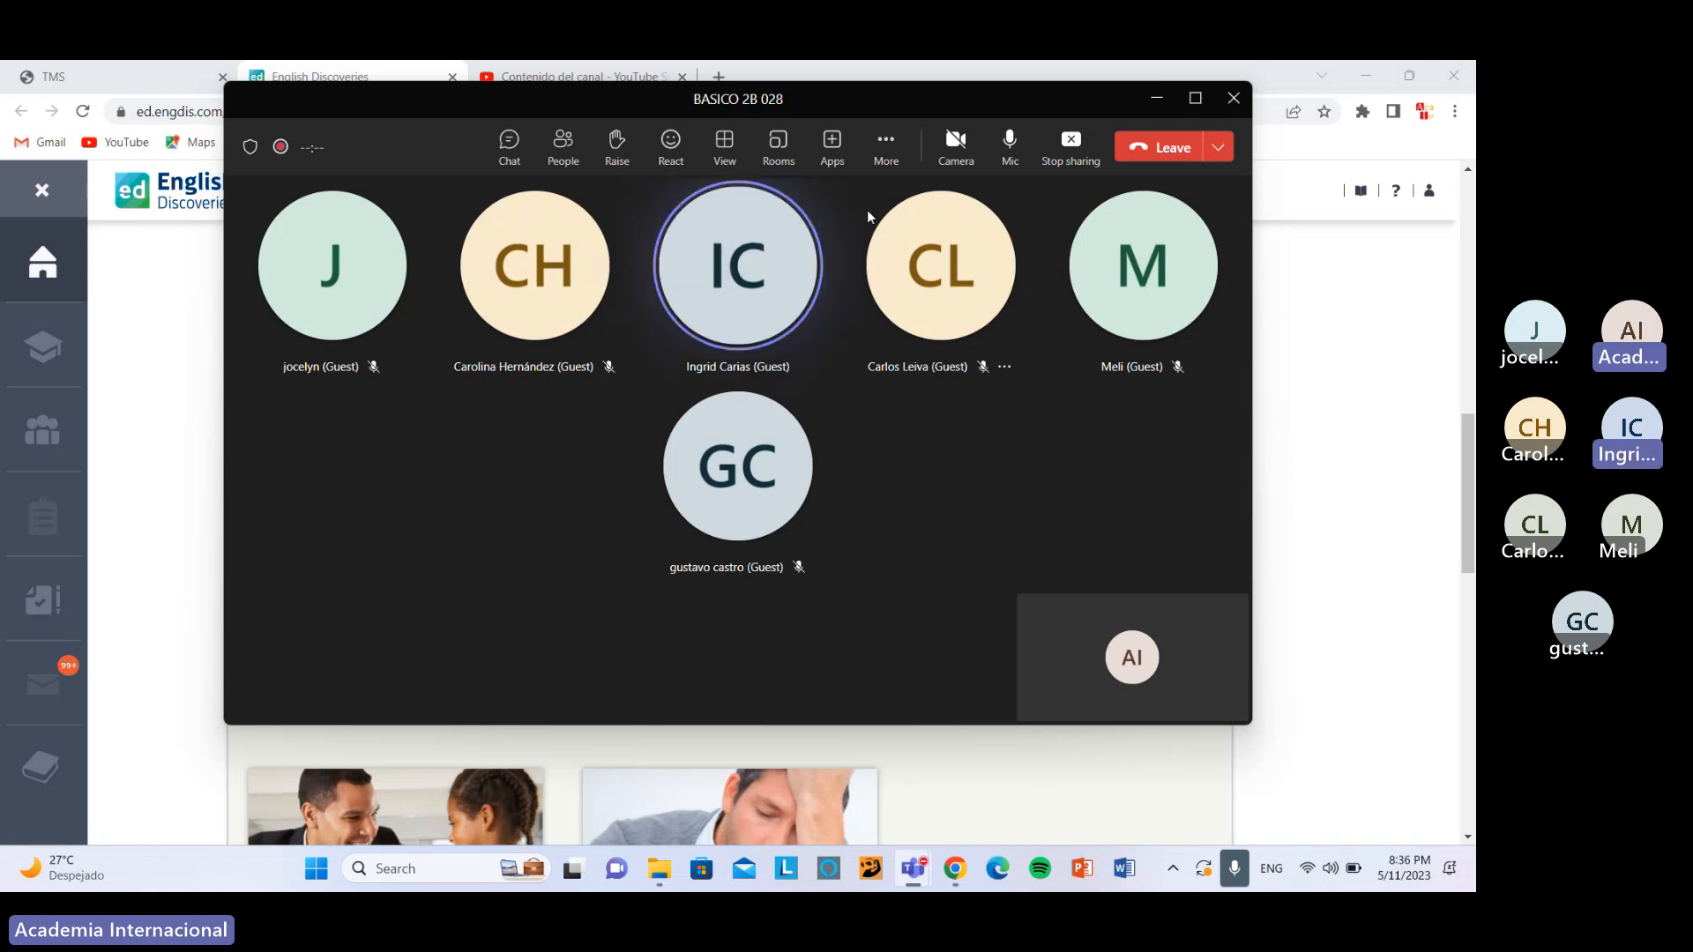
{"action": "mouse_move", "coordinate": [954, 140]}
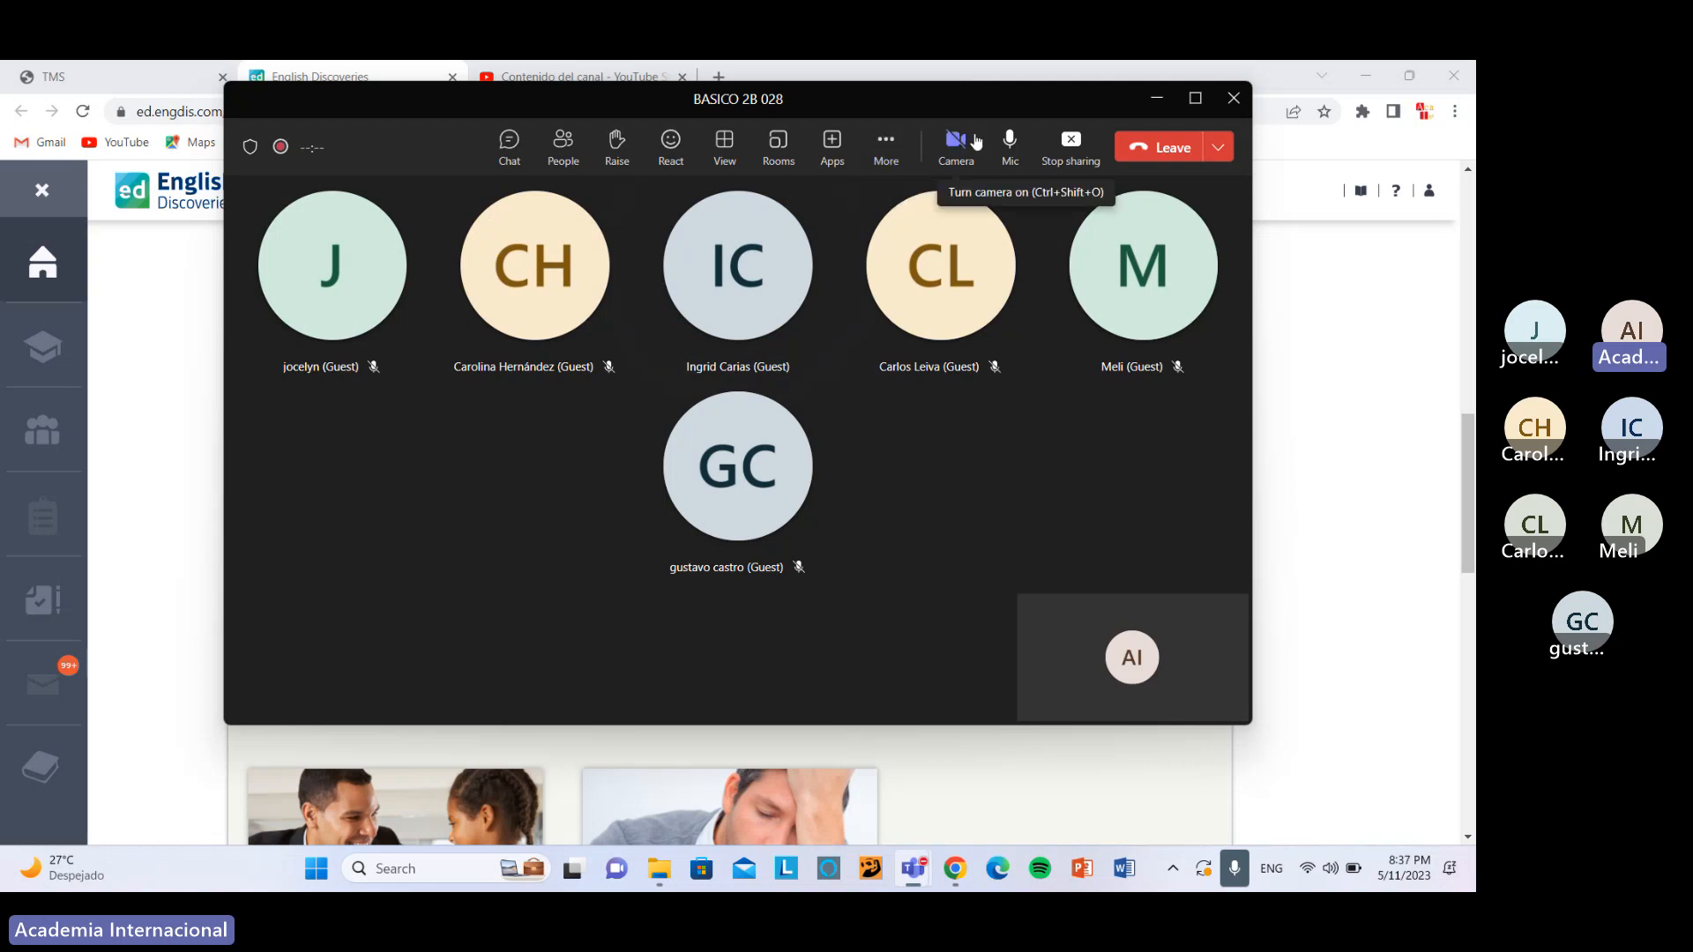